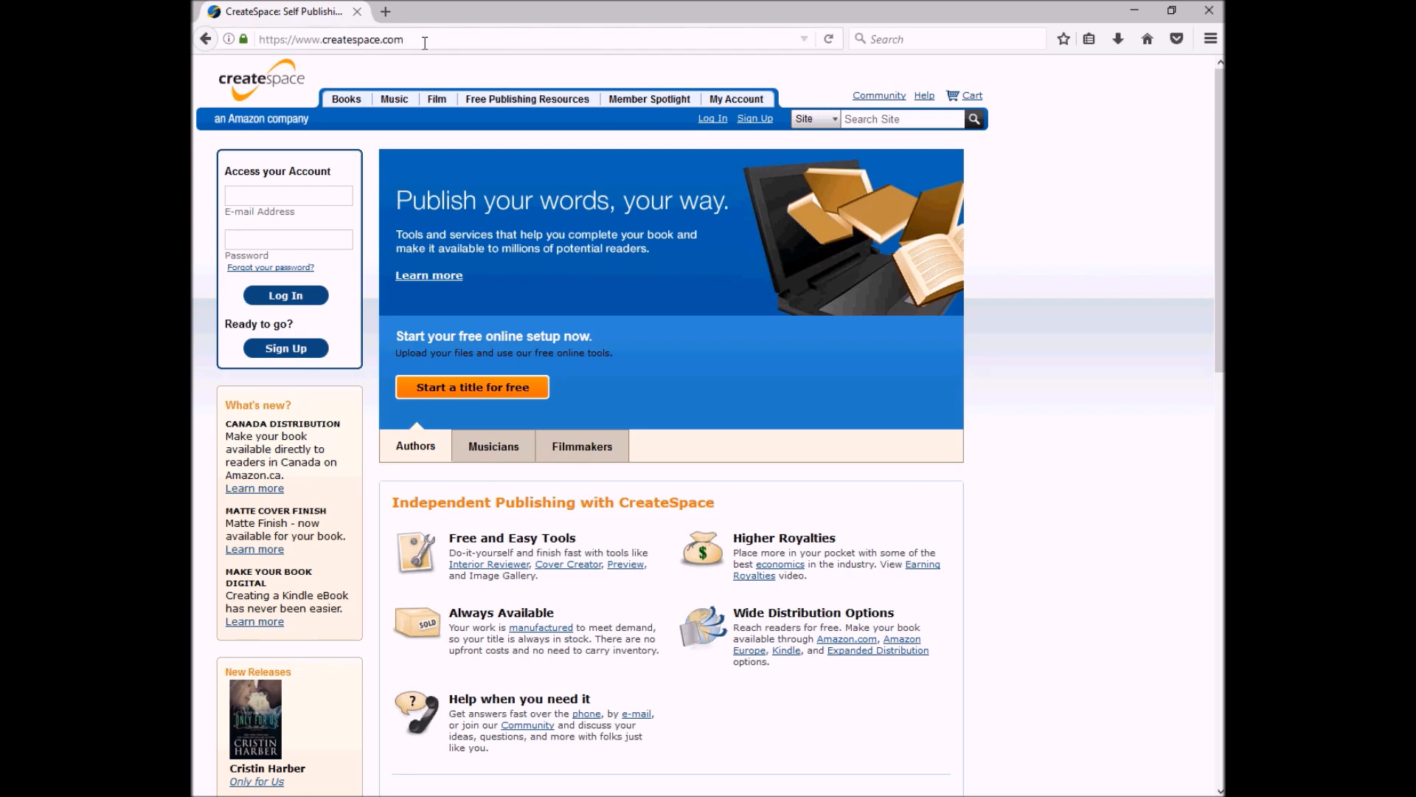
Step: Search the CreateSpace site for 'cover template' to list the template results
{"action": "left_click", "coordinate": [902, 118]}
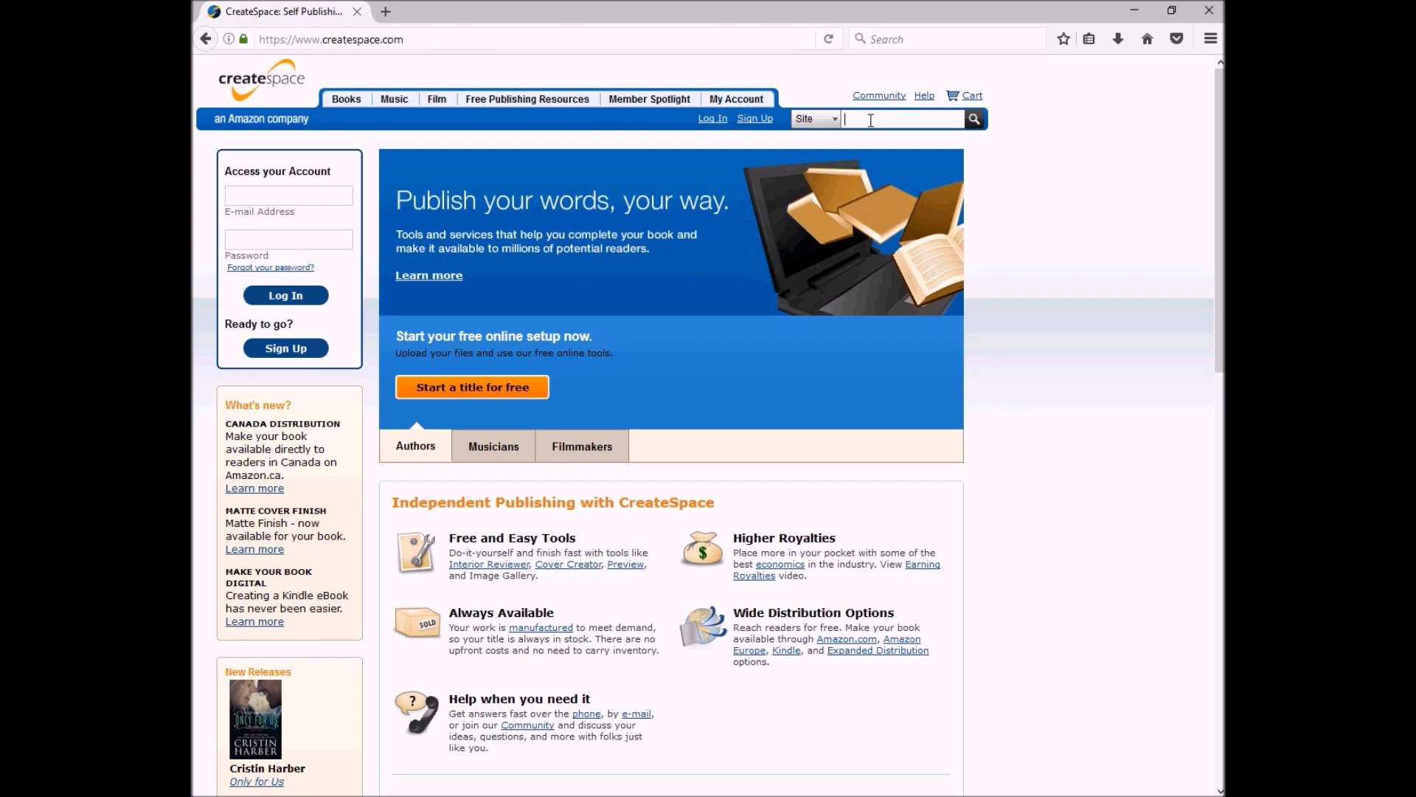
{"action": "type", "text": "cover"}
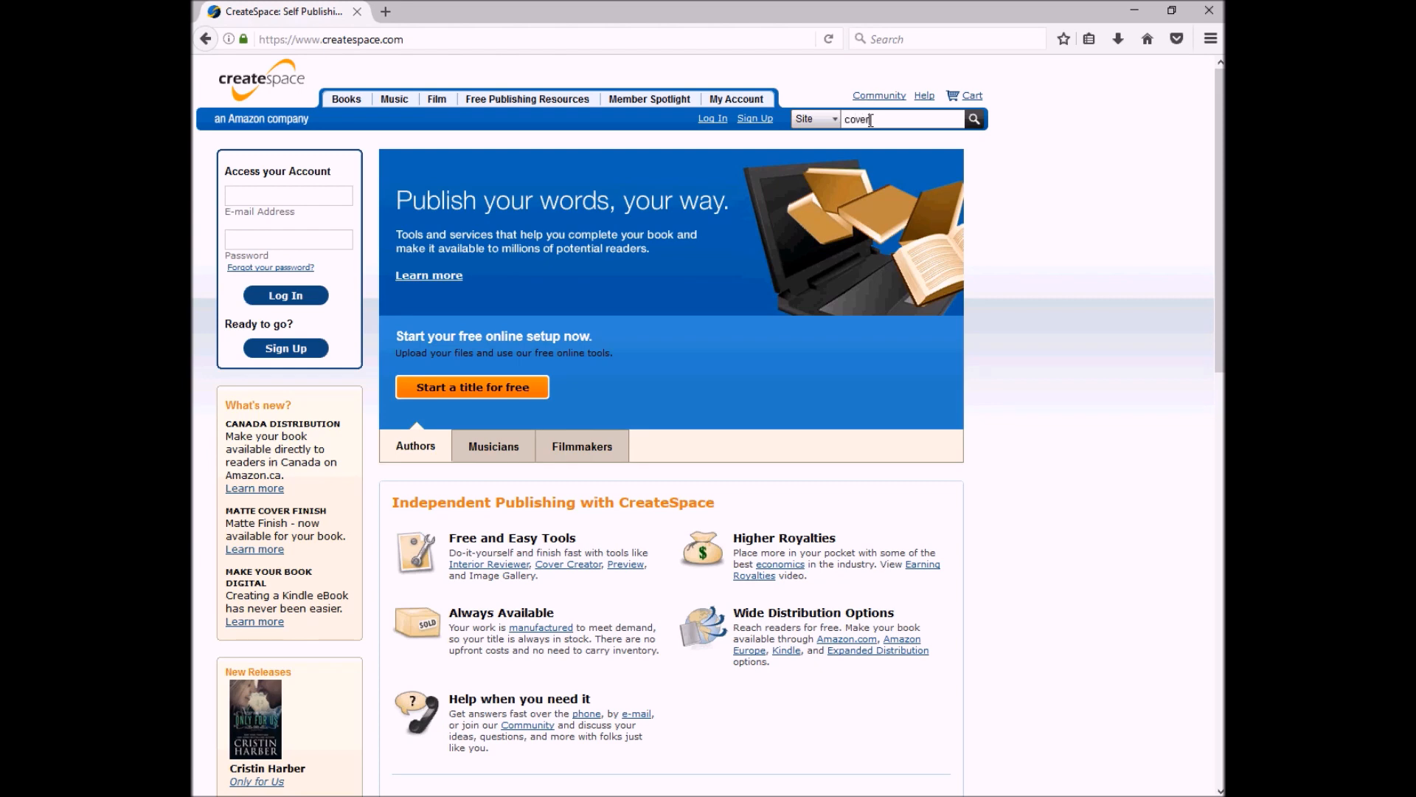
{"action": "type", "text": "tep"}
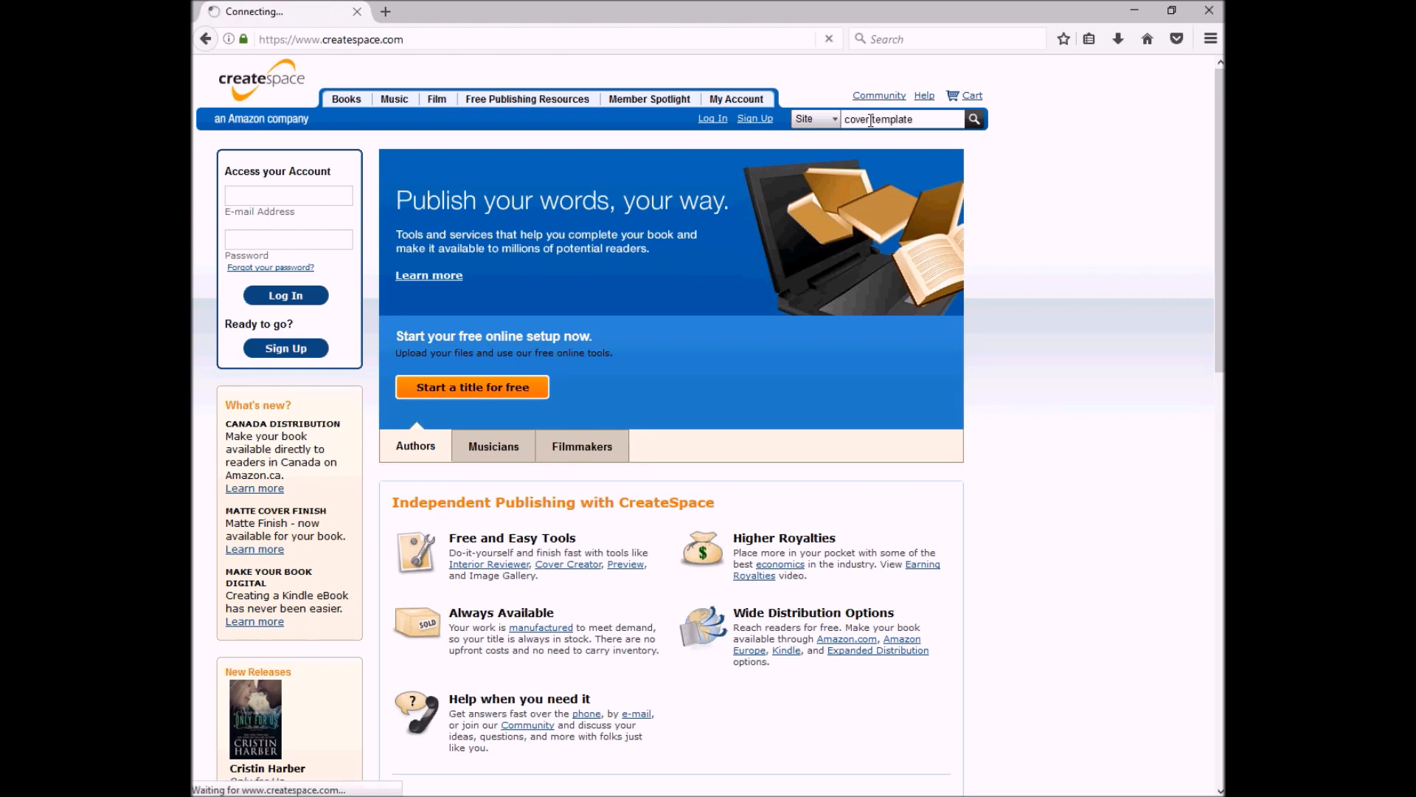
{"action": "left_click", "coordinate": [973, 118]}
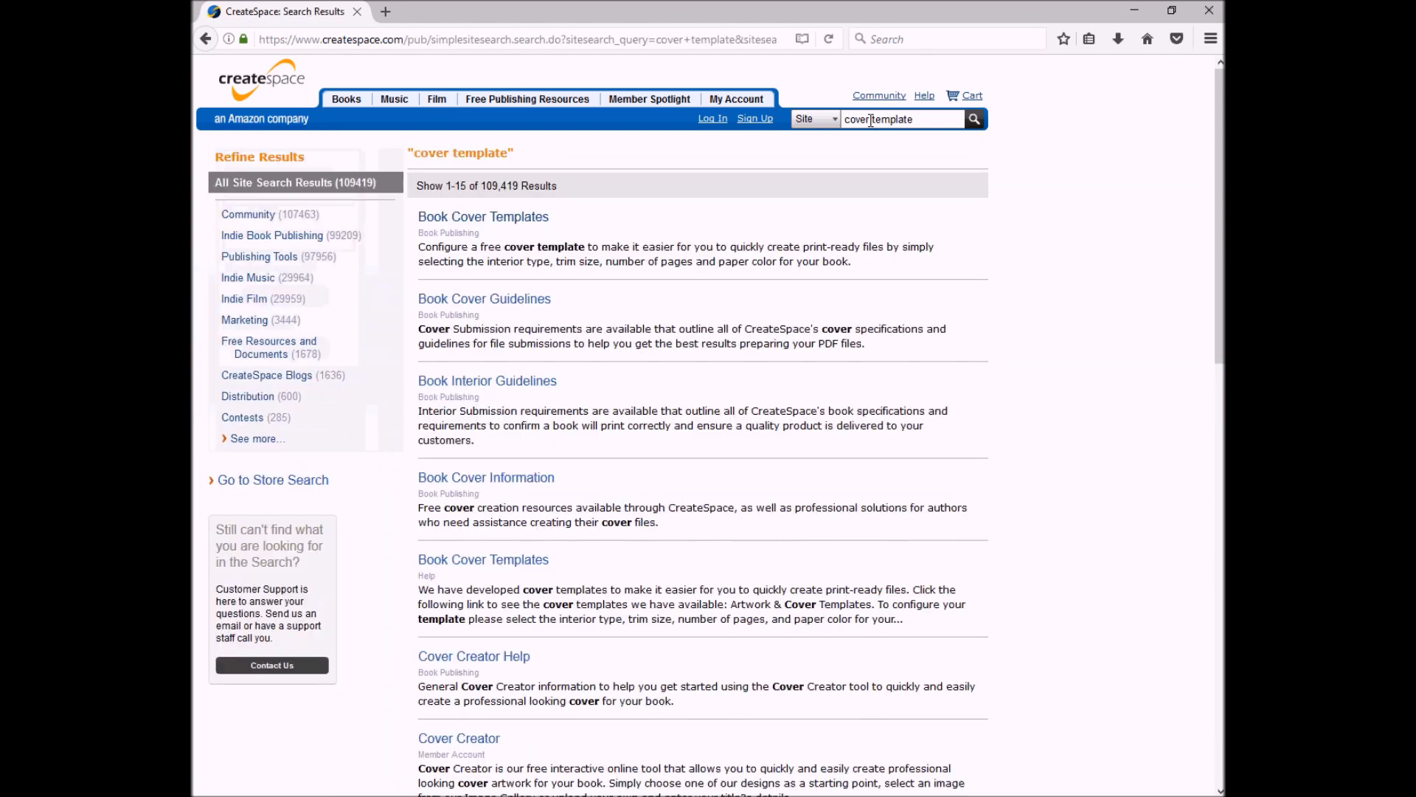
{"action": "mouse_move", "coordinate": [460, 226]}
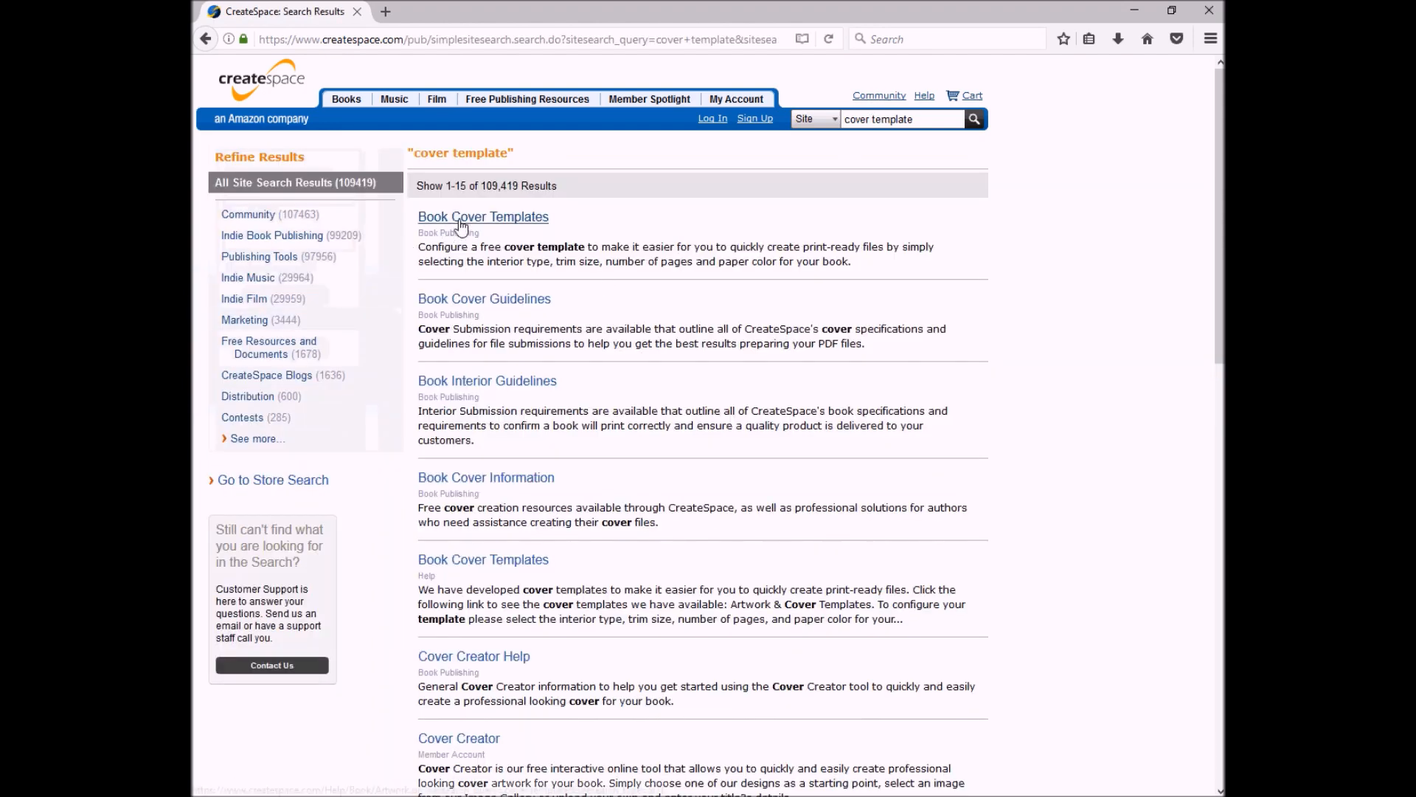
{"action": "mouse_move", "coordinate": [460, 223]}
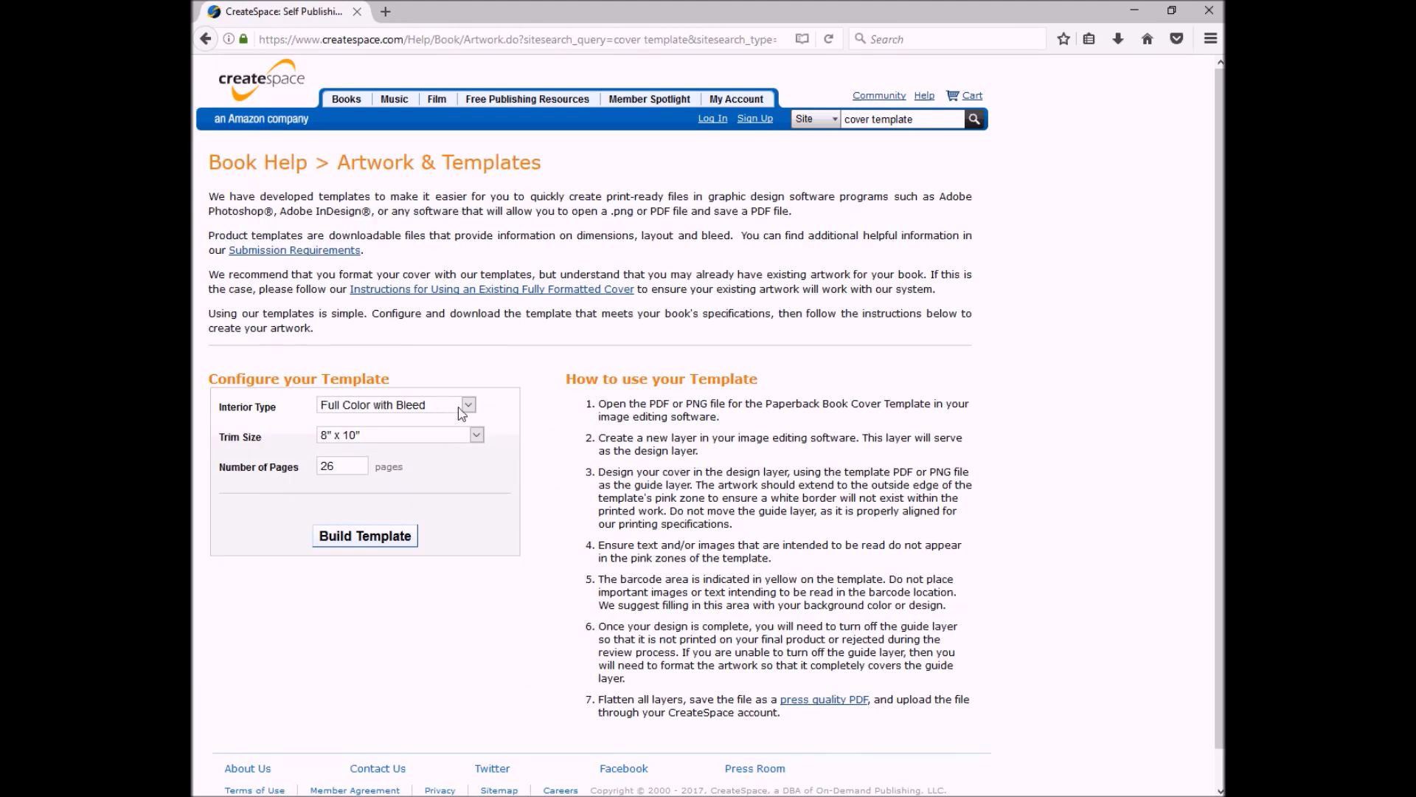
Step: Build a Full Color with Bleed, 8" x 10", 26-page cover template
{"action": "left_click", "coordinate": [468, 405]}
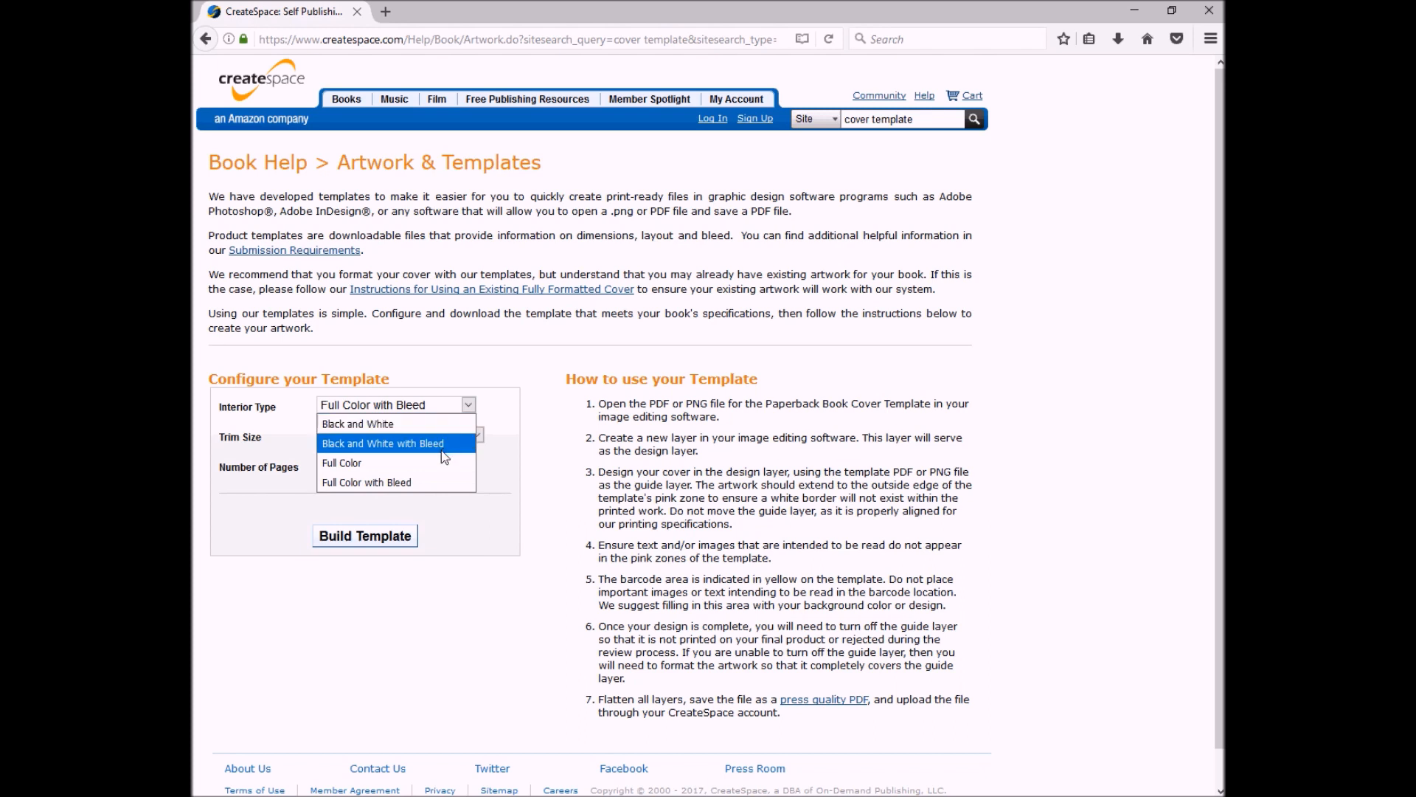
{"action": "mouse_move", "coordinate": [416, 491]}
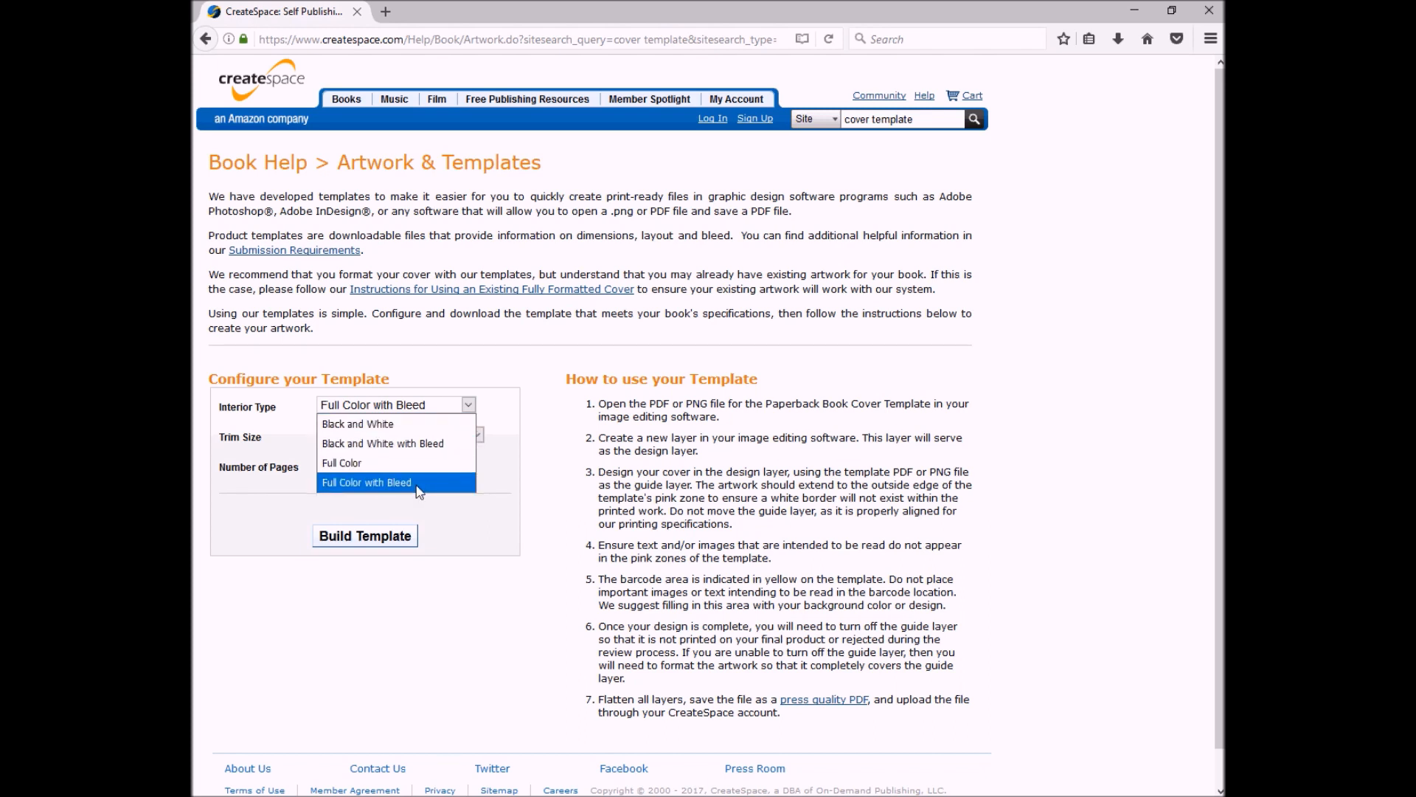
{"action": "left_click", "coordinate": [366, 482]}
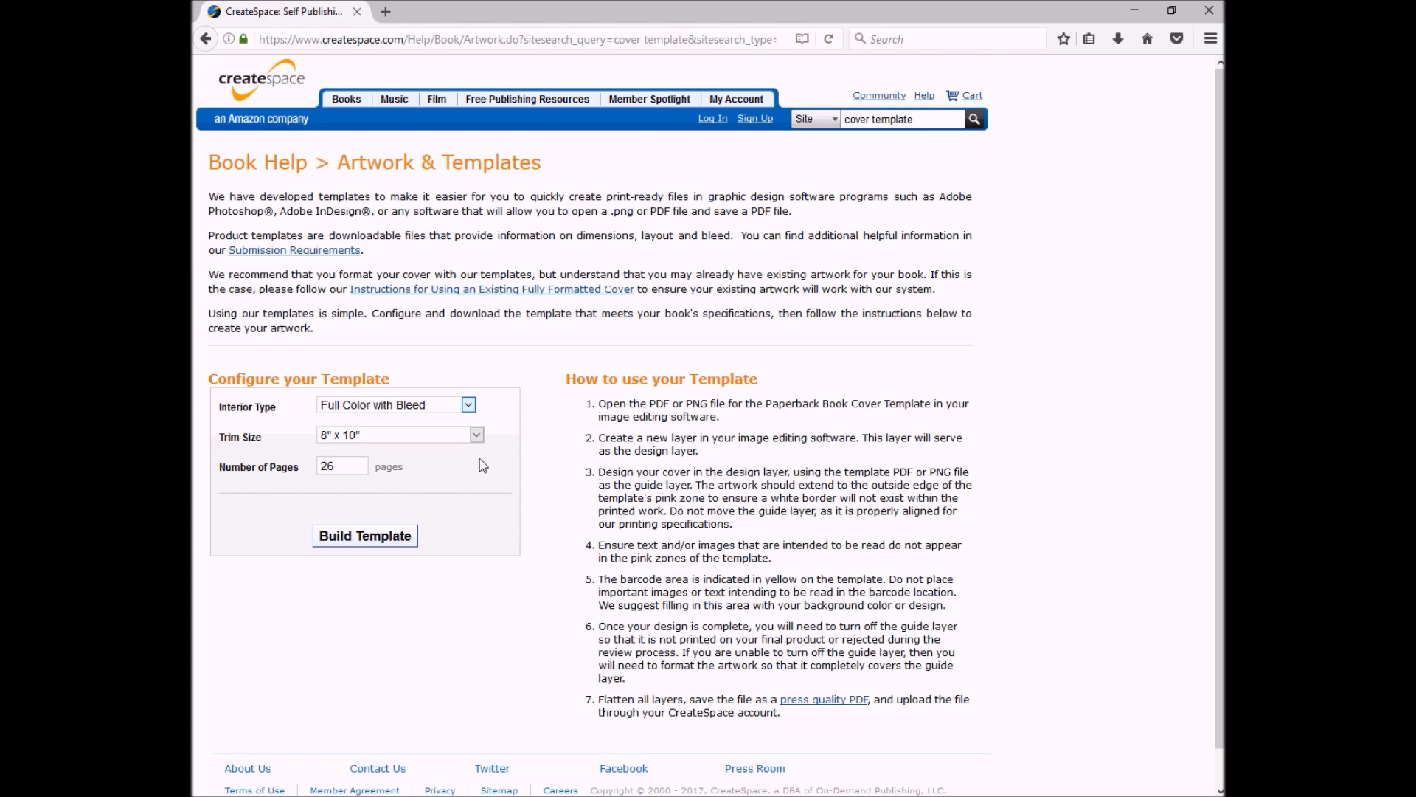
{"action": "left_click", "coordinate": [476, 434]}
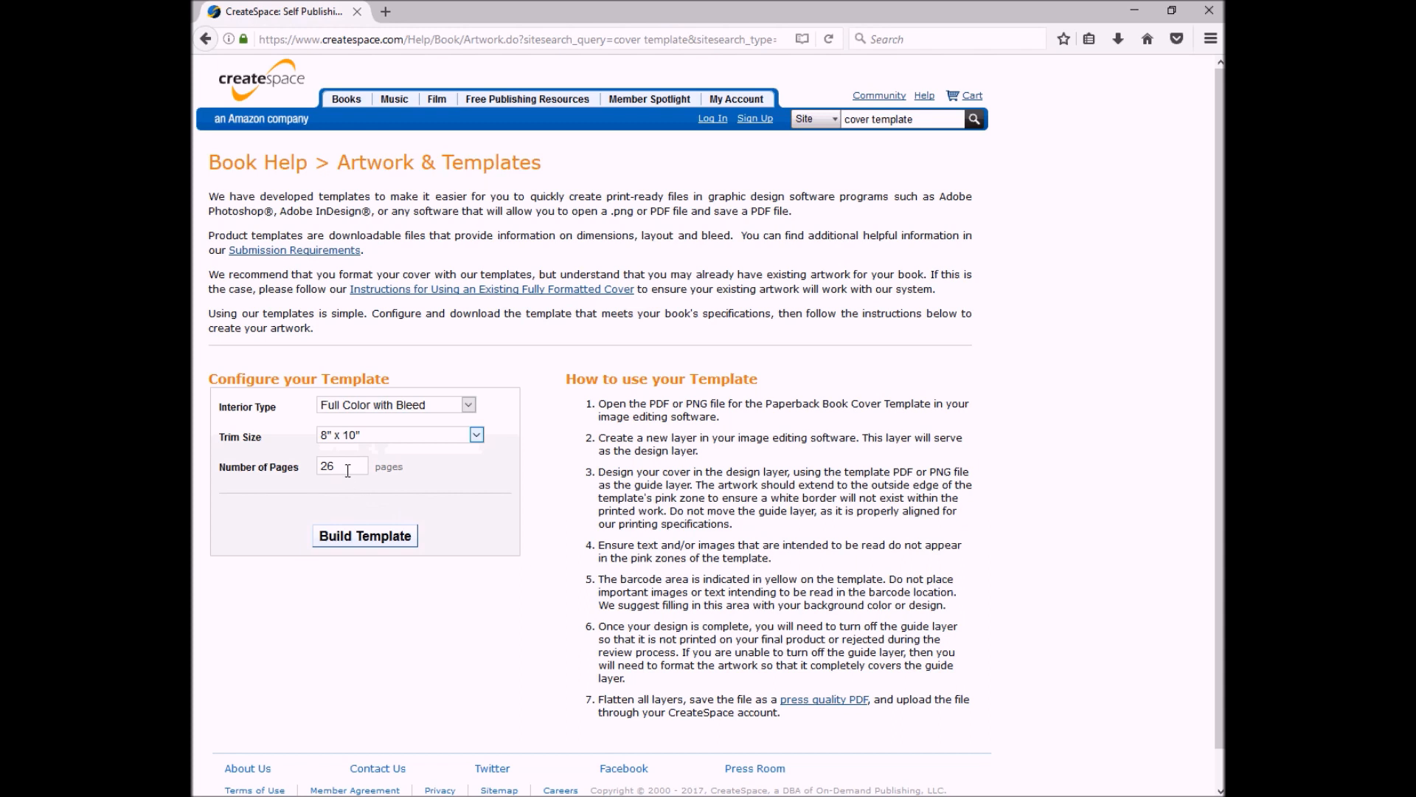
{"action": "double_click", "coordinate": [326, 466]}
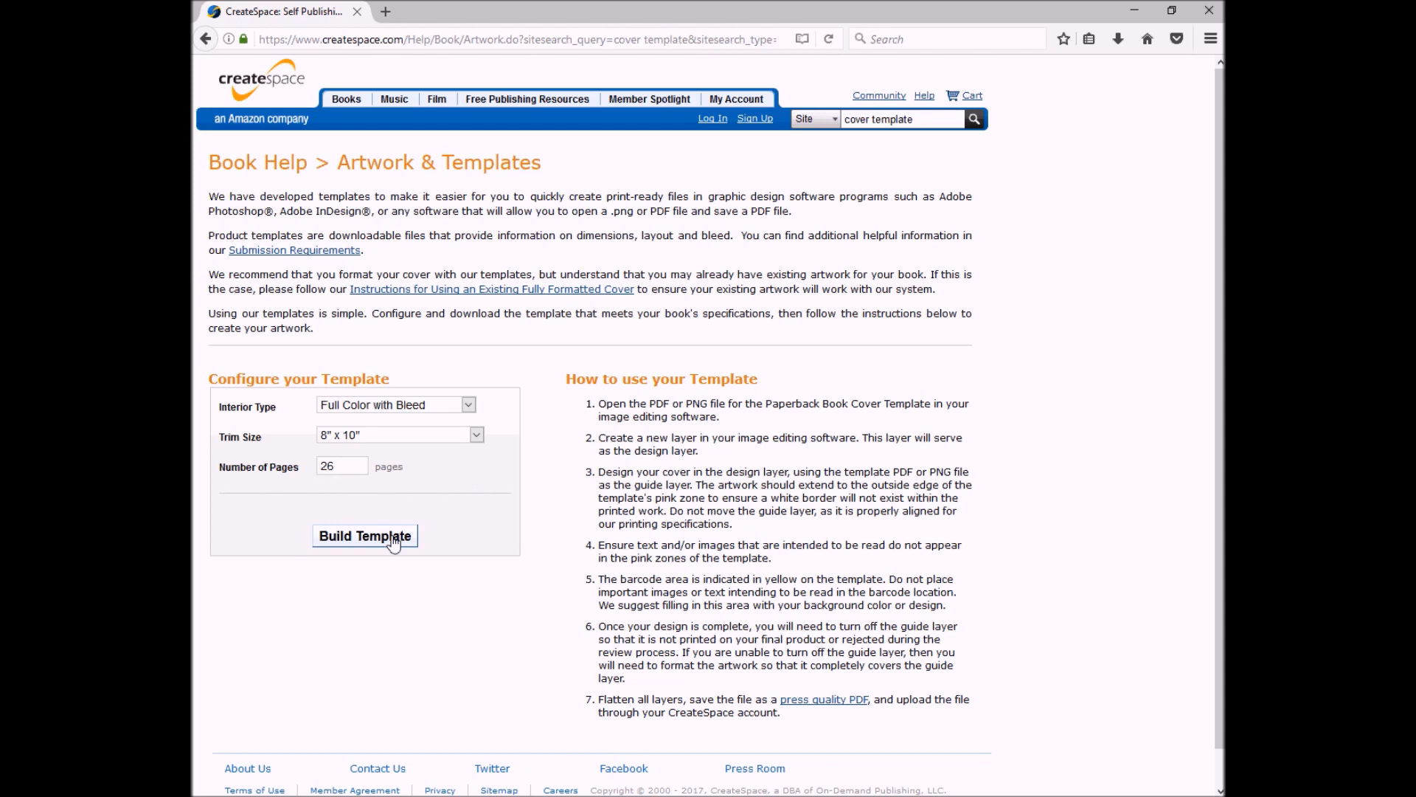
{"action": "left_click", "coordinate": [365, 535]}
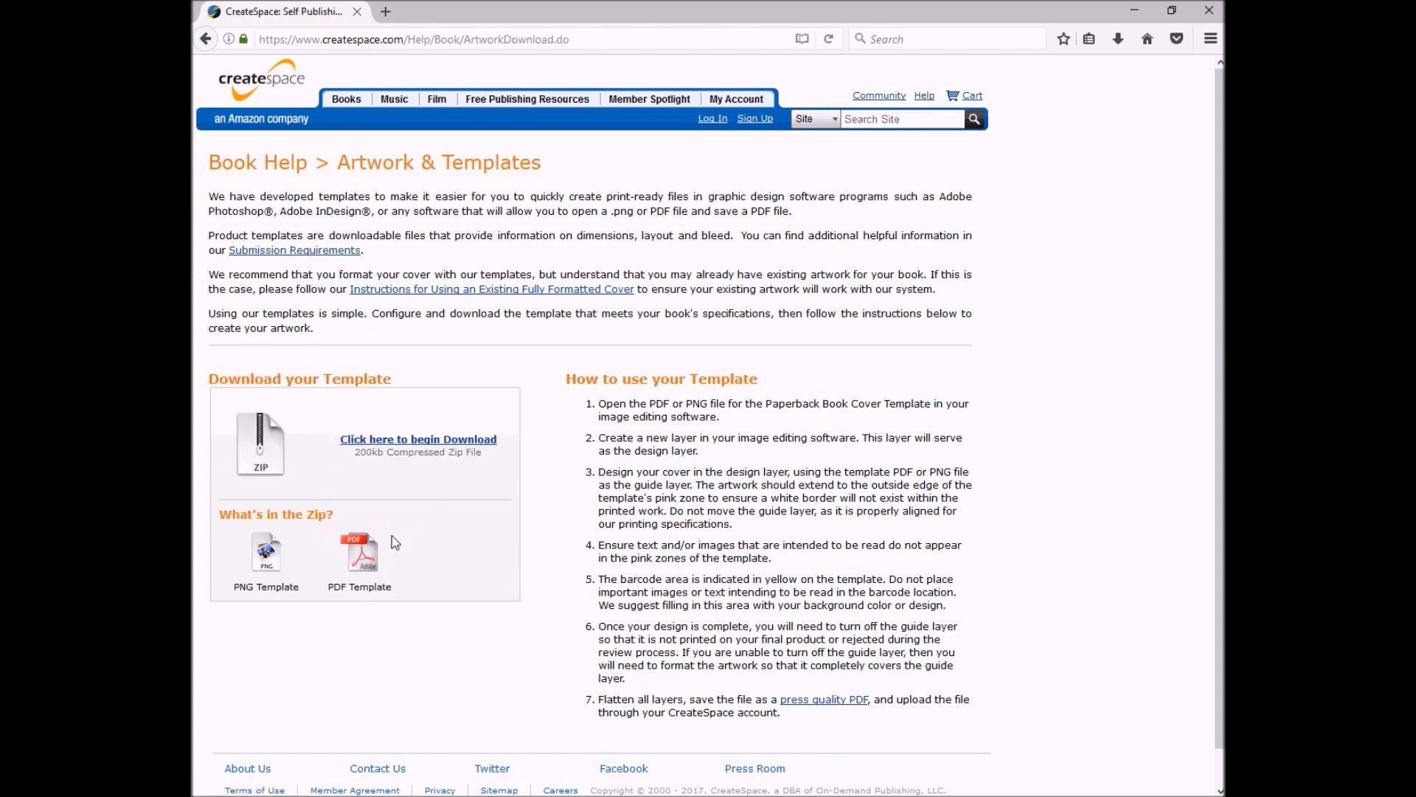
{"action": "mouse_move", "coordinate": [293, 544]}
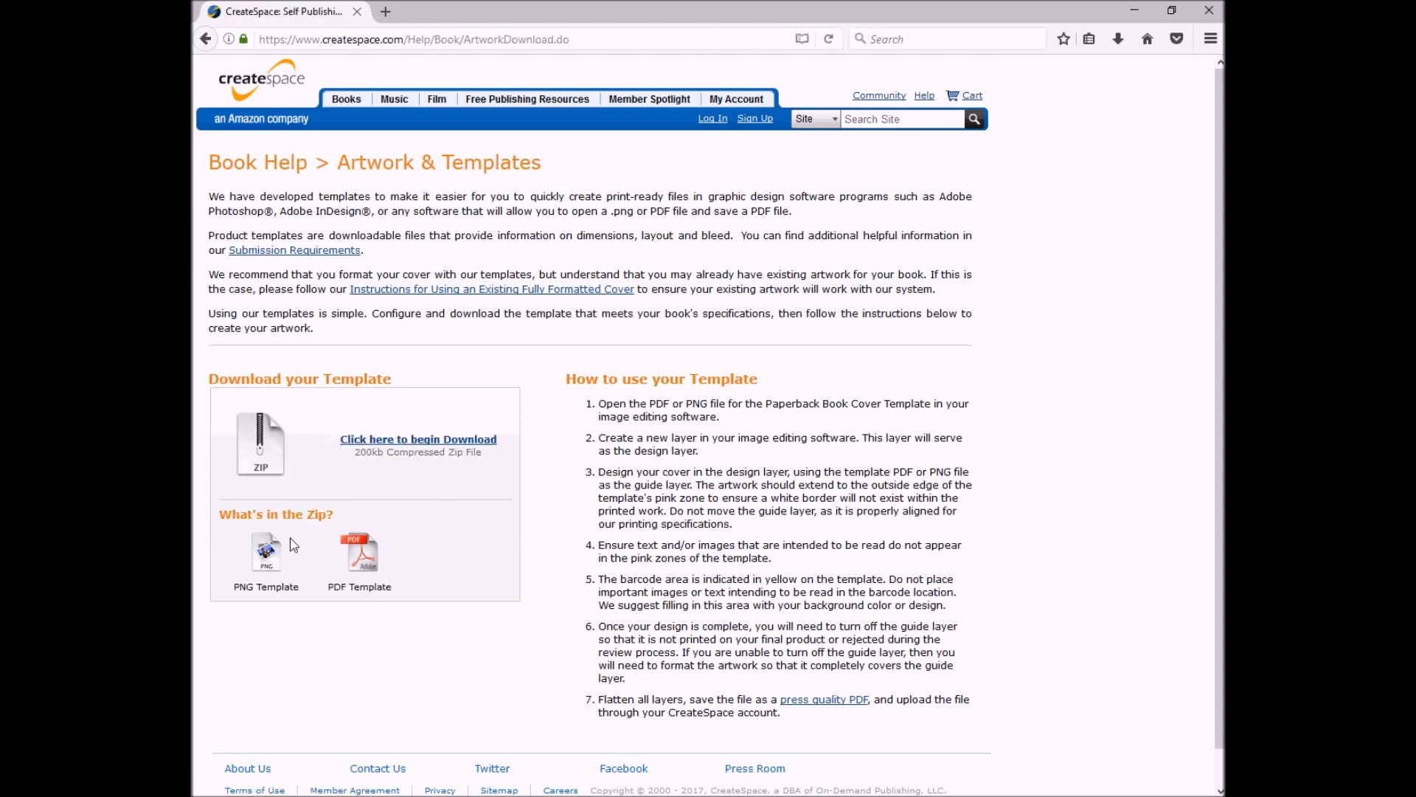
{"action": "mouse_move", "coordinate": [374, 570]}
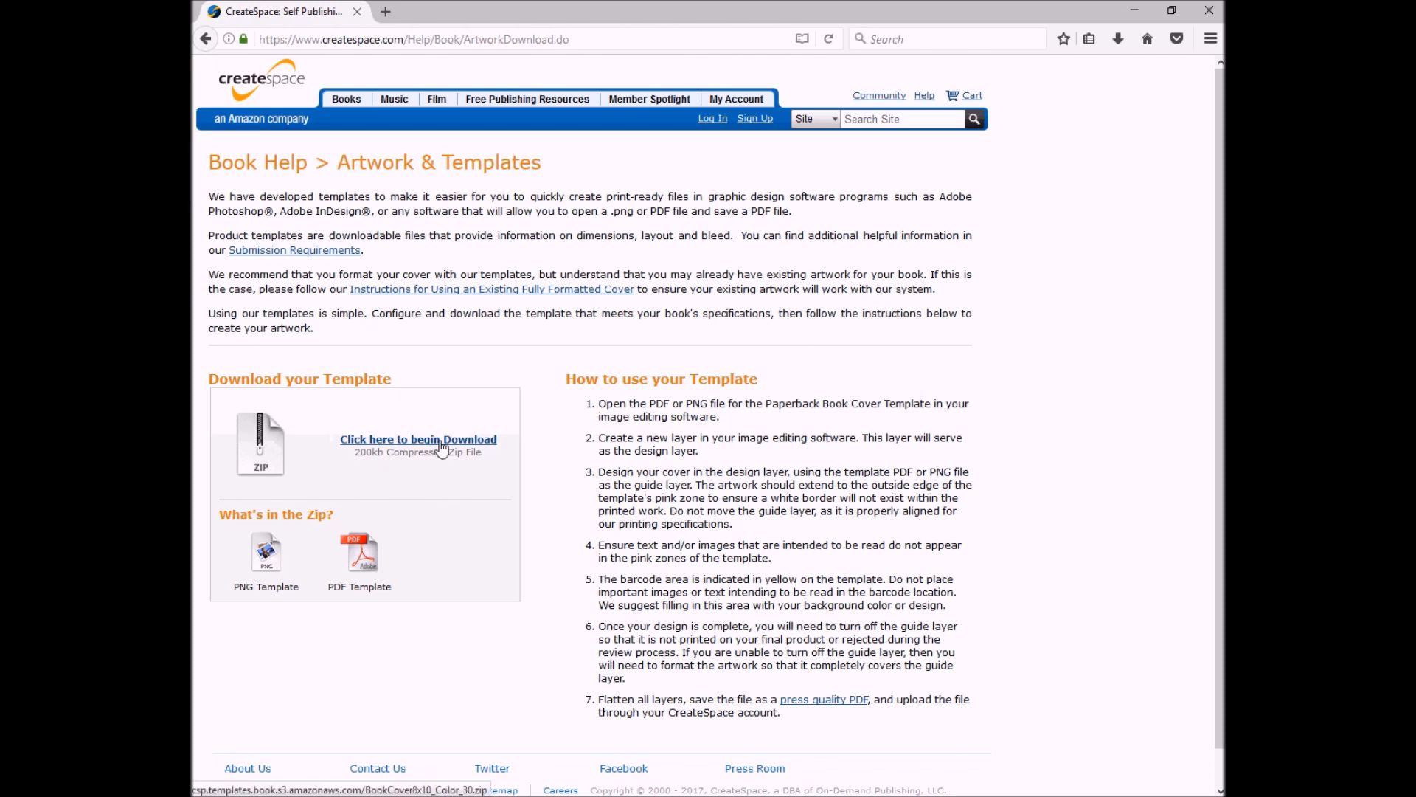
Step: Start downloading the cover template zip from the download link
{"action": "left_click", "coordinate": [417, 439]}
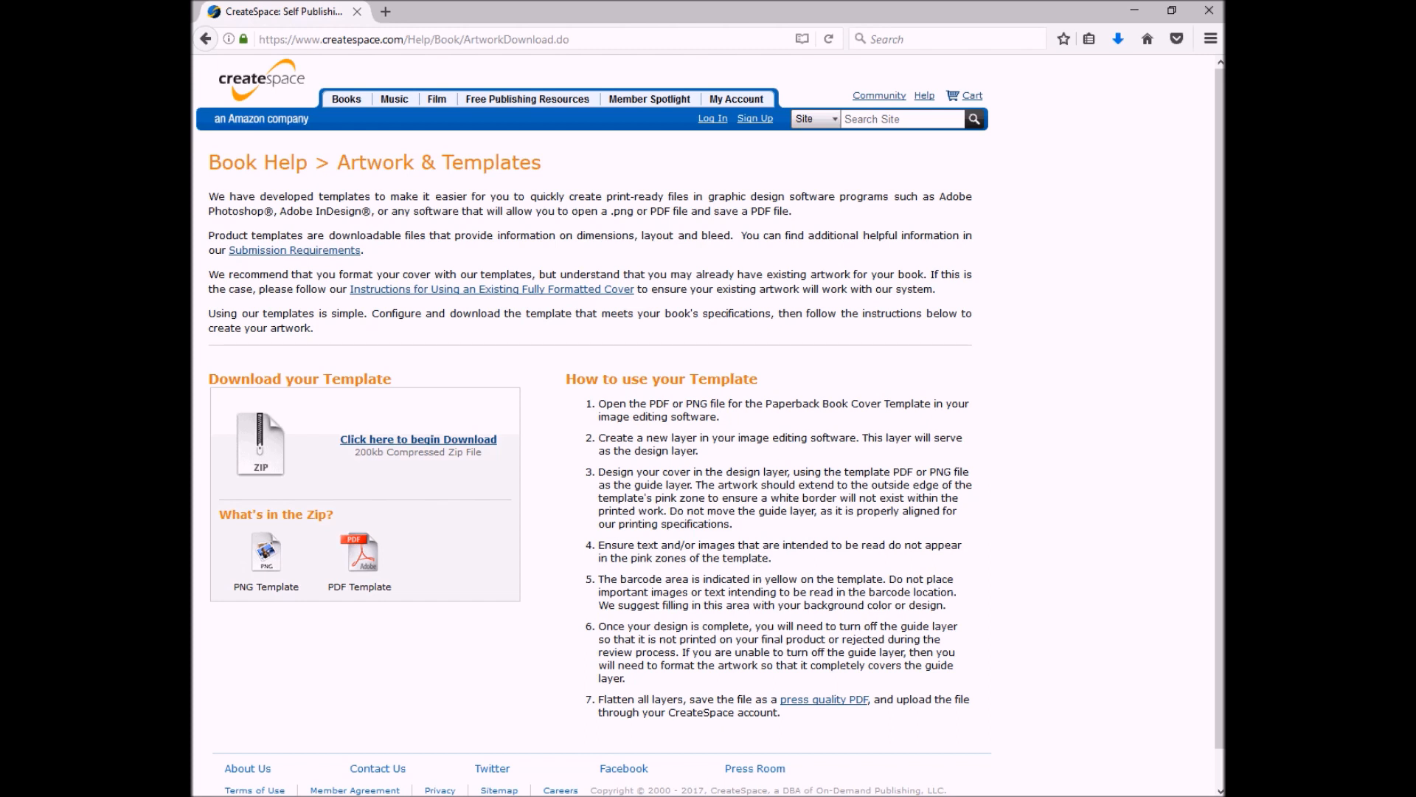
{"action": "mouse_move", "coordinate": [311, 748]}
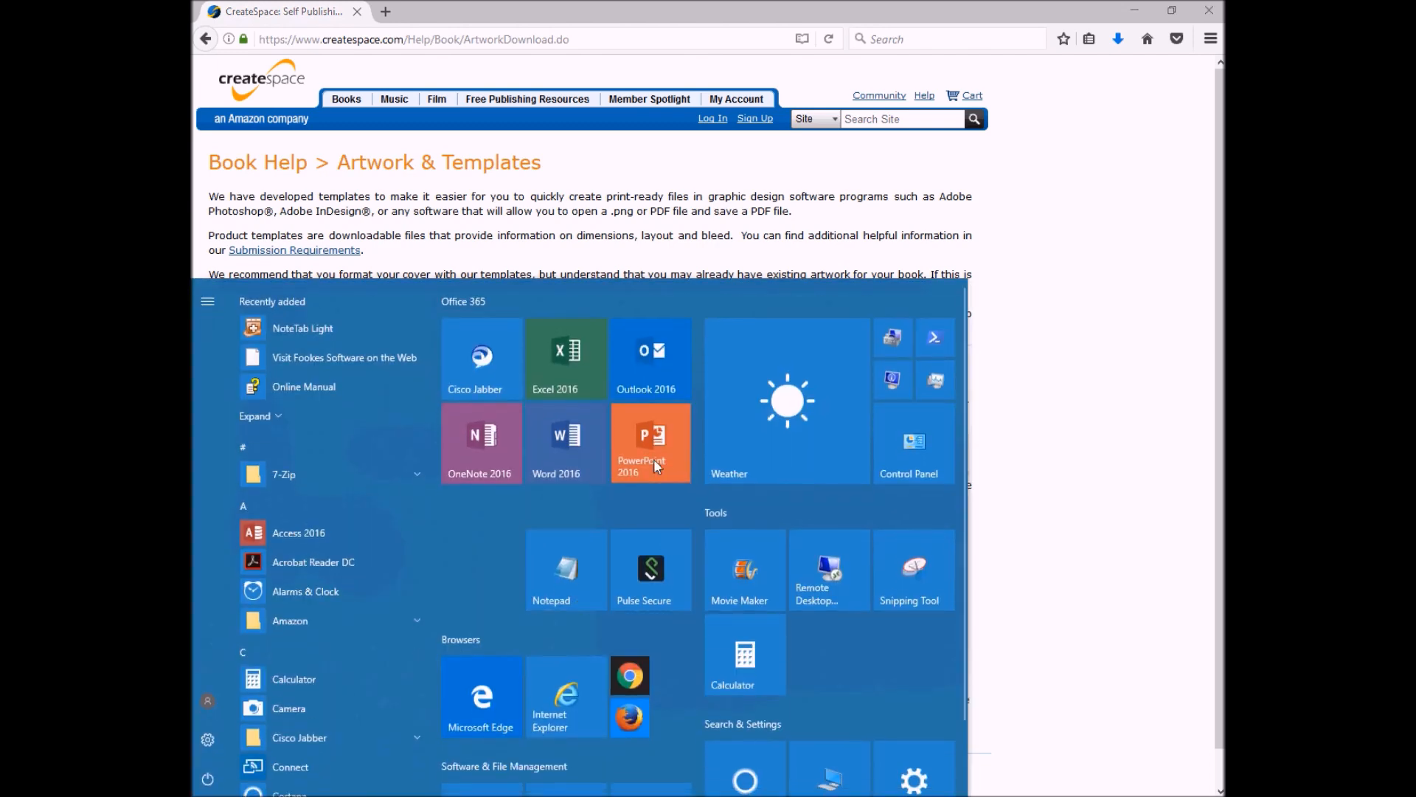
Step: Launch PowerPoint with a blank presentation and open the Custom Slide Size settings
{"action": "left_click", "coordinate": [649, 443]}
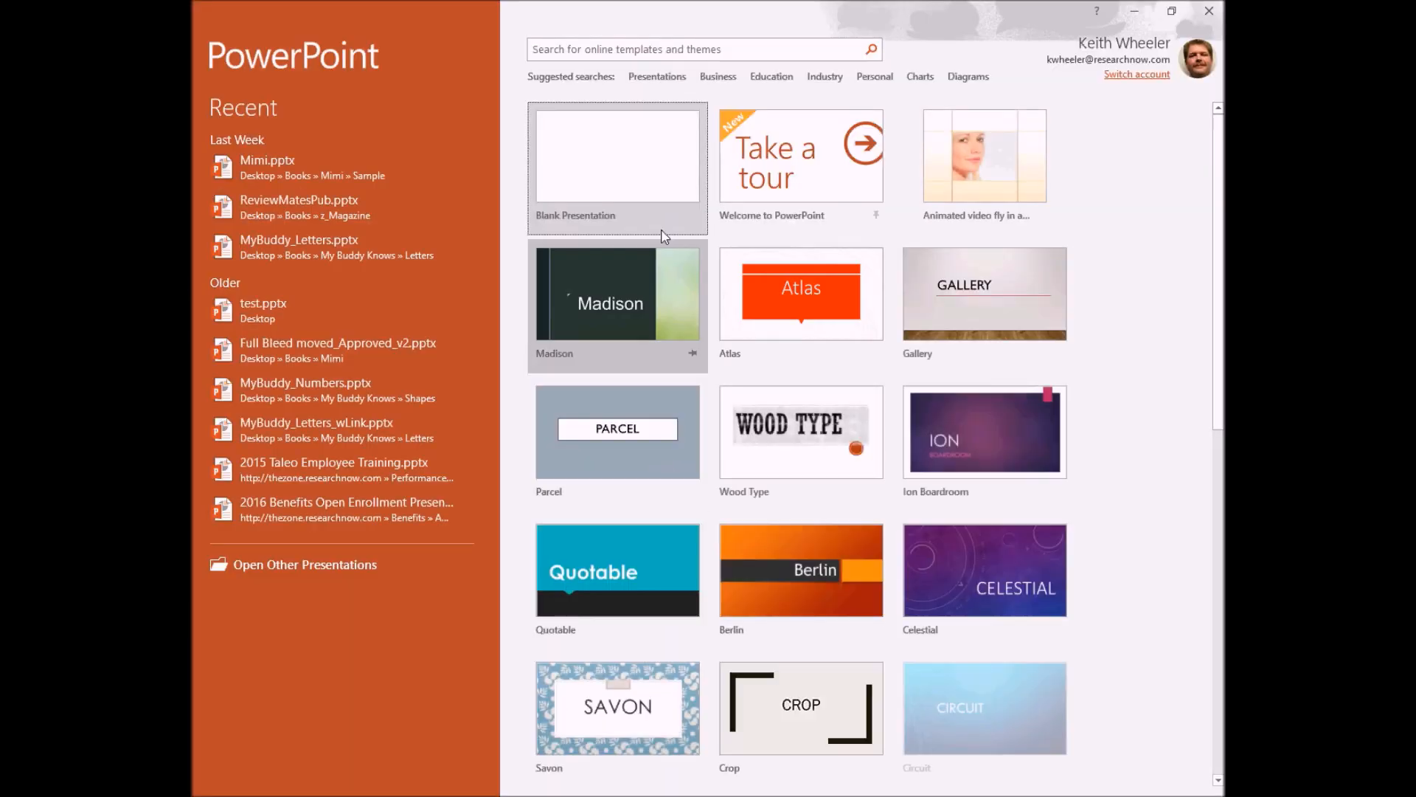
{"action": "left_click", "coordinate": [616, 167]}
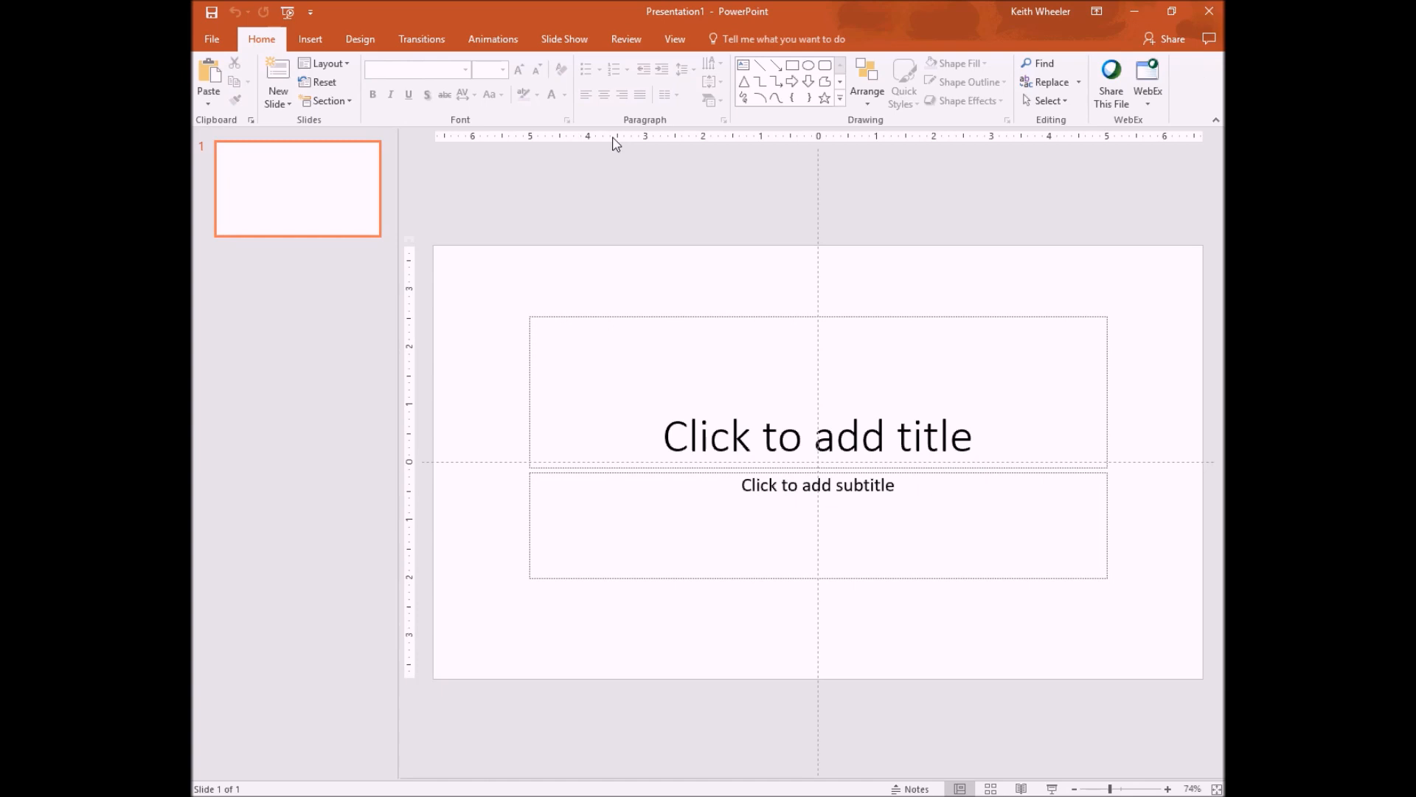
{"action": "mouse_move", "coordinate": [359, 39]}
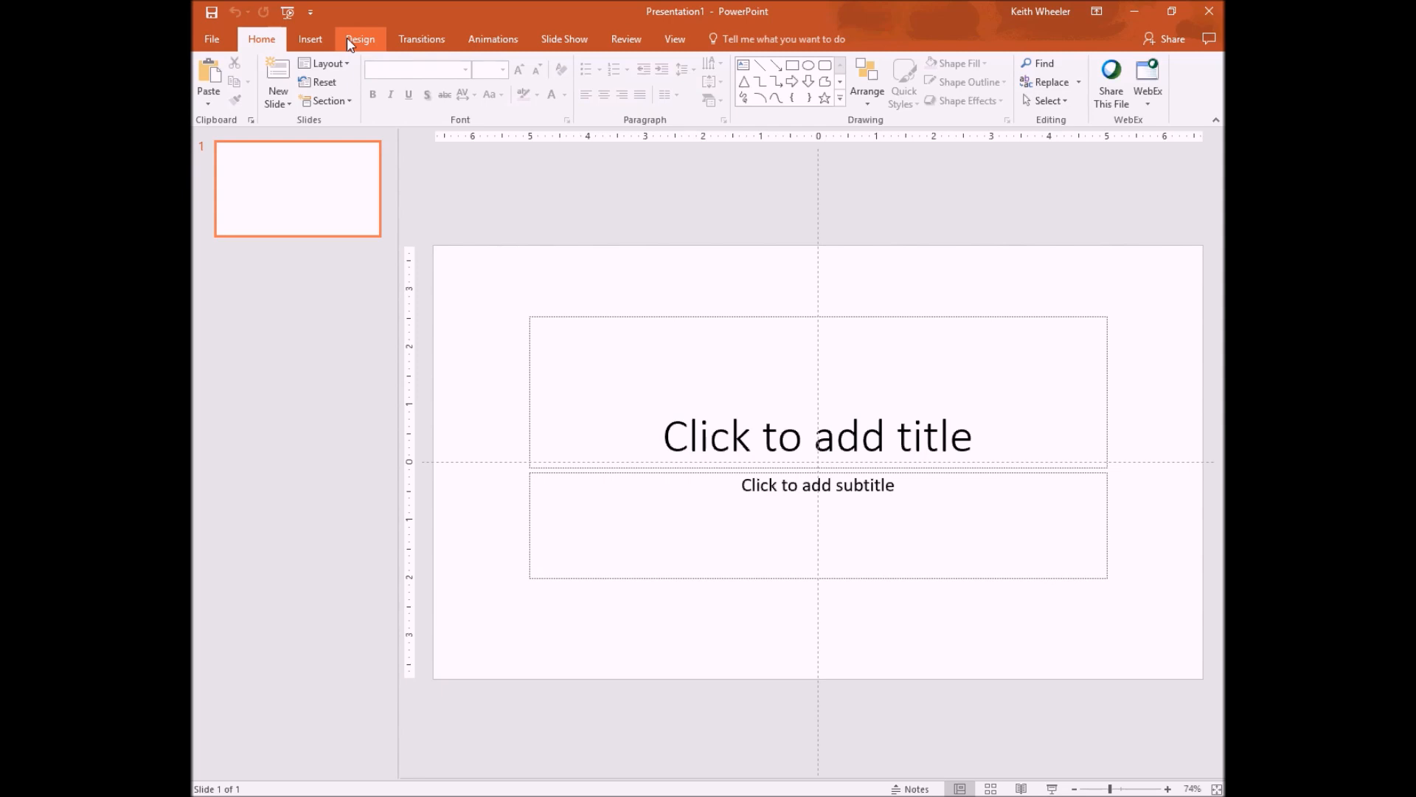
{"action": "left_click", "coordinate": [360, 39]}
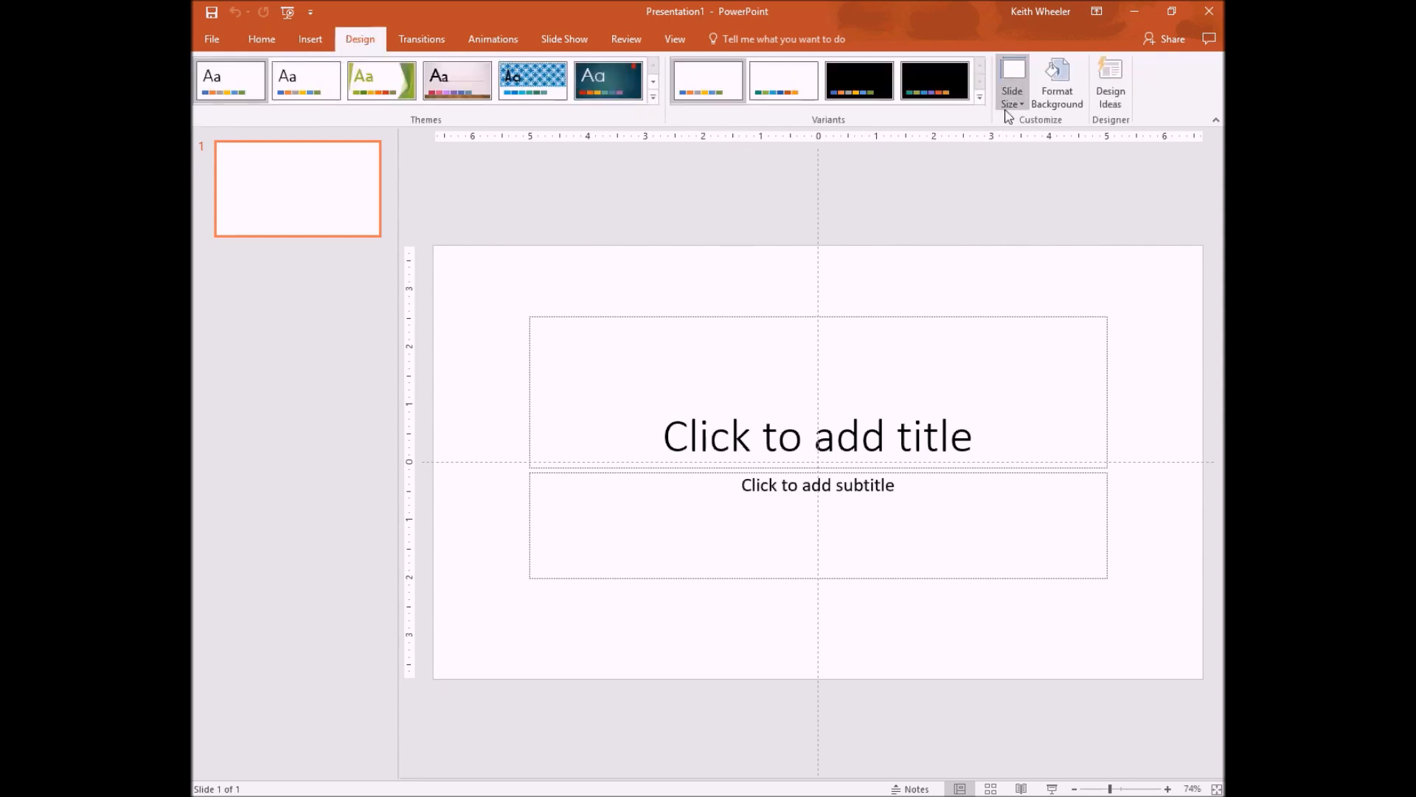
{"action": "left_click", "coordinate": [1011, 81]}
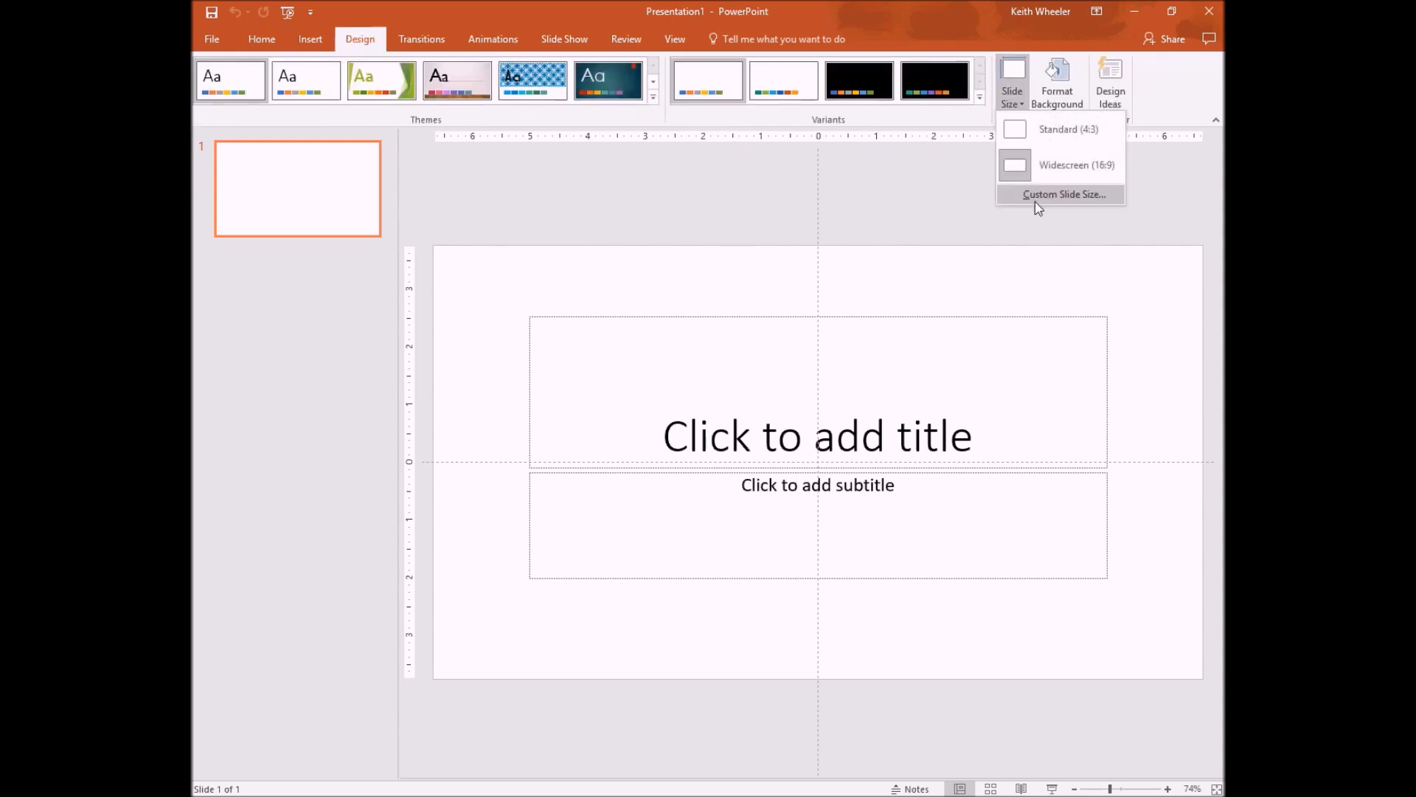
{"action": "left_click", "coordinate": [1063, 194]}
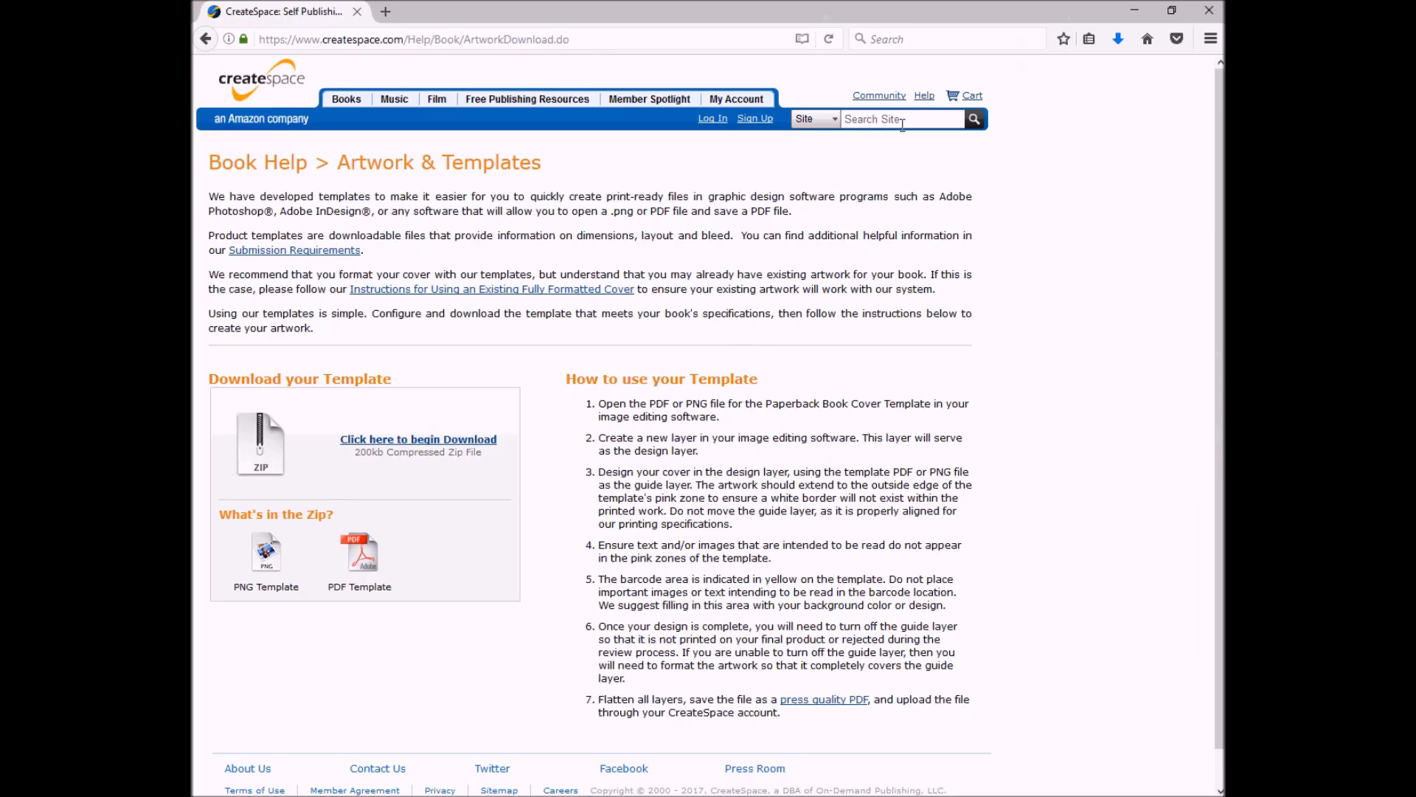
Step: Search 'cover guidelines', open Book Cover Guidelines, and scroll to the spine width section
{"action": "type", "text": "cover guidelines"}
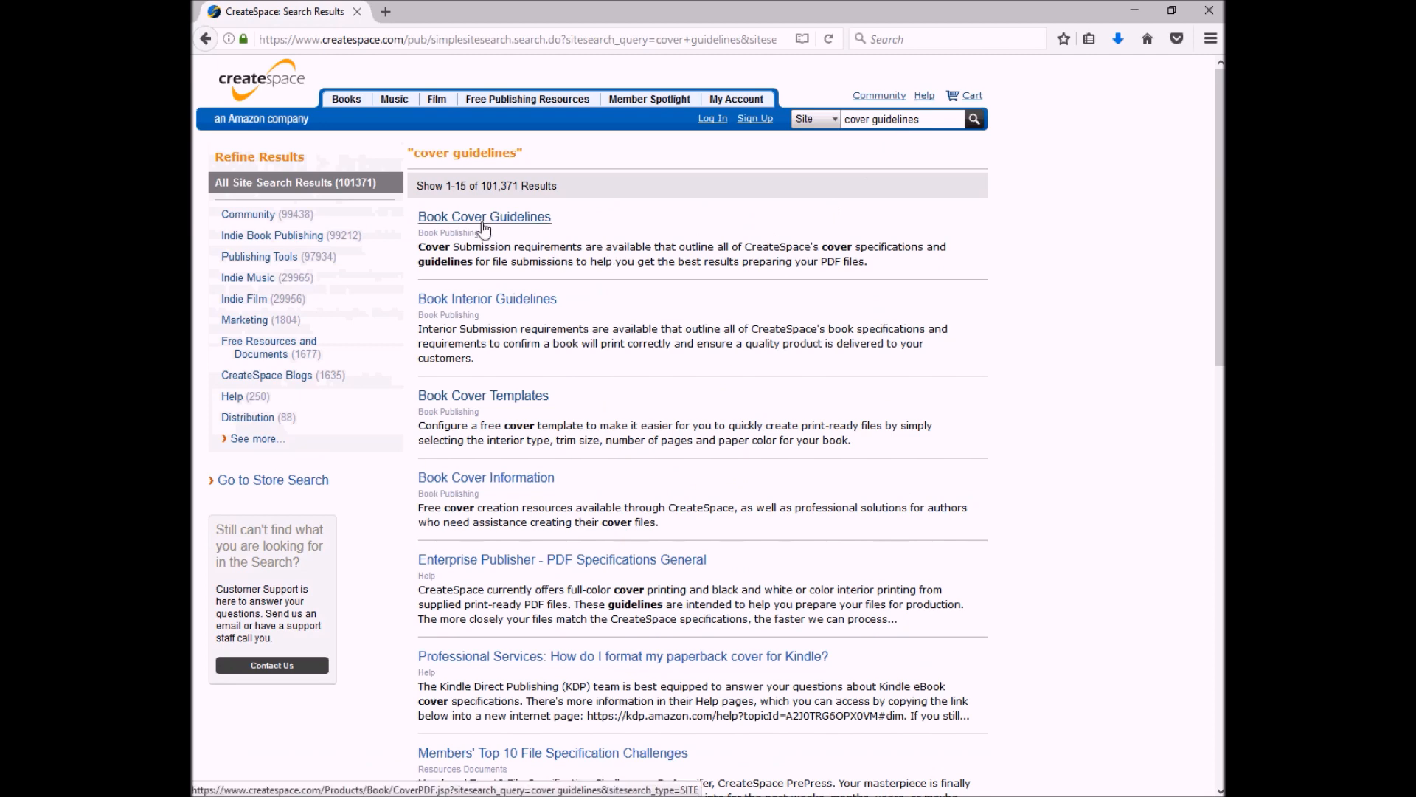
{"action": "left_click", "coordinate": [483, 217]}
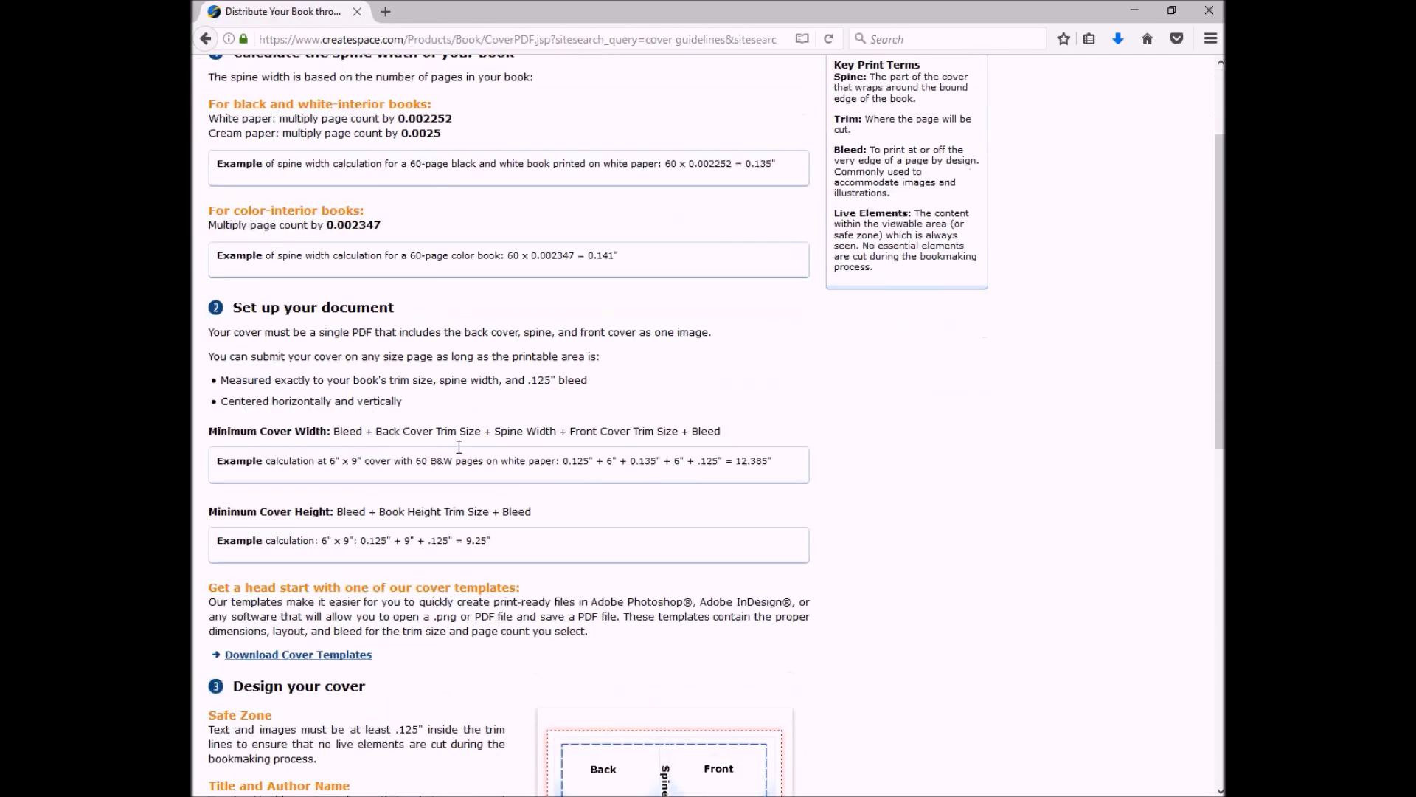
{"action": "scroll", "scroll_direction": "down", "scroll_amount": 3}
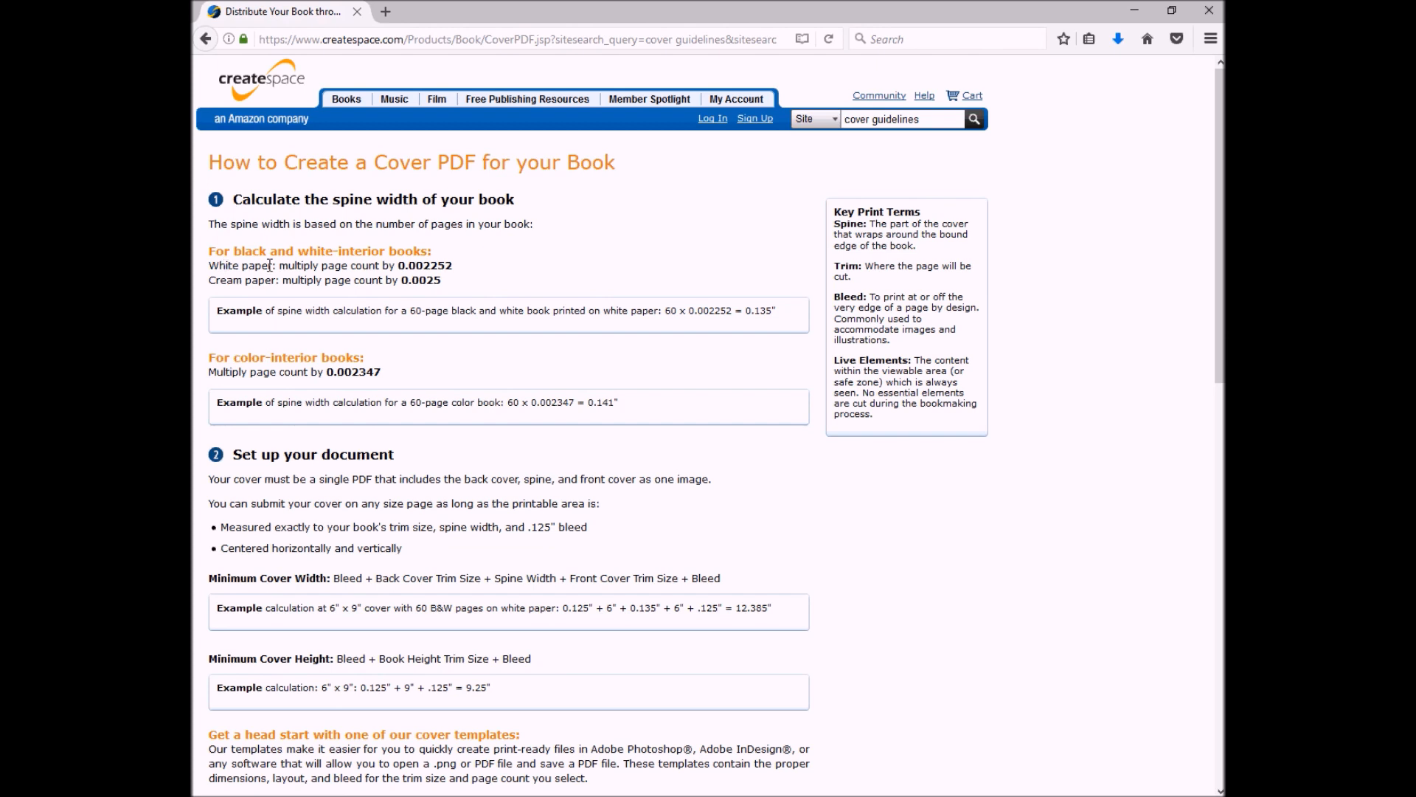
{"action": "double_click", "coordinate": [427, 265]}
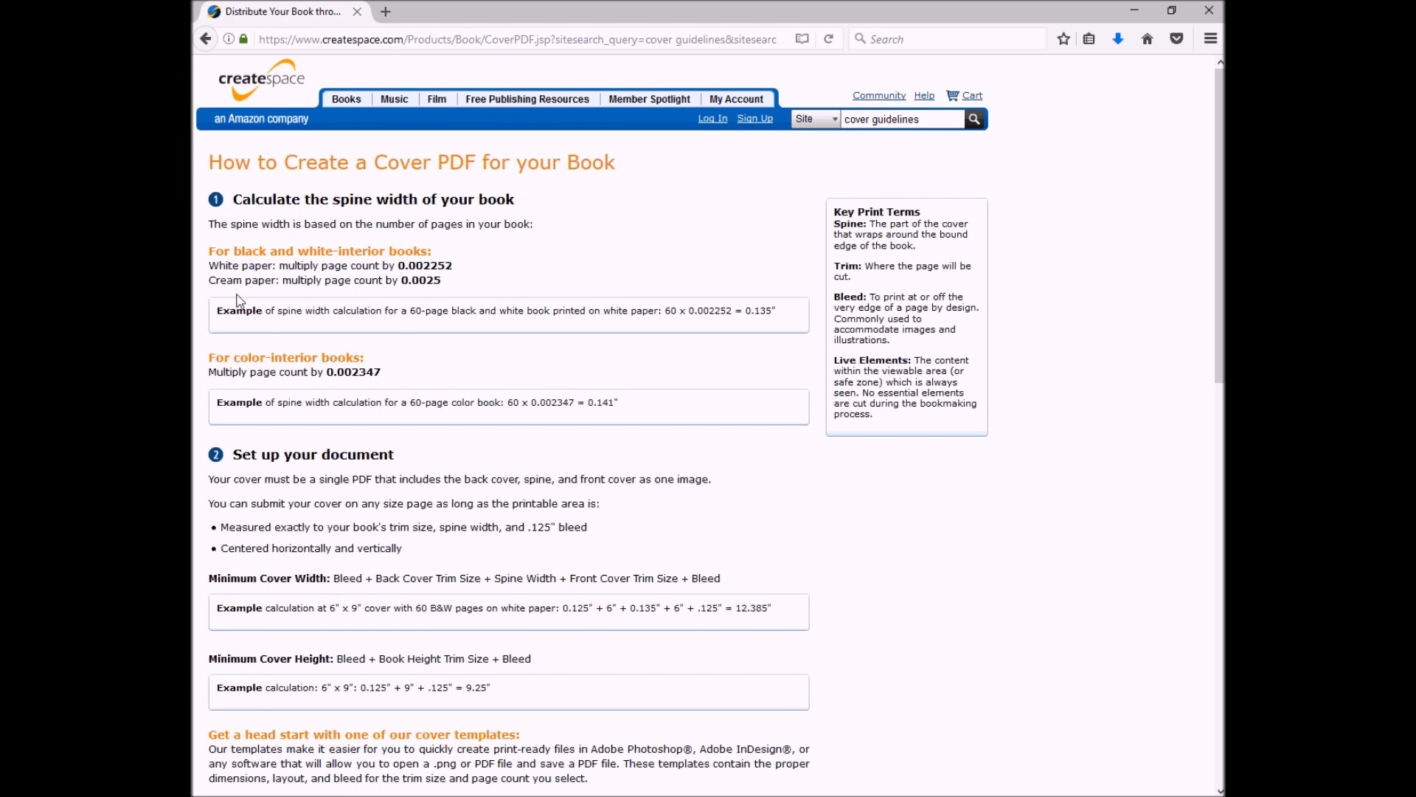
{"action": "mouse_move", "coordinate": [432, 293]}
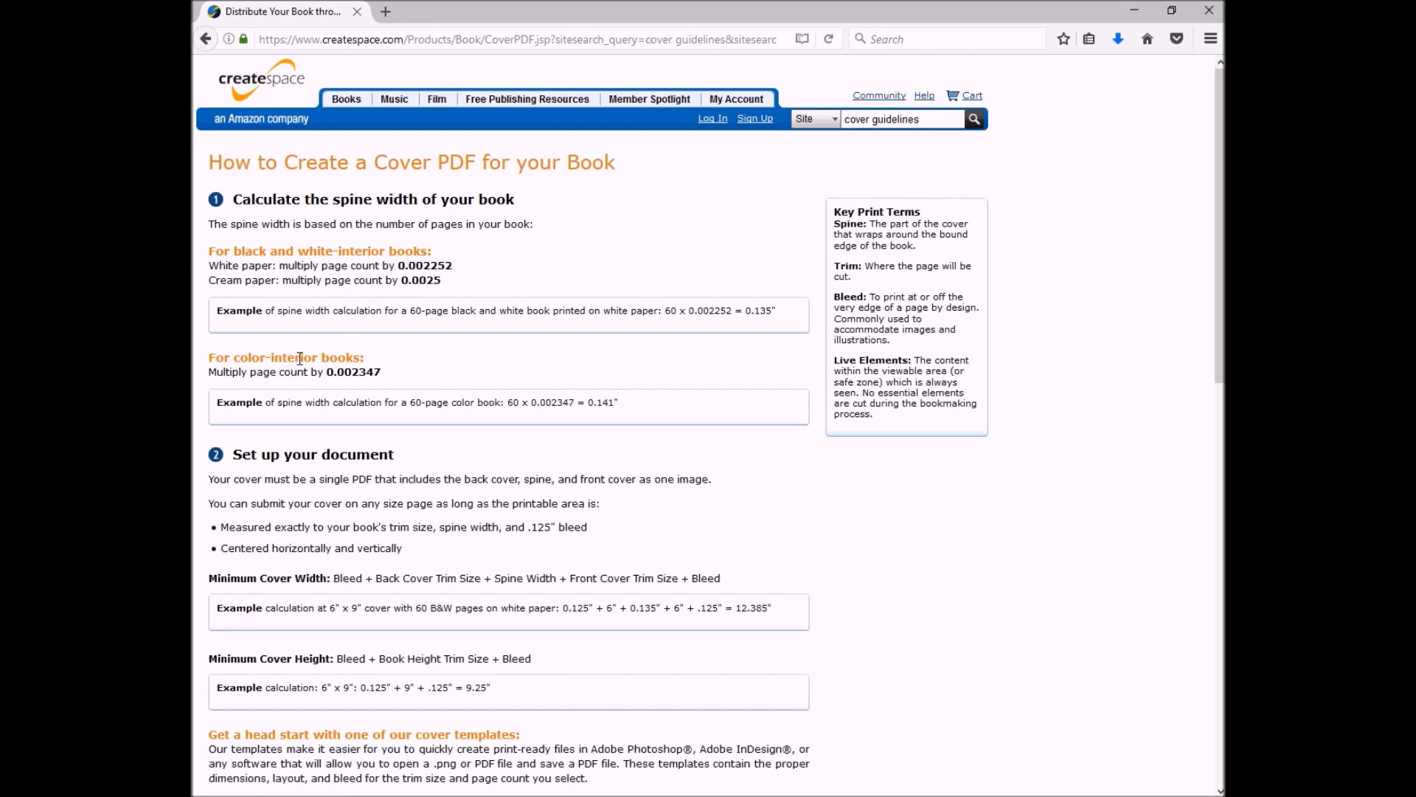
{"action": "mouse_move", "coordinate": [356, 378]}
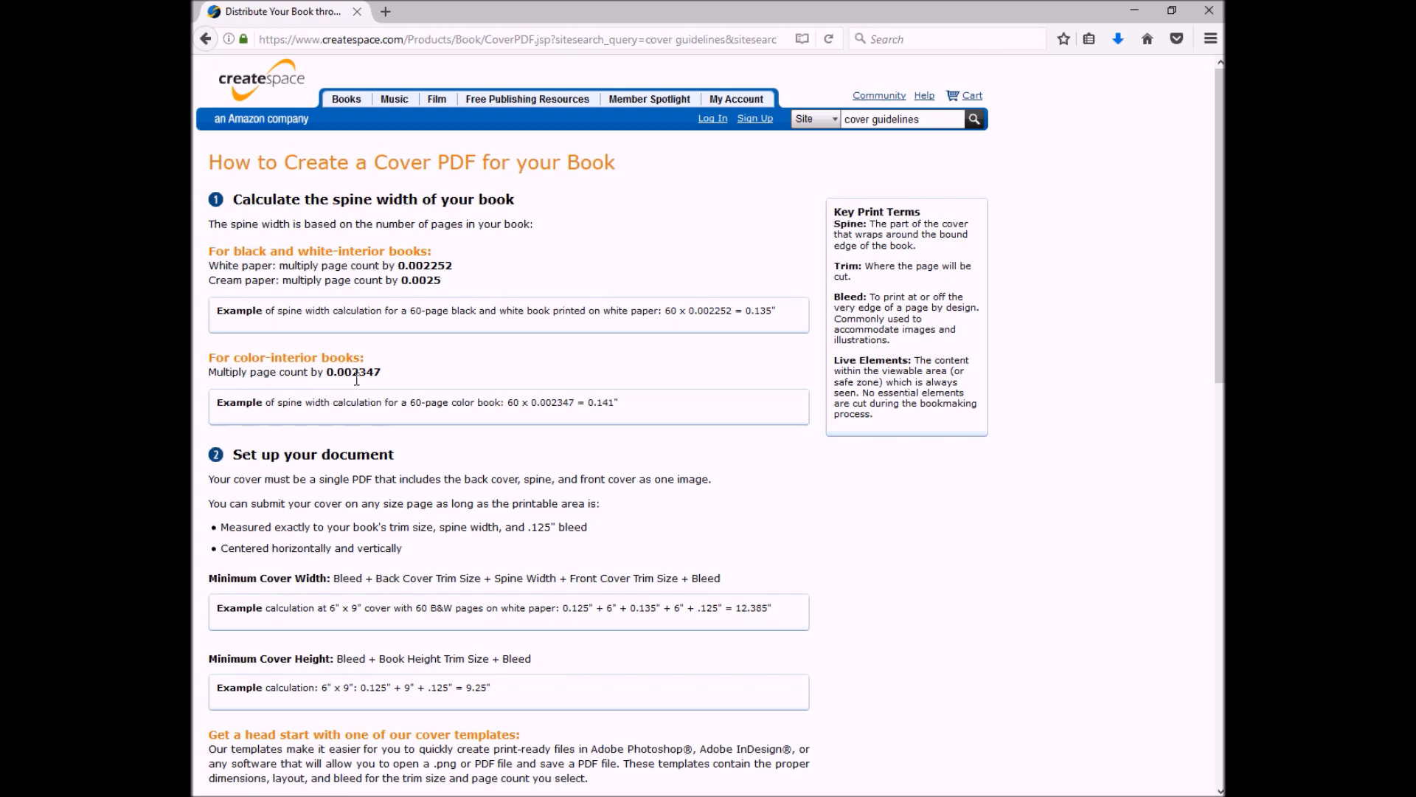
{"action": "mouse_move", "coordinate": [382, 381]}
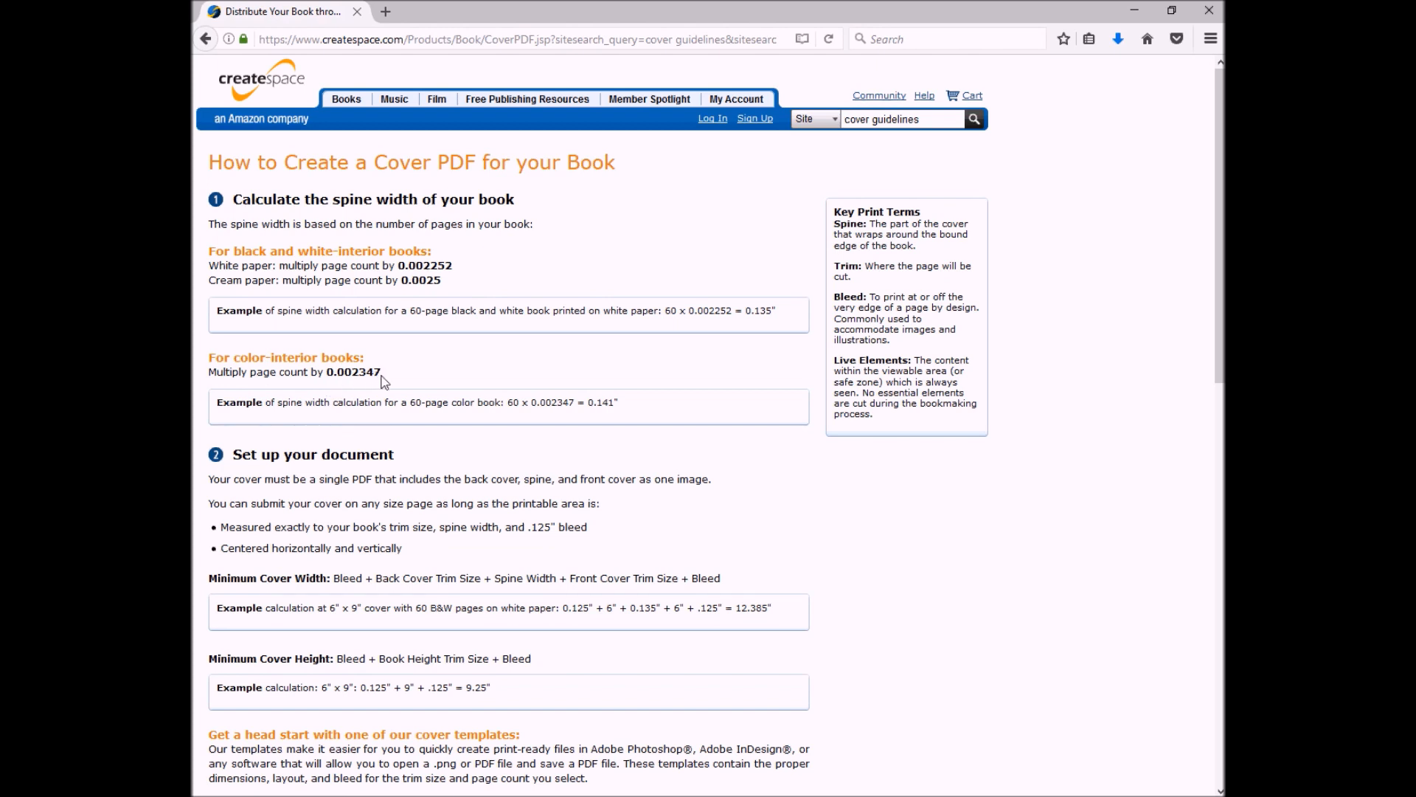
{"action": "mouse_move", "coordinate": [354, 386]}
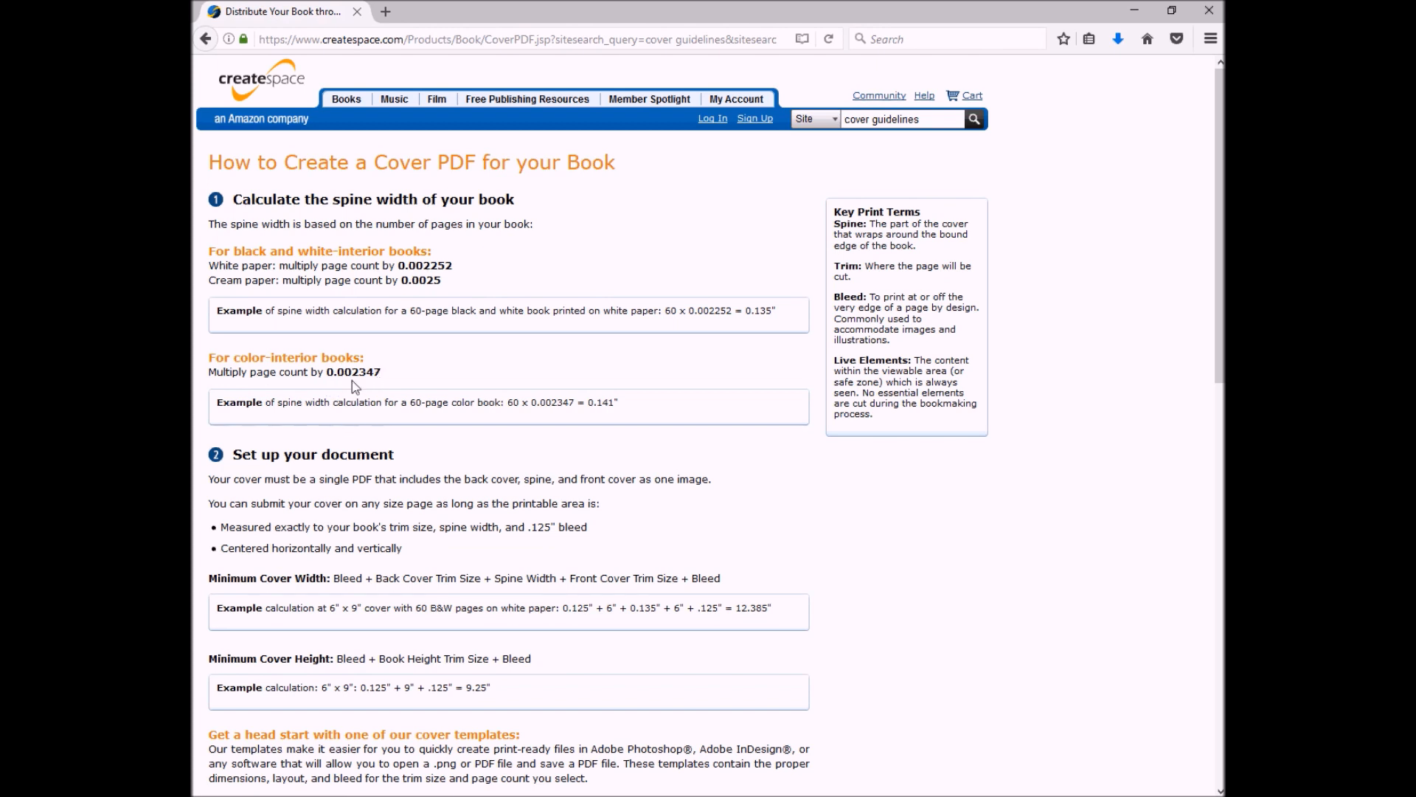
{"action": "mouse_move", "coordinate": [789, 779]}
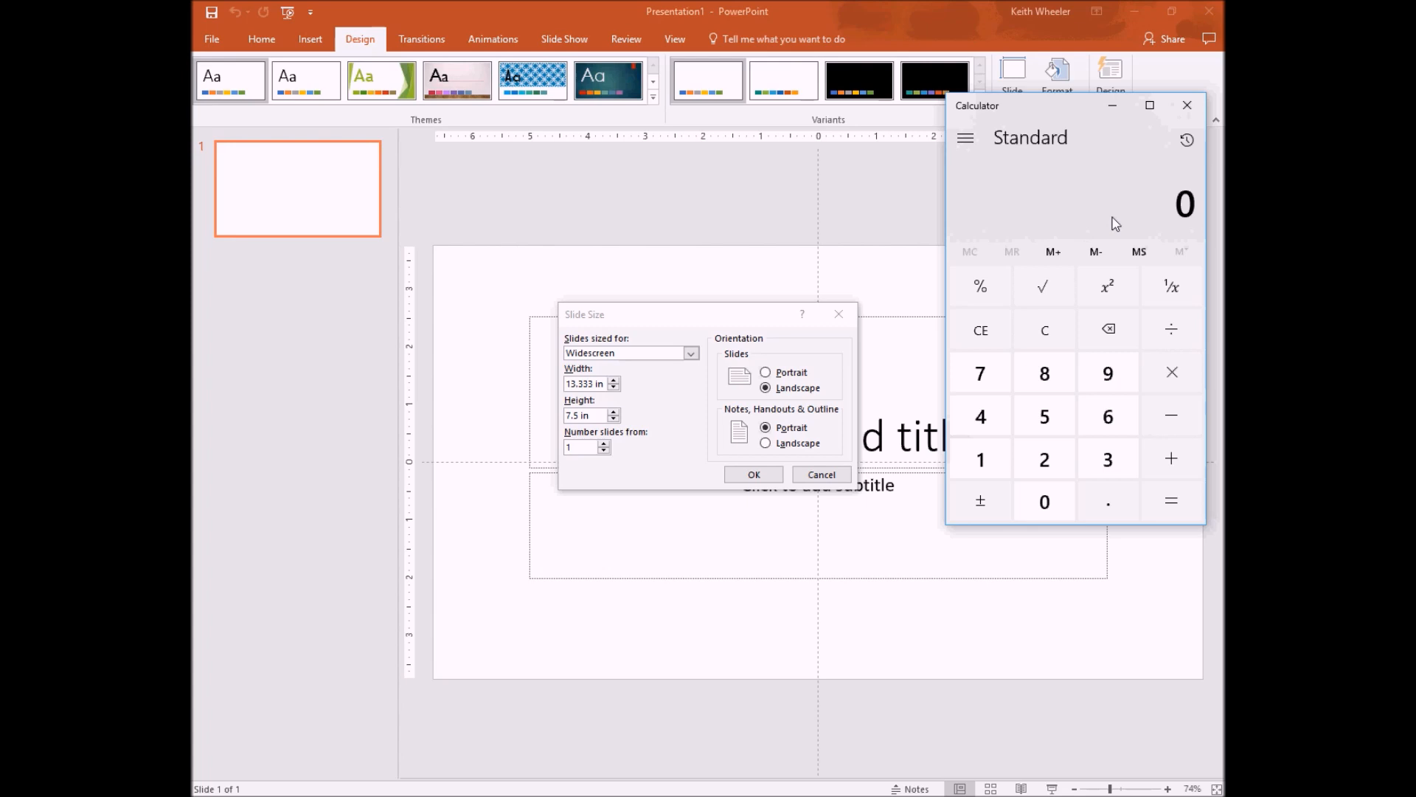
Step: Sum 0.061 spine, two 8-inch covers and 0.125 bleed in Calculator, totaling 16.186
{"action": "left_click", "coordinate": [1107, 500]}
{"action": "type", "text": ".061022"}
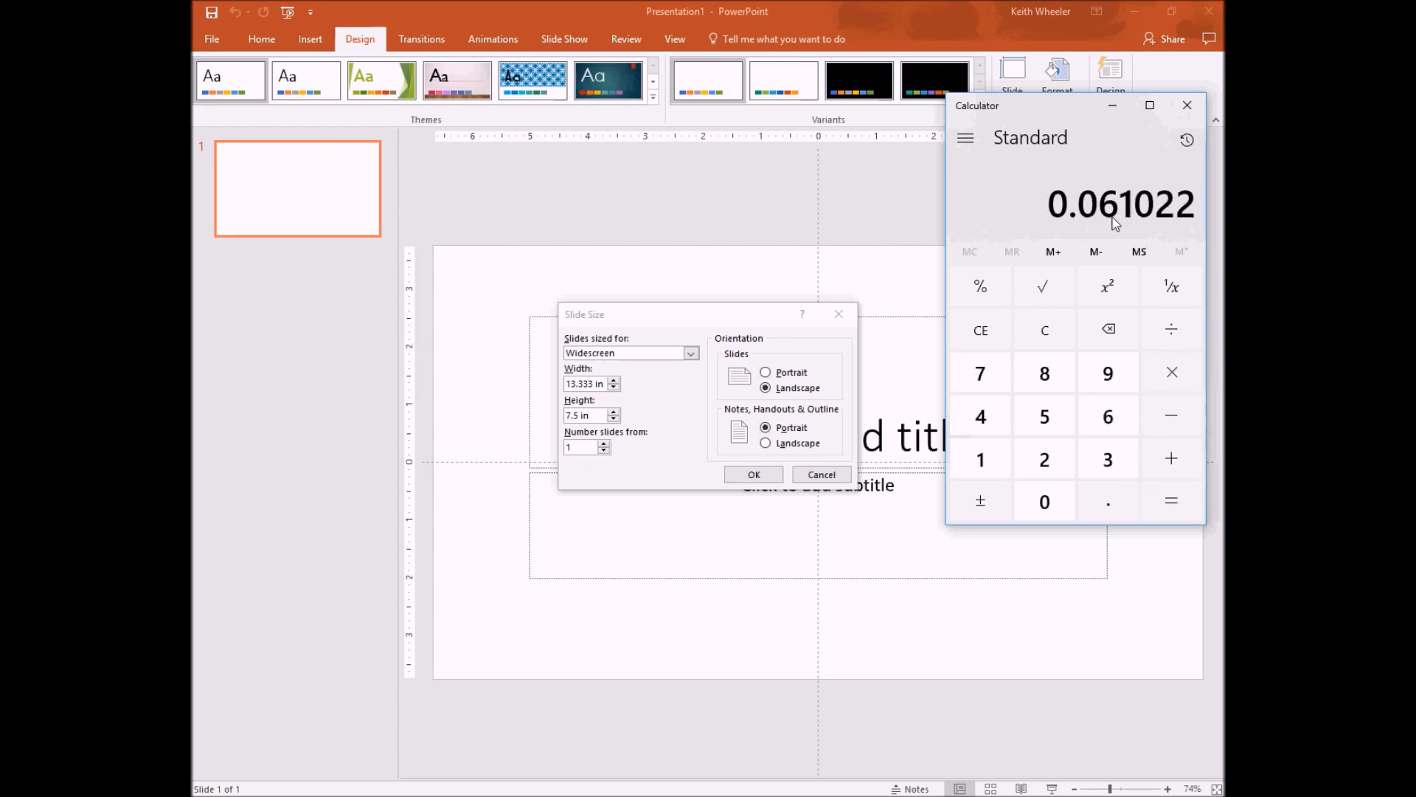
{"action": "left_click", "coordinate": [980, 329]}
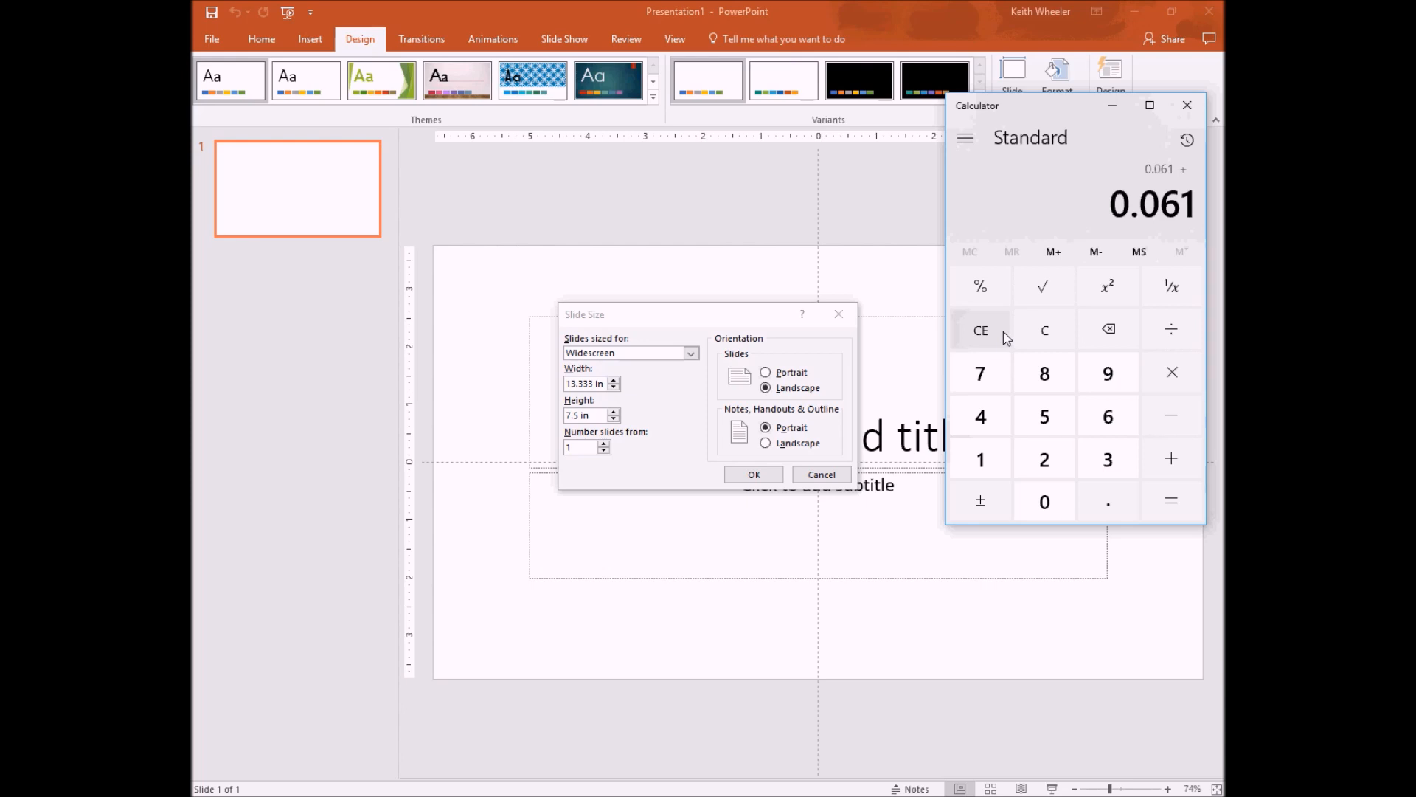
{"action": "left_click", "coordinate": [1043, 371]}
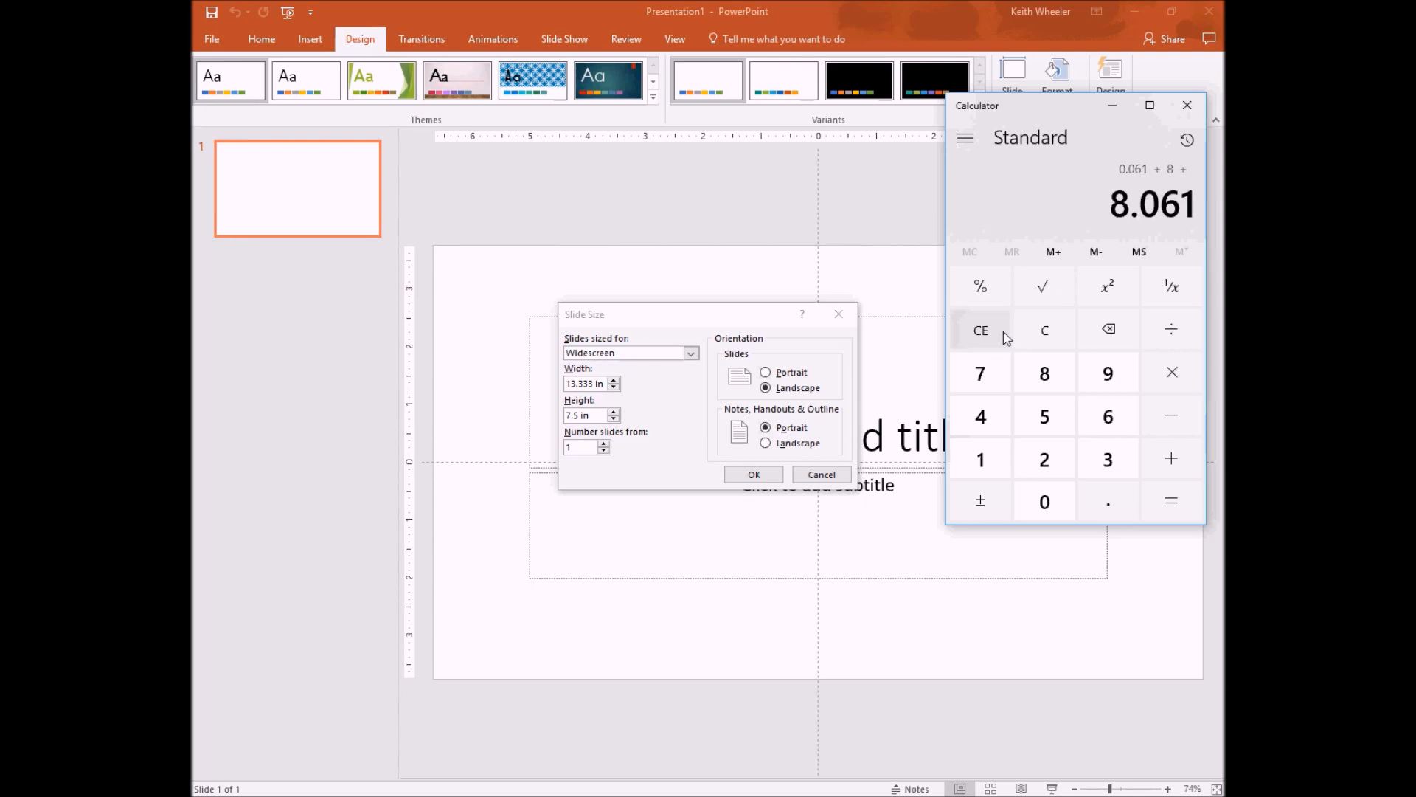
{"action": "left_click", "coordinate": [981, 330]}
{"action": "type", "text": " 8 +"}
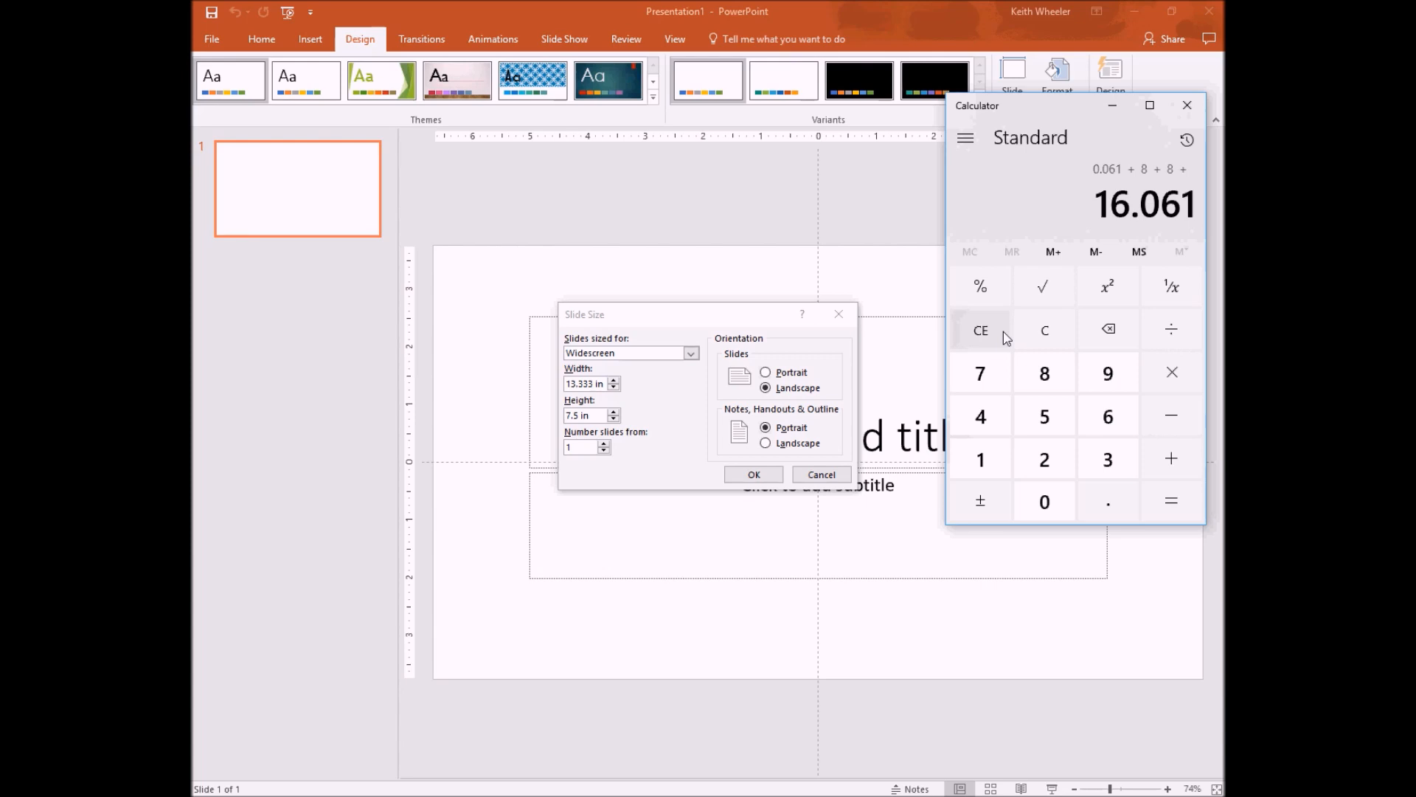
{"action": "left_click", "coordinate": [981, 458]}
{"action": "type", "text": " 0.125"}
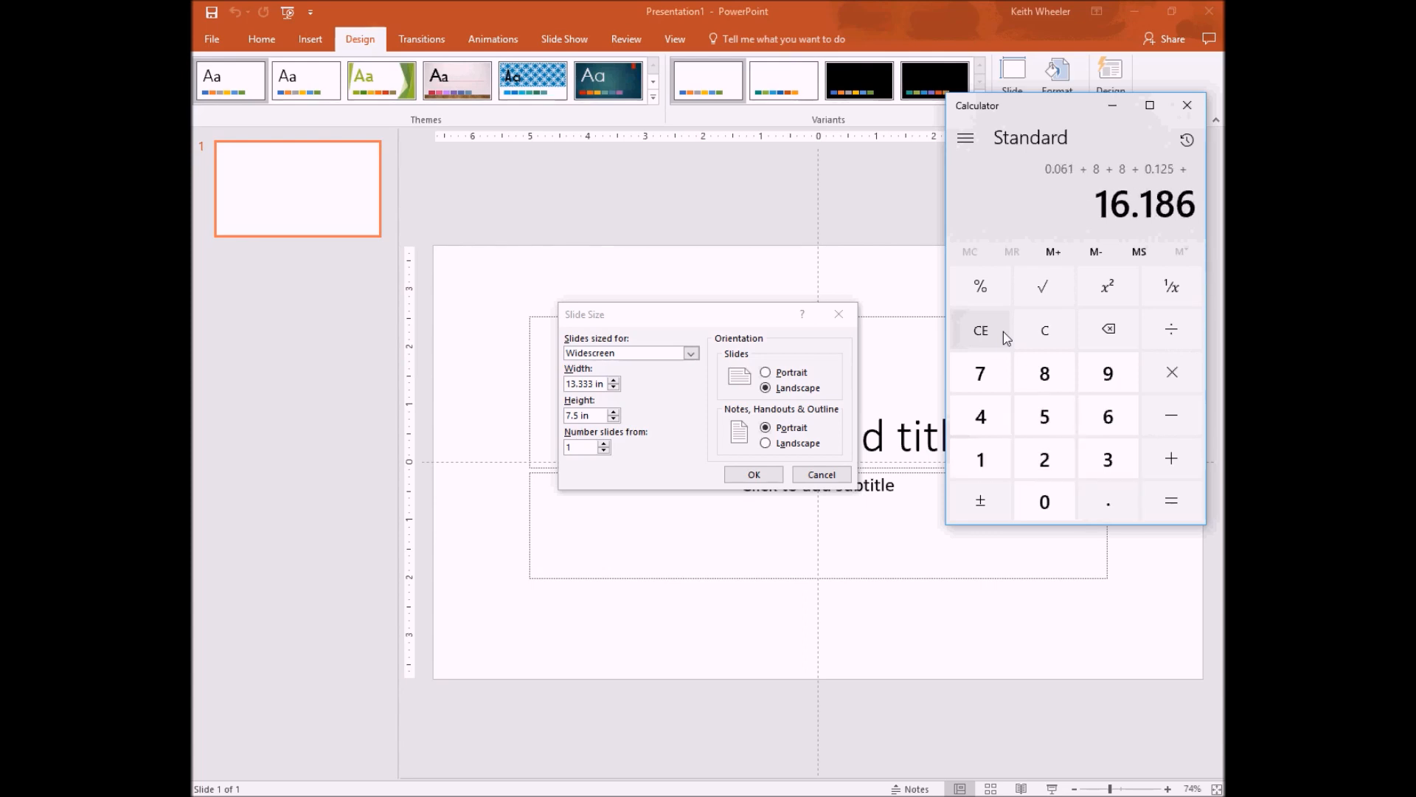
{"action": "left_click", "coordinate": [980, 330]}
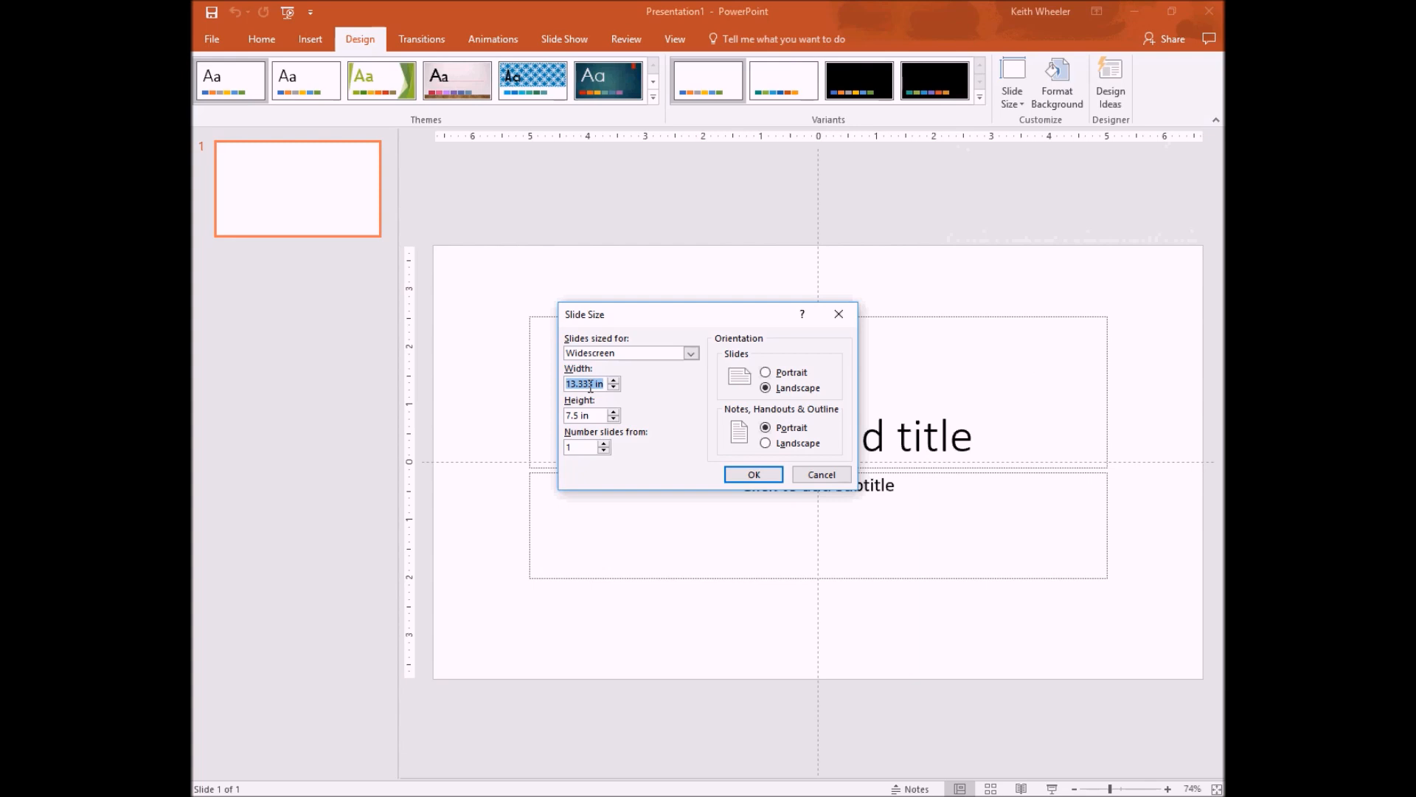
Step: Set slide width 16.31 in and height 10.25 in, applying with Ensure Fit
{"action": "type", "text": "16.3"}
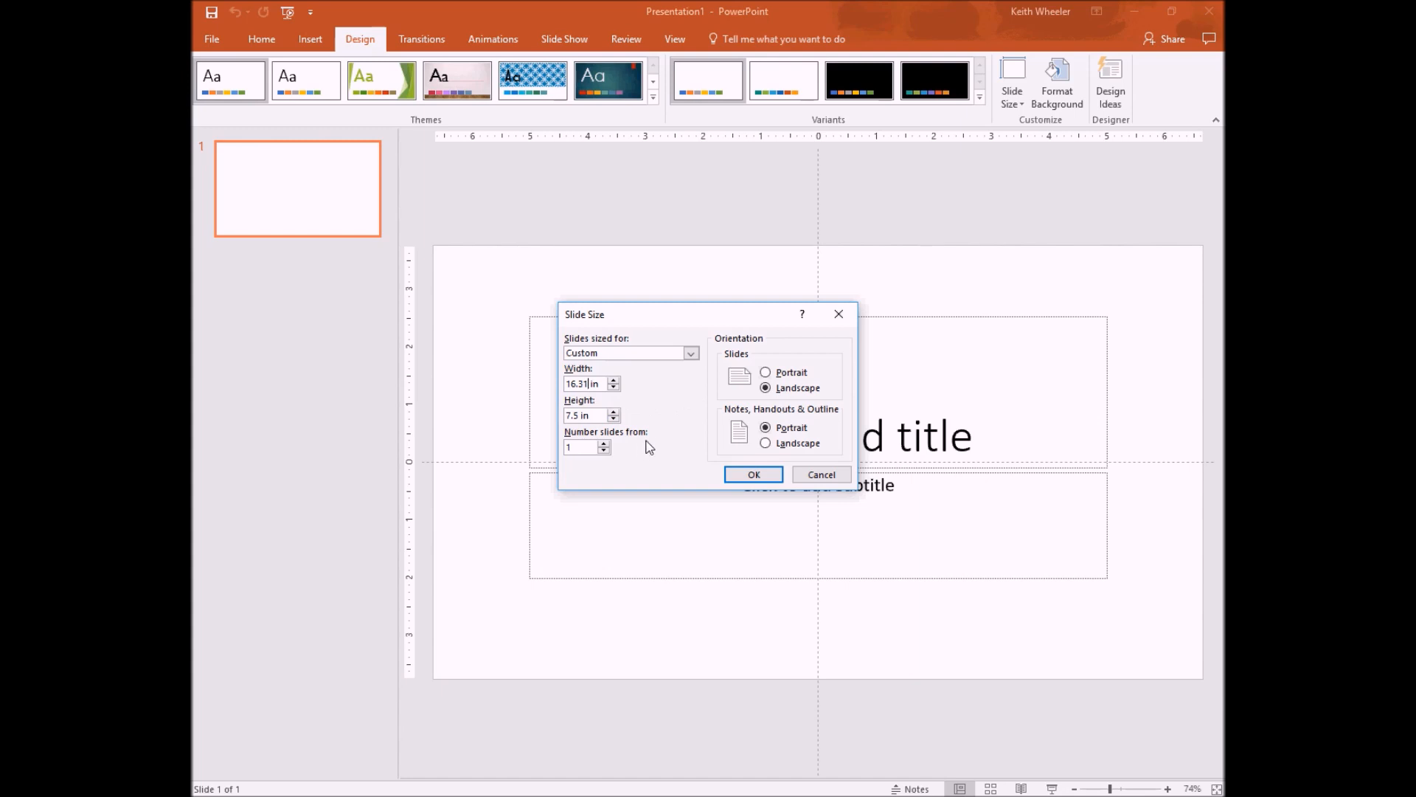
{"action": "mouse_move", "coordinate": [604, 442]}
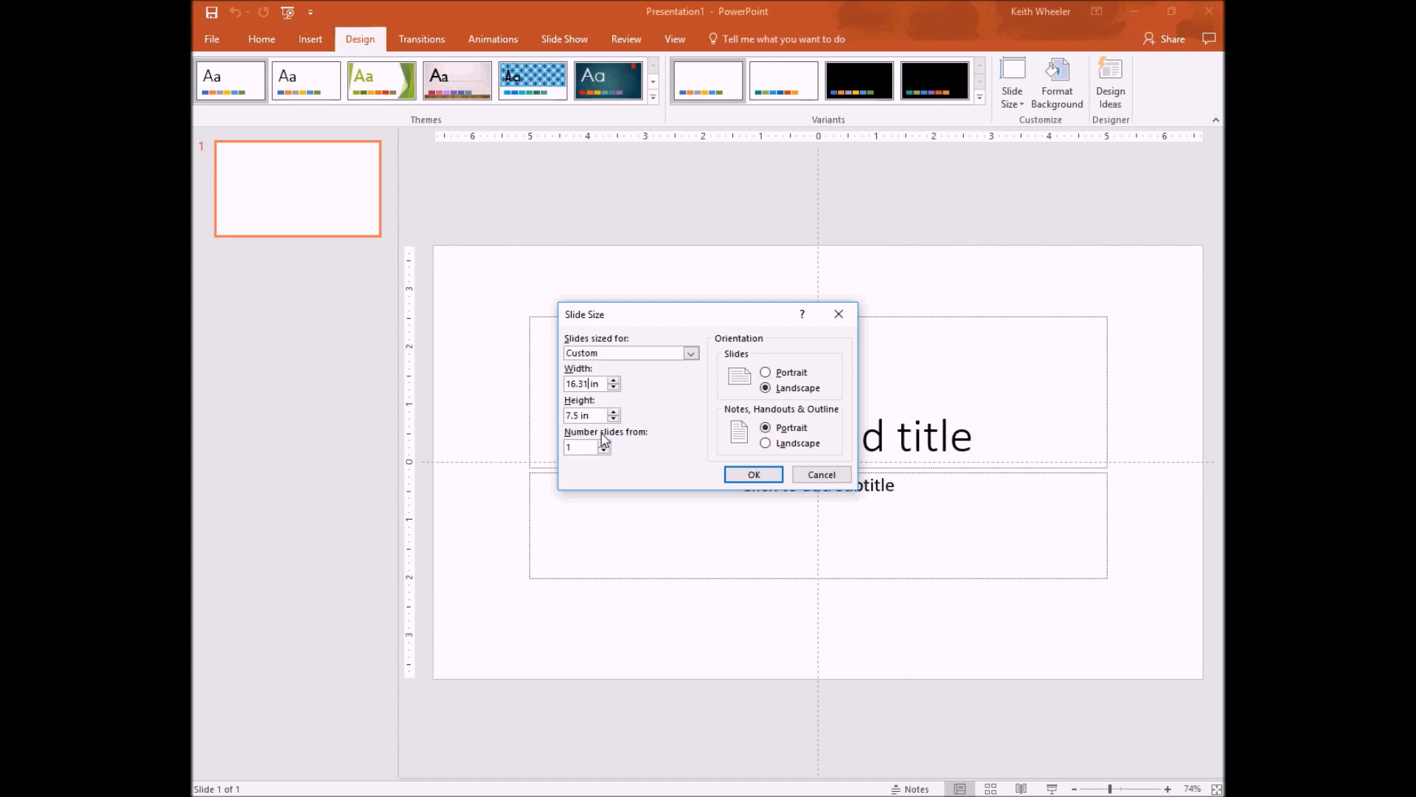
{"action": "triple_click", "coordinate": [585, 414]}
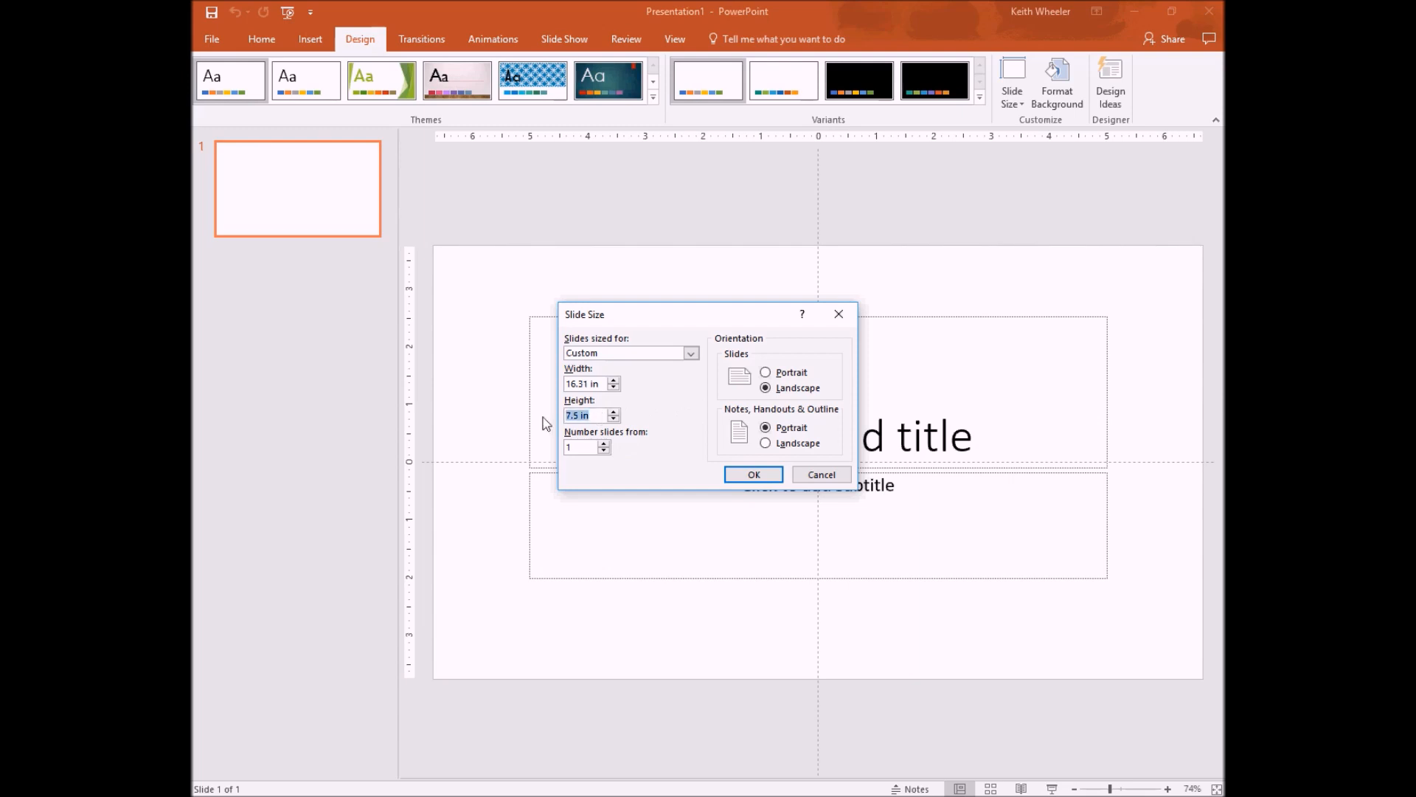
{"action": "type", "text": "10"}
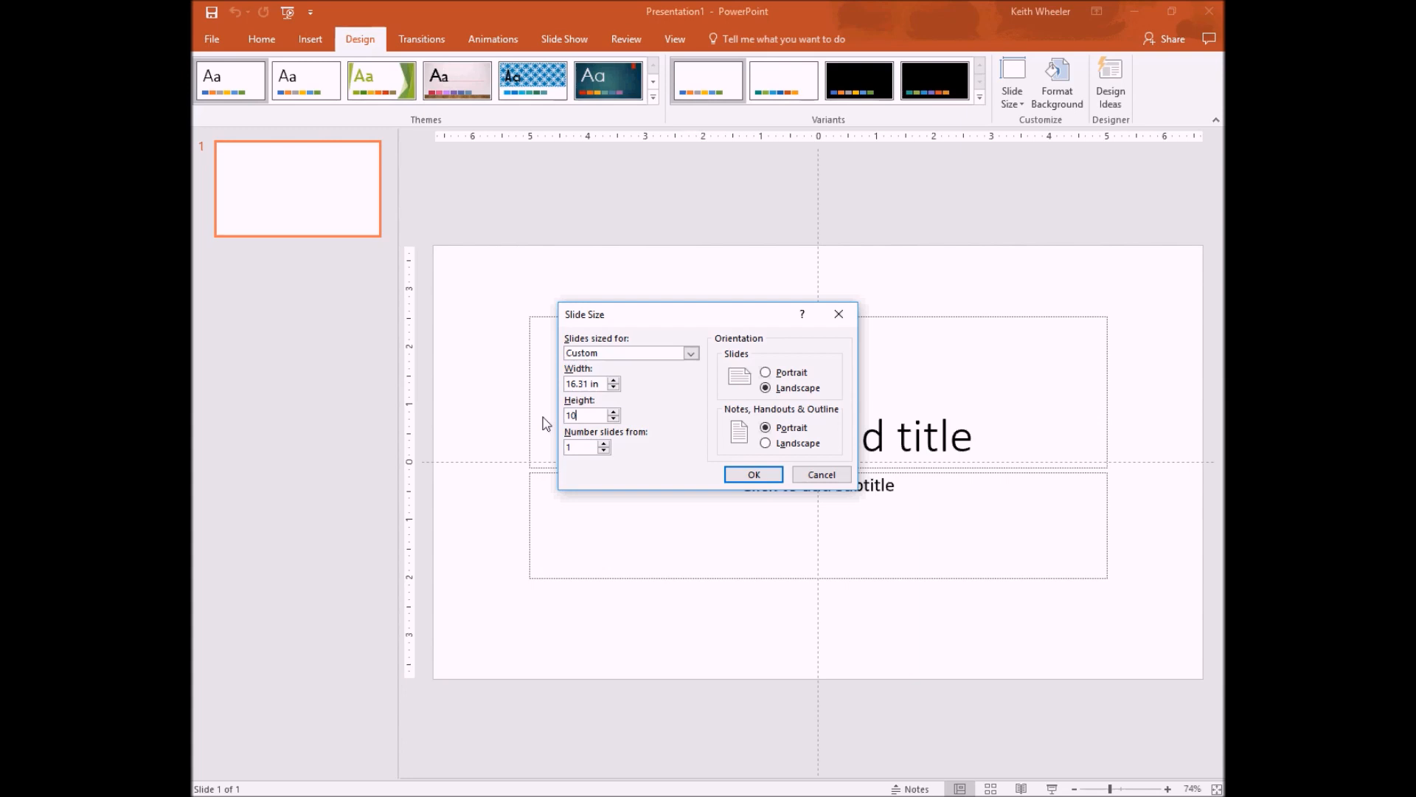
{"action": "type", "text": "+"}
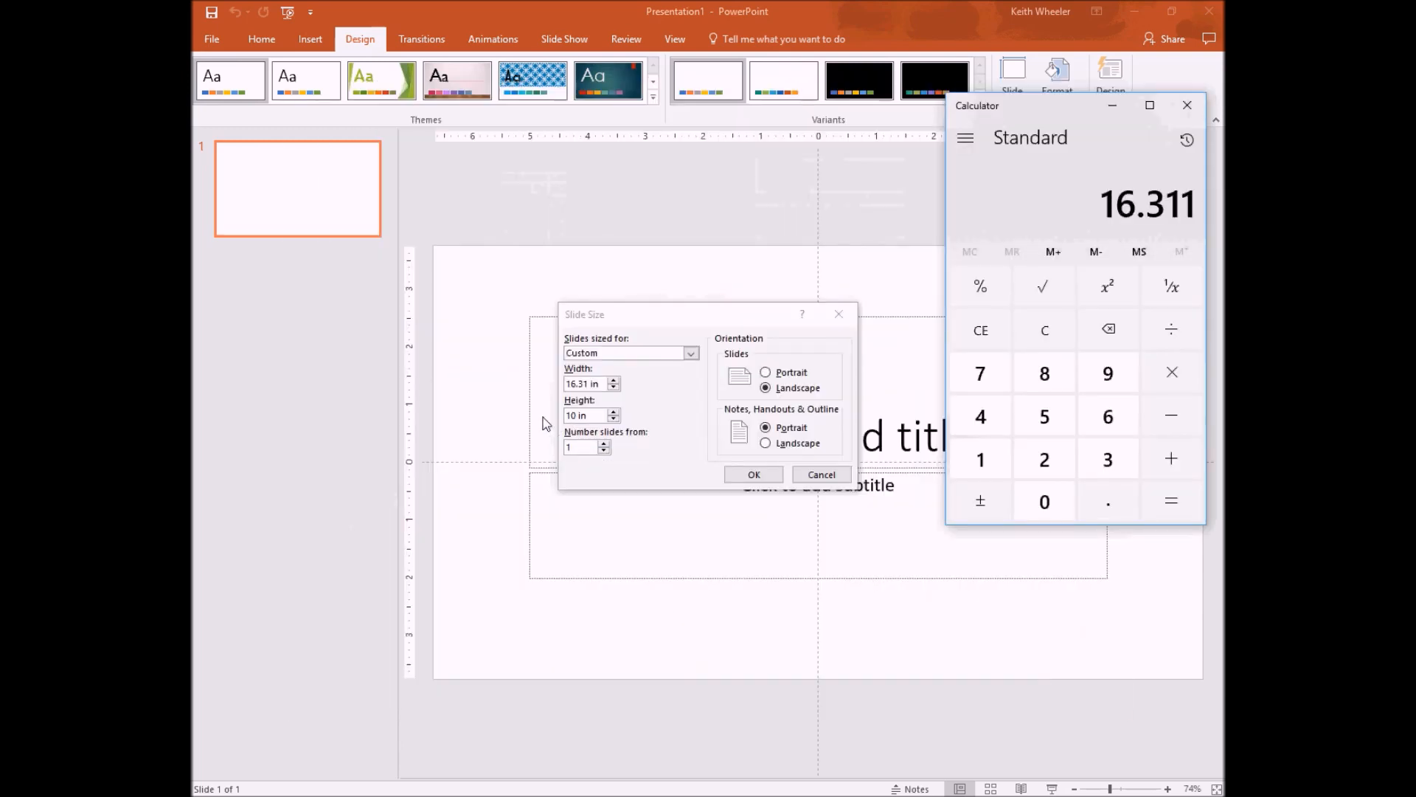
{"action": "mouse_move", "coordinate": [980, 329]}
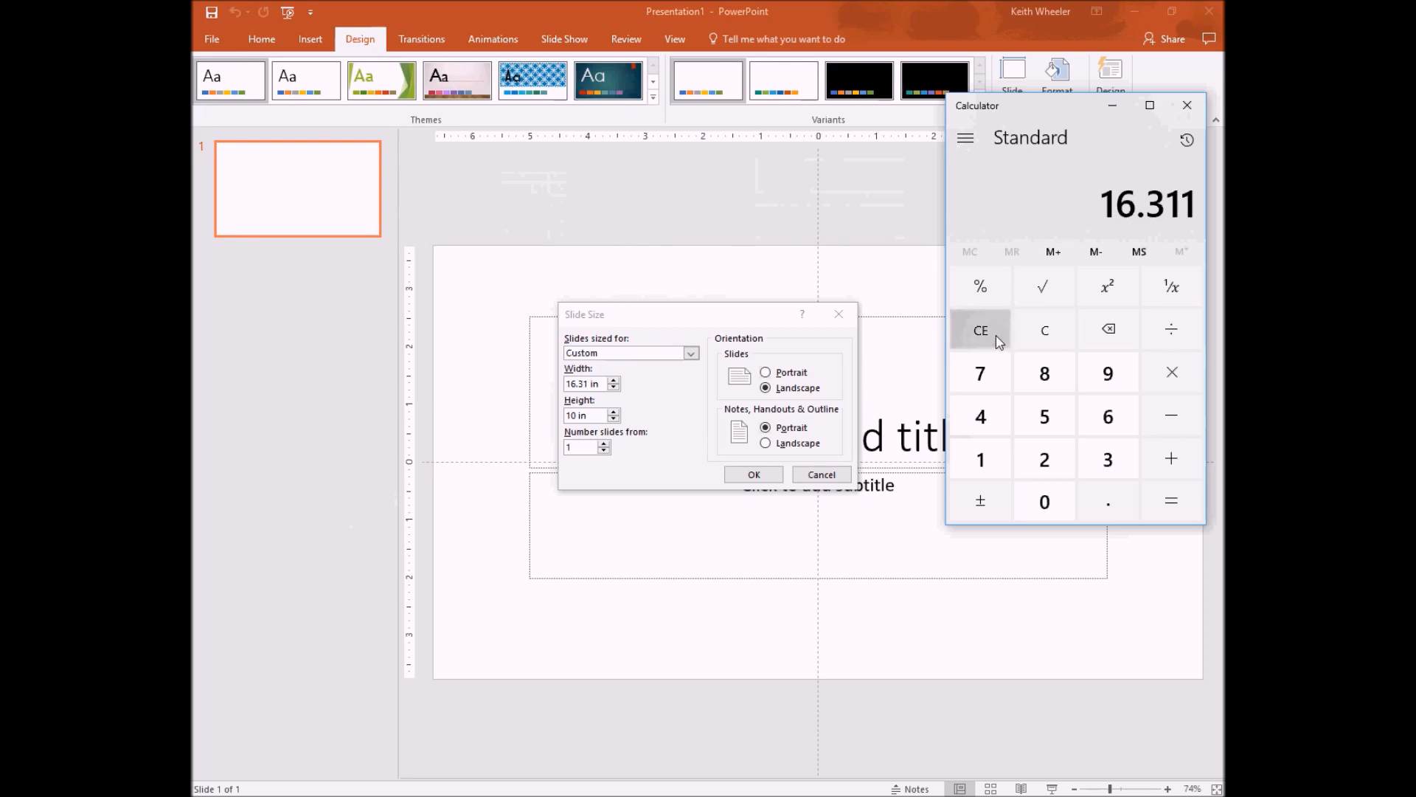
{"action": "left_click", "coordinate": [980, 329]}
{"action": "type", "text": "10"}
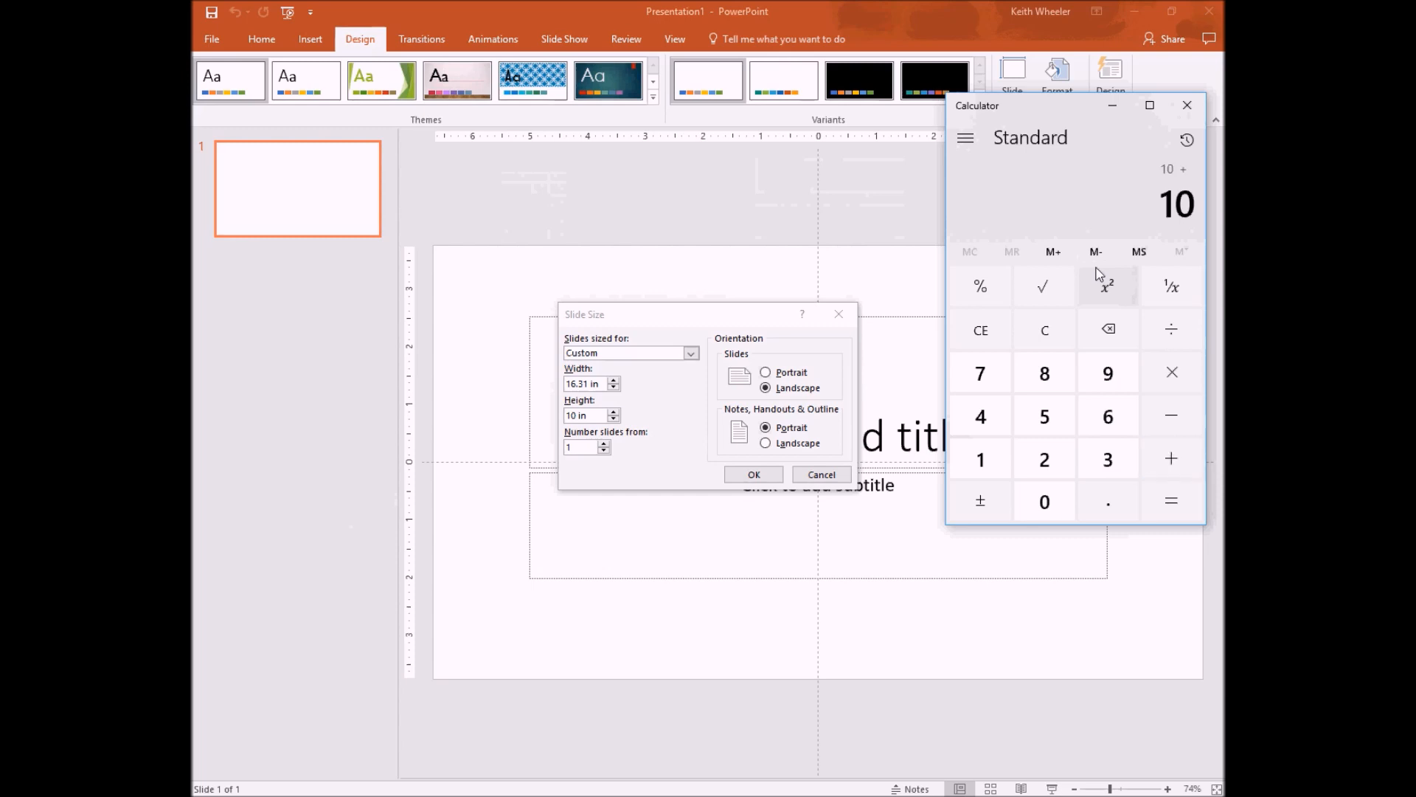
{"action": "left_click", "coordinate": [1044, 459]}
{"action": "type", "text": "10.25"}
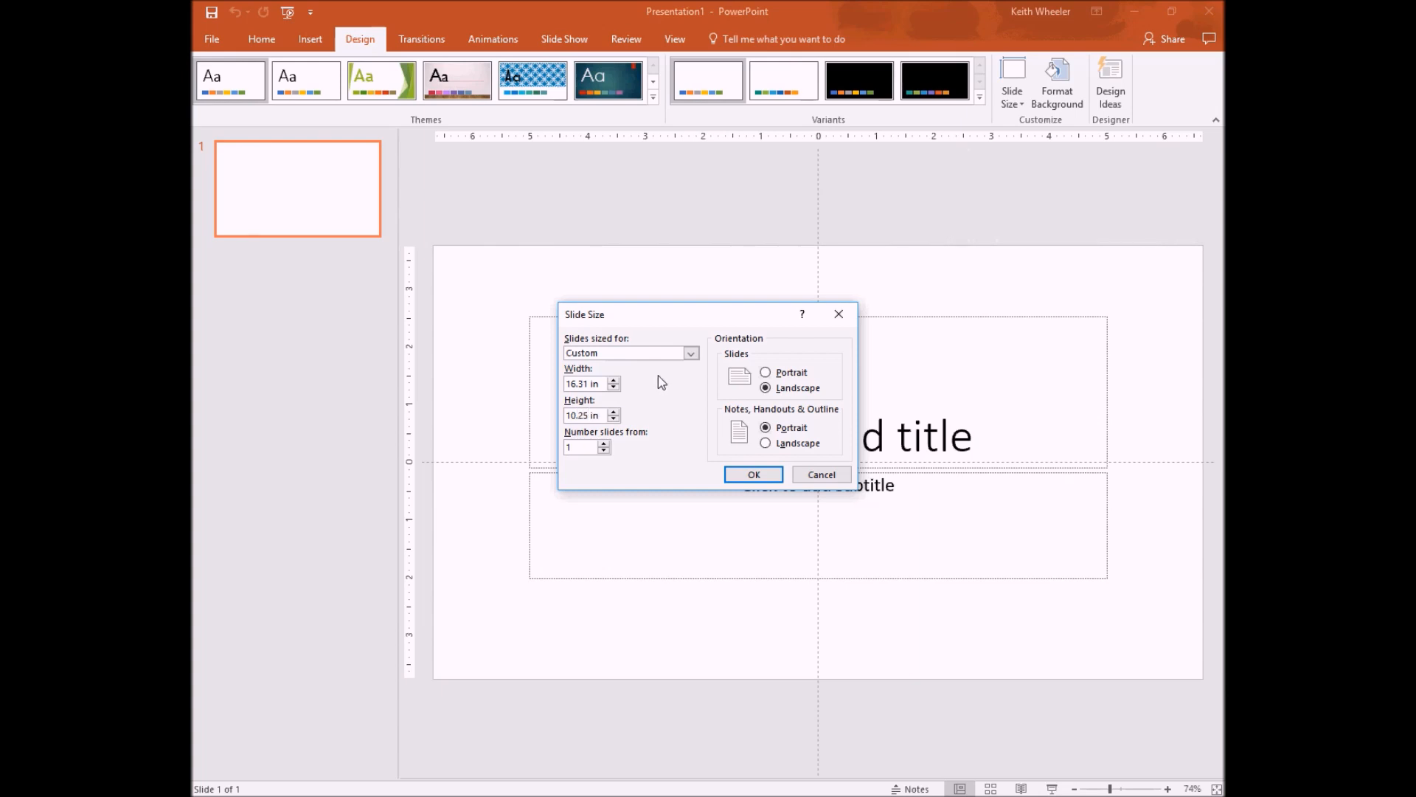
{"action": "left_click", "coordinate": [752, 474]}
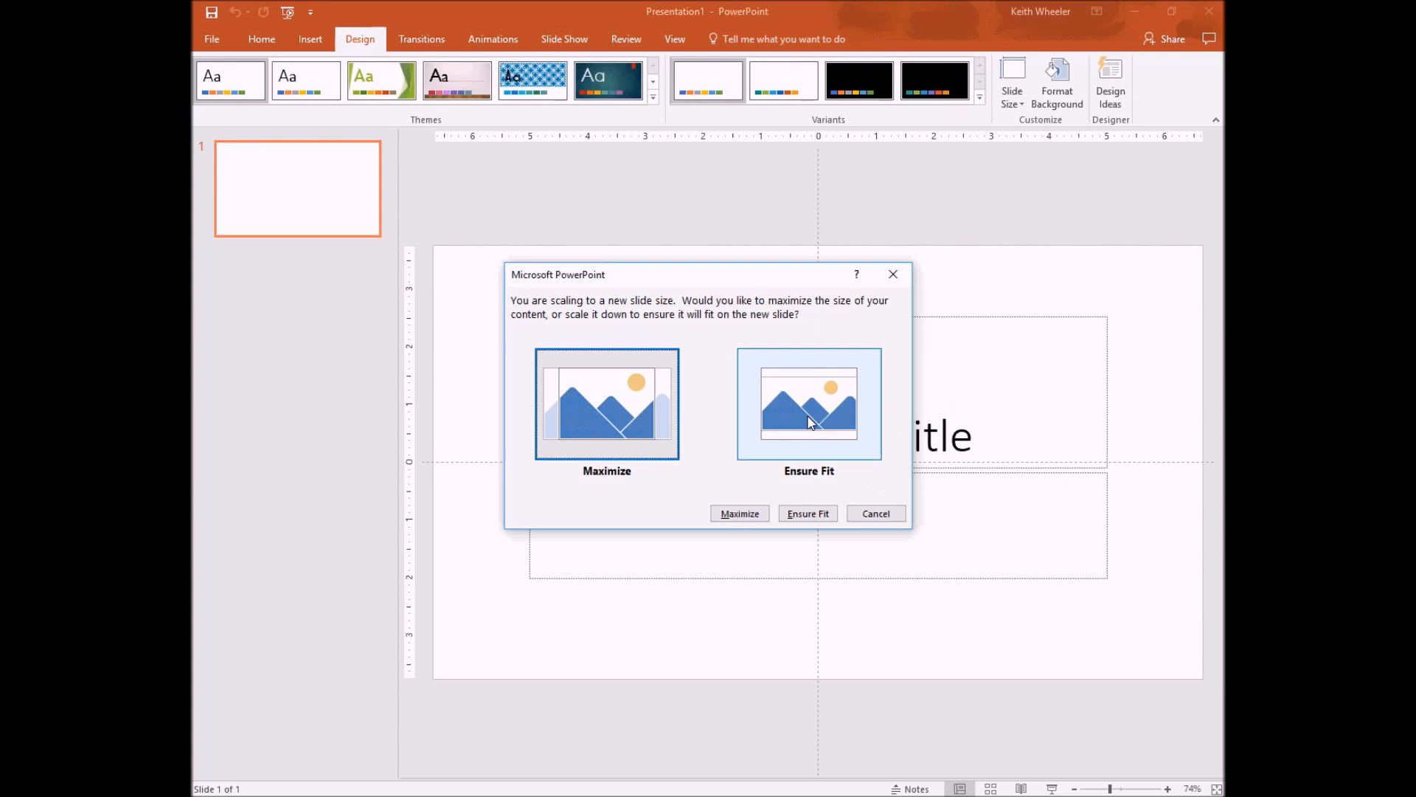
{"action": "left_click", "coordinate": [807, 513]}
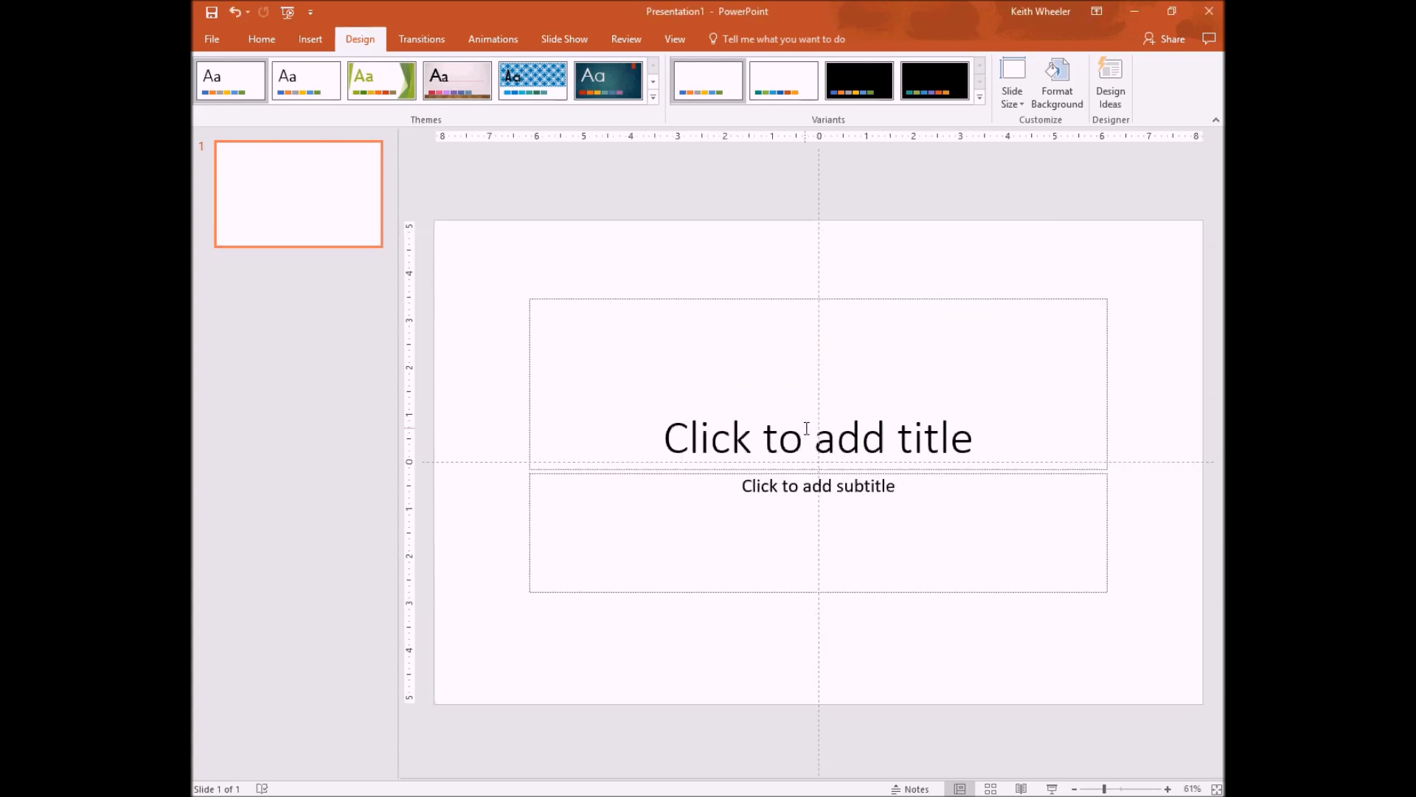
{"action": "mouse_move", "coordinate": [494, 347]}
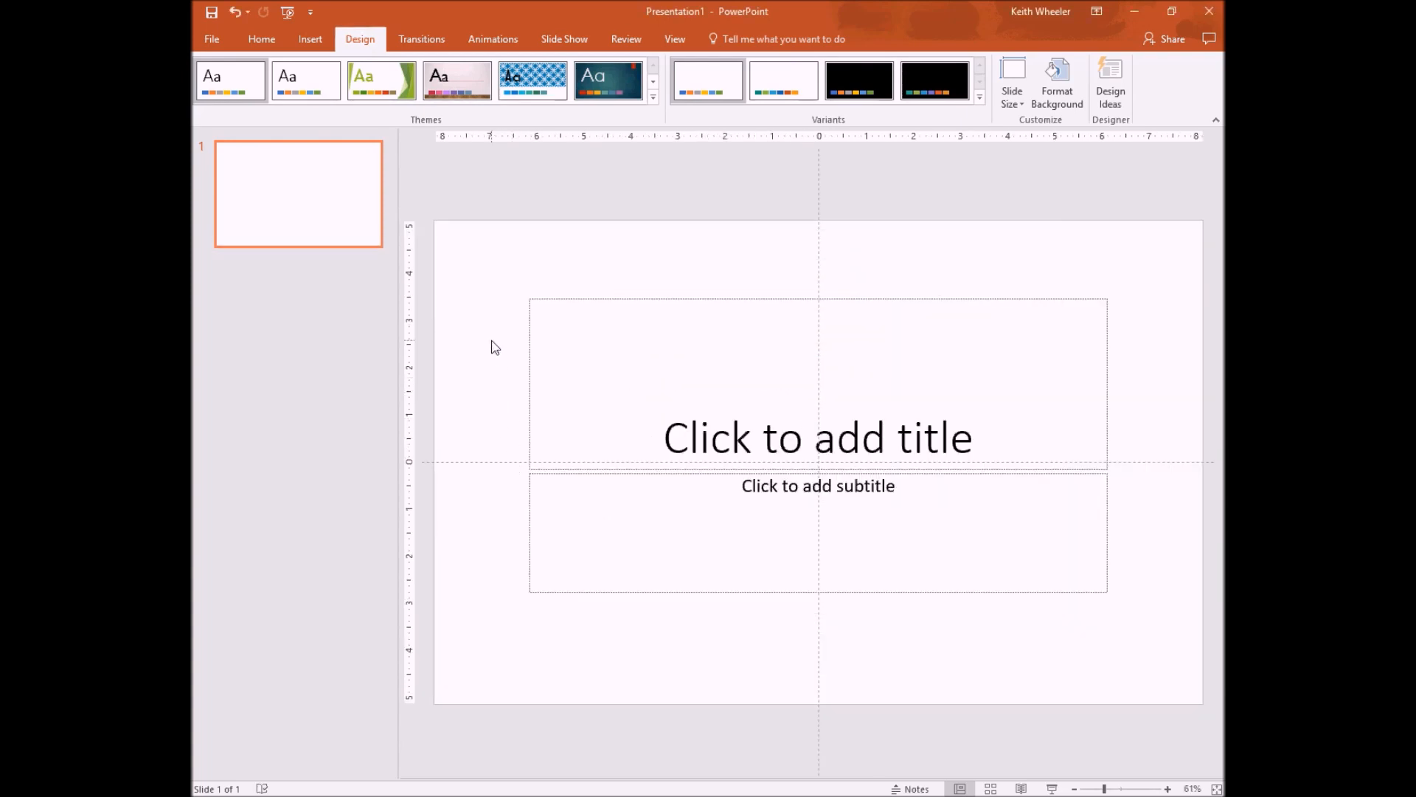
{"action": "mouse_move", "coordinate": [506, 304]}
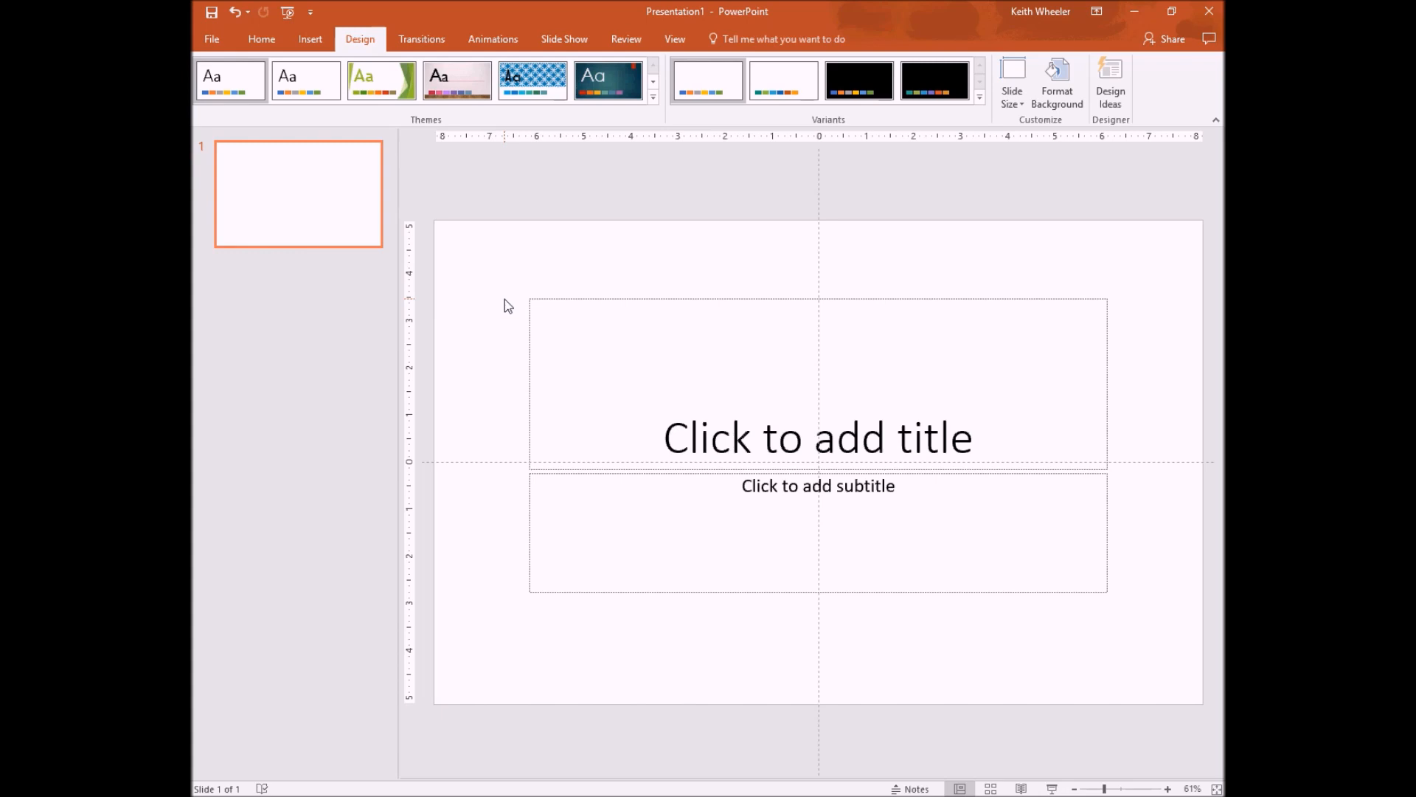
Step: Select and delete the title and subtitle placeholders
{"action": "left_click", "coordinate": [817, 437]}
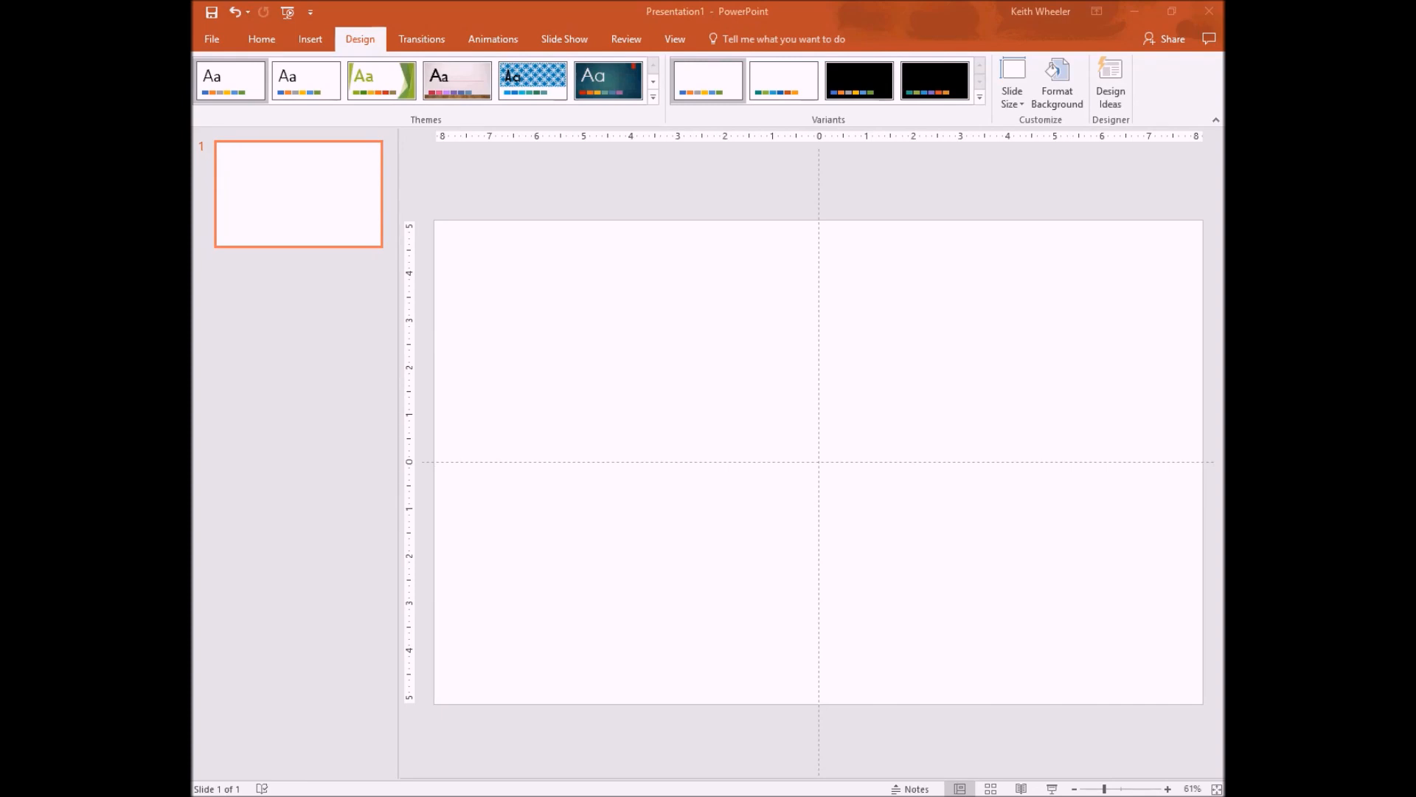
{"action": "mouse_move", "coordinate": [305, 81]}
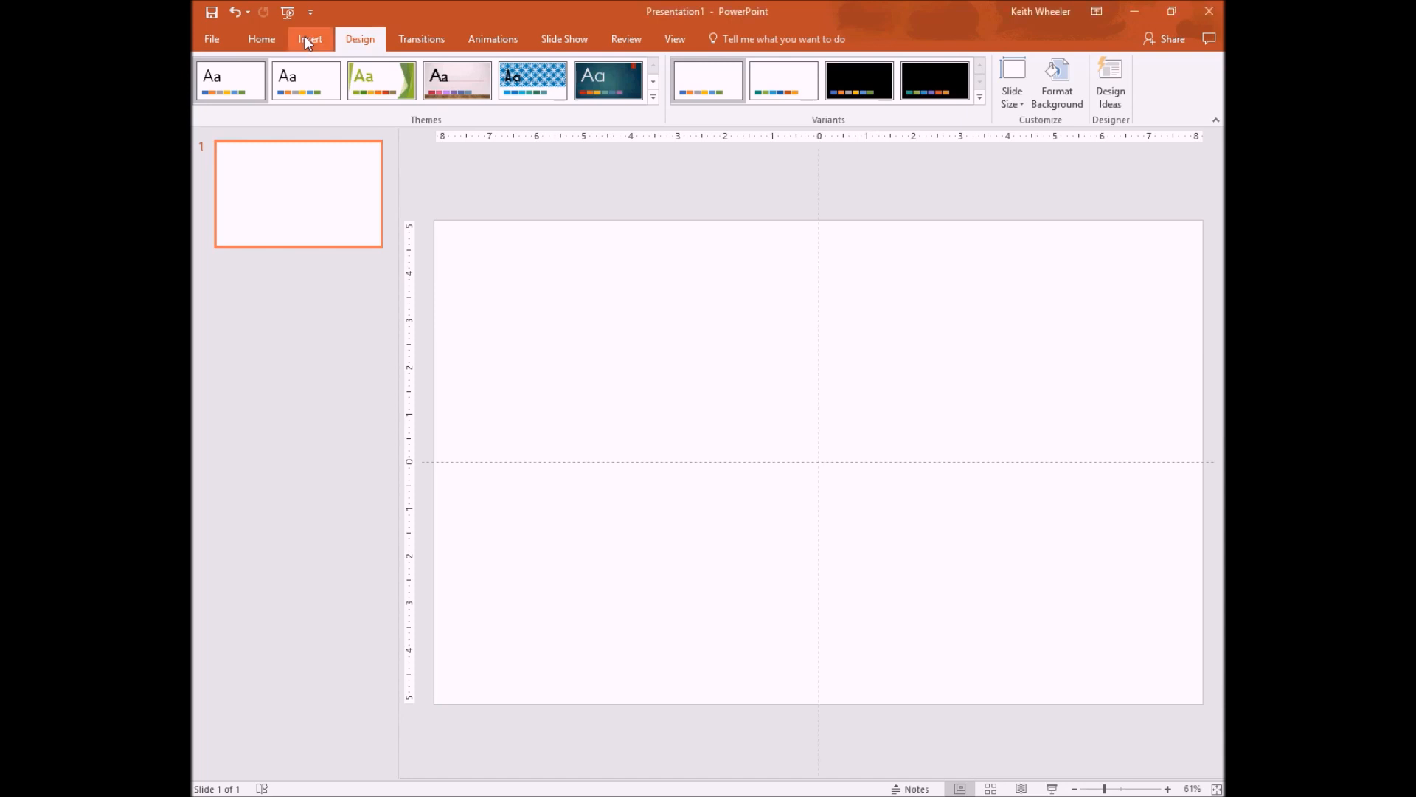
Step: Draw a rectangle sized 0.13 in high by 16 in wide for the edge bars
{"action": "left_click", "coordinate": [310, 39]}
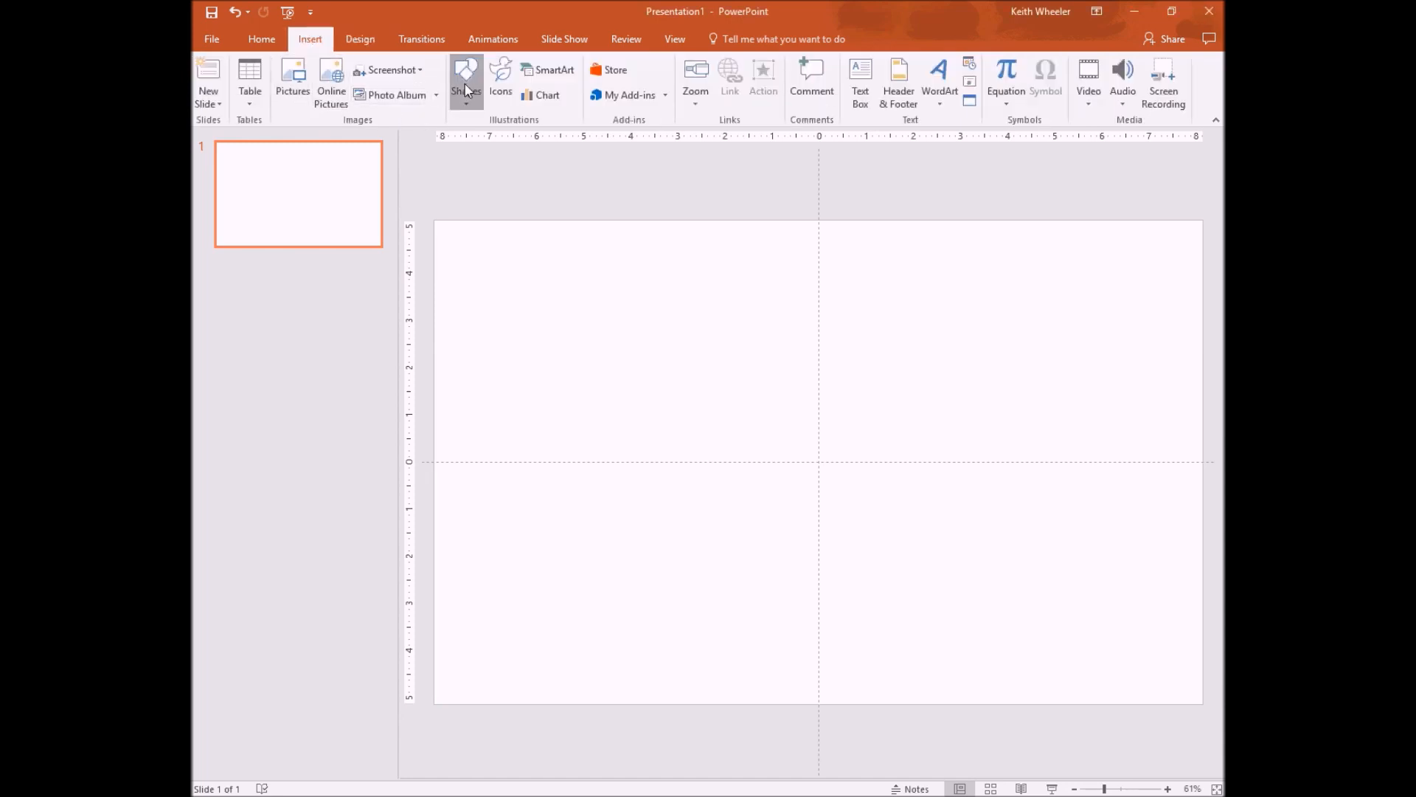
{"action": "left_click", "coordinate": [465, 82]}
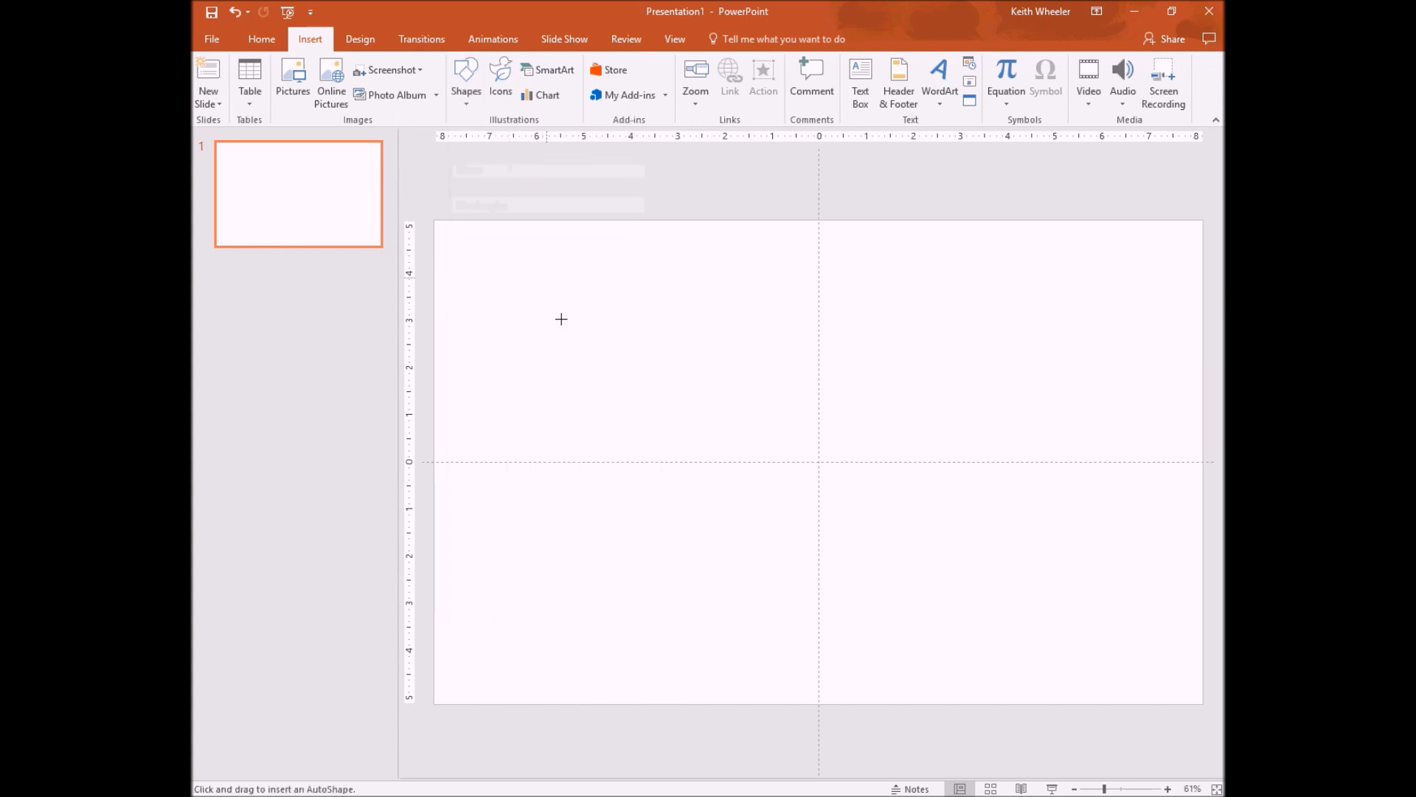
{"action": "left_click_drag", "start_coordinate": [555, 292], "coordinate": [555, 462]}
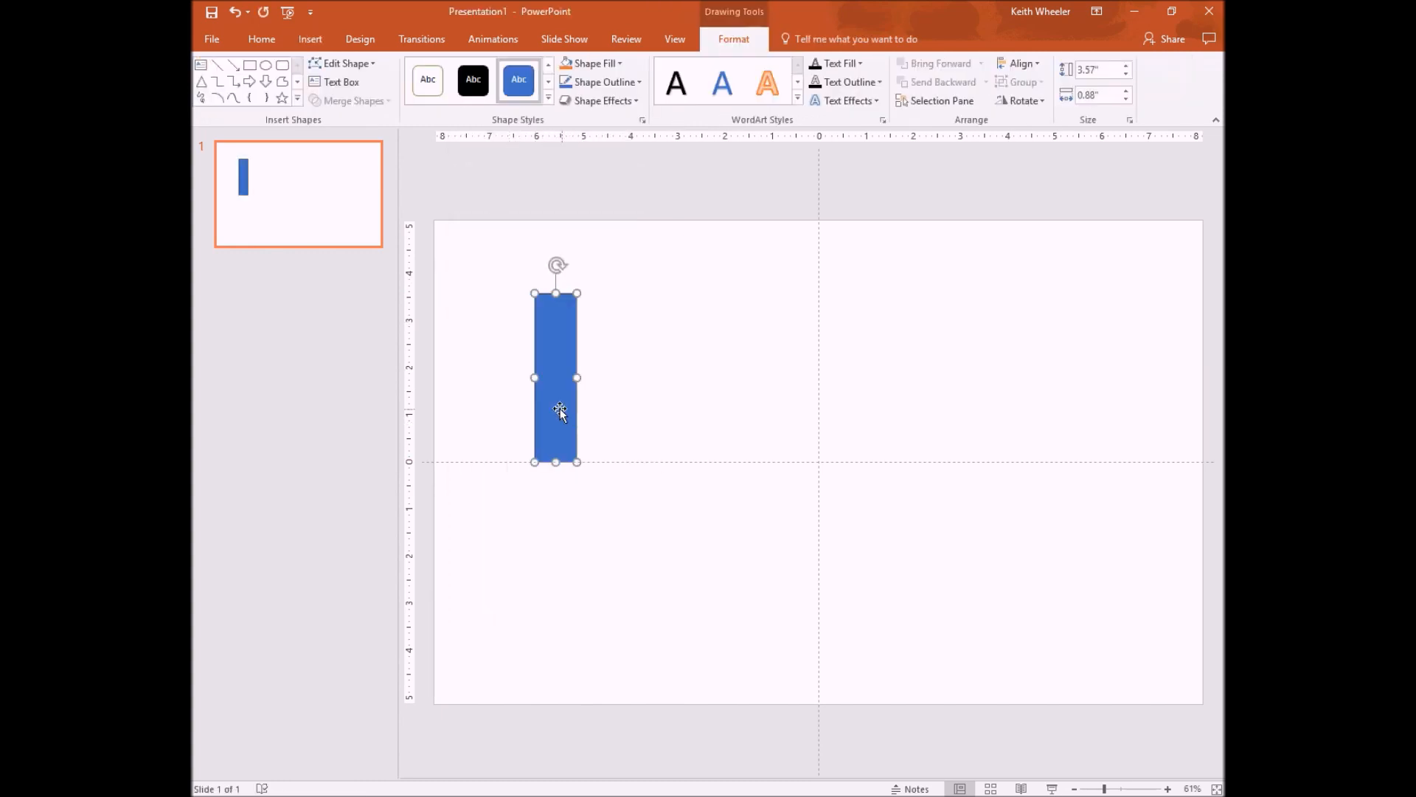
{"action": "right_click", "coordinate": [559, 413]}
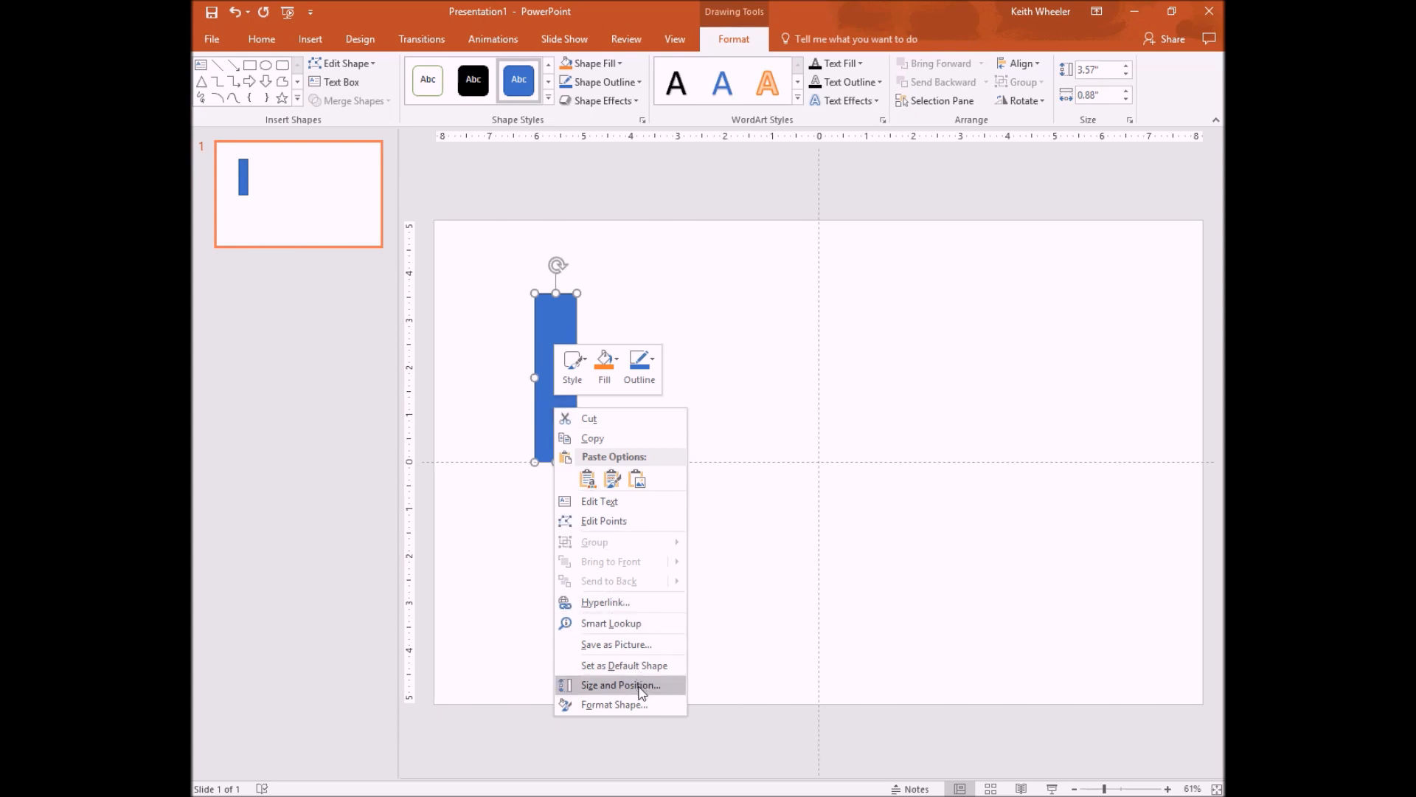
{"action": "left_click", "coordinate": [618, 684]}
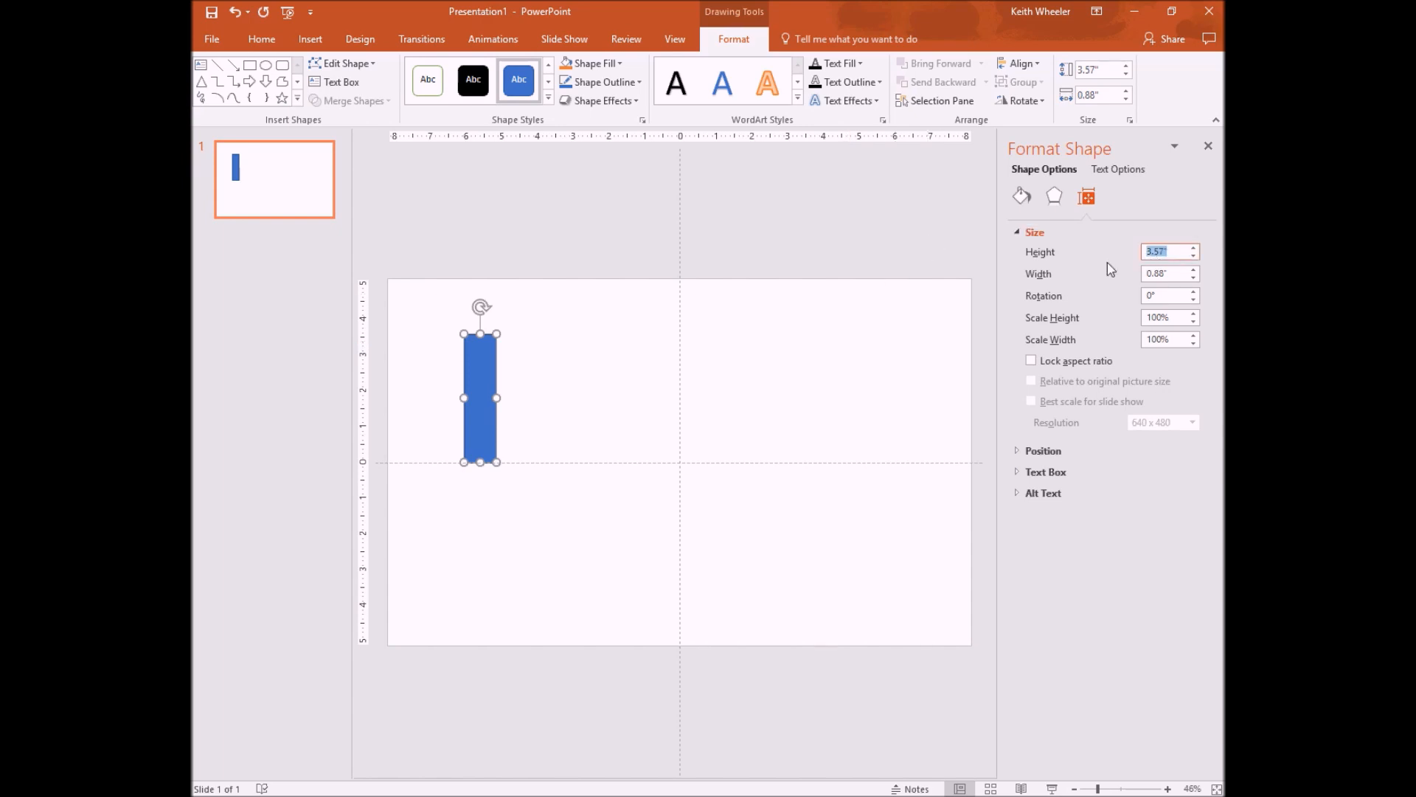
{"action": "type", "text": ".13\""}
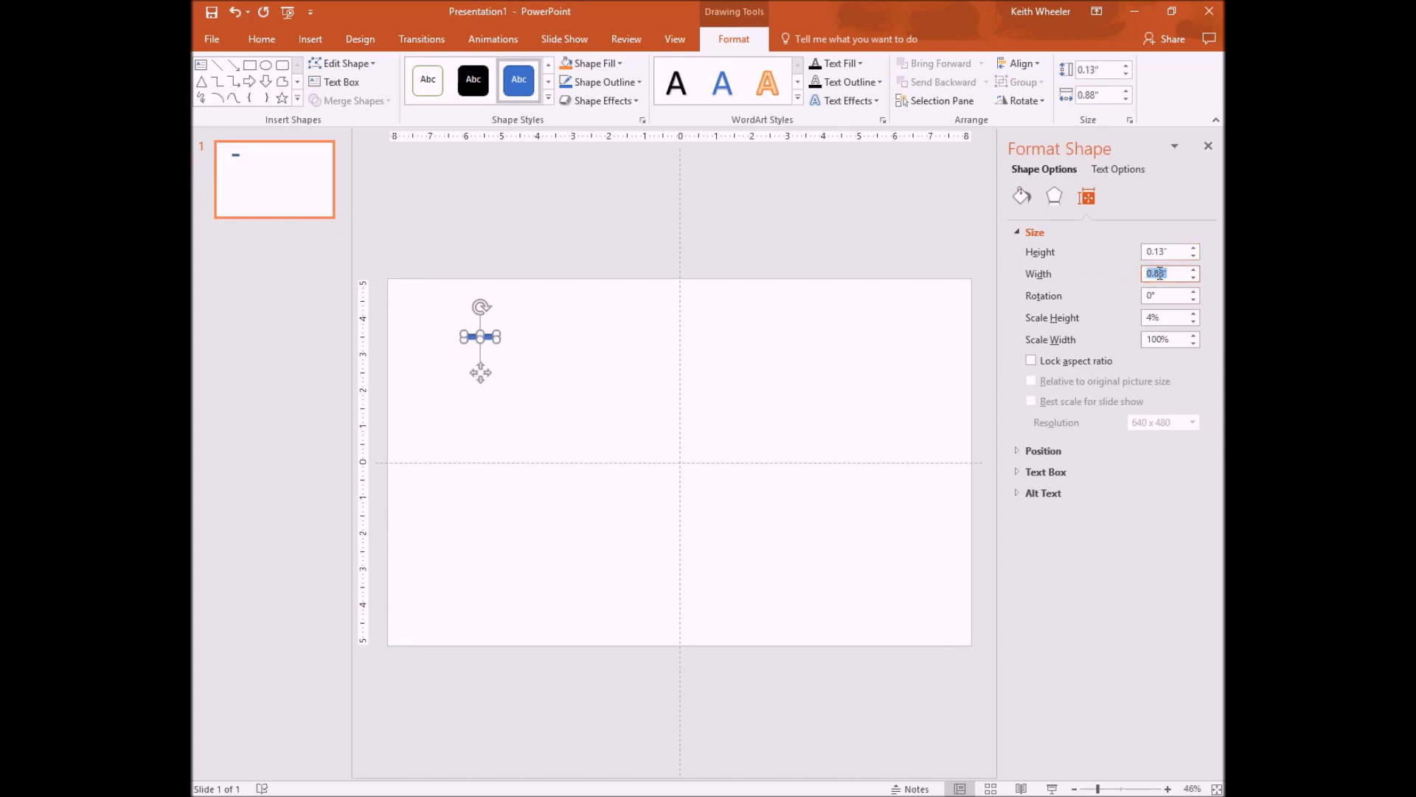
{"action": "type", "text": "16"}
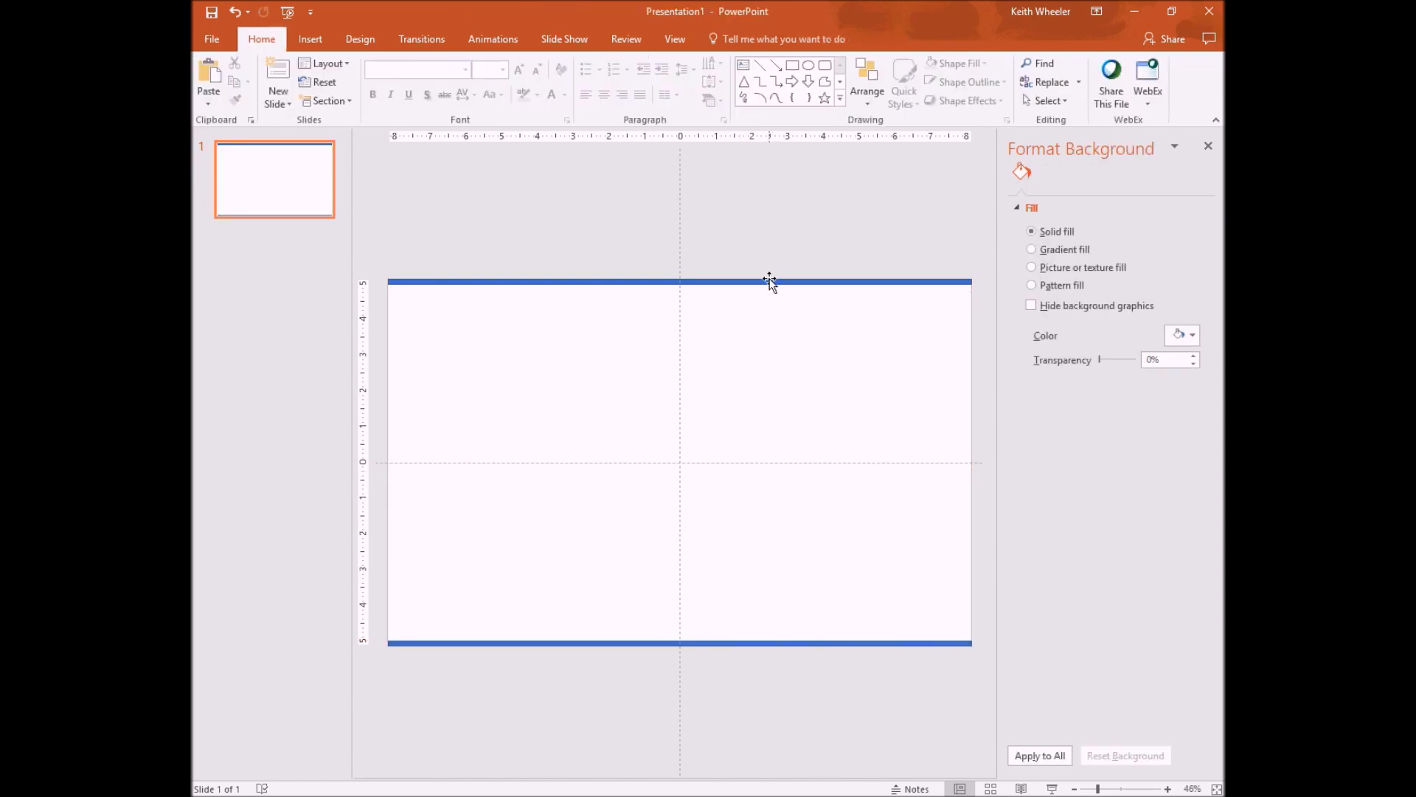
{"action": "mouse_move", "coordinate": [760, 382]}
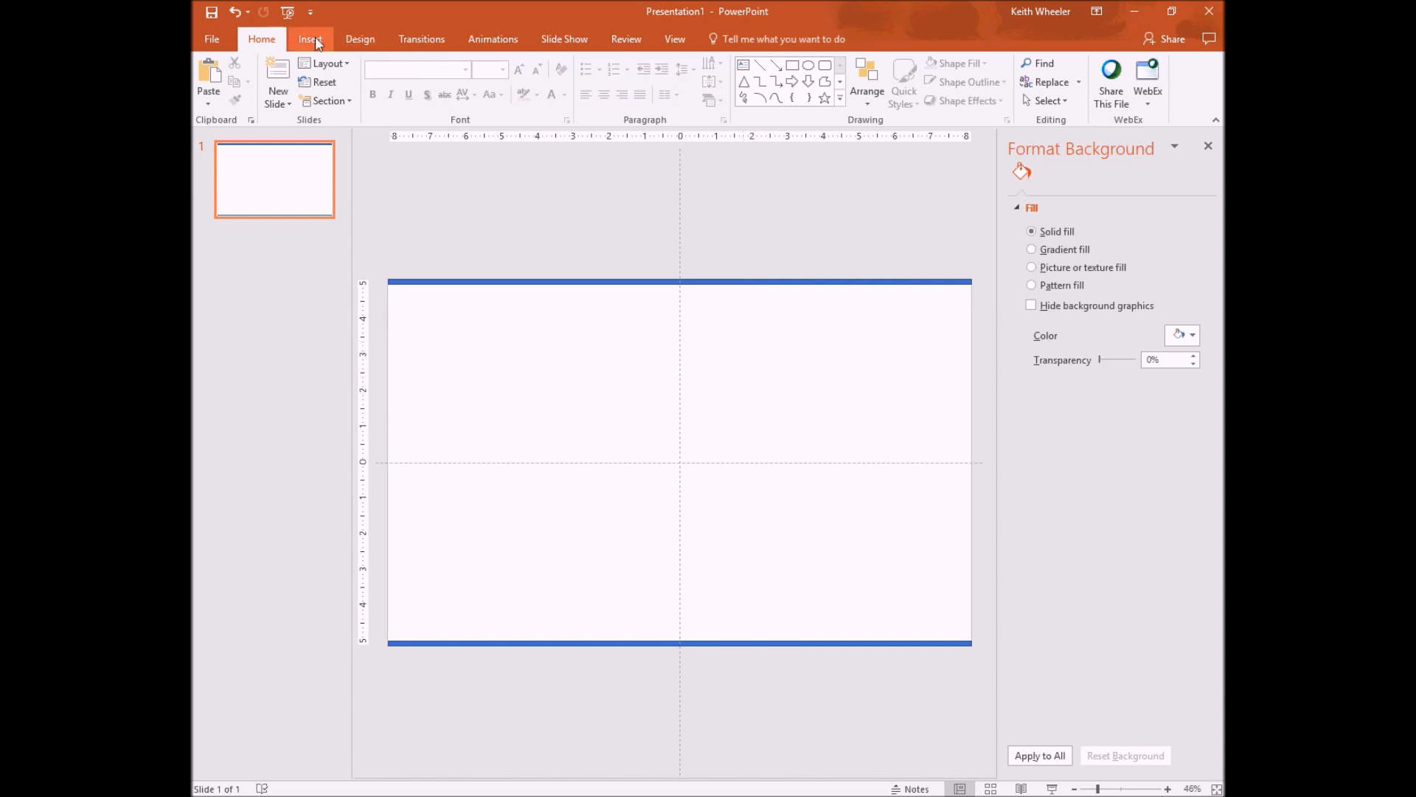
Step: Draw another rectangle, size it 10.125 in tall by 0.13 in wide, and place it on the left edge
{"action": "left_click", "coordinate": [309, 38]}
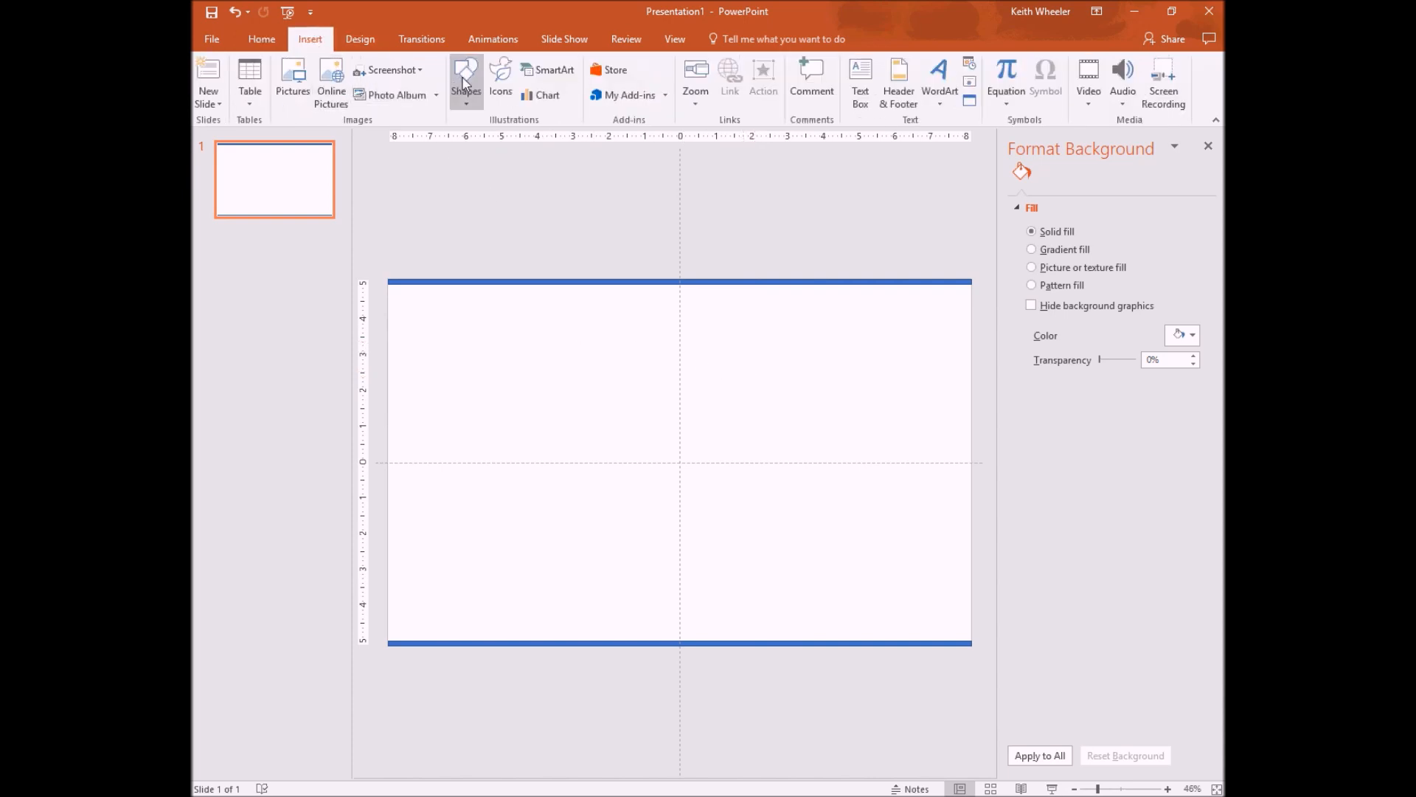
{"action": "left_click", "coordinate": [467, 82]}
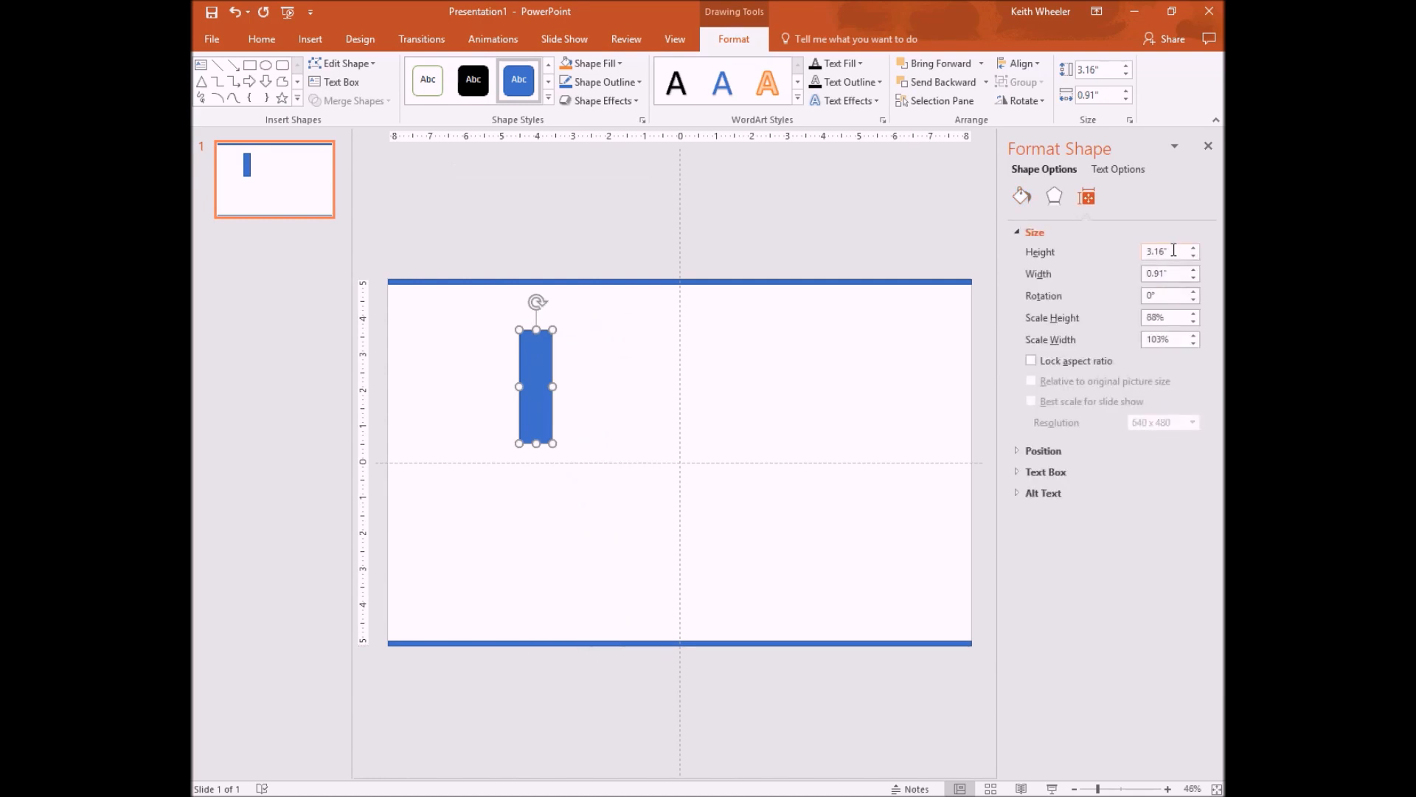
{"action": "triple_click", "coordinate": [1166, 251]}
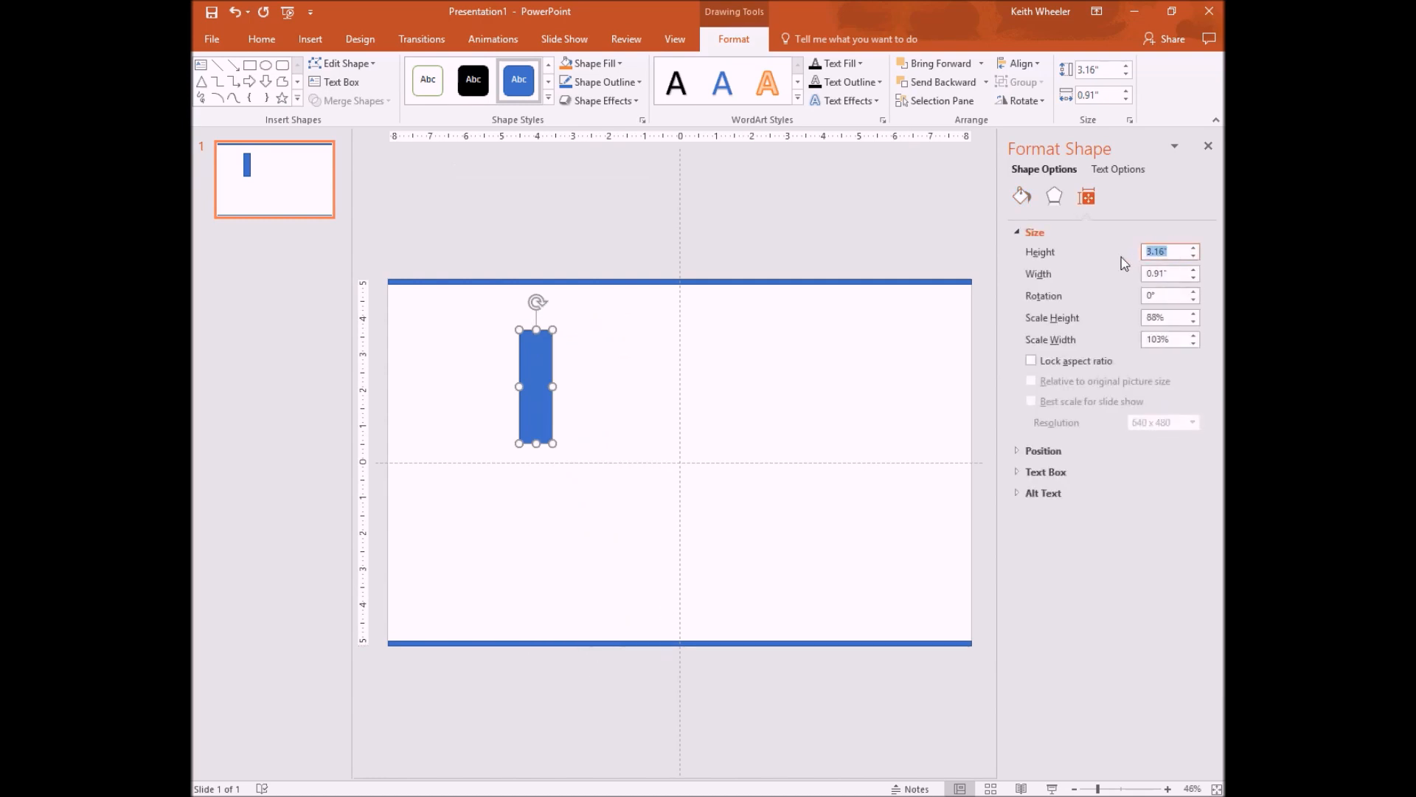
{"action": "type", "text": "10.25\""}
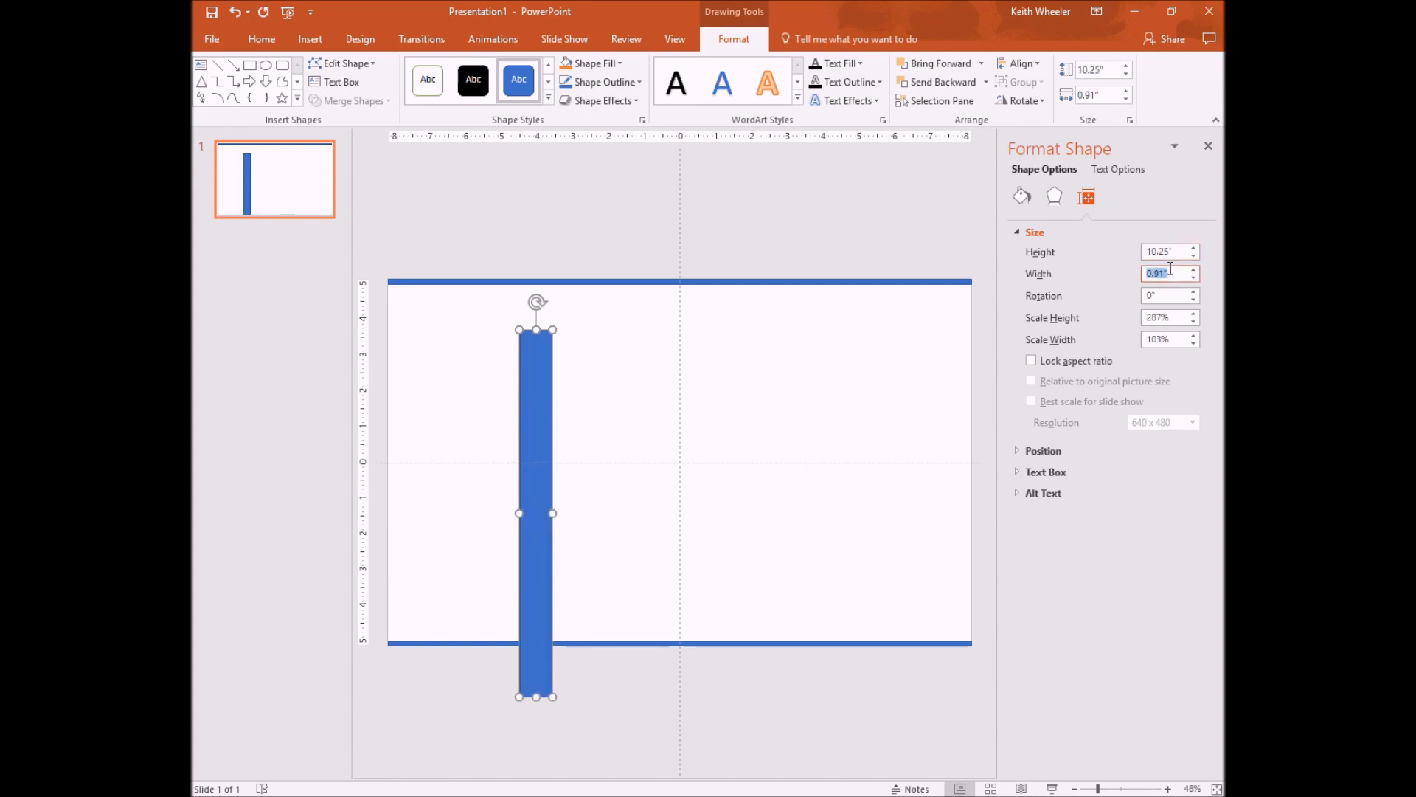
{"action": "type", "text": ".125"}
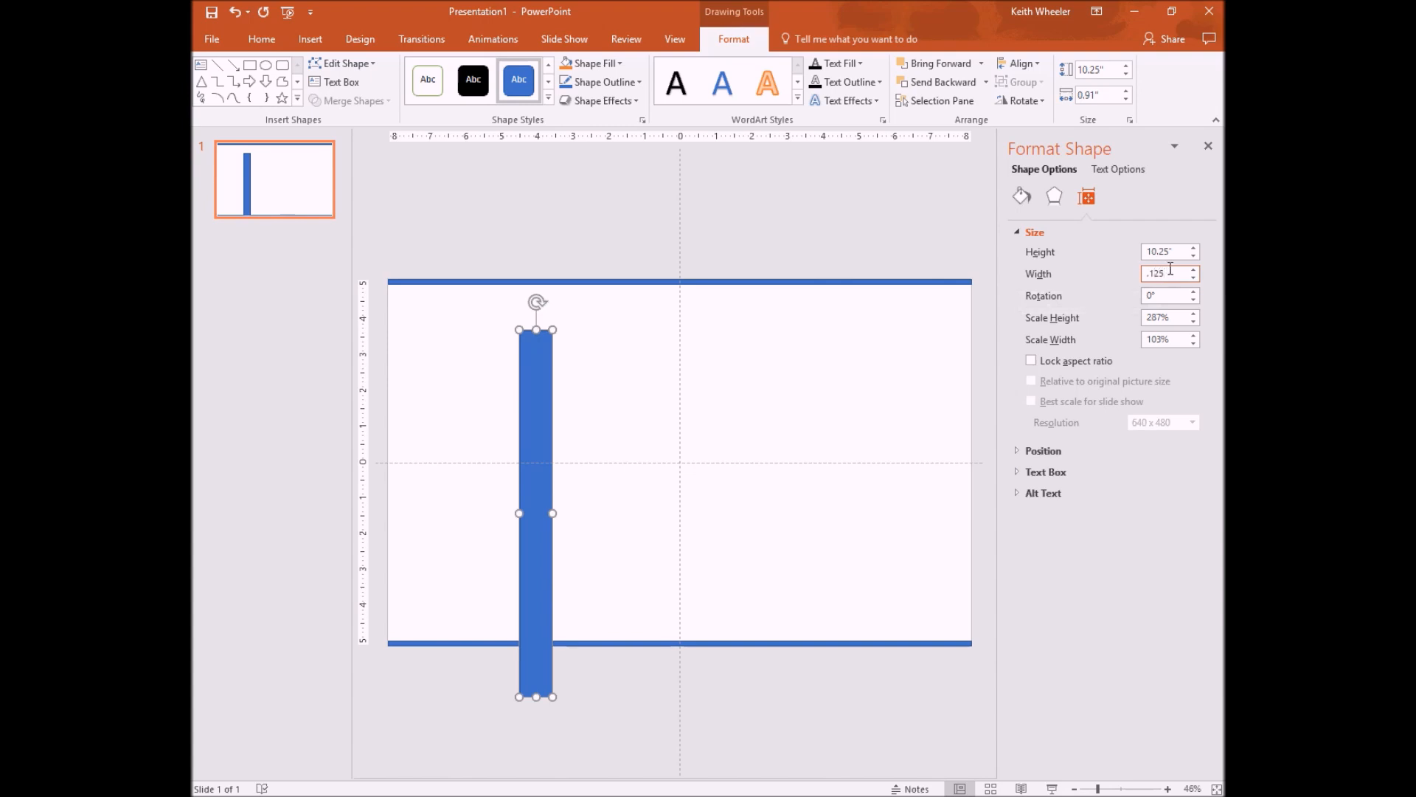
{"action": "type", "text": "0.13\""}
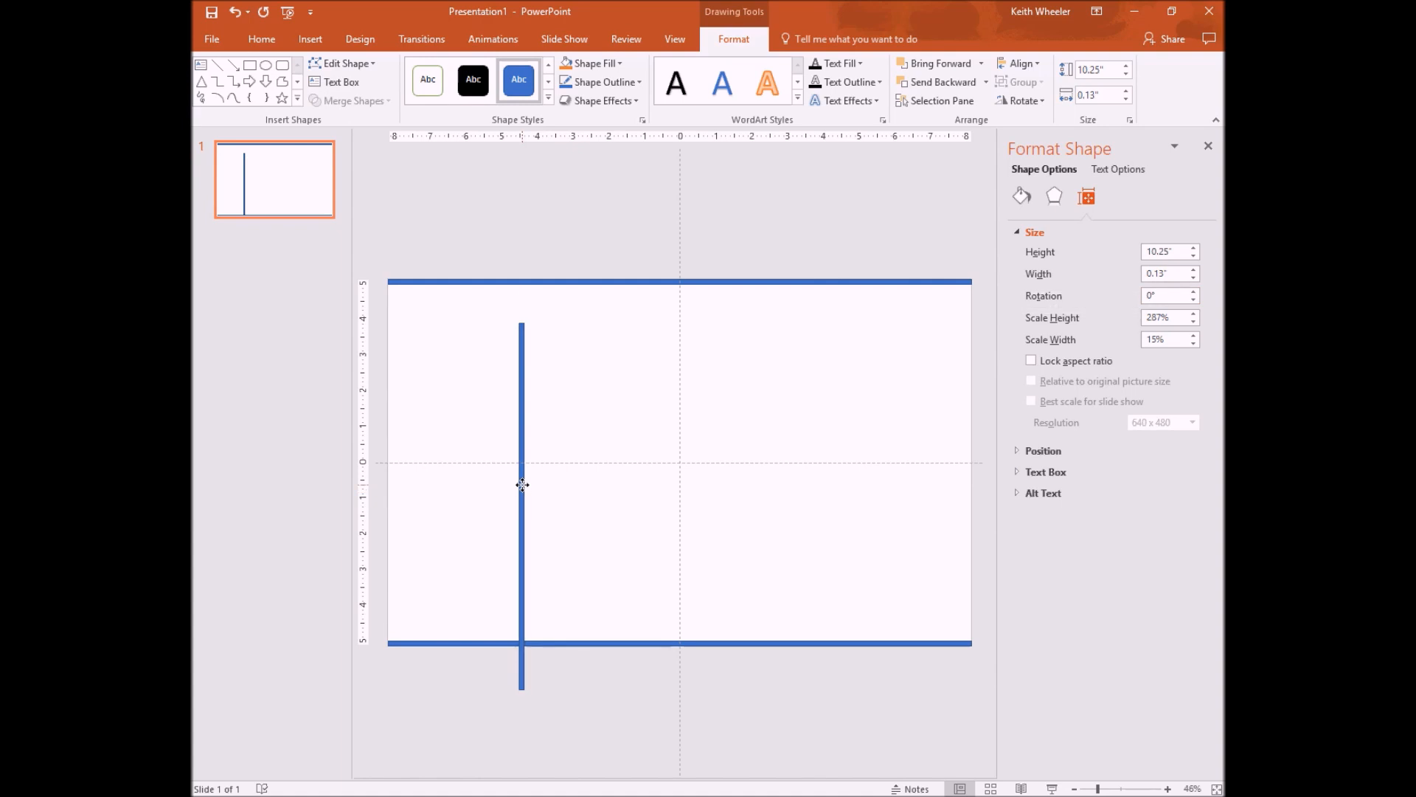
{"action": "left_click_drag", "start_coordinate": [522, 485], "coordinate": [425, 444]}
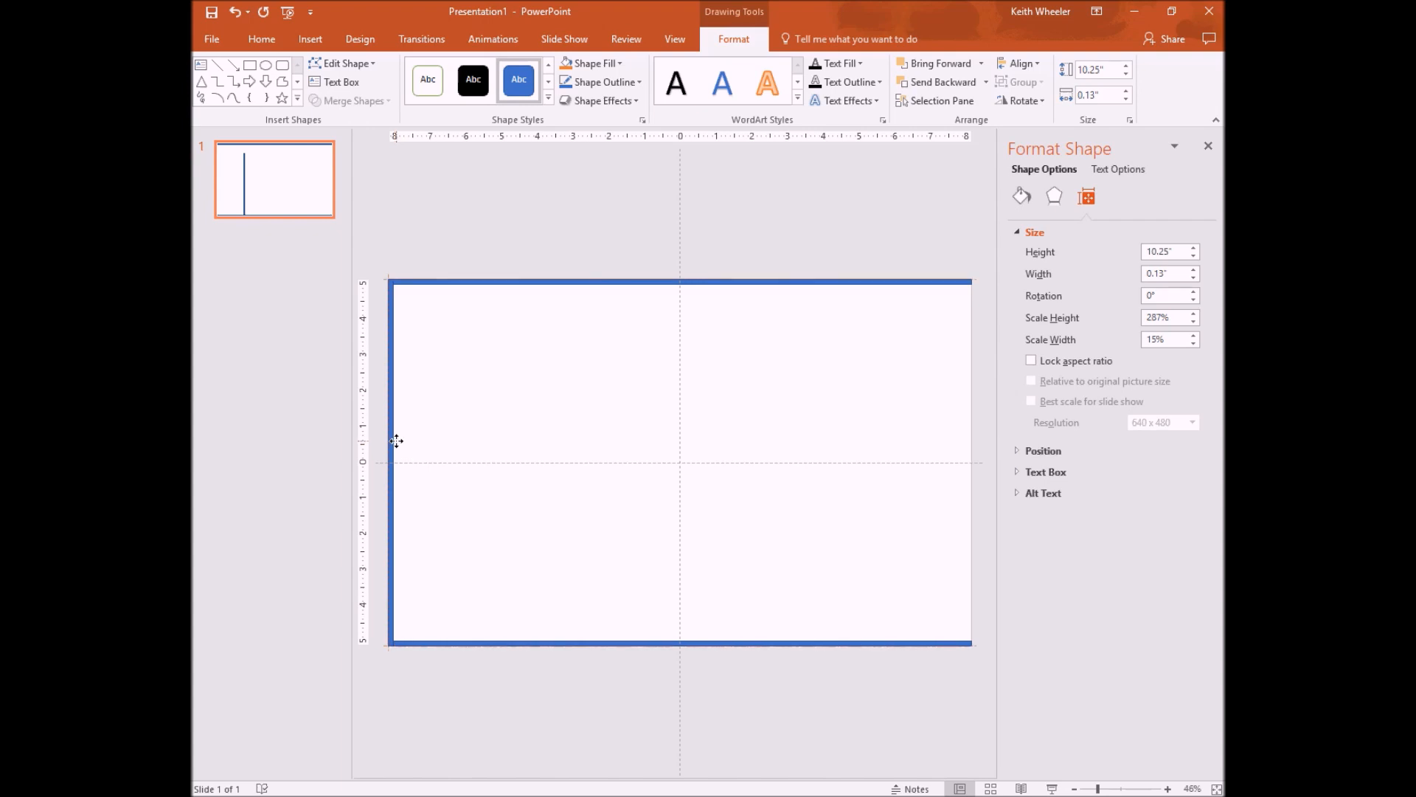
{"action": "left_click", "coordinate": [395, 441]}
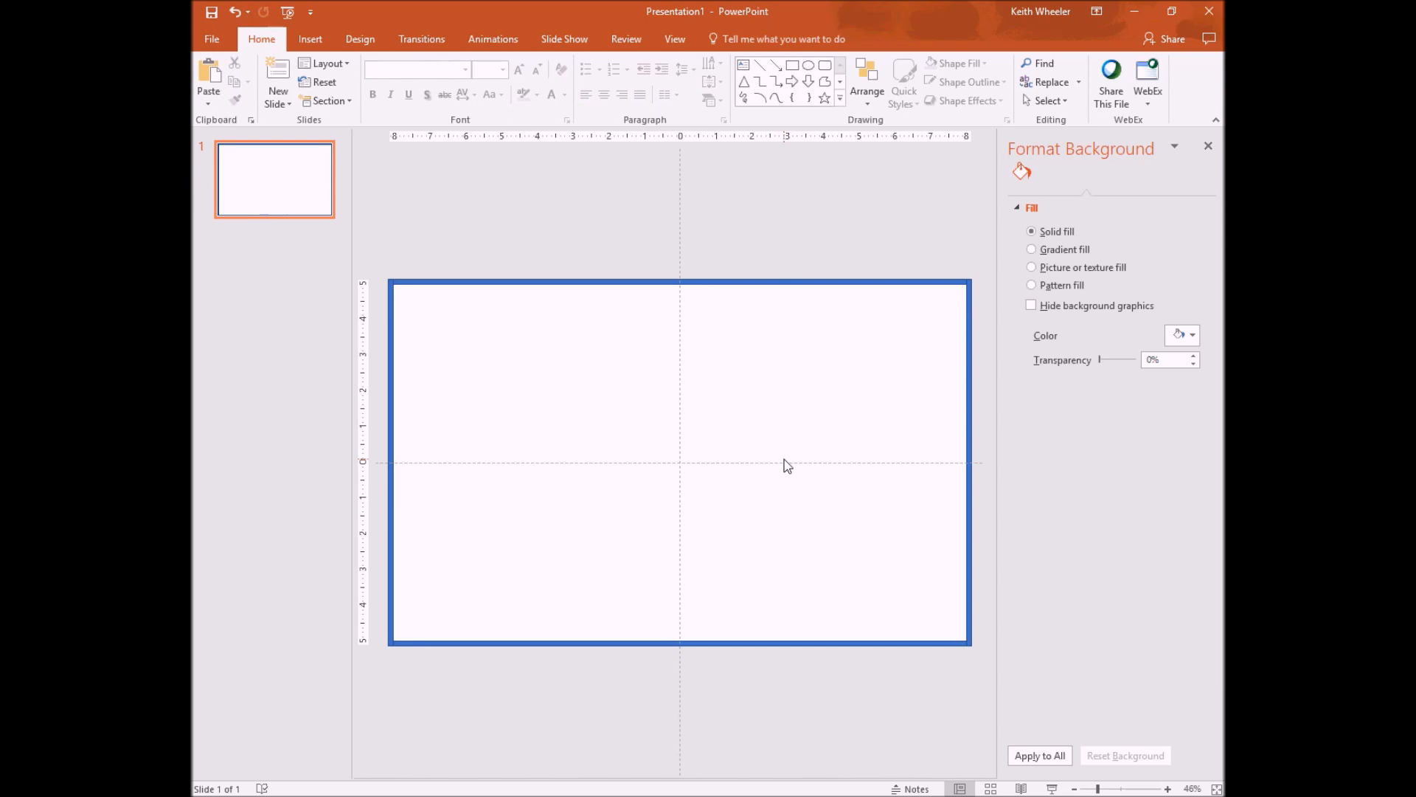
{"action": "mouse_move", "coordinate": [571, 118]}
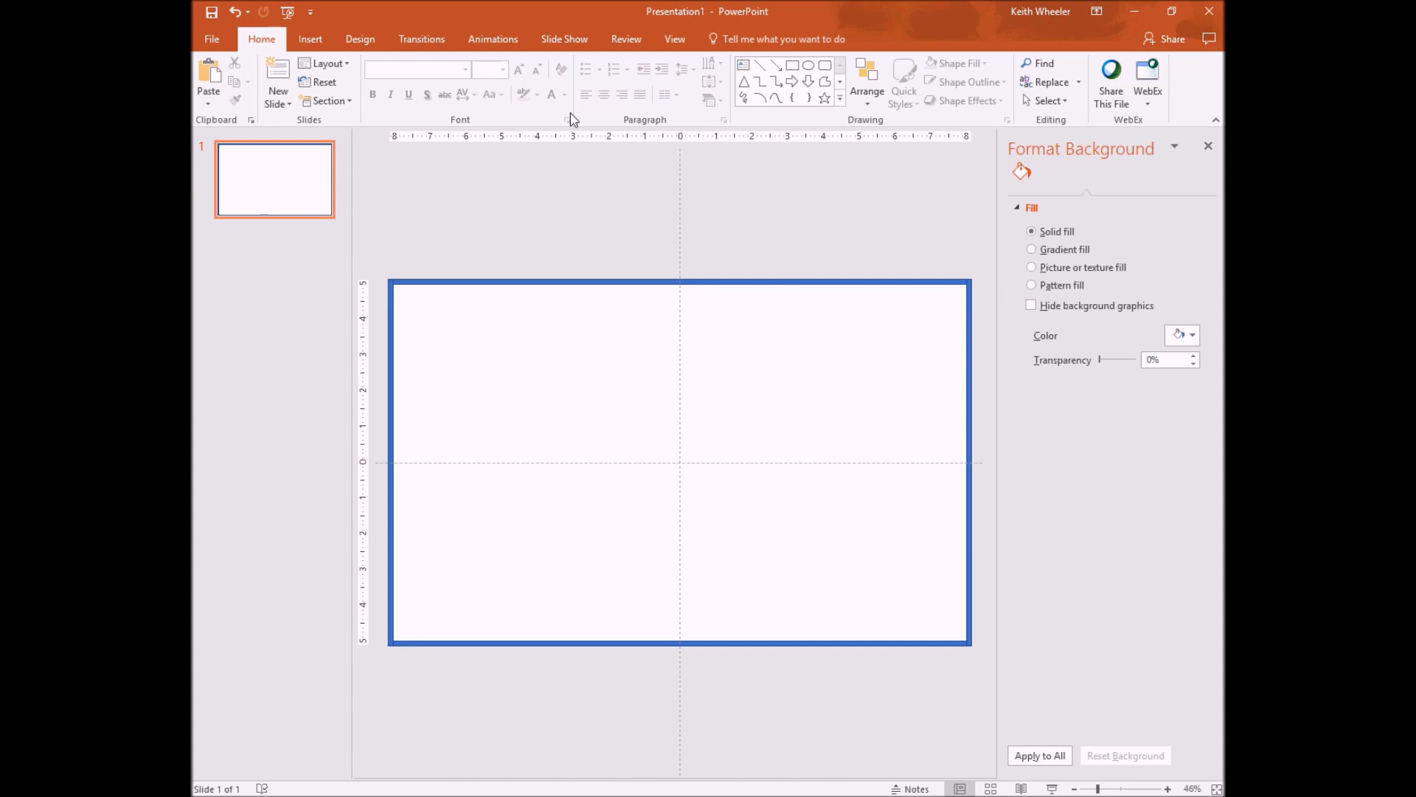
{"action": "left_click", "coordinate": [310, 39]}
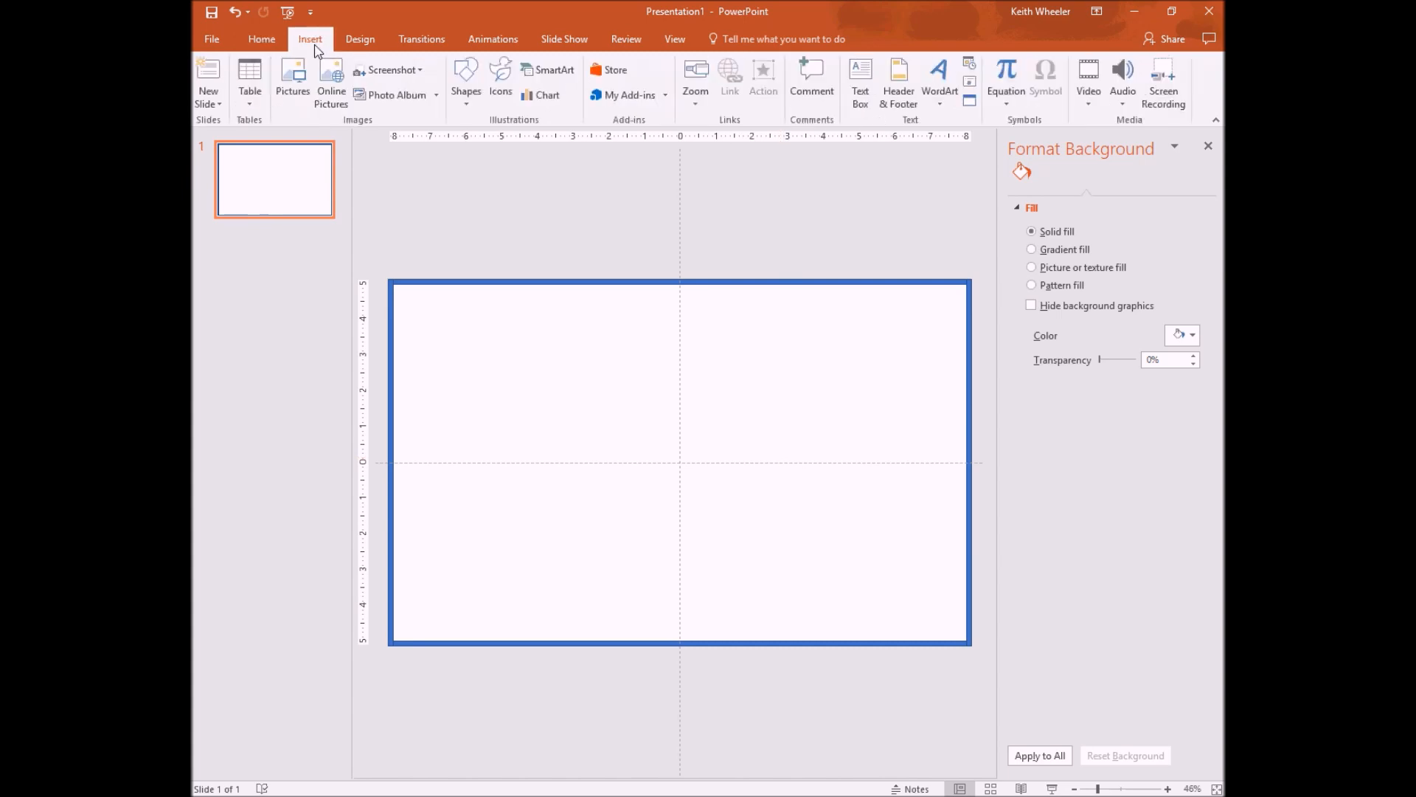
Step: Draw a rectangle and size it 10.25" tall by 0.06" wide
{"action": "left_click", "coordinate": [465, 81]}
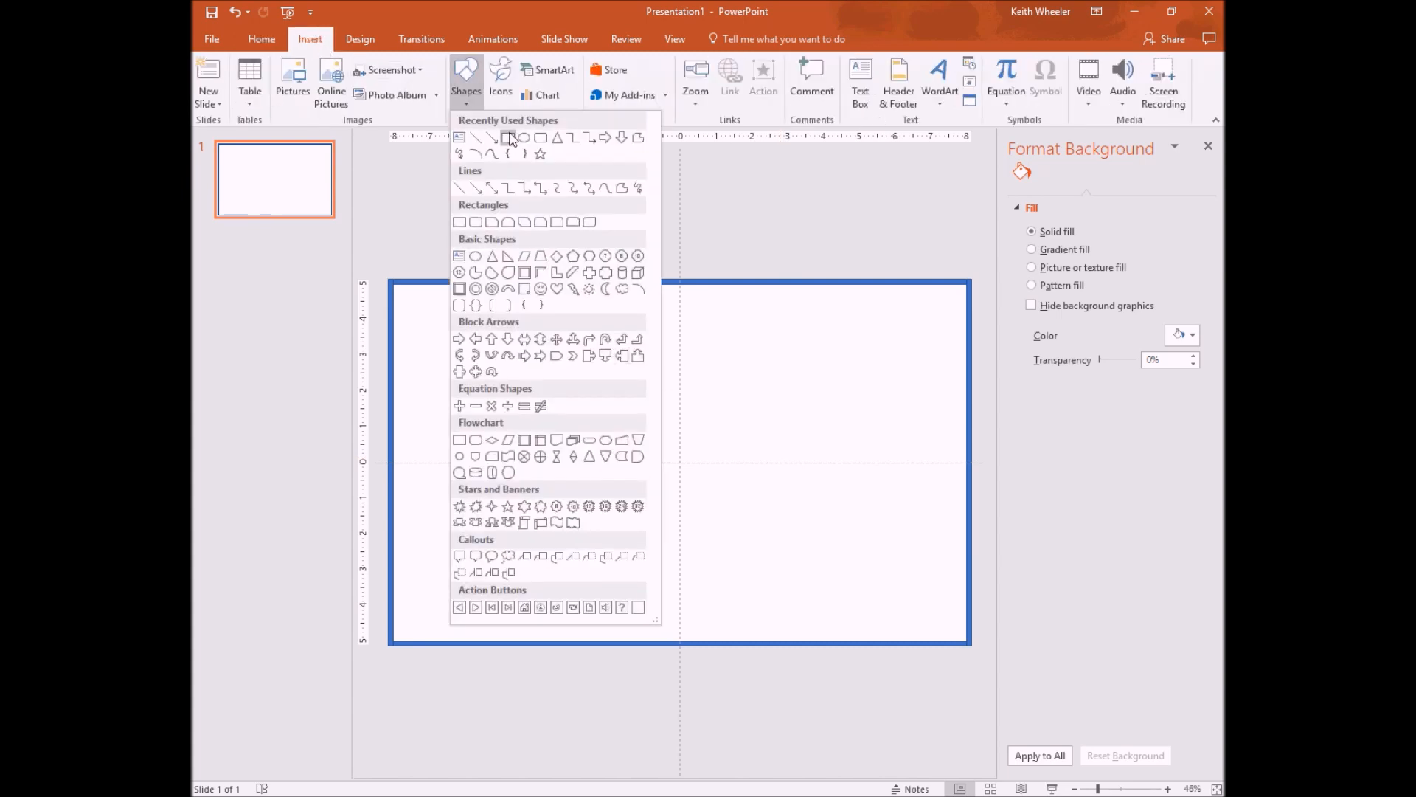
{"action": "left_click_drag", "start_coordinate": [619, 314], "coordinate": [672, 477]}
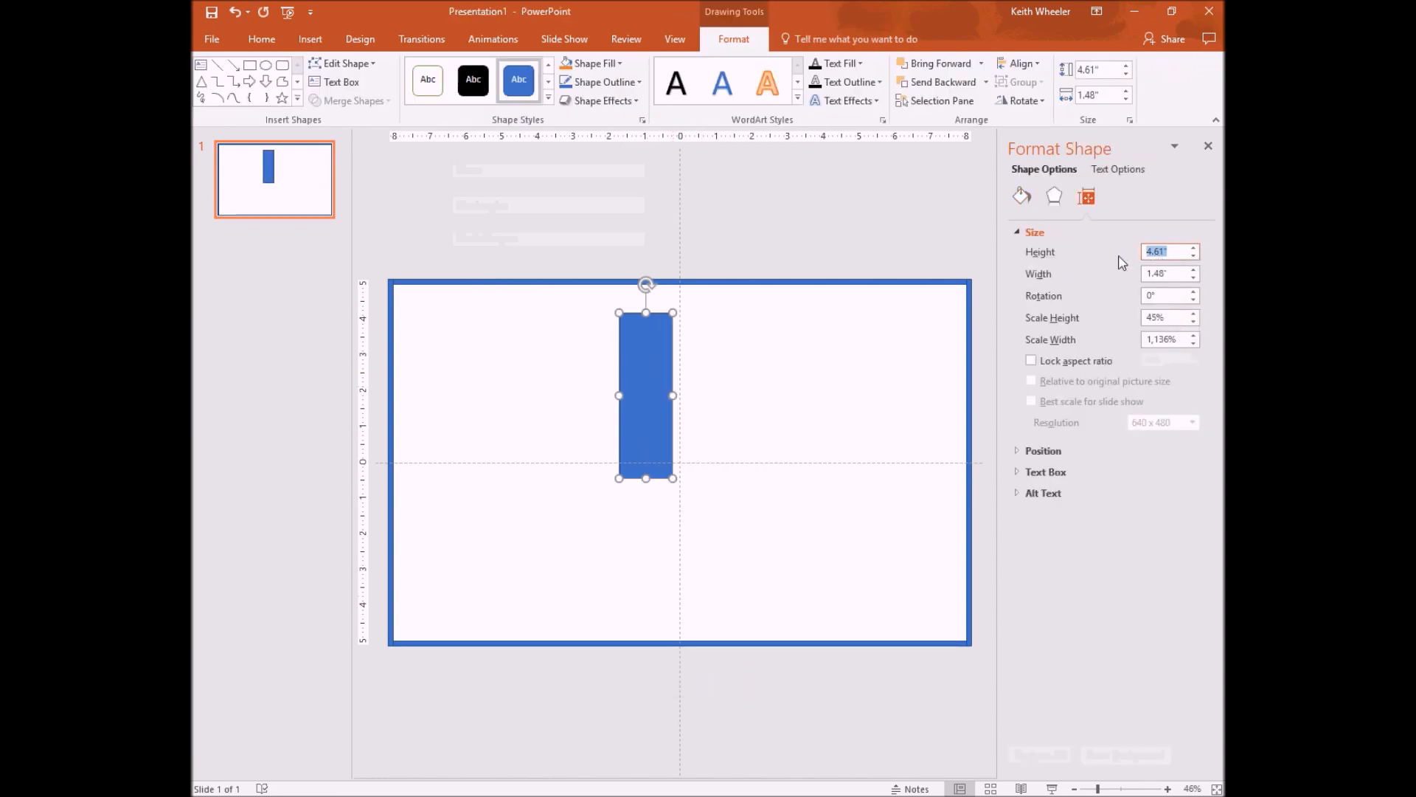
{"action": "type", "text": "10"}
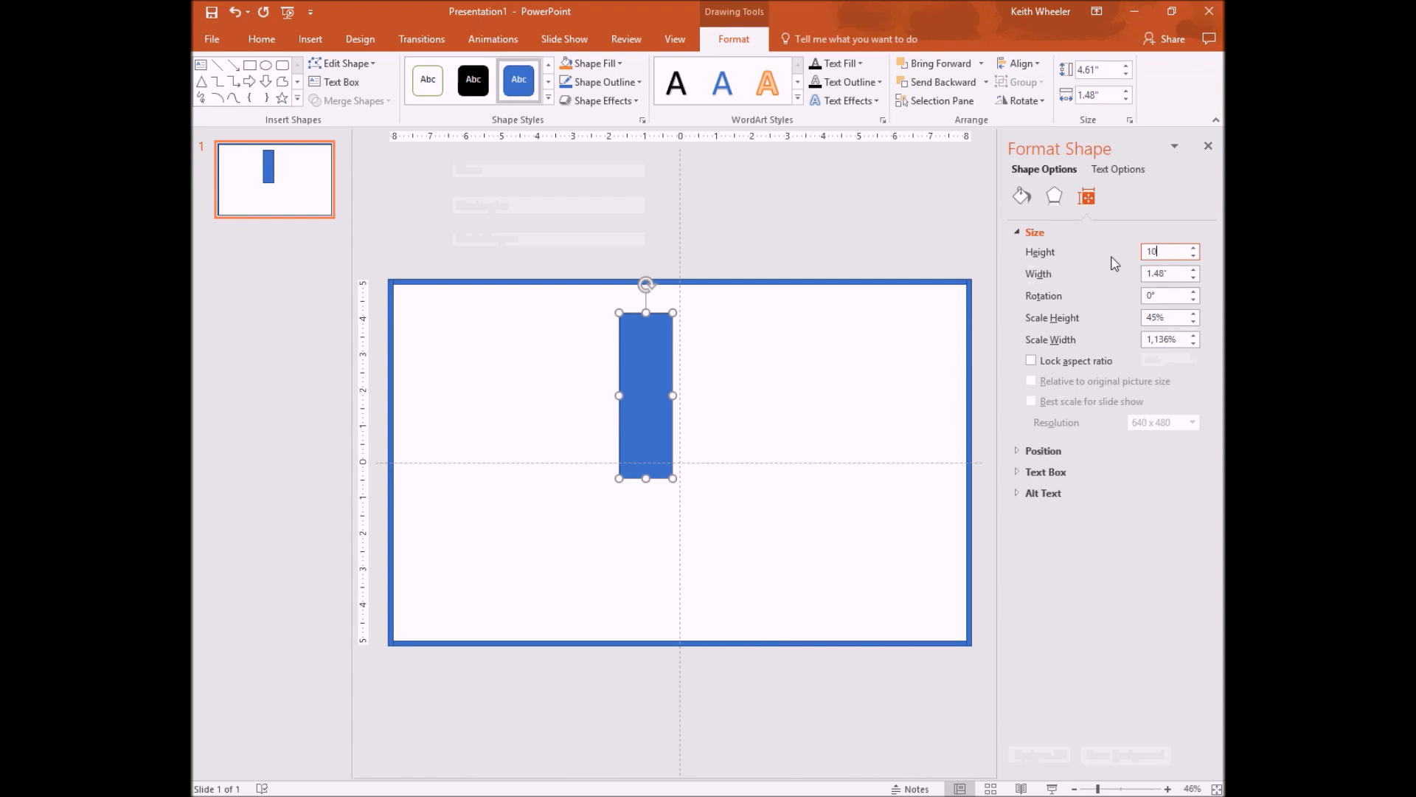
{"action": "type", "text": "10.25\""}
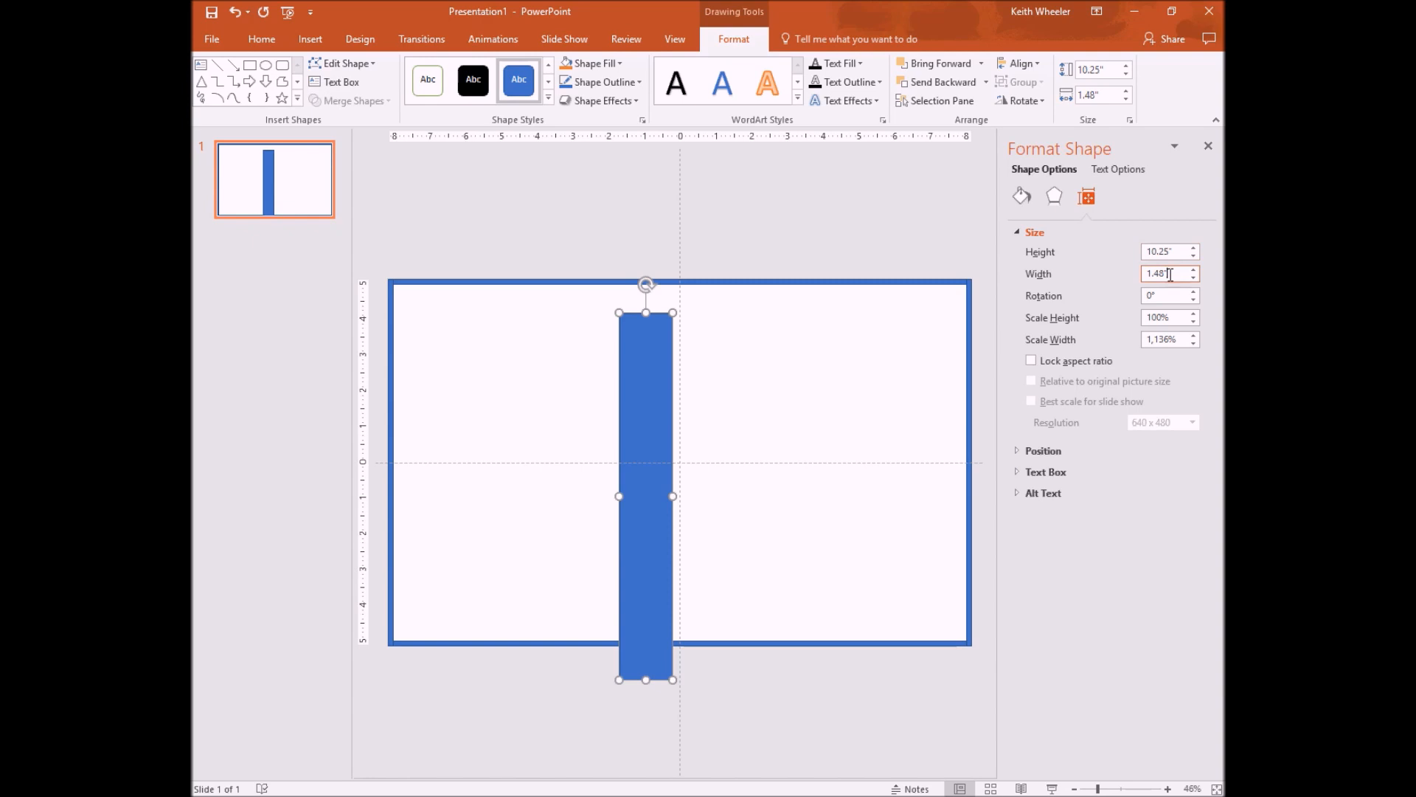
{"action": "triple_click", "coordinate": [1163, 274]}
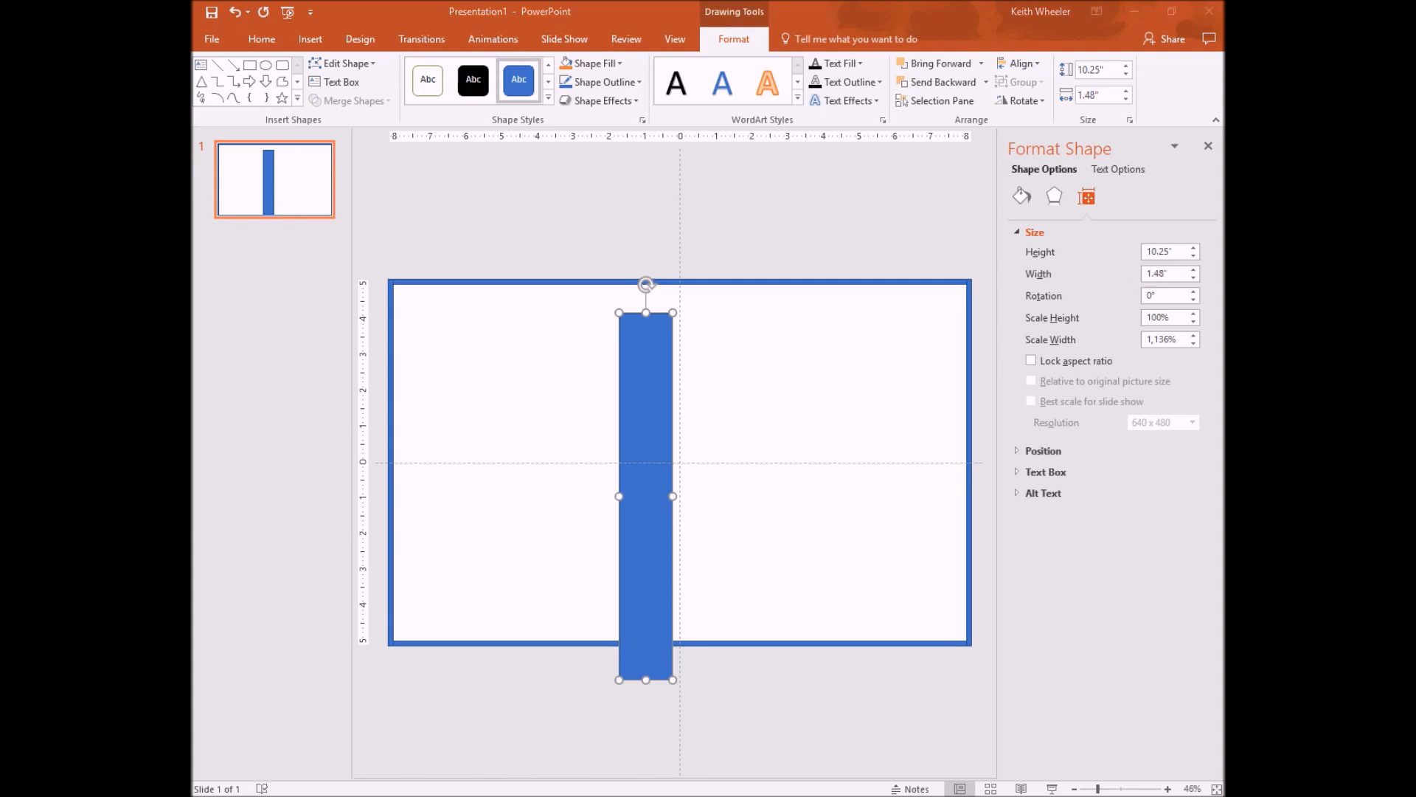
{"action": "type", "text": ".06\""}
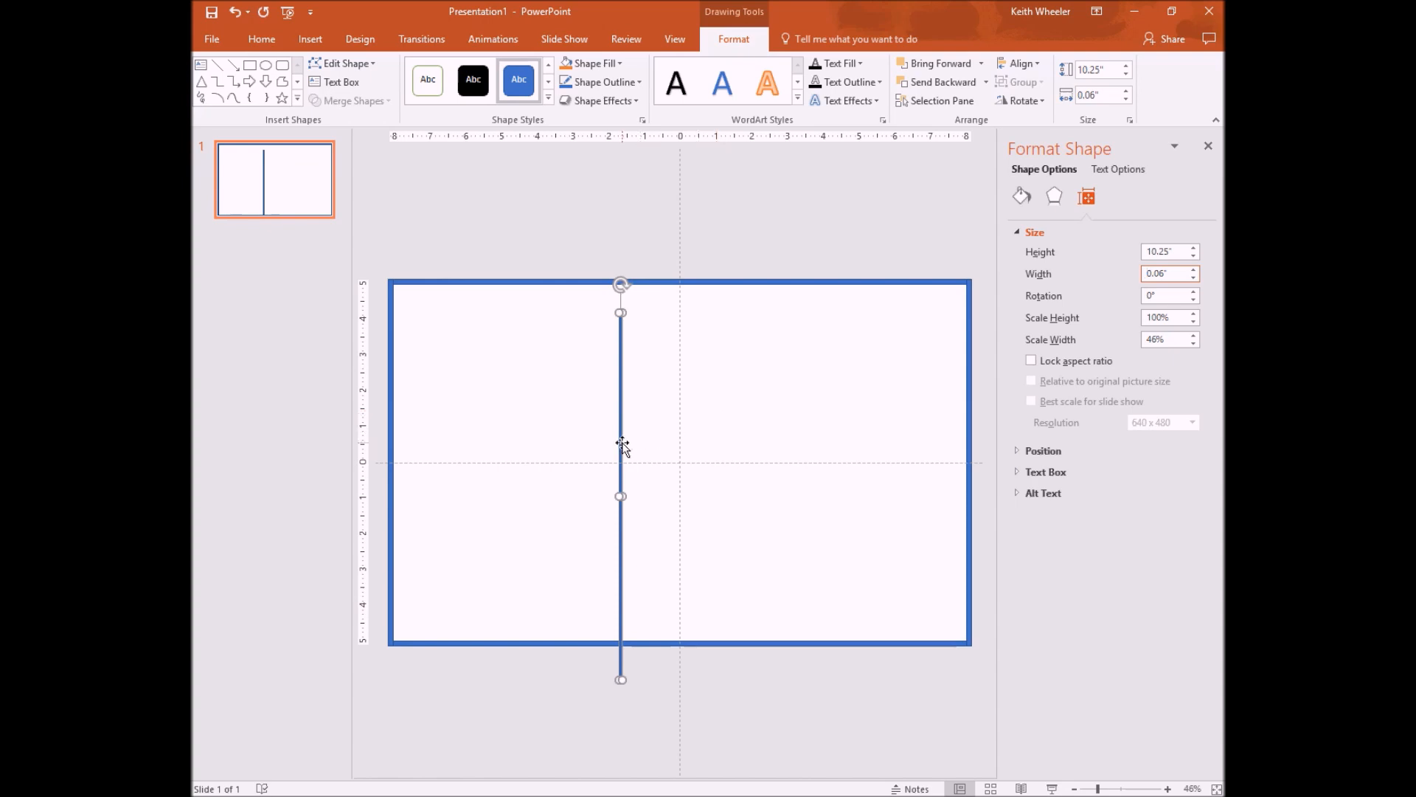
Step: Drag the thin spine line onto the slide's vertical centre
{"action": "left_click_drag", "start_coordinate": [620, 447], "coordinate": [677, 416]}
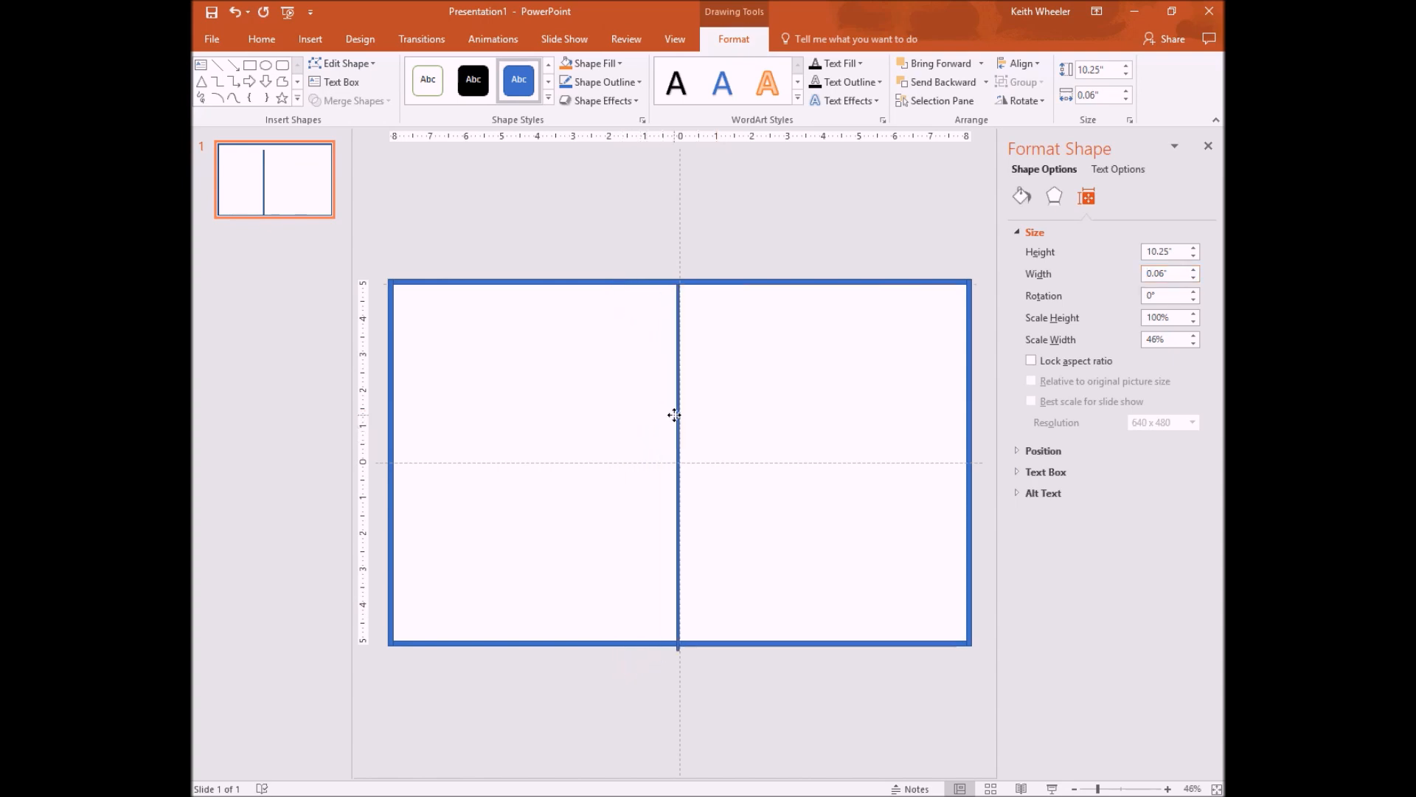
{"action": "left_click", "coordinate": [677, 416]}
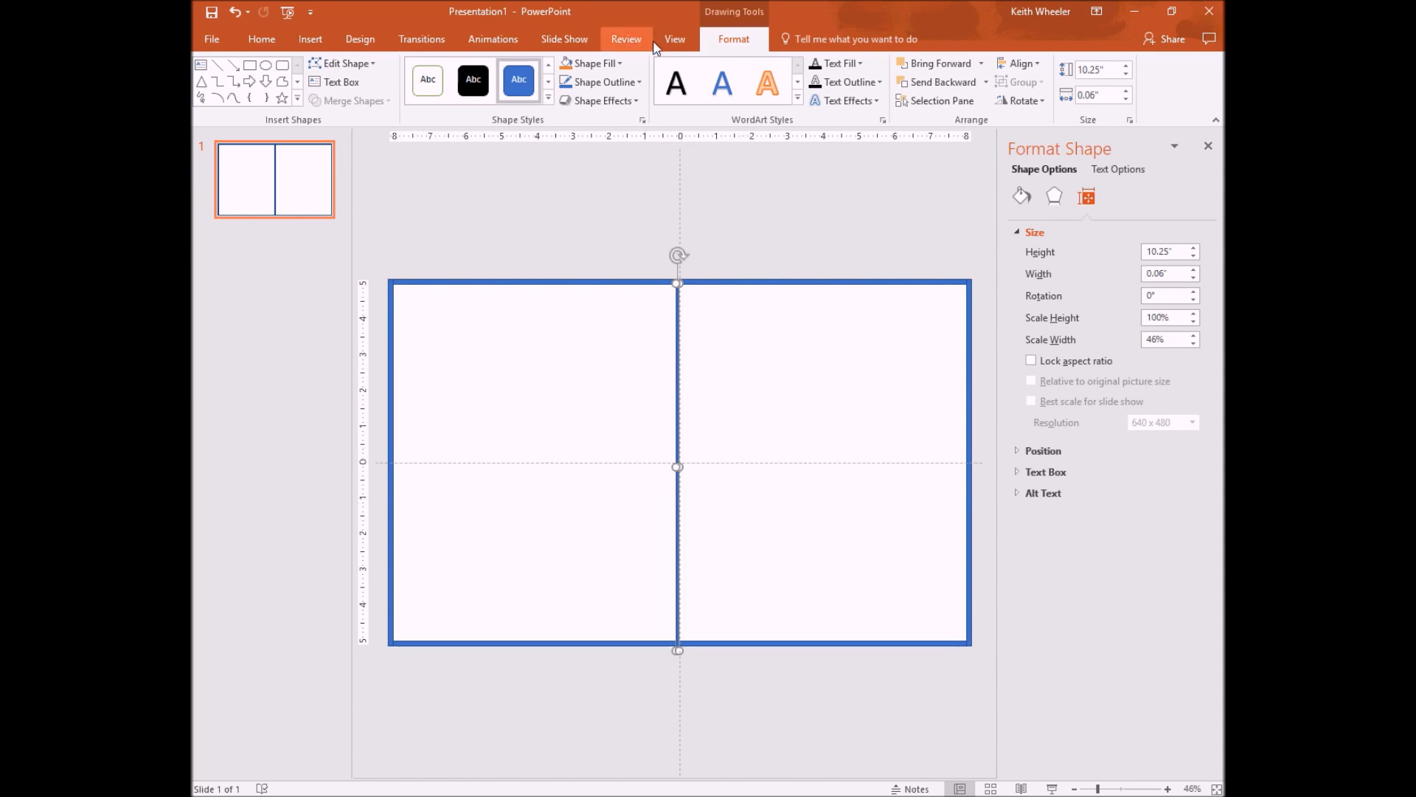
{"action": "mouse_move", "coordinate": [674, 39]}
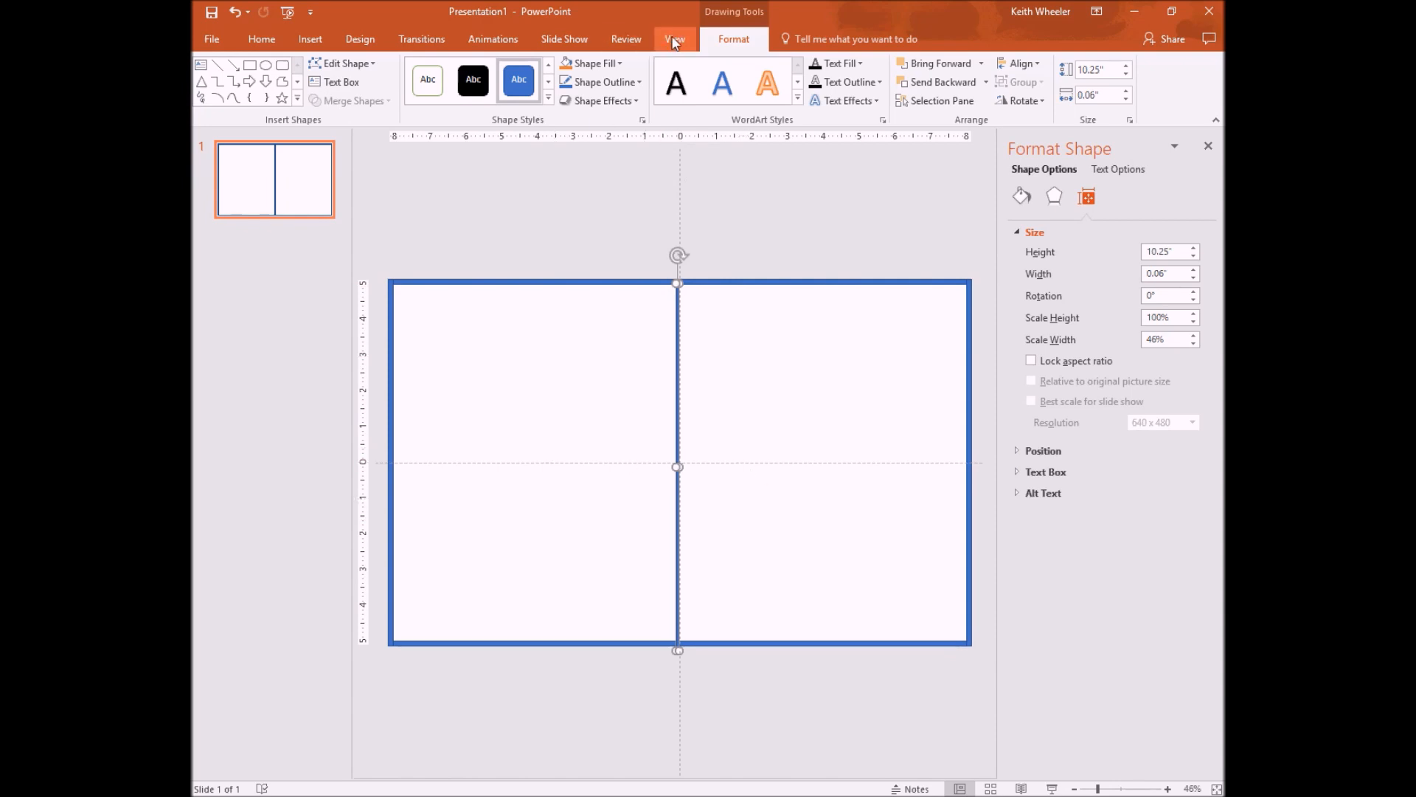
{"action": "left_click", "coordinate": [673, 39]}
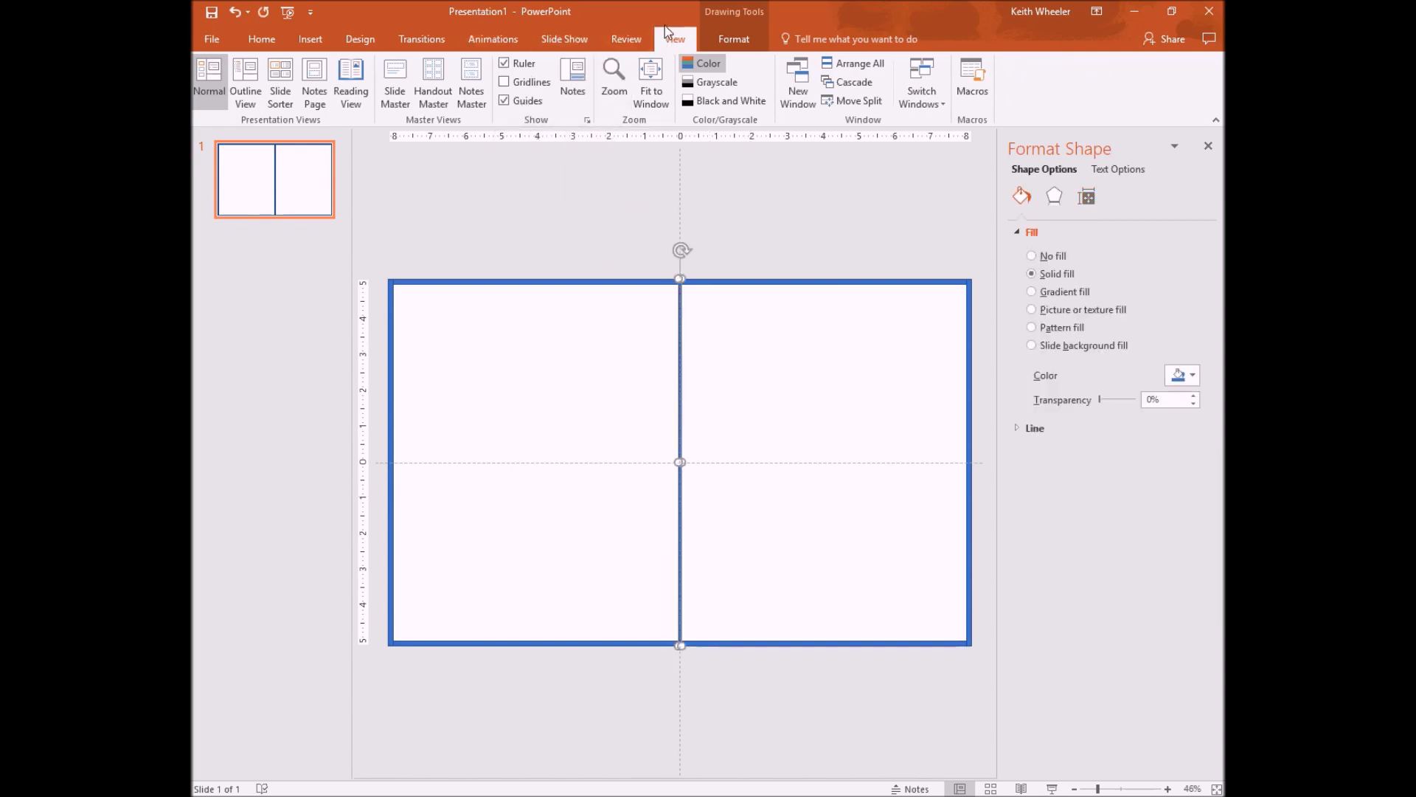
{"action": "left_click", "coordinate": [675, 40]}
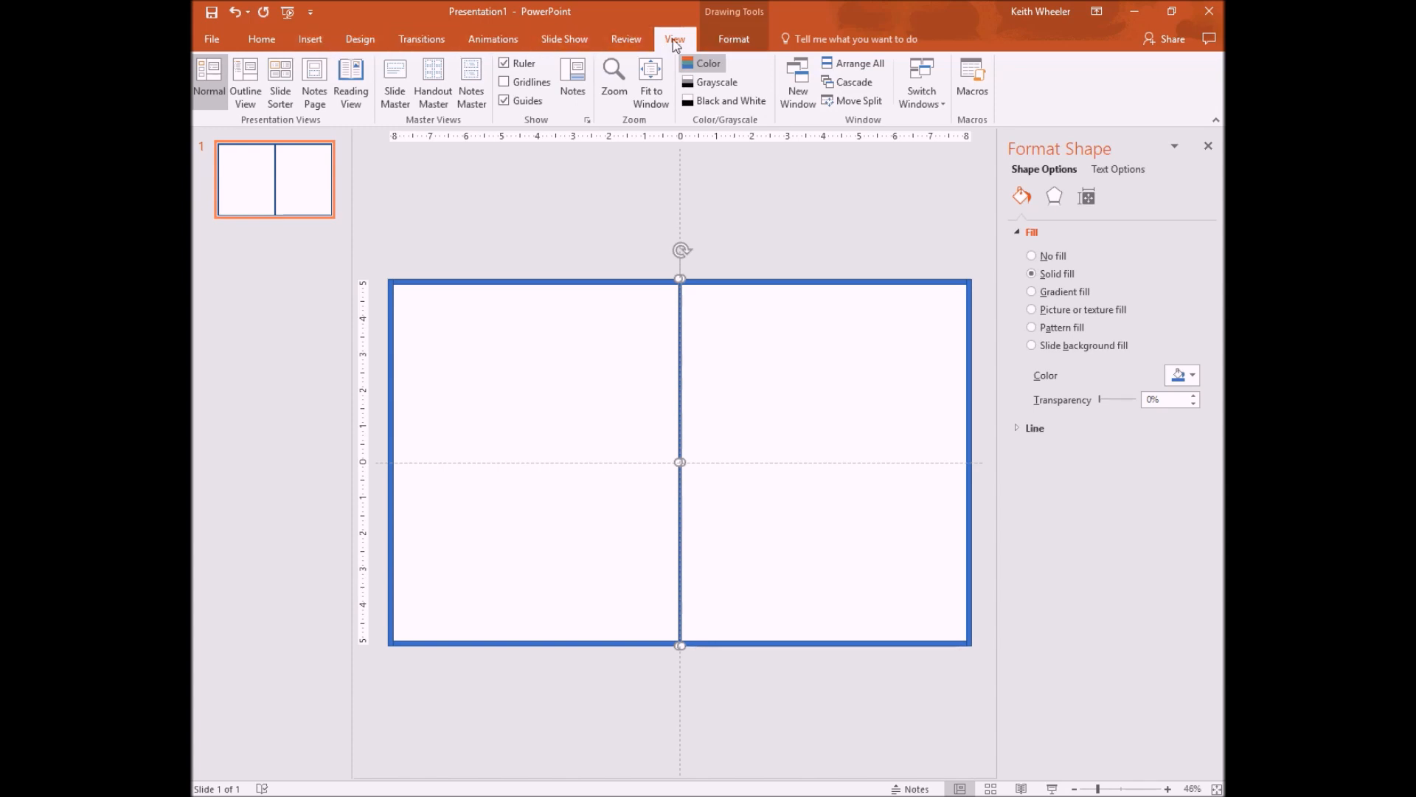
Step: Zoom to 100% to check the spine line, then fit the slide back in the window
{"action": "left_click", "coordinate": [613, 77]}
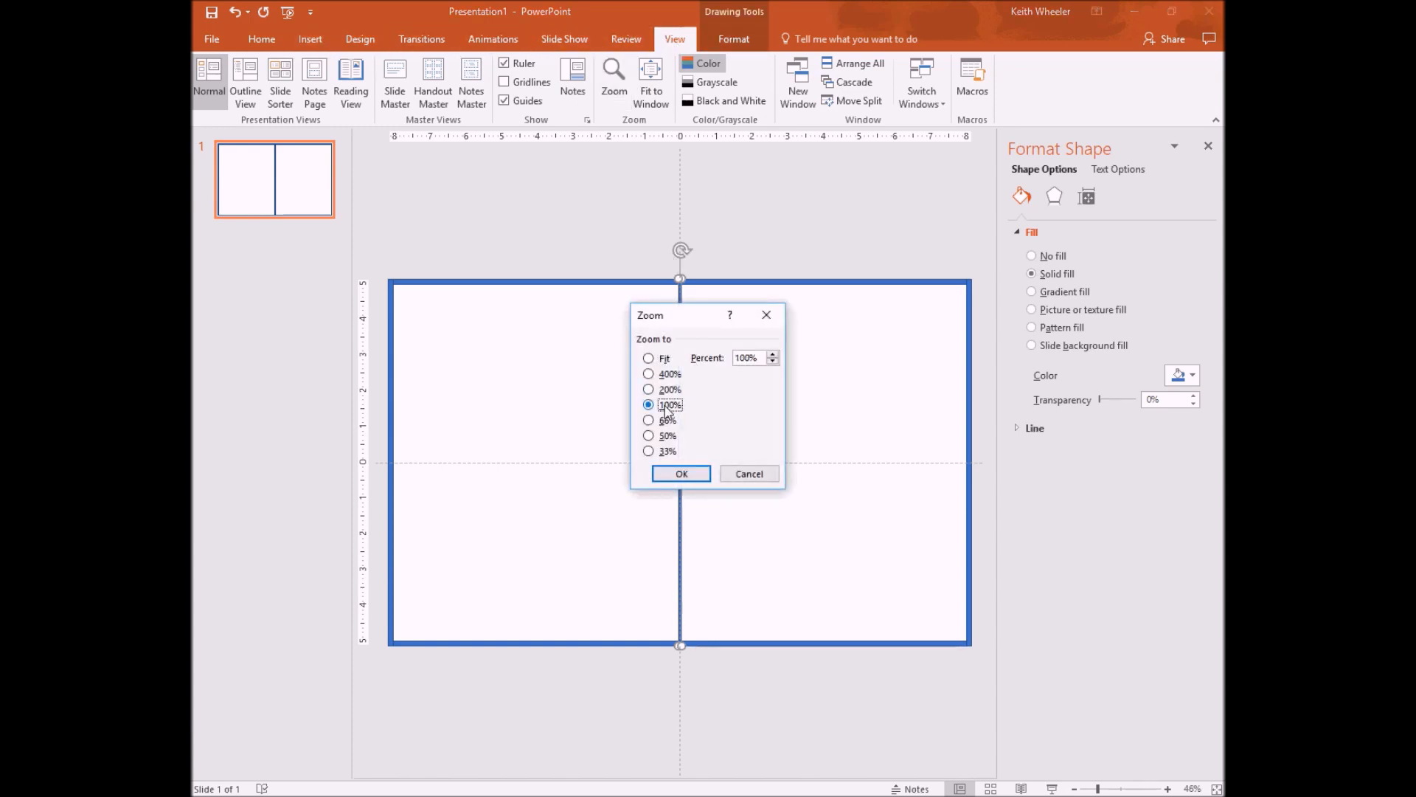
{"action": "left_click", "coordinate": [680, 474]}
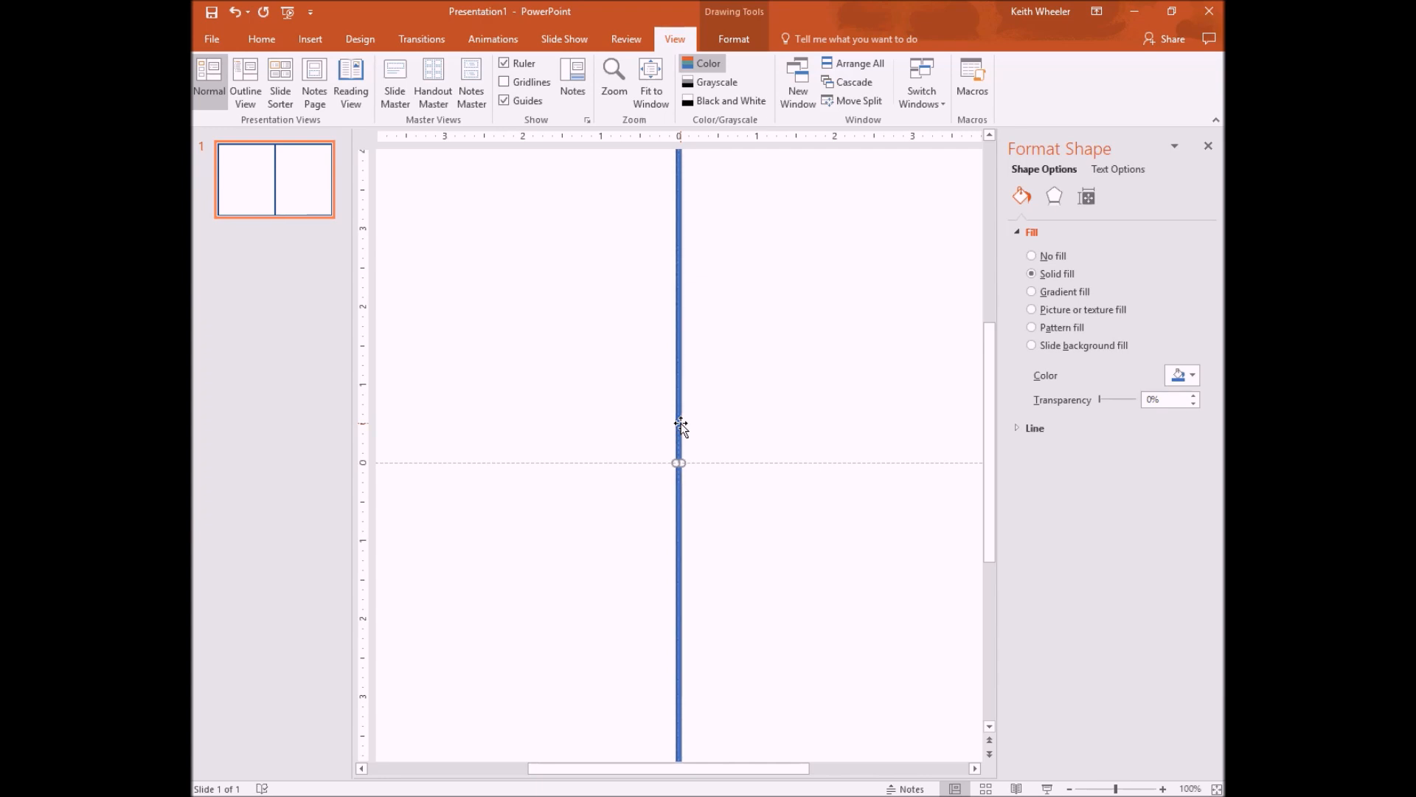
{"action": "left_click", "coordinate": [650, 82]}
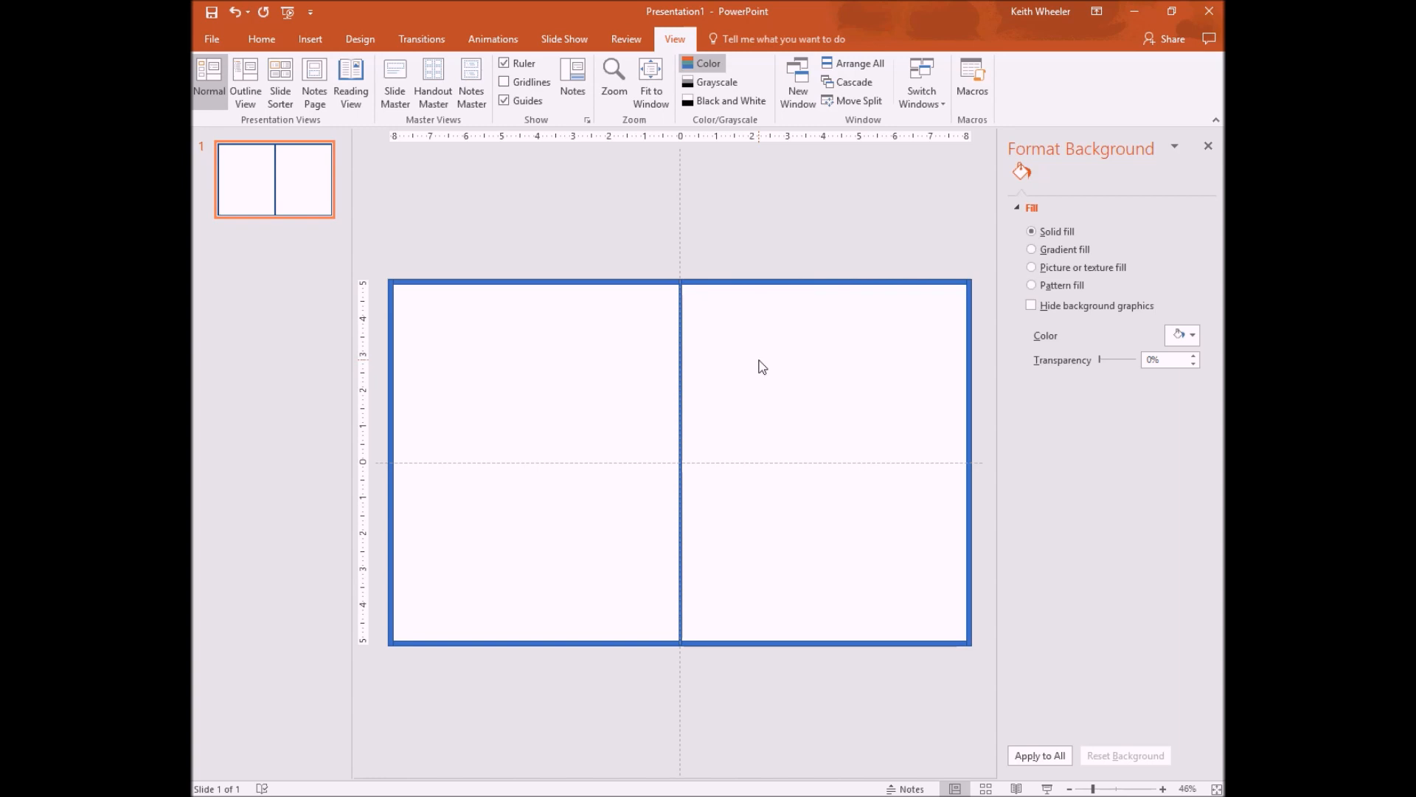
Step: Remove the drawn shapes and insert 8x10_Color_30.png from the Desktop
{"action": "left_click", "coordinate": [533, 361]}
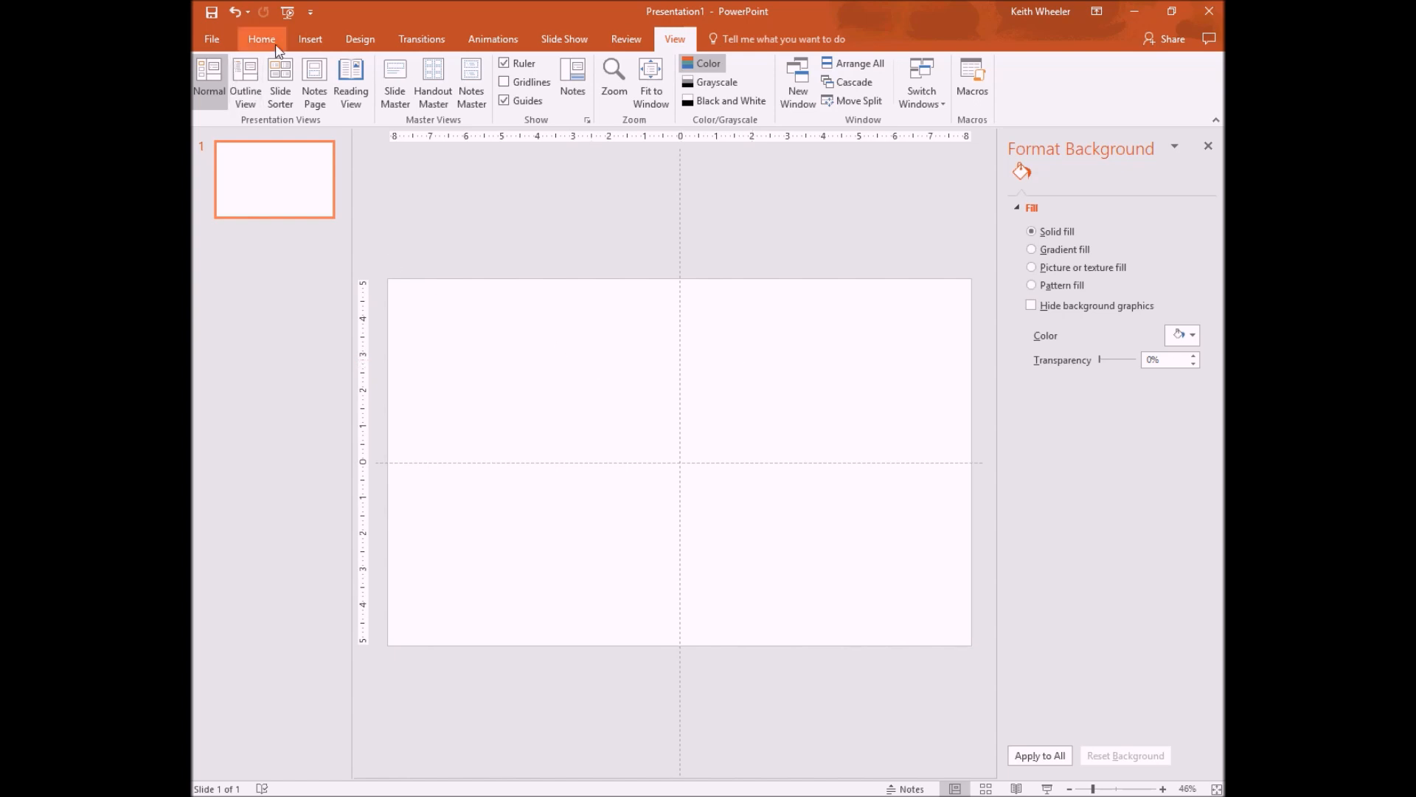
{"action": "left_click", "coordinate": [309, 39]}
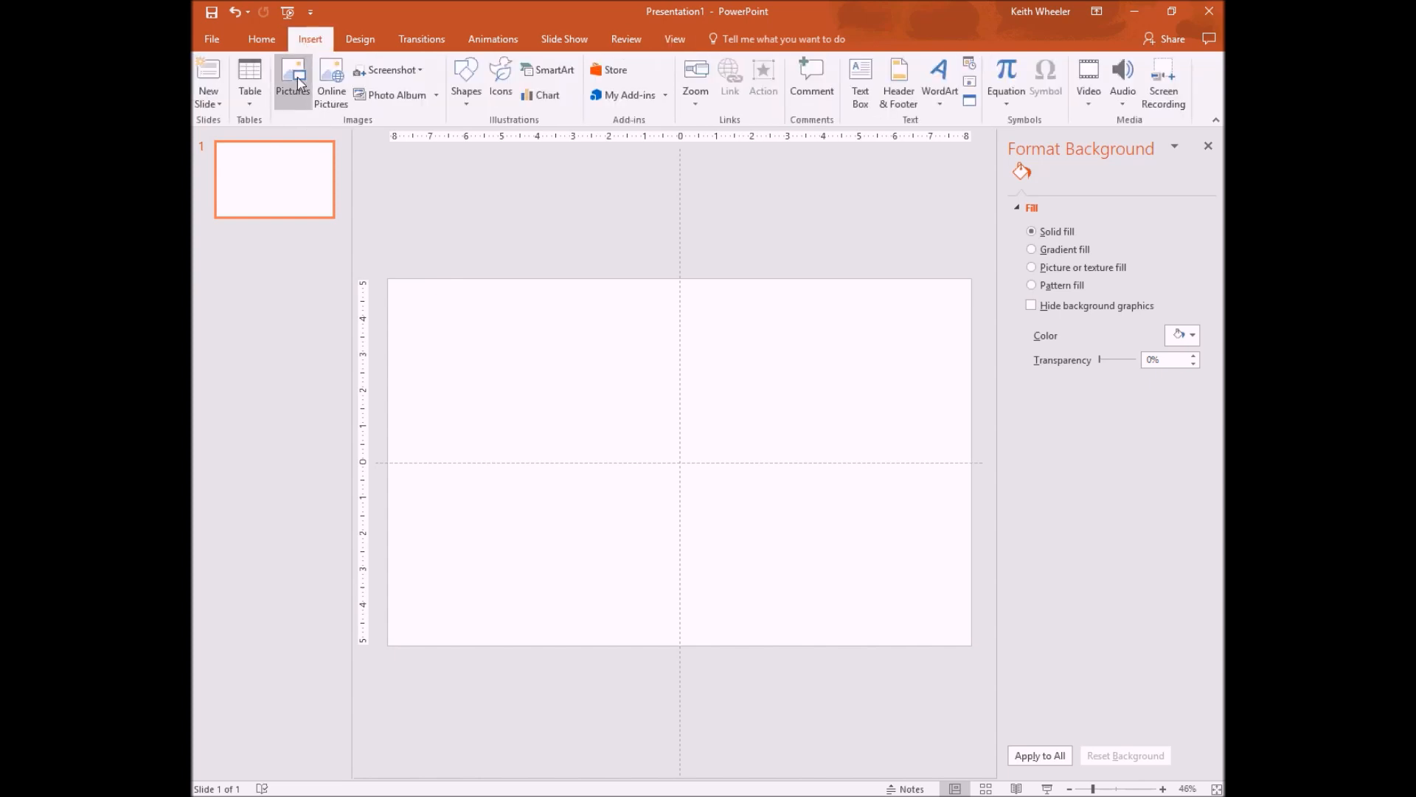
{"action": "left_click", "coordinate": [292, 77]}
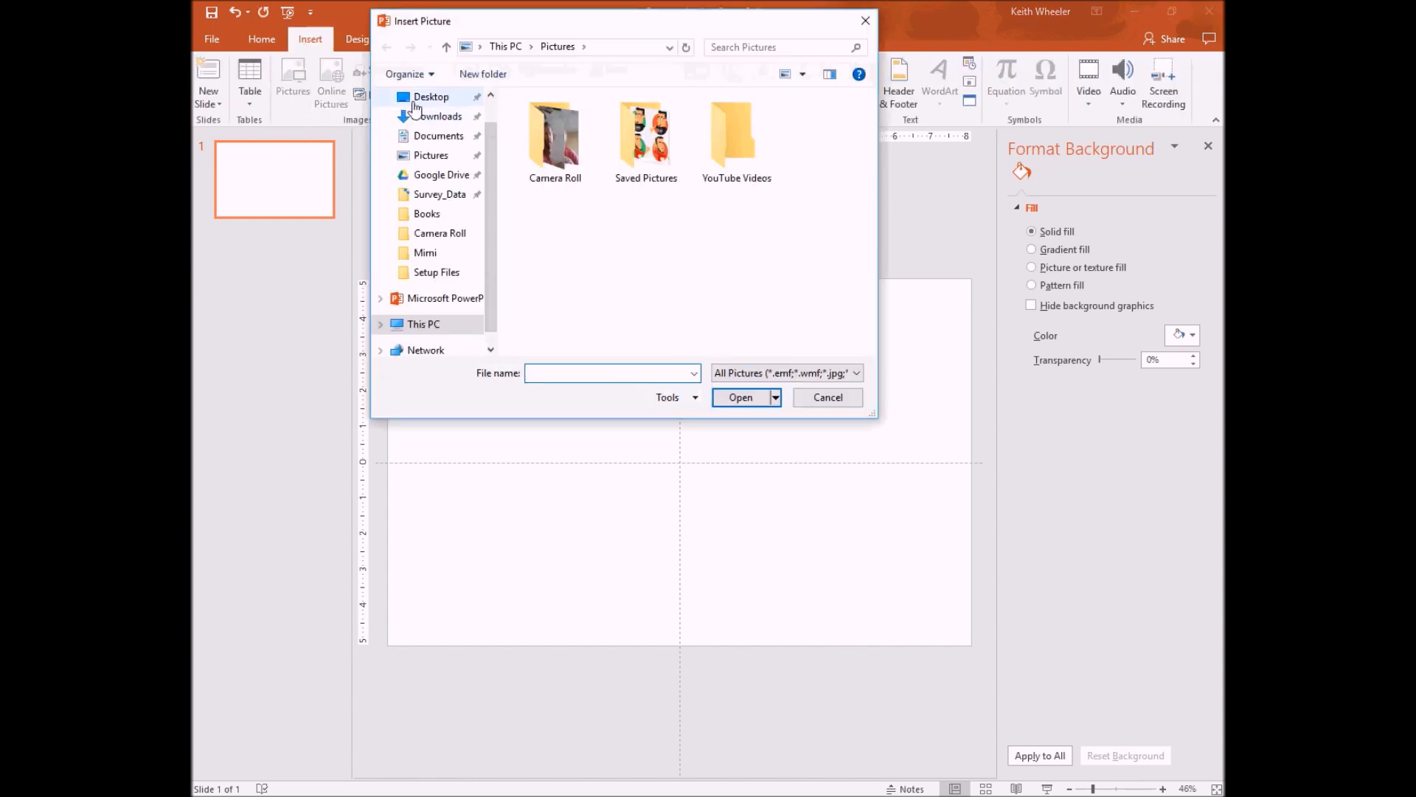
{"action": "left_click", "coordinate": [431, 97]}
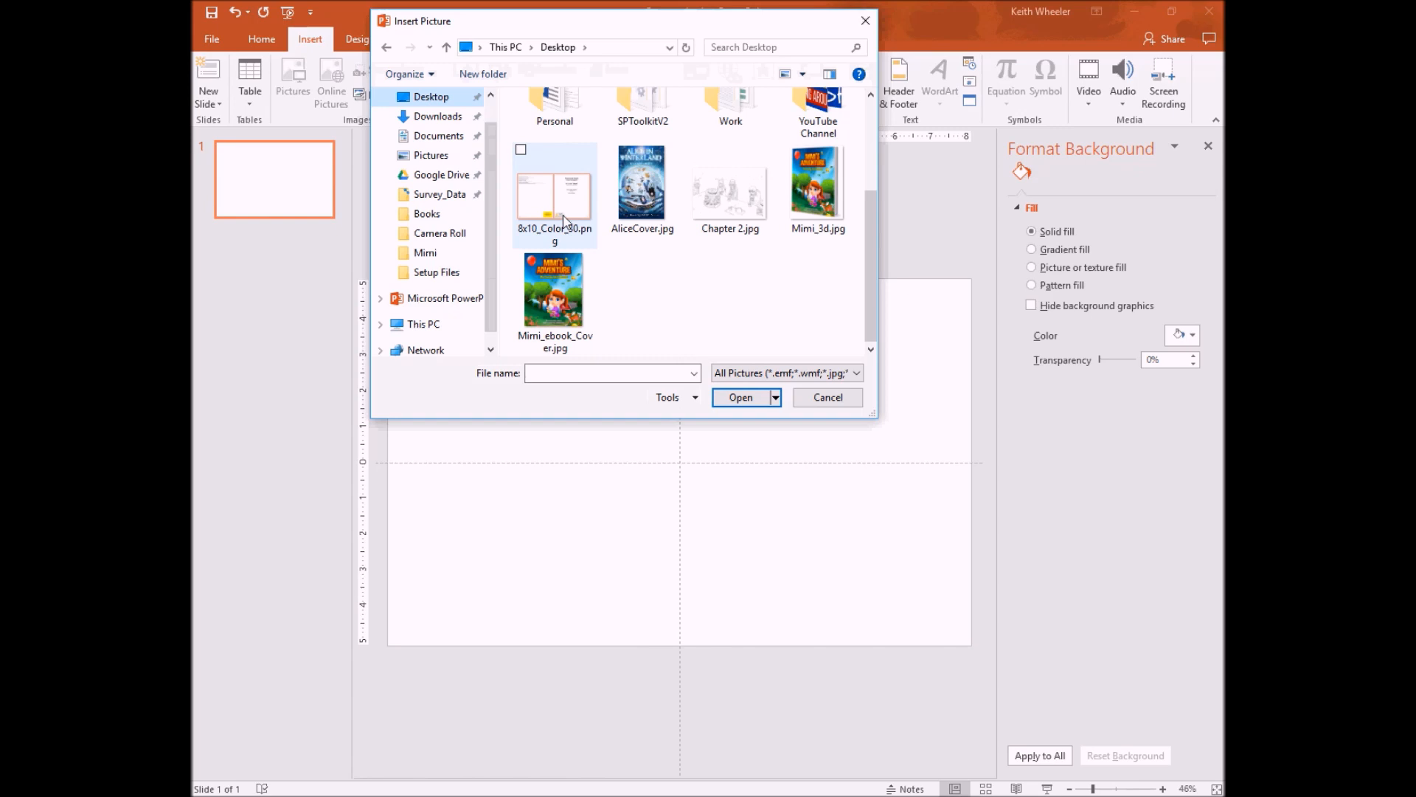
{"action": "left_click", "coordinate": [740, 397]}
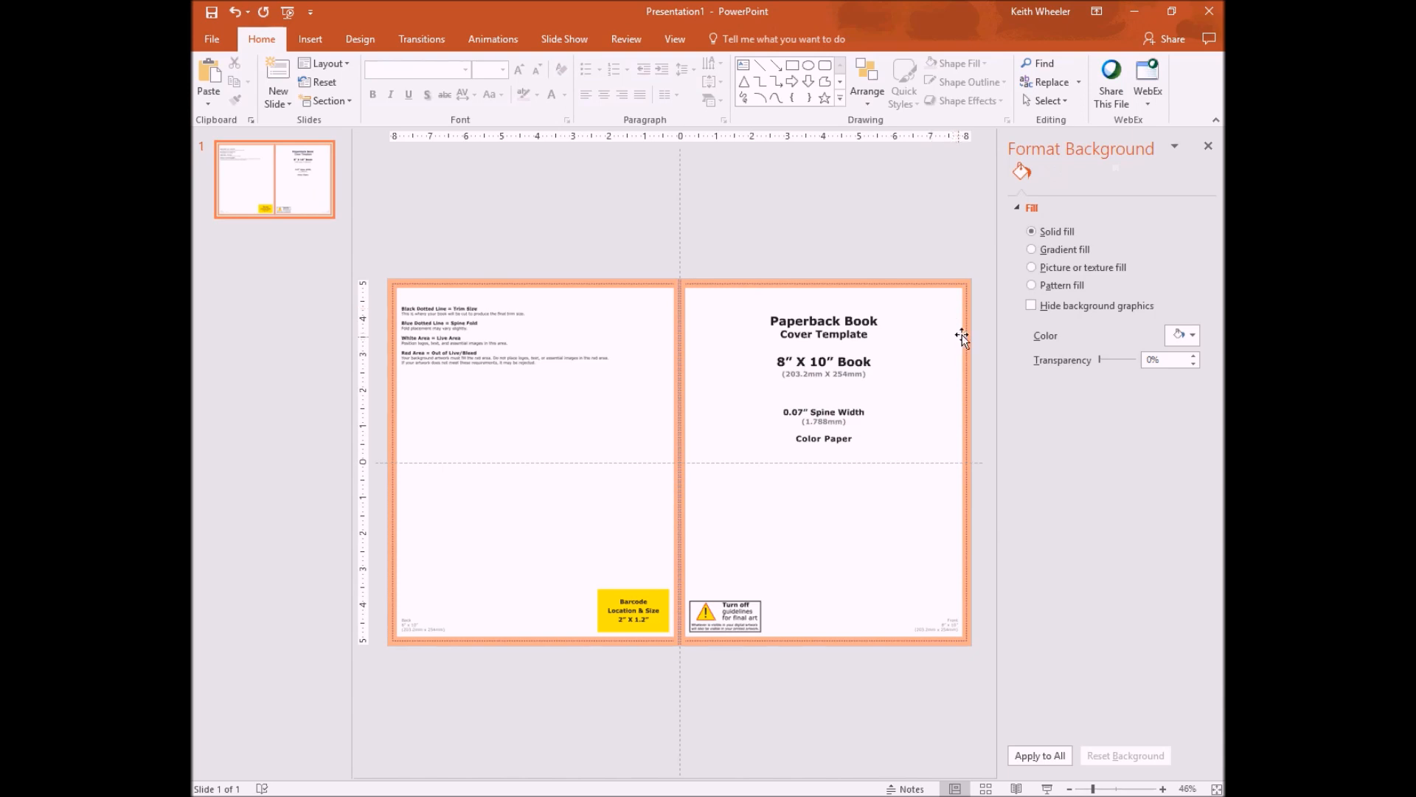
{"action": "mouse_move", "coordinate": [732, 284]}
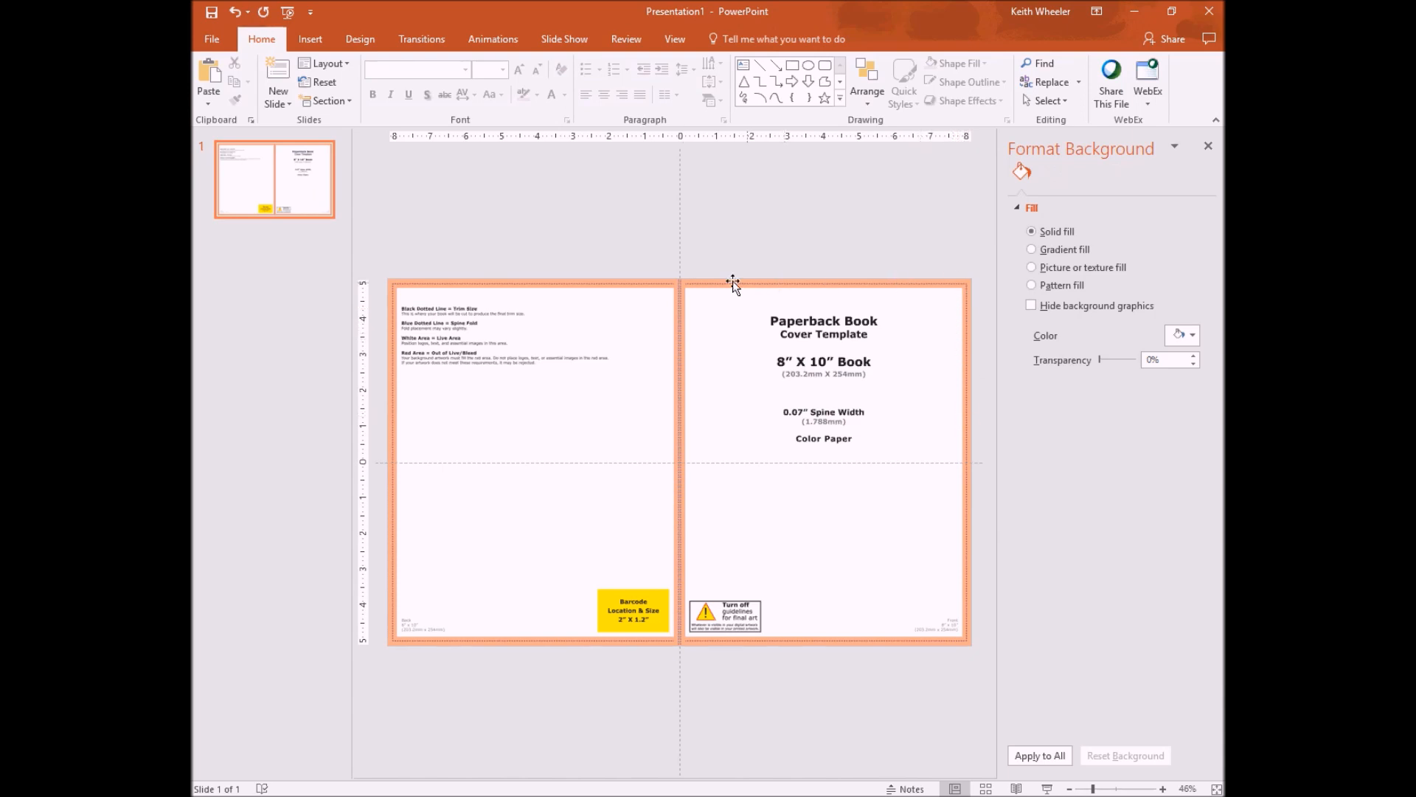
{"action": "mouse_move", "coordinate": [685, 558]}
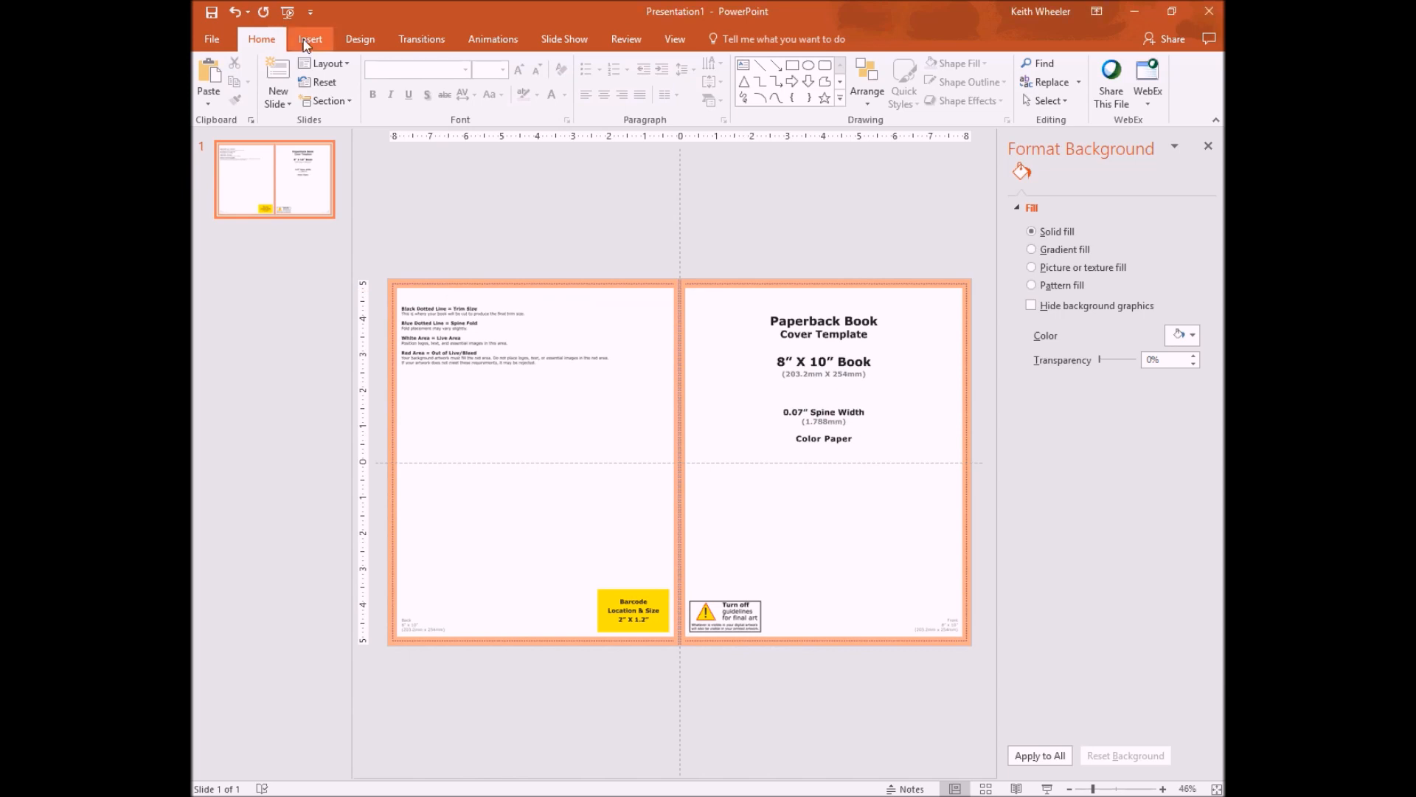
Step: Insert Mimi_ebook_Cover.jpg and enlarge it to fill the slide's right half
{"action": "left_click", "coordinate": [292, 80]}
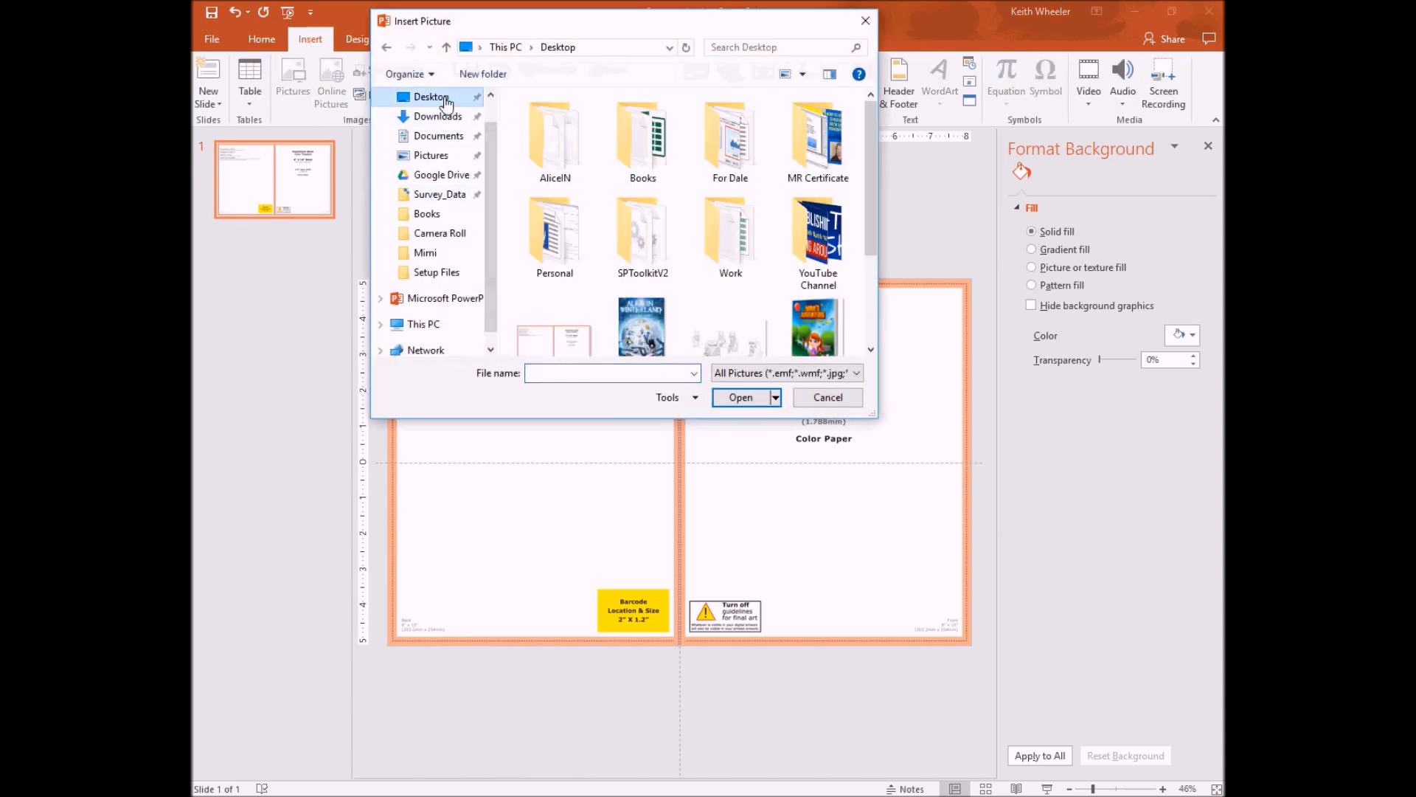
{"action": "scroll", "scroll_direction": "down", "scroll_amount": 3}
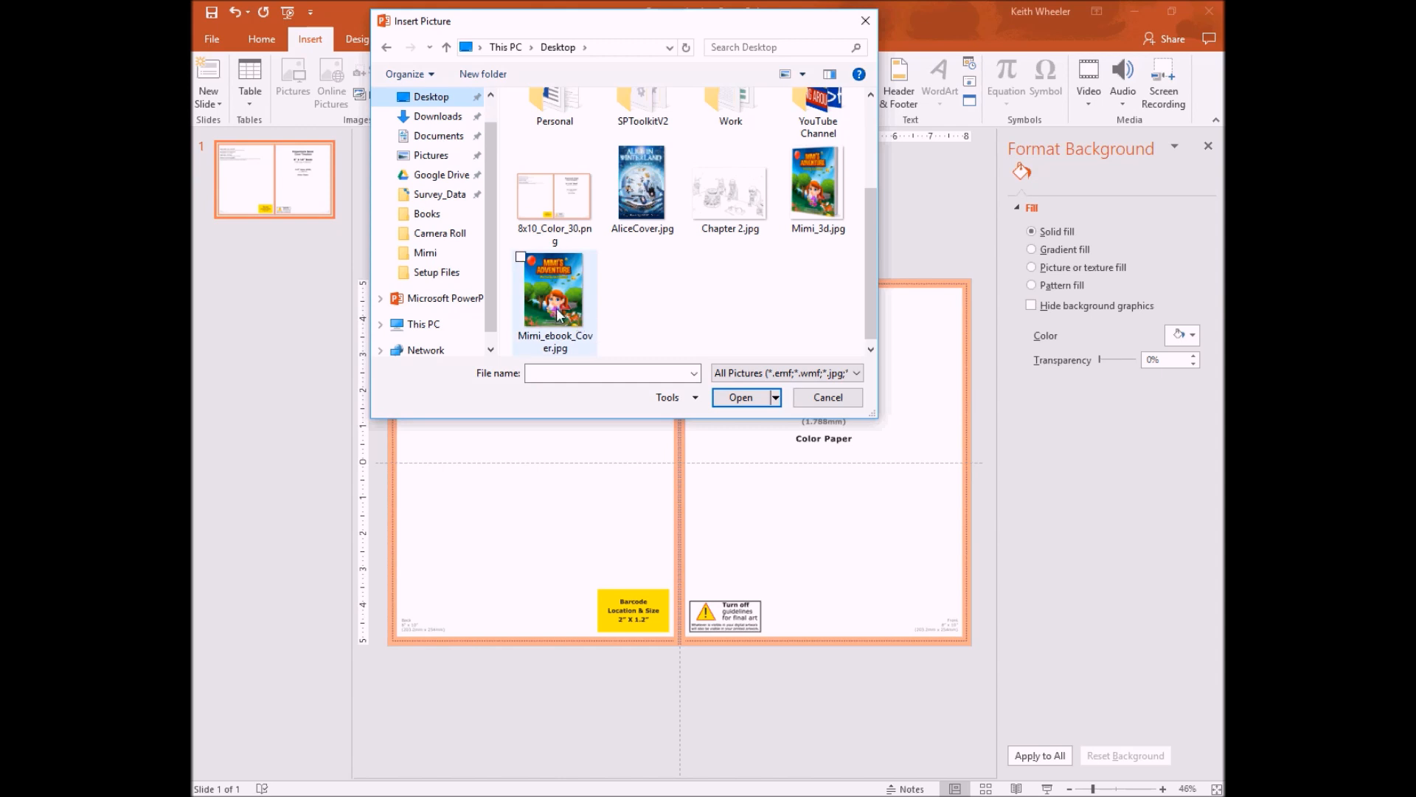
{"action": "left_click", "coordinate": [740, 398]}
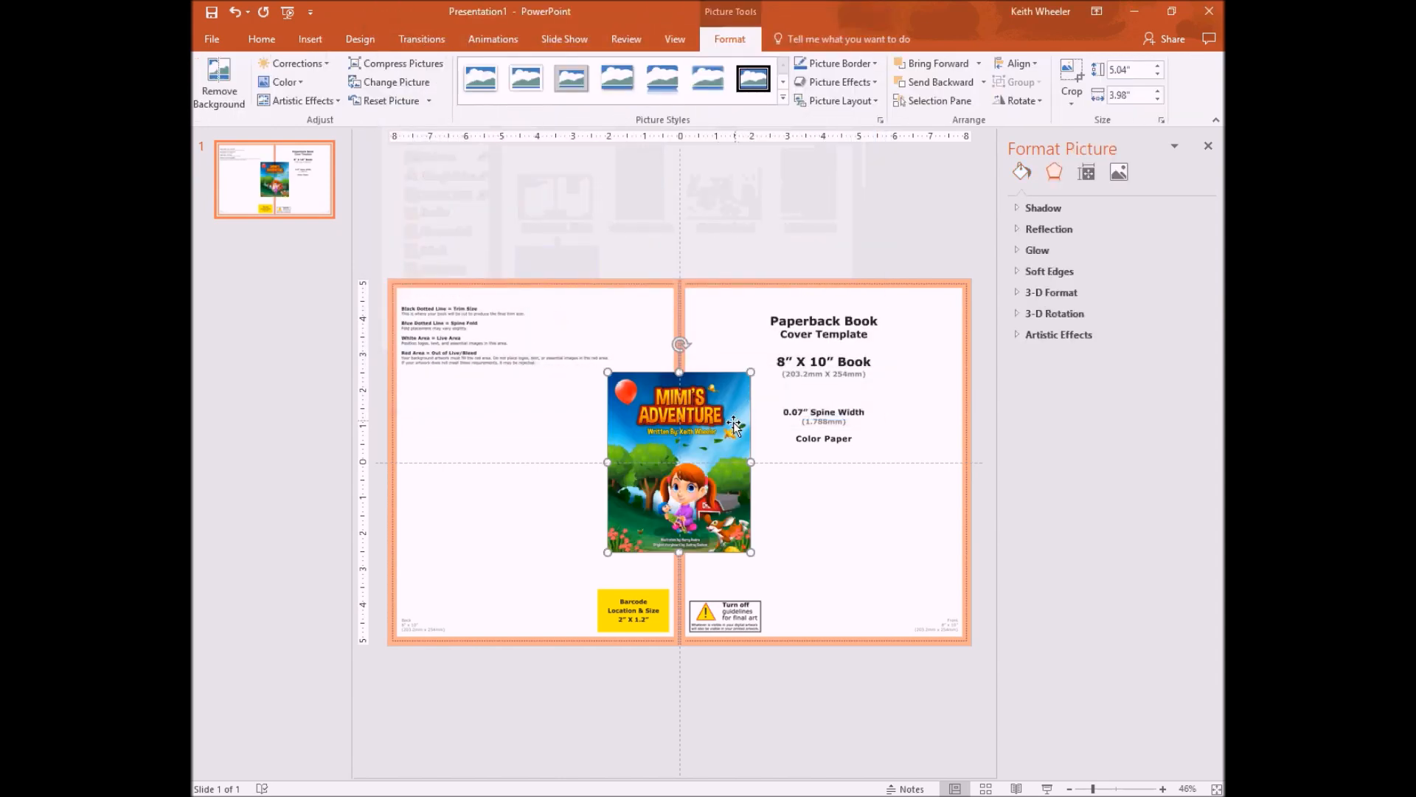
{"action": "left_click_drag", "start_coordinate": [677, 462], "coordinate": [808, 372]}
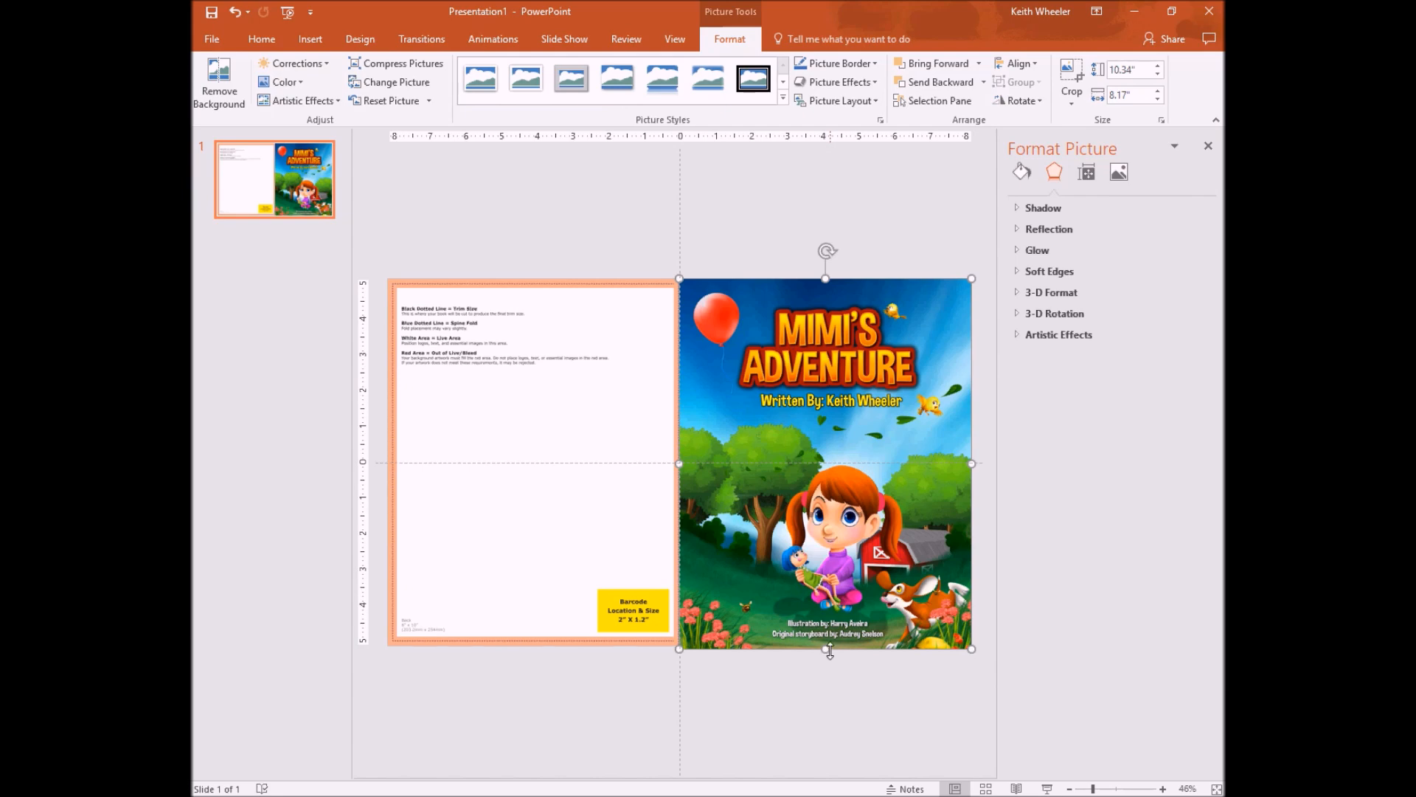
{"action": "mouse_move", "coordinate": [695, 662]}
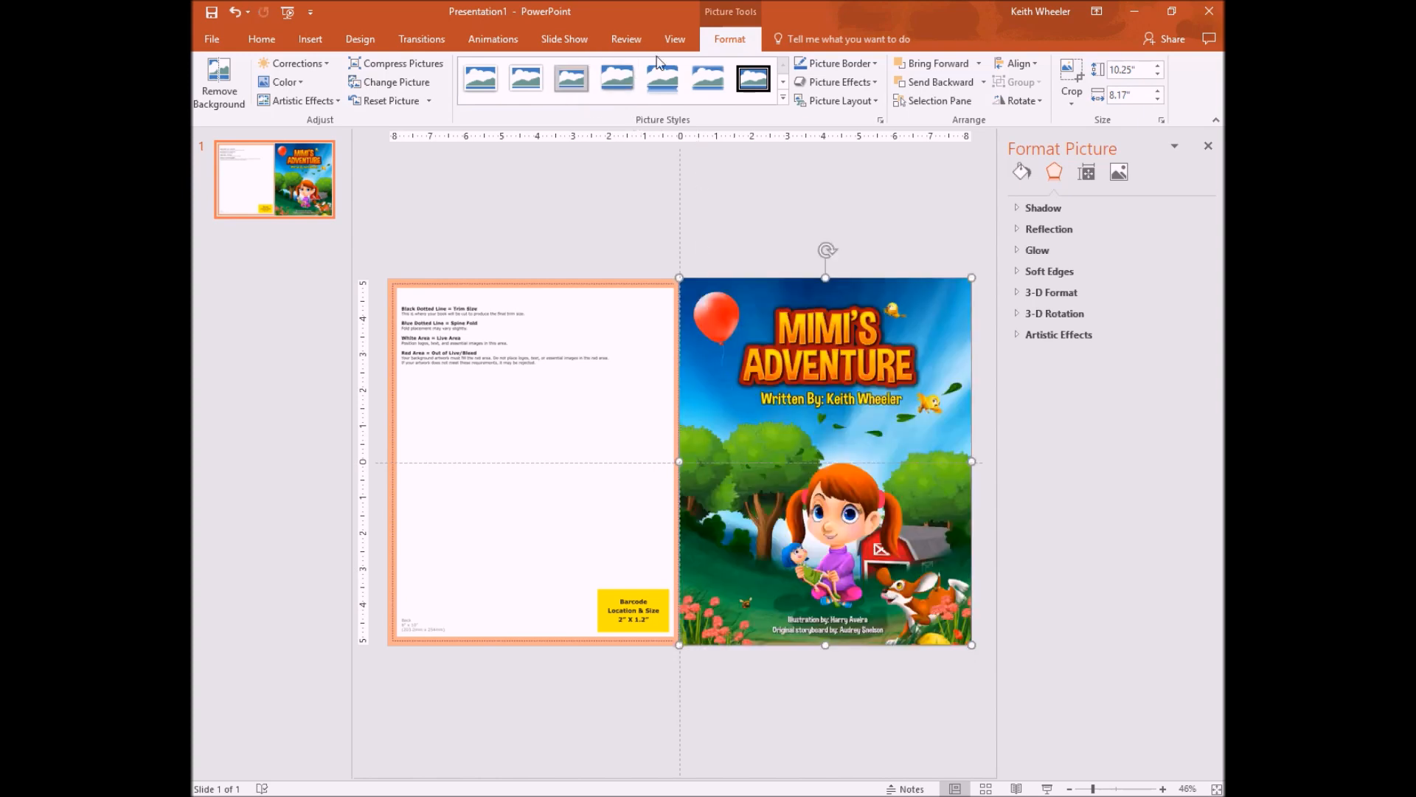
{"action": "left_click", "coordinate": [673, 39]}
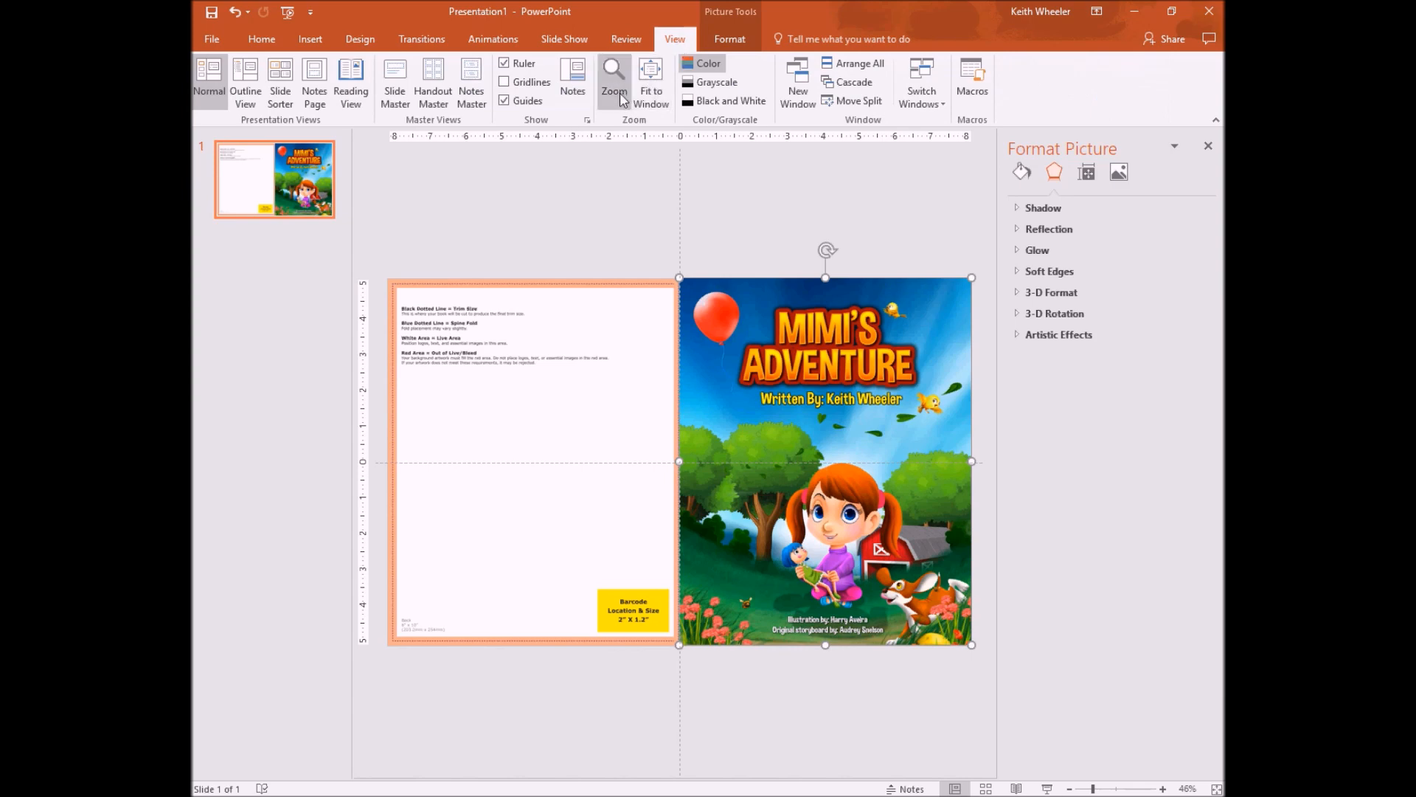
{"action": "left_click", "coordinate": [613, 80]}
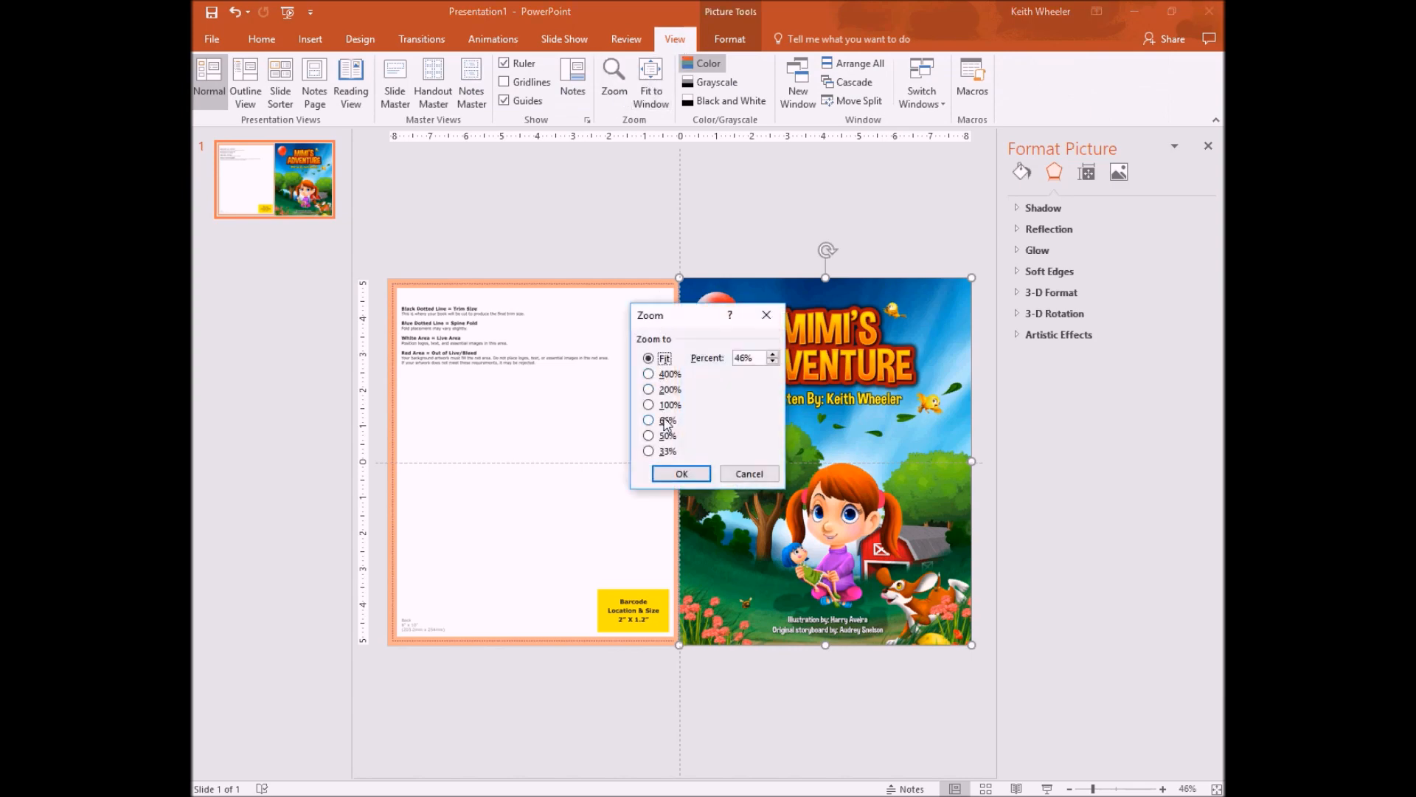
{"action": "left_click", "coordinate": [649, 405]}
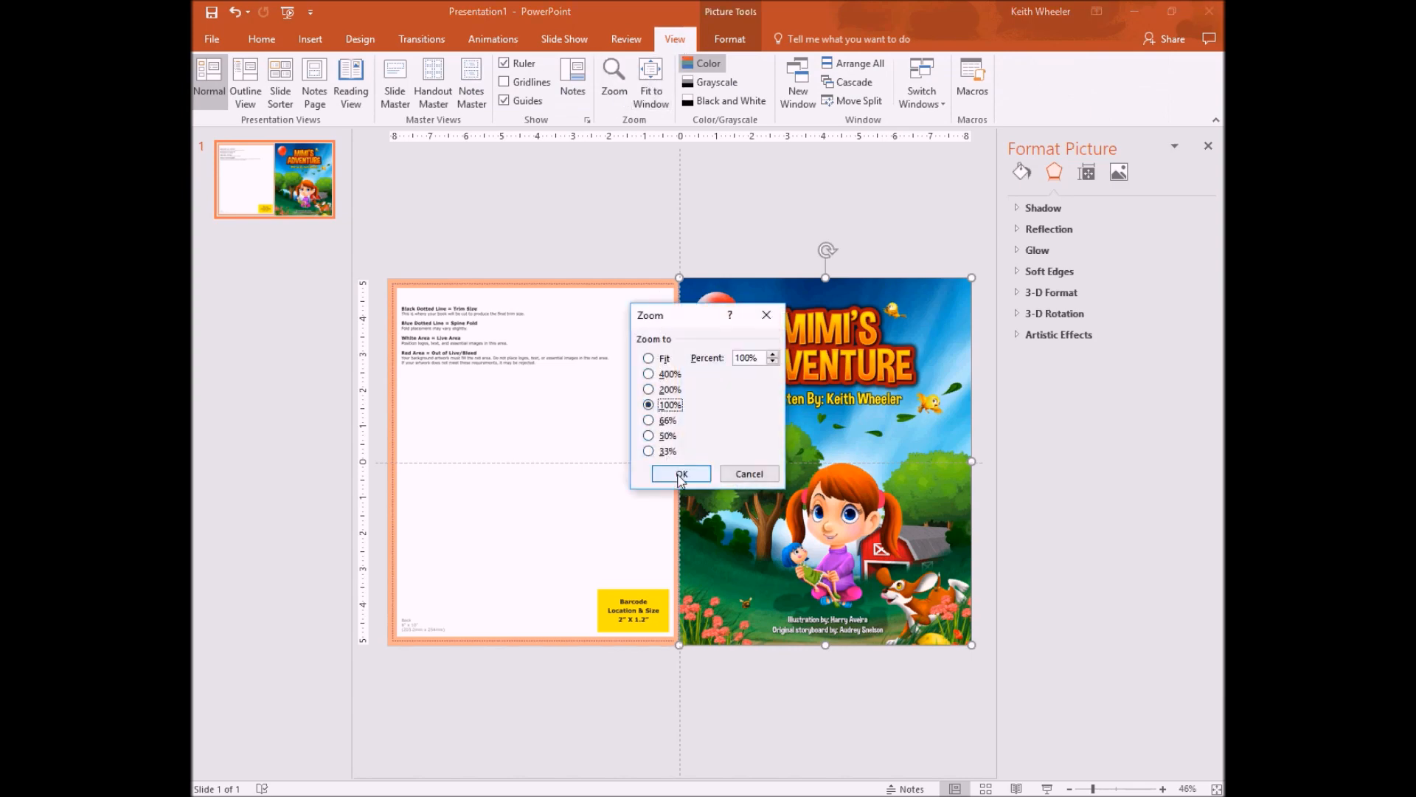
{"action": "left_click", "coordinate": [680, 474]}
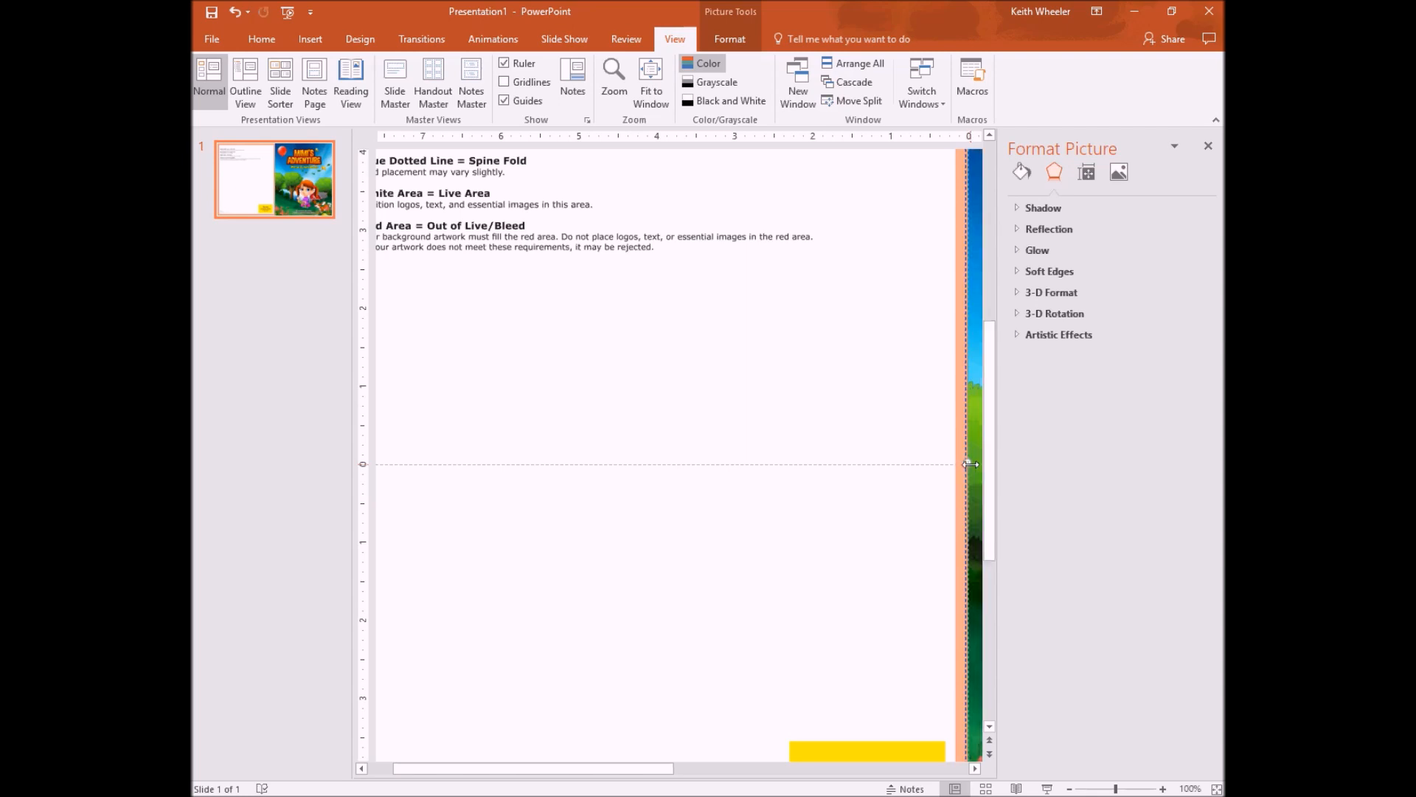
{"action": "mouse_move", "coordinate": [1000, 467]}
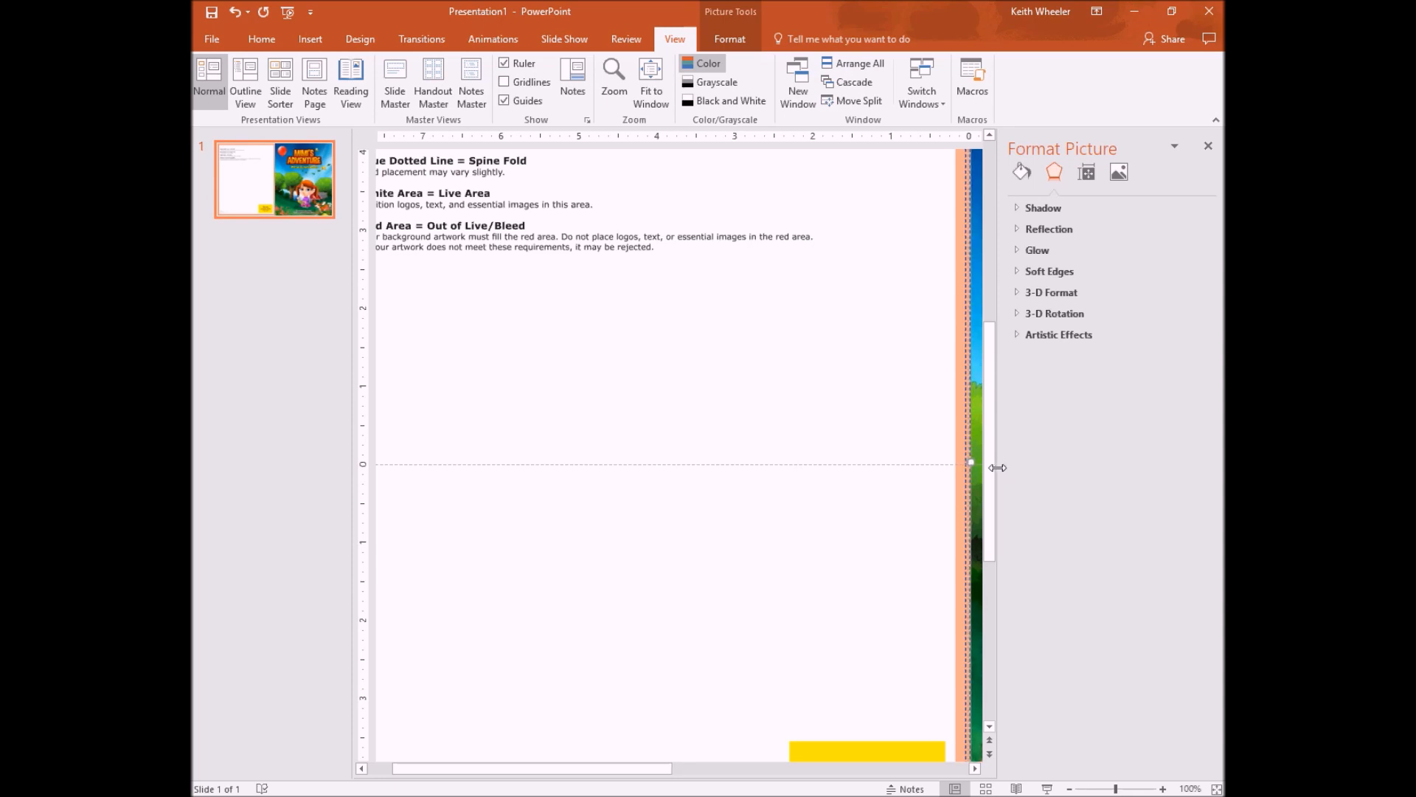
{"action": "mouse_move", "coordinate": [965, 310]}
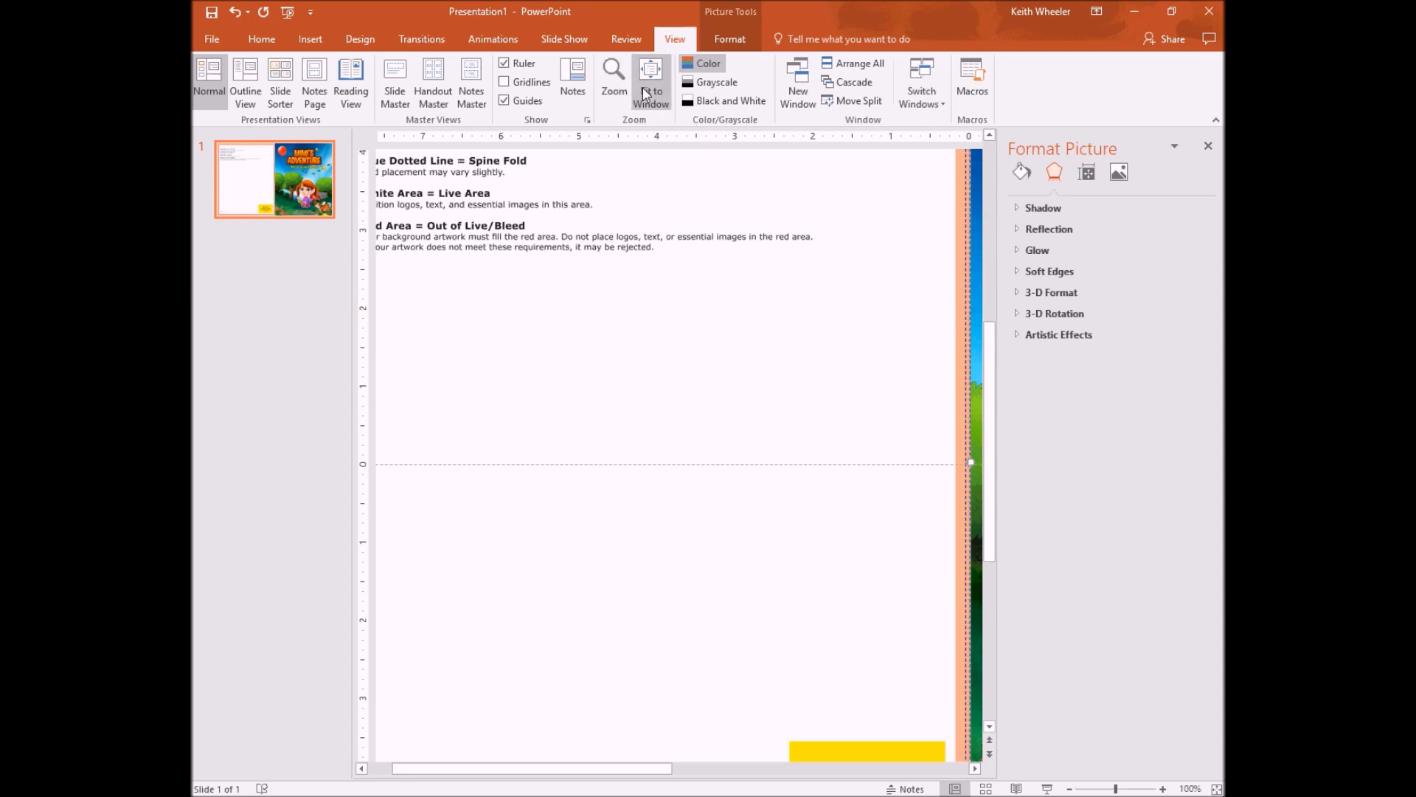
{"action": "left_click", "coordinate": [649, 86]}
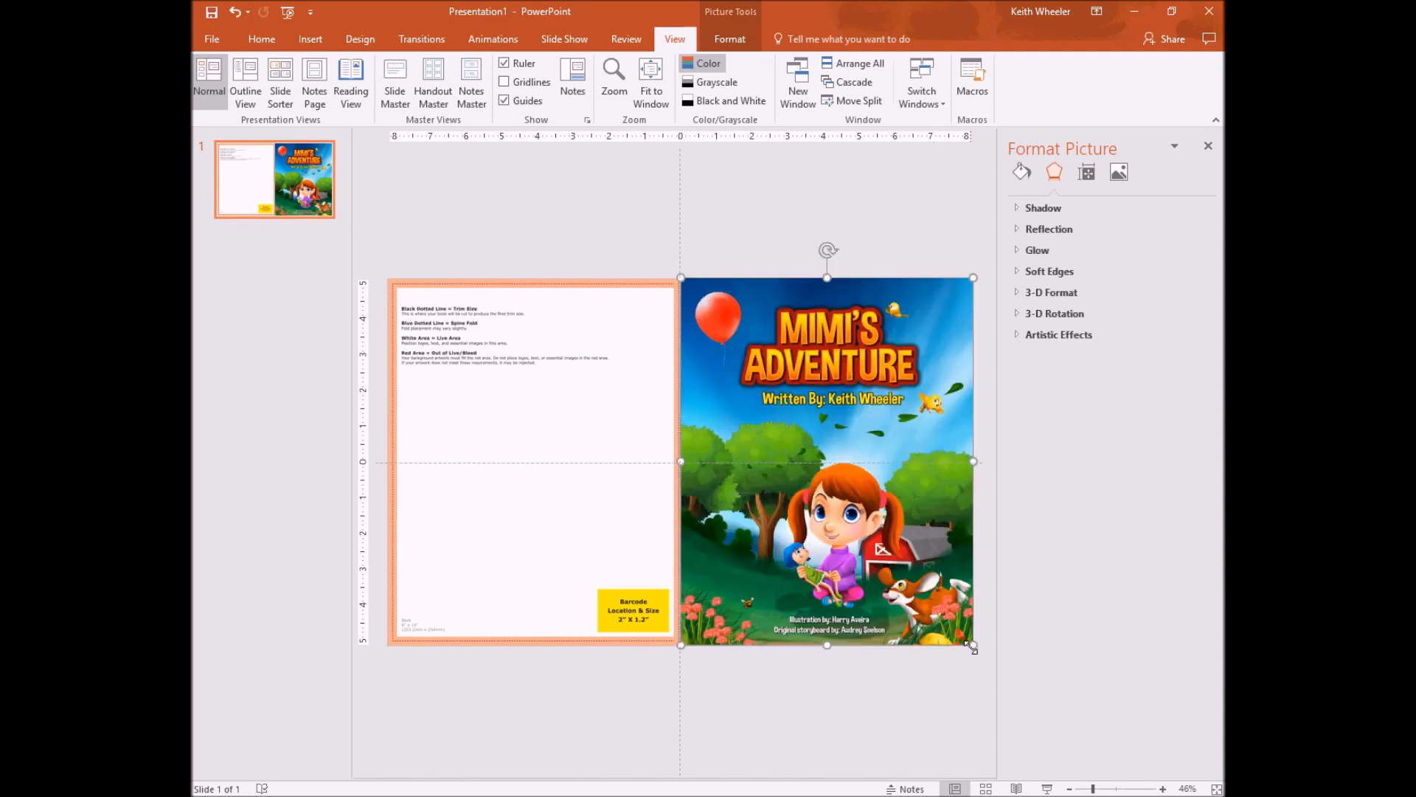
{"action": "mouse_move", "coordinate": [532, 402]}
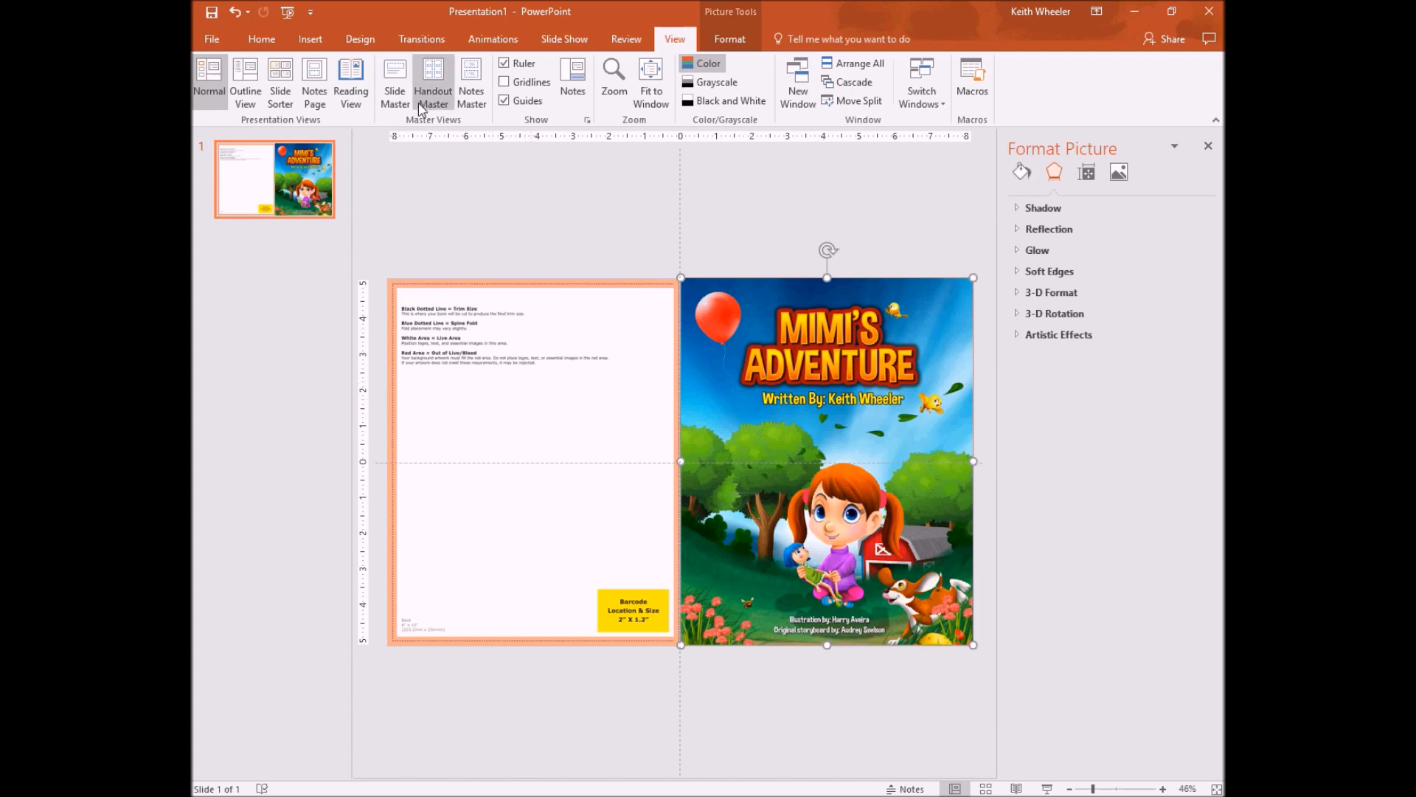
{"action": "mouse_move", "coordinate": [310, 39]}
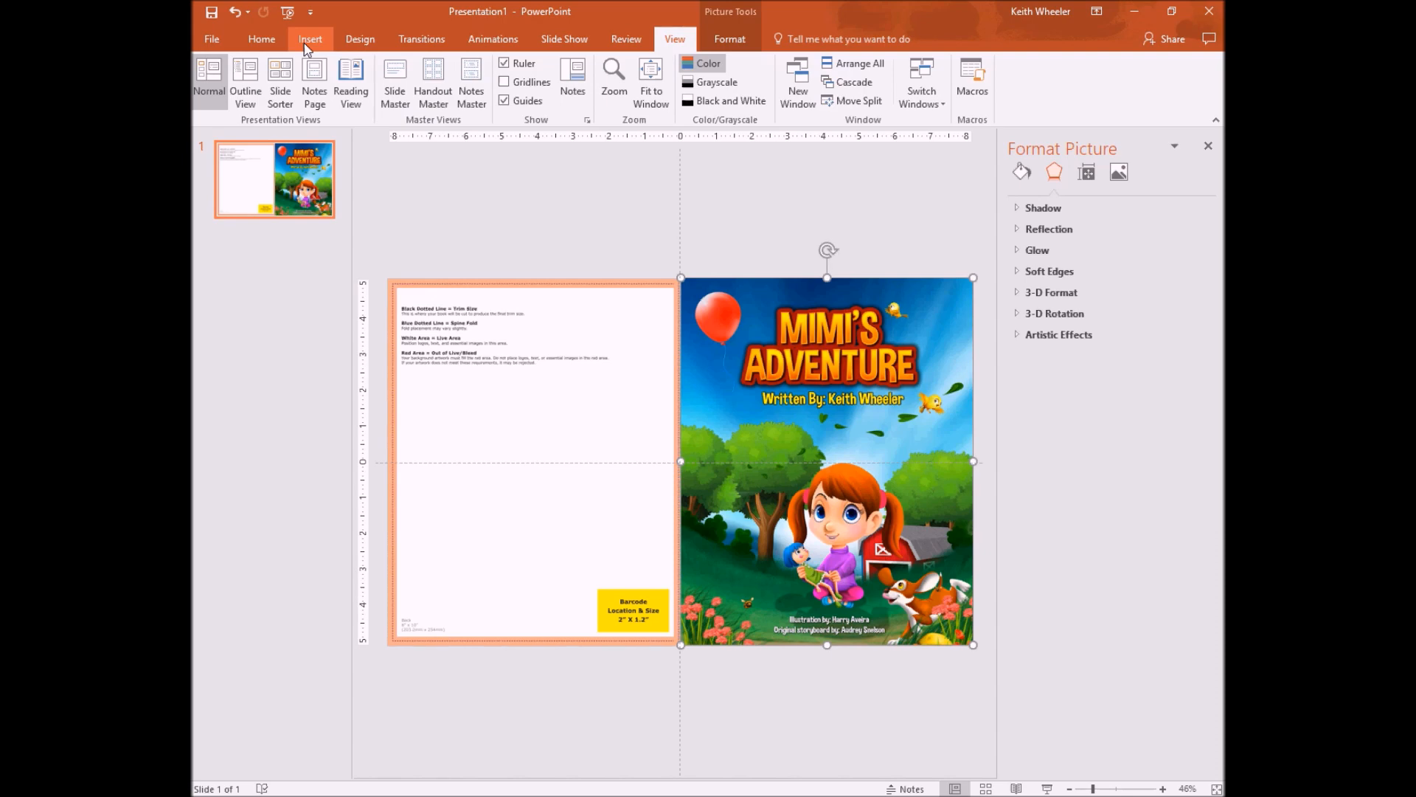
Step: Draw a rectangle over the entire back-cover half and fit the slide to the window
{"action": "left_click", "coordinate": [310, 39]}
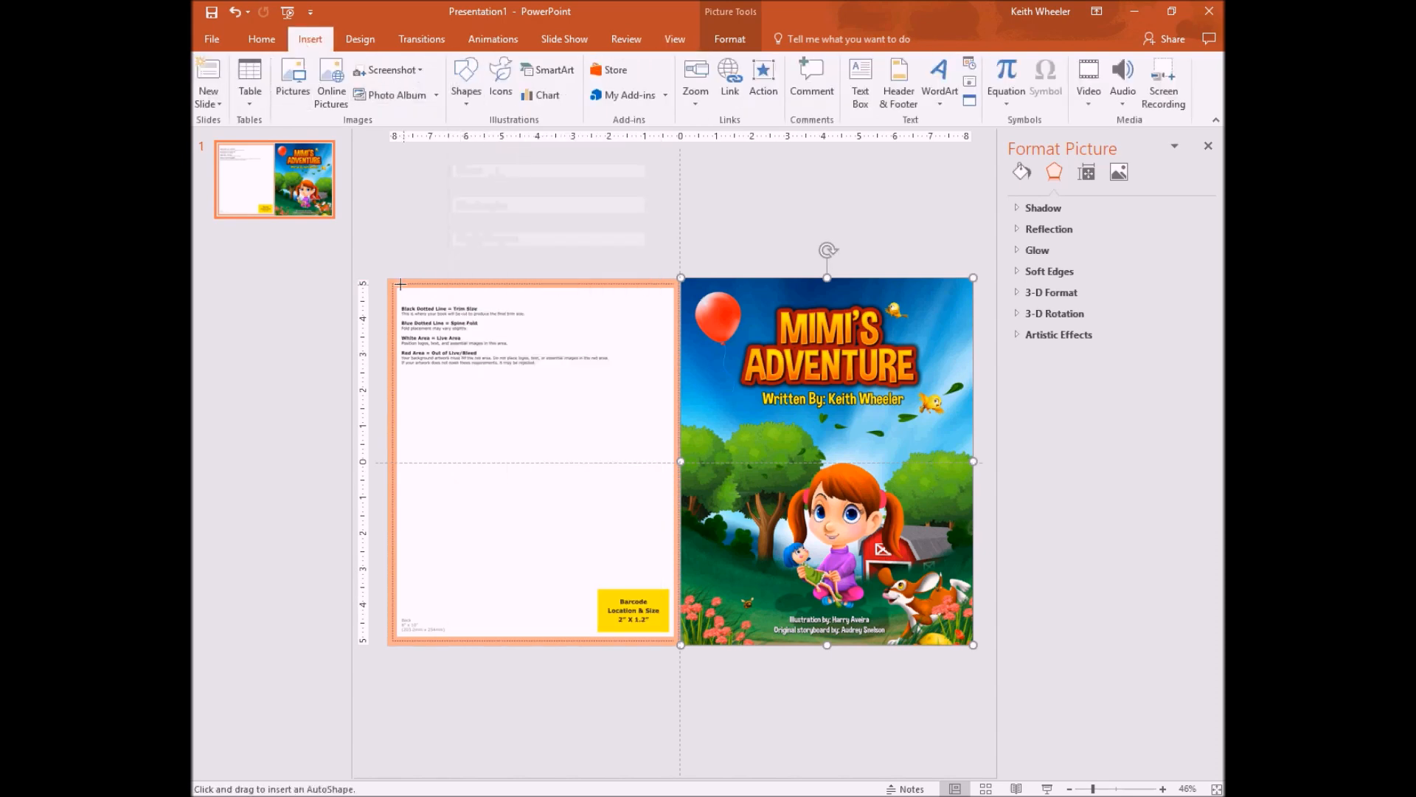
{"action": "left_click_drag", "start_coordinate": [400, 284], "coordinate": [664, 659]}
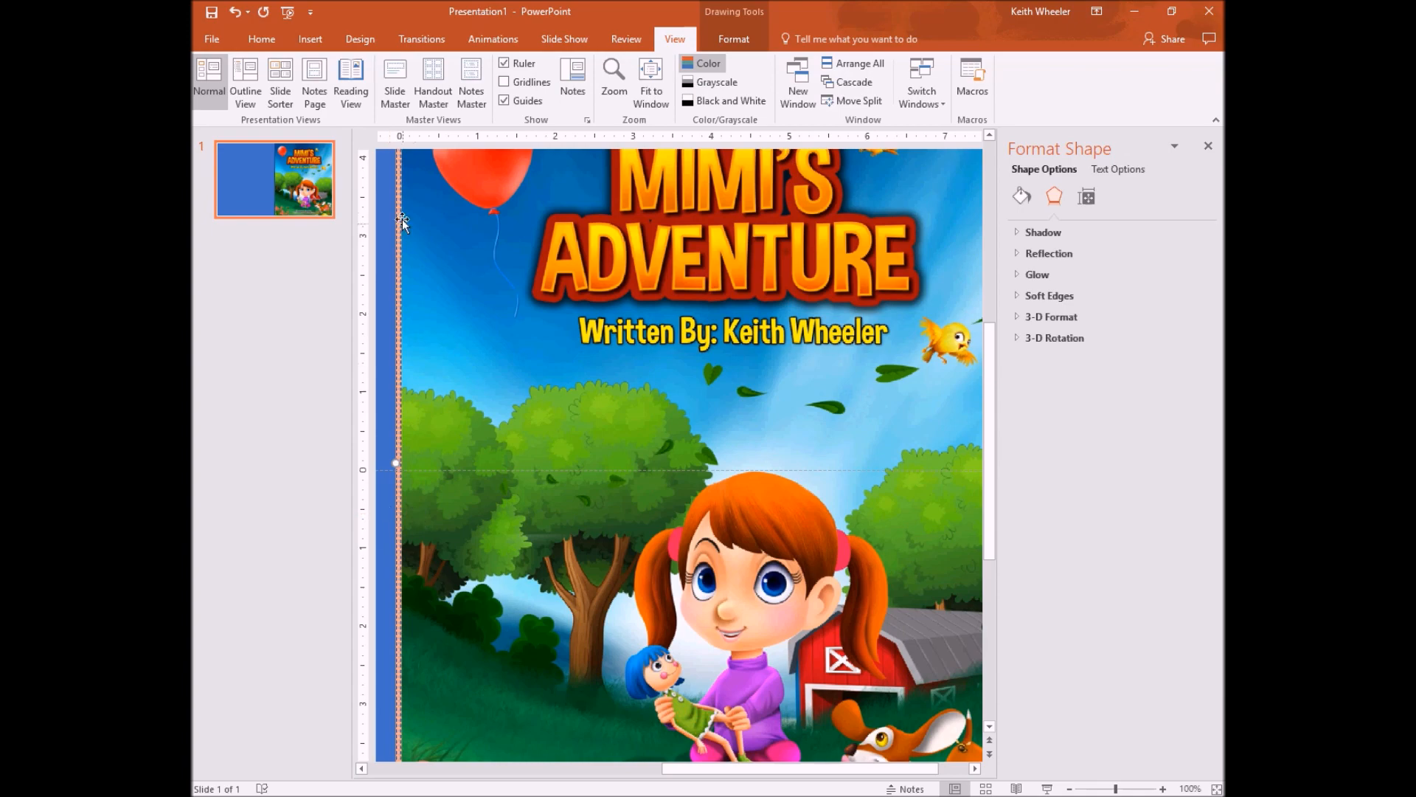
{"action": "mouse_move", "coordinate": [652, 81]}
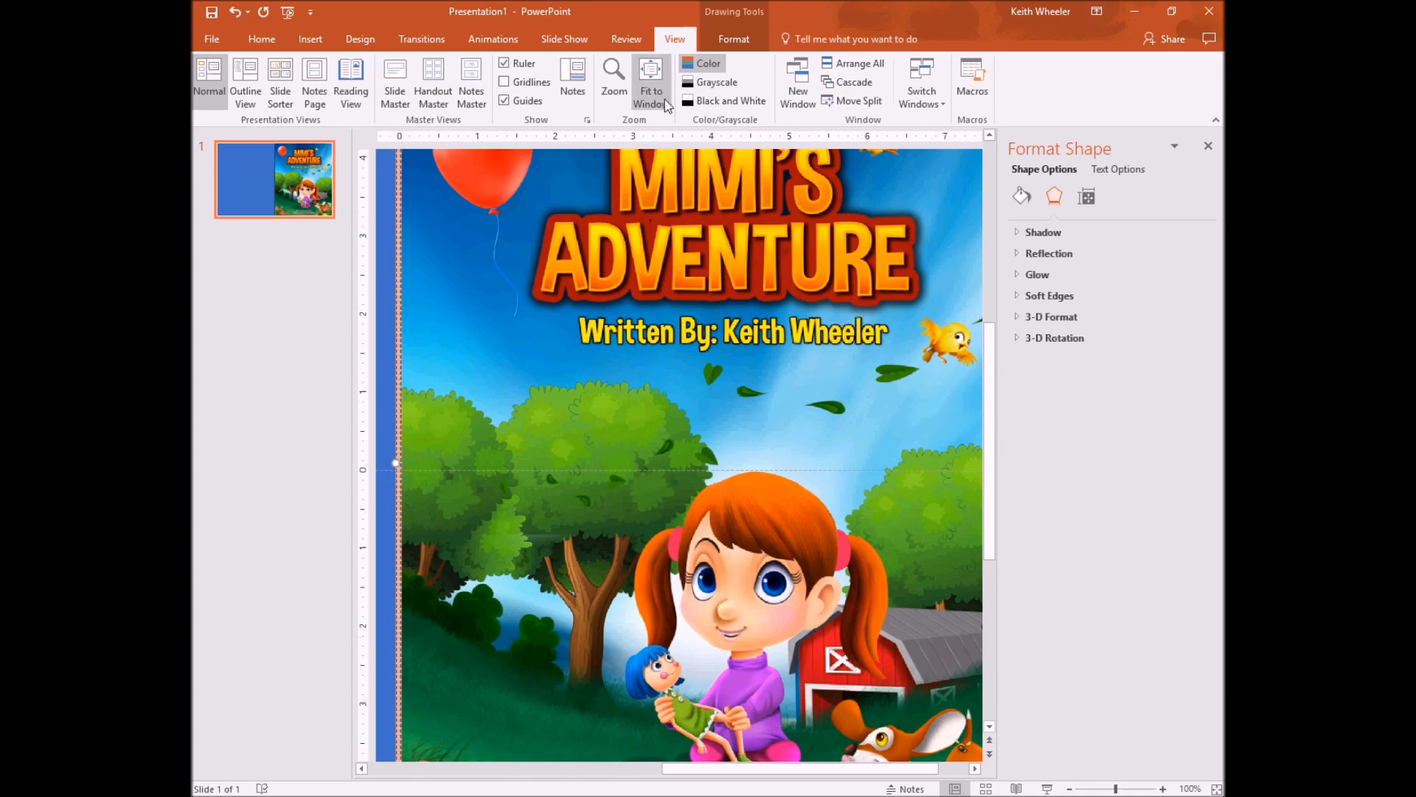
{"action": "left_click", "coordinate": [650, 82]}
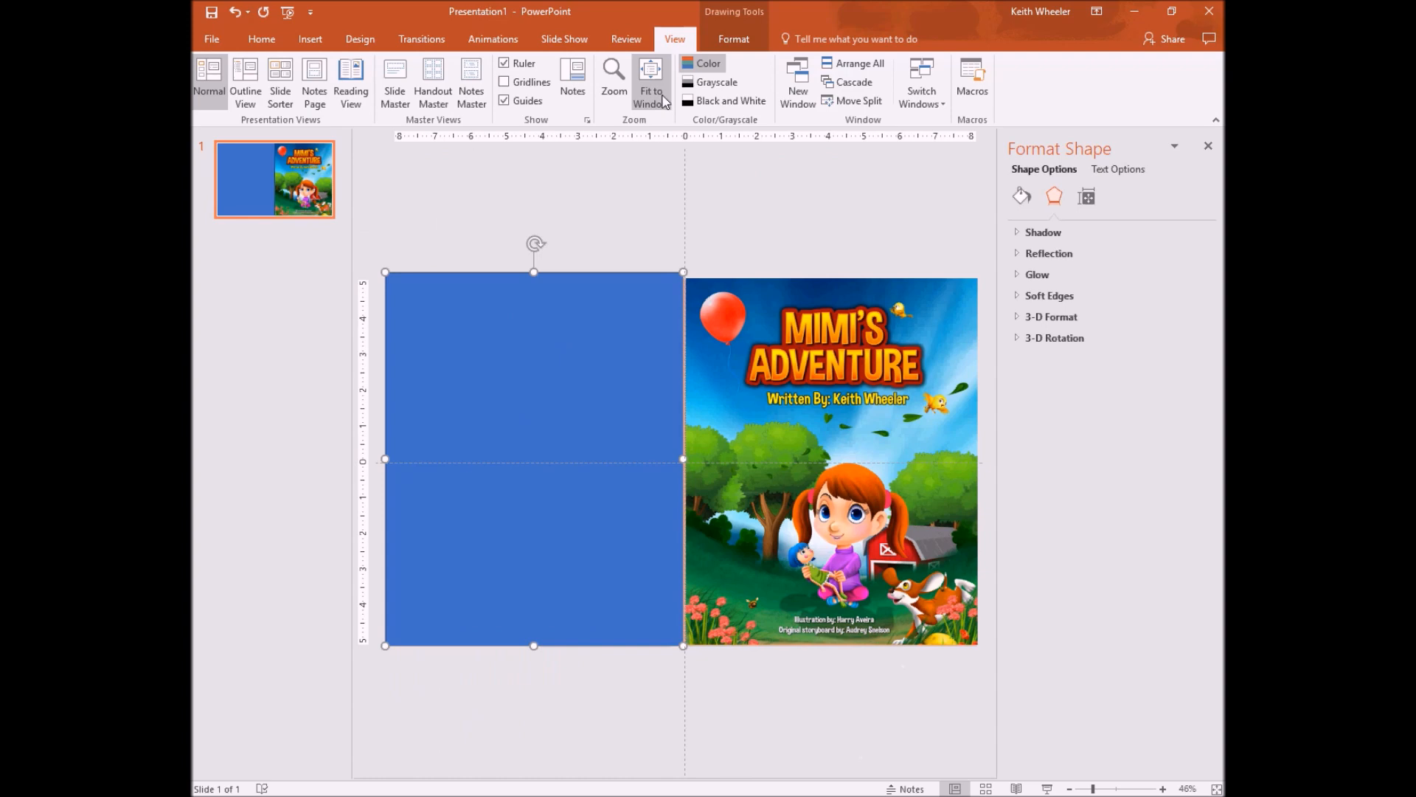
{"action": "mouse_move", "coordinate": [519, 366]}
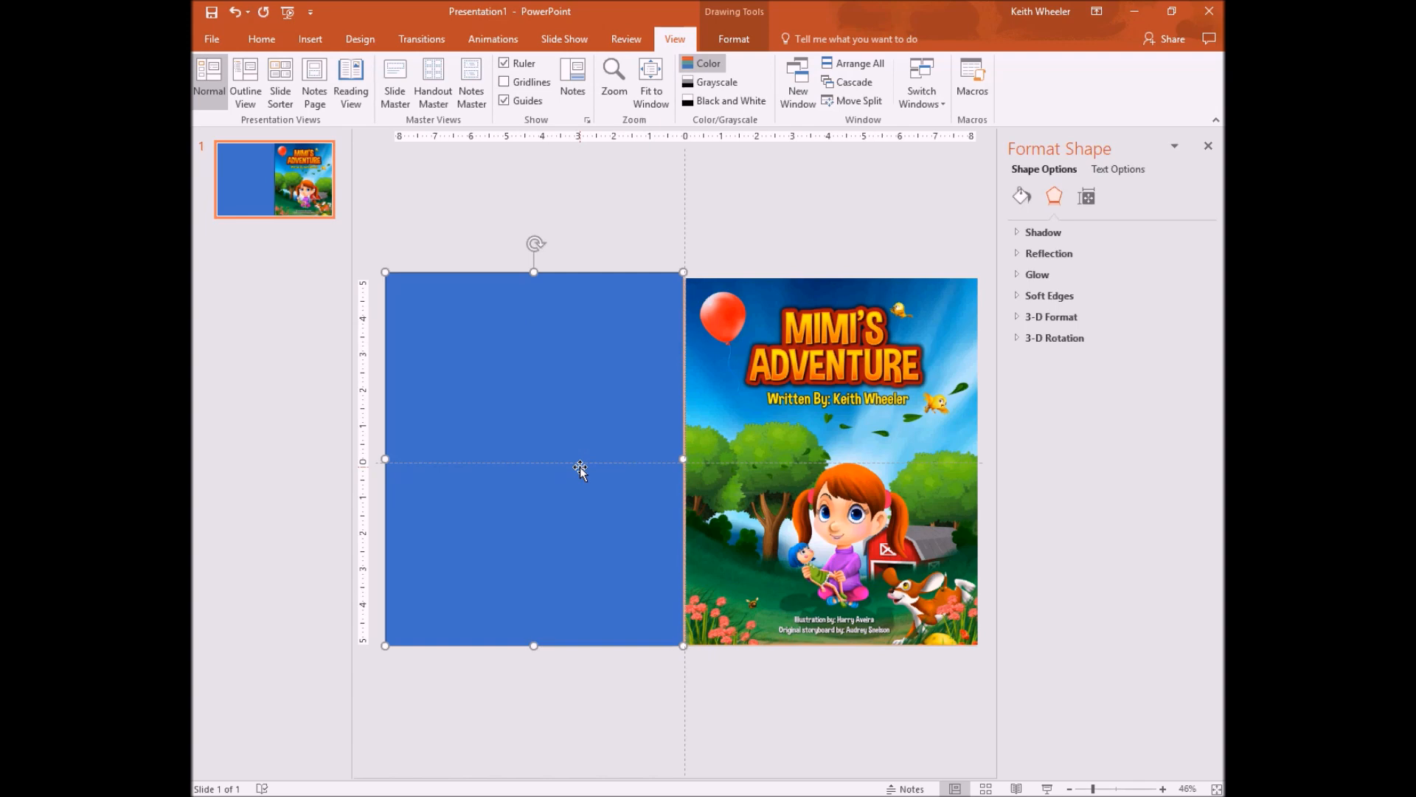
{"action": "mouse_move", "coordinate": [628, 391]}
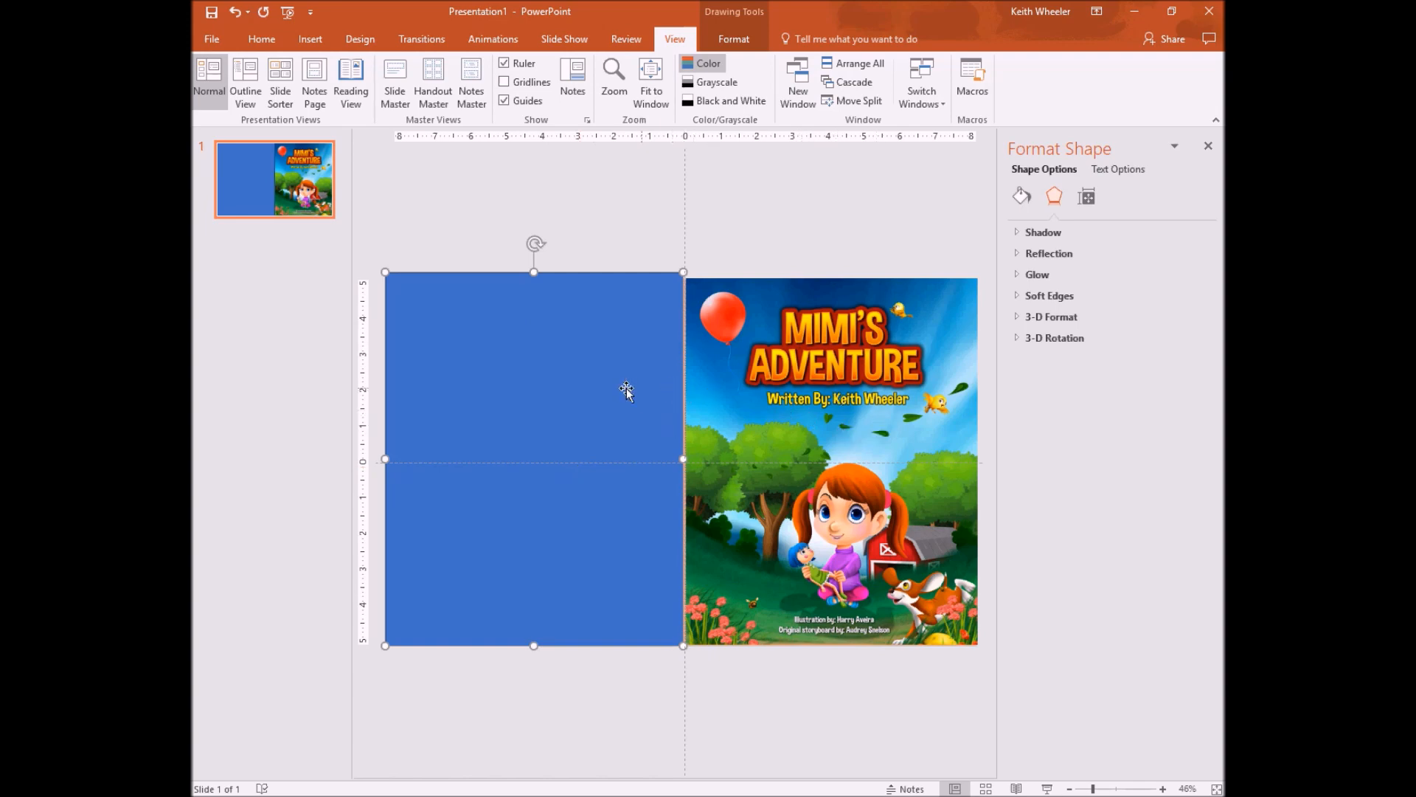
Step: Fill the back-cover rectangle with green sampled by eyedropper from the cover art
{"action": "right_click", "coordinate": [627, 392]}
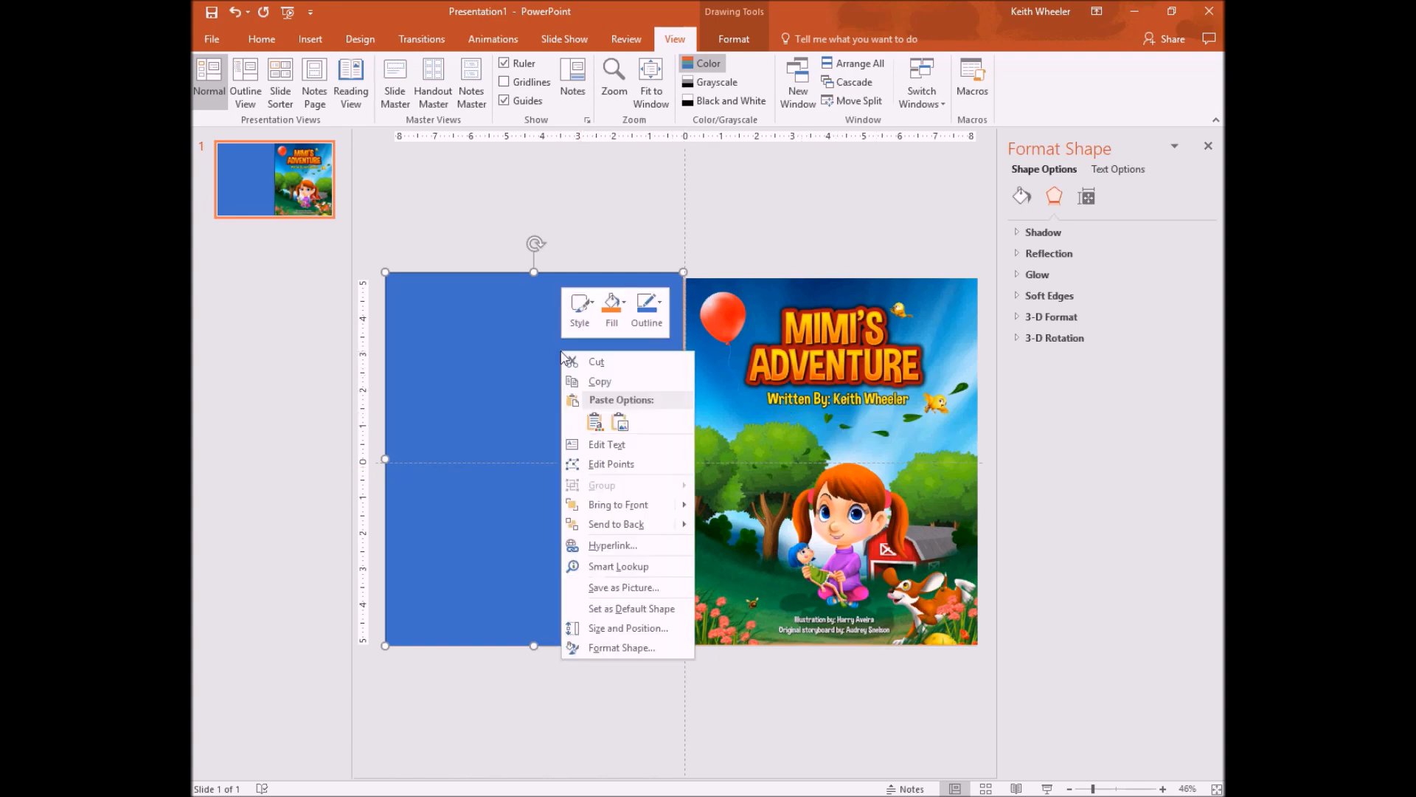
{"action": "left_click", "coordinate": [611, 307]}
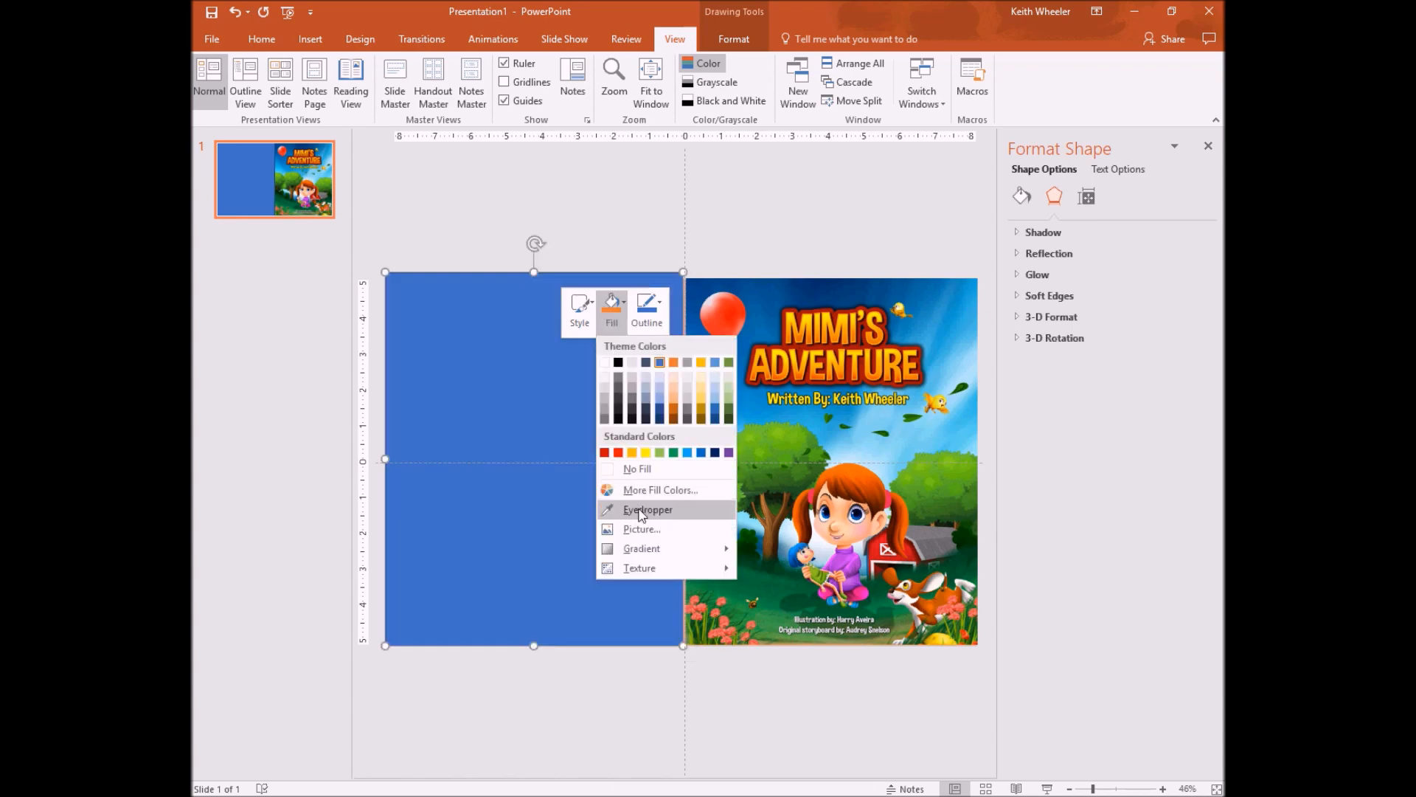
{"action": "left_click", "coordinate": [647, 510]}
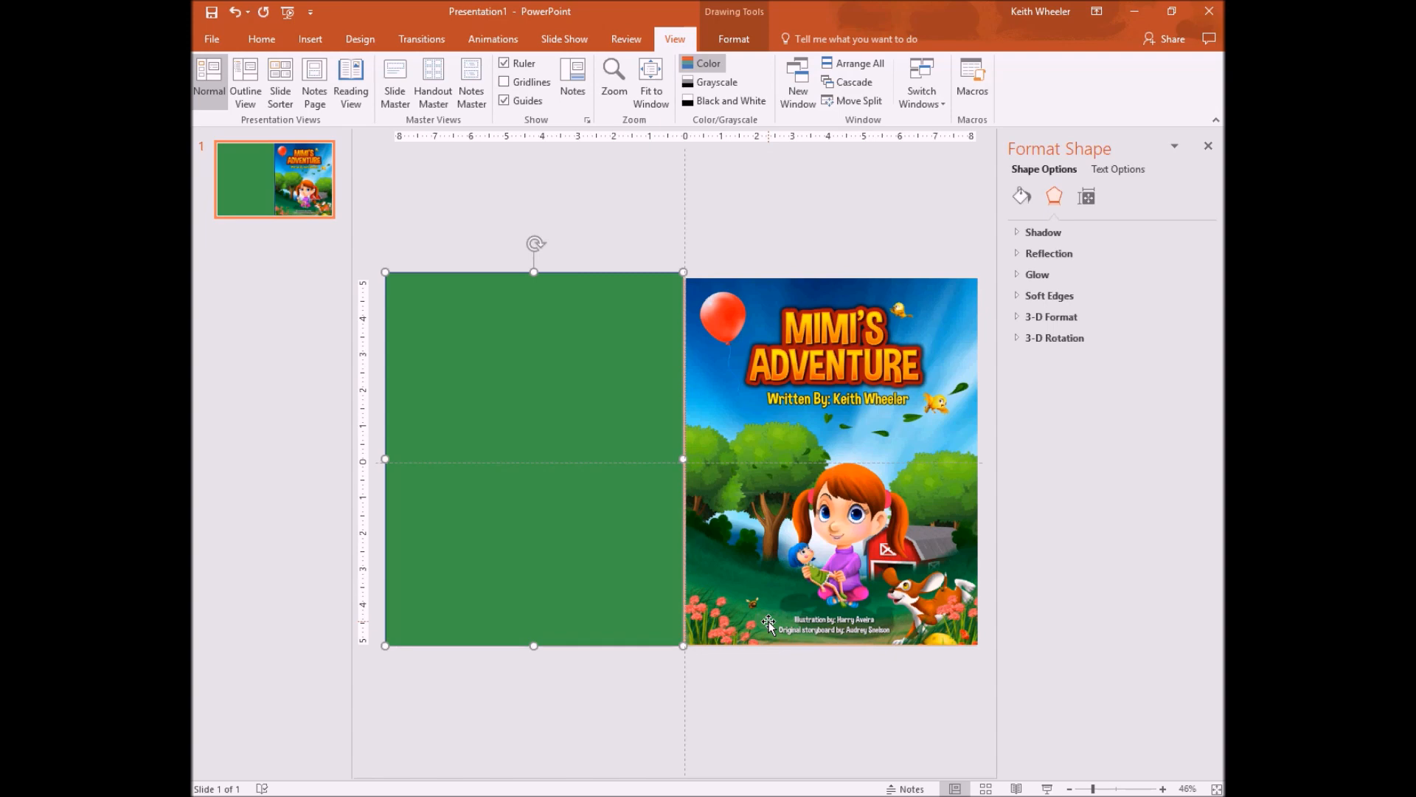
{"action": "mouse_move", "coordinate": [575, 353]}
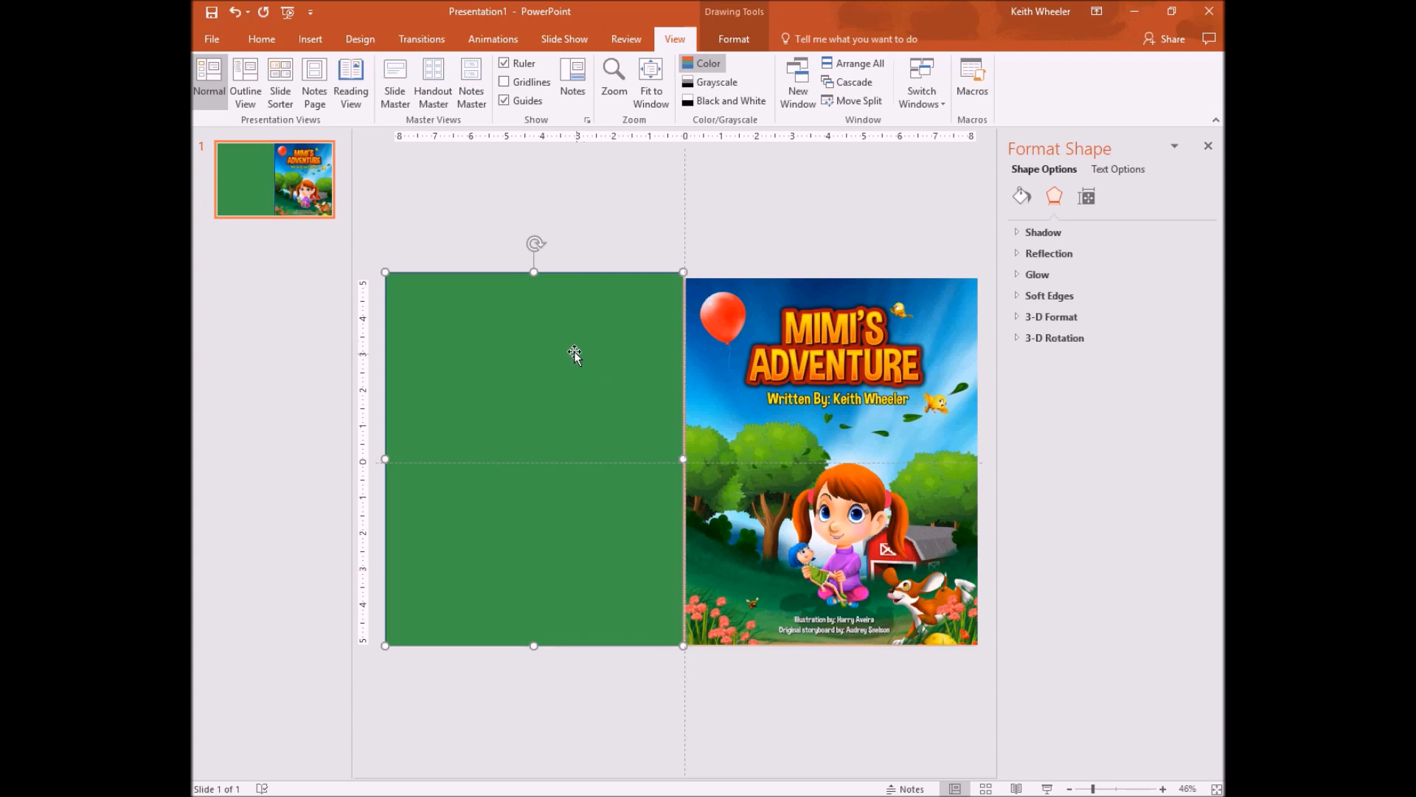
Step: Give the rectangle a matching green outline
{"action": "right_click", "coordinate": [575, 353]}
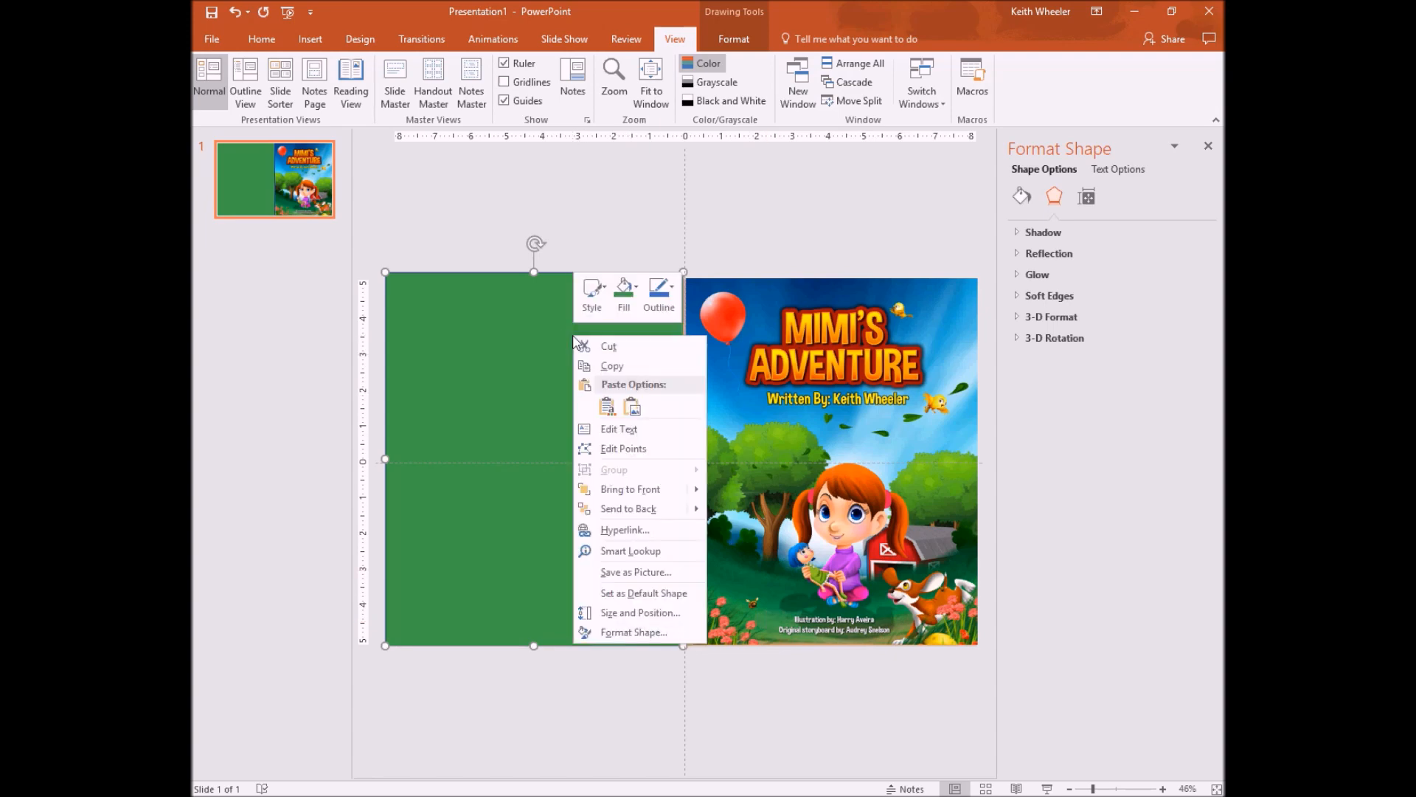
{"action": "left_click", "coordinate": [659, 289]}
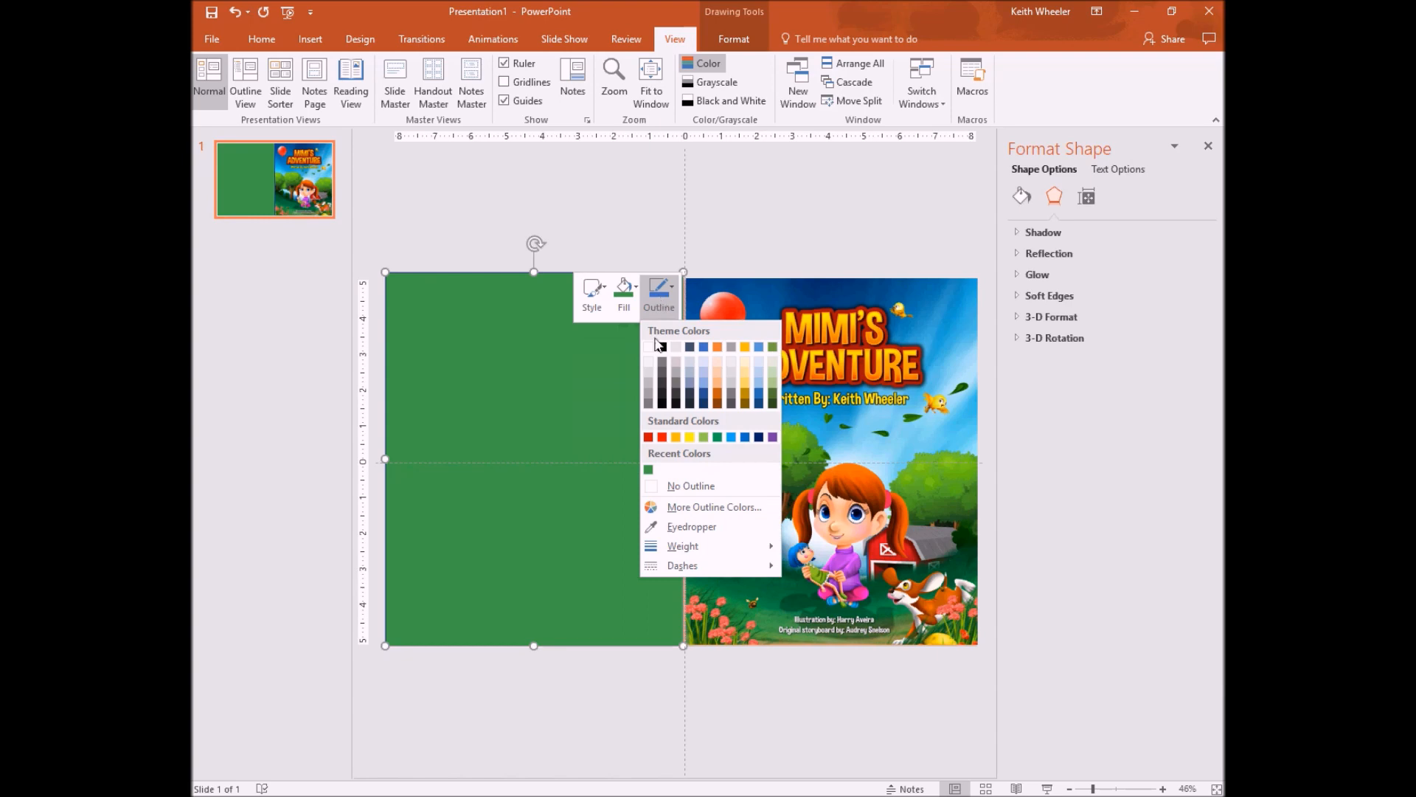
{"action": "left_click", "coordinate": [620, 474]}
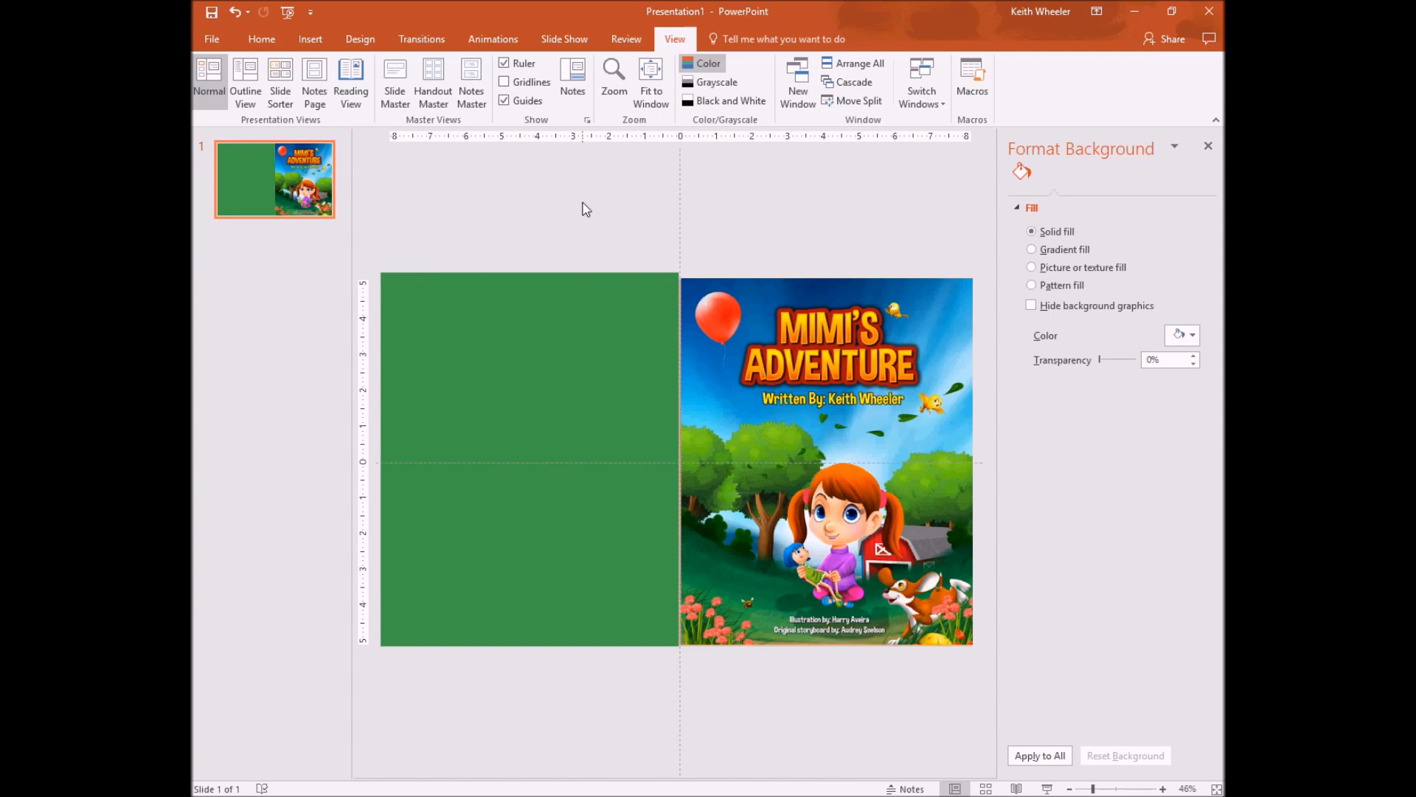
{"action": "mouse_move", "coordinate": [485, 232]}
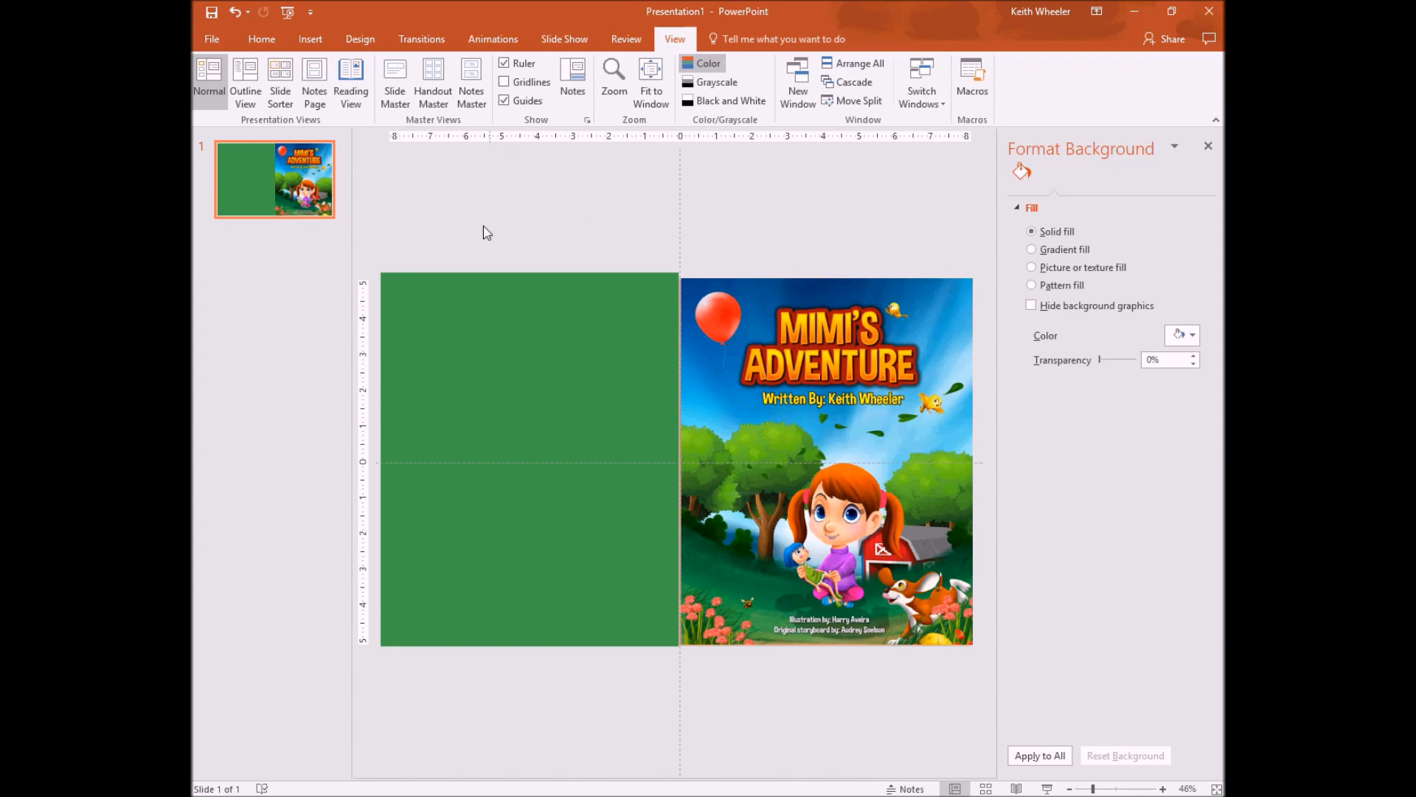
{"action": "mouse_move", "coordinate": [310, 39]}
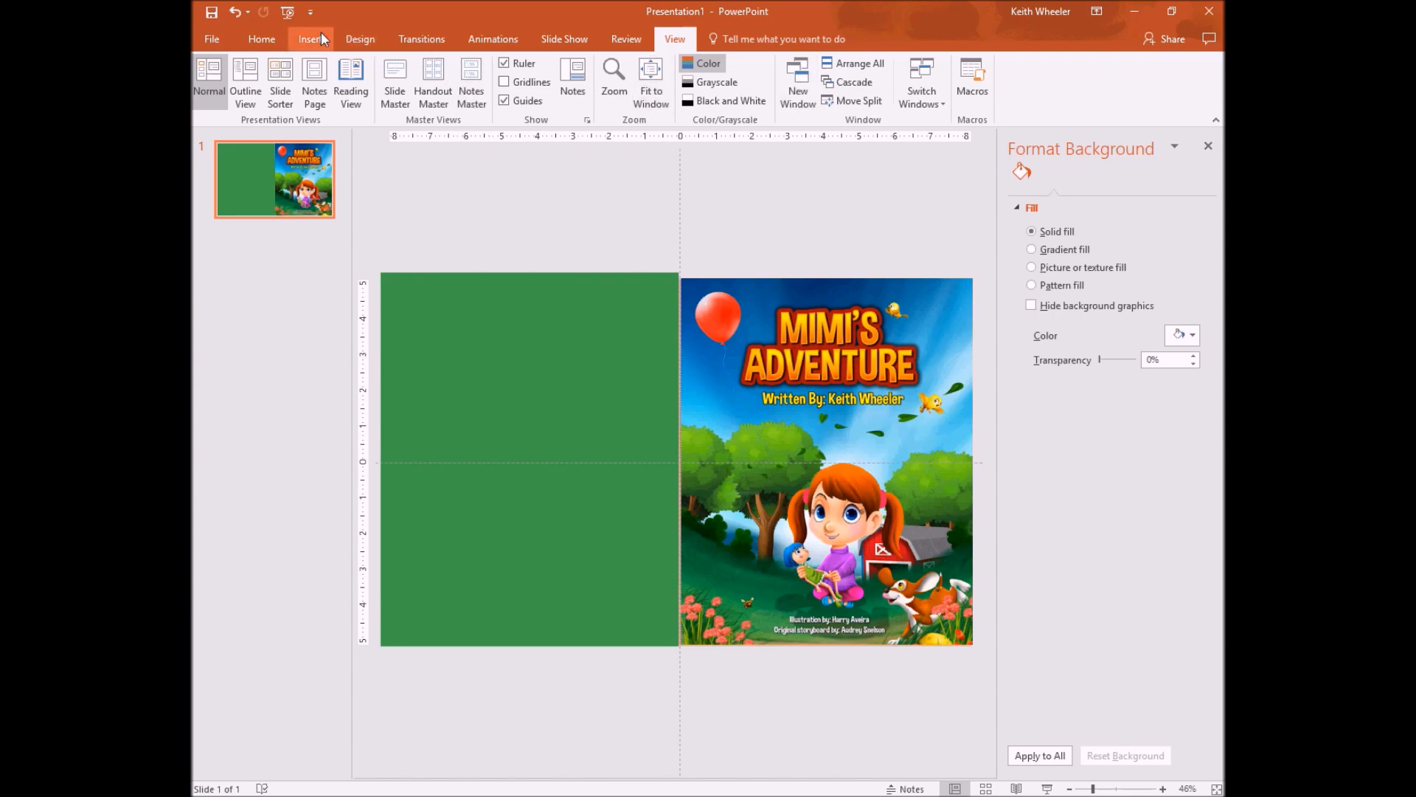
{"action": "left_click", "coordinate": [310, 39]}
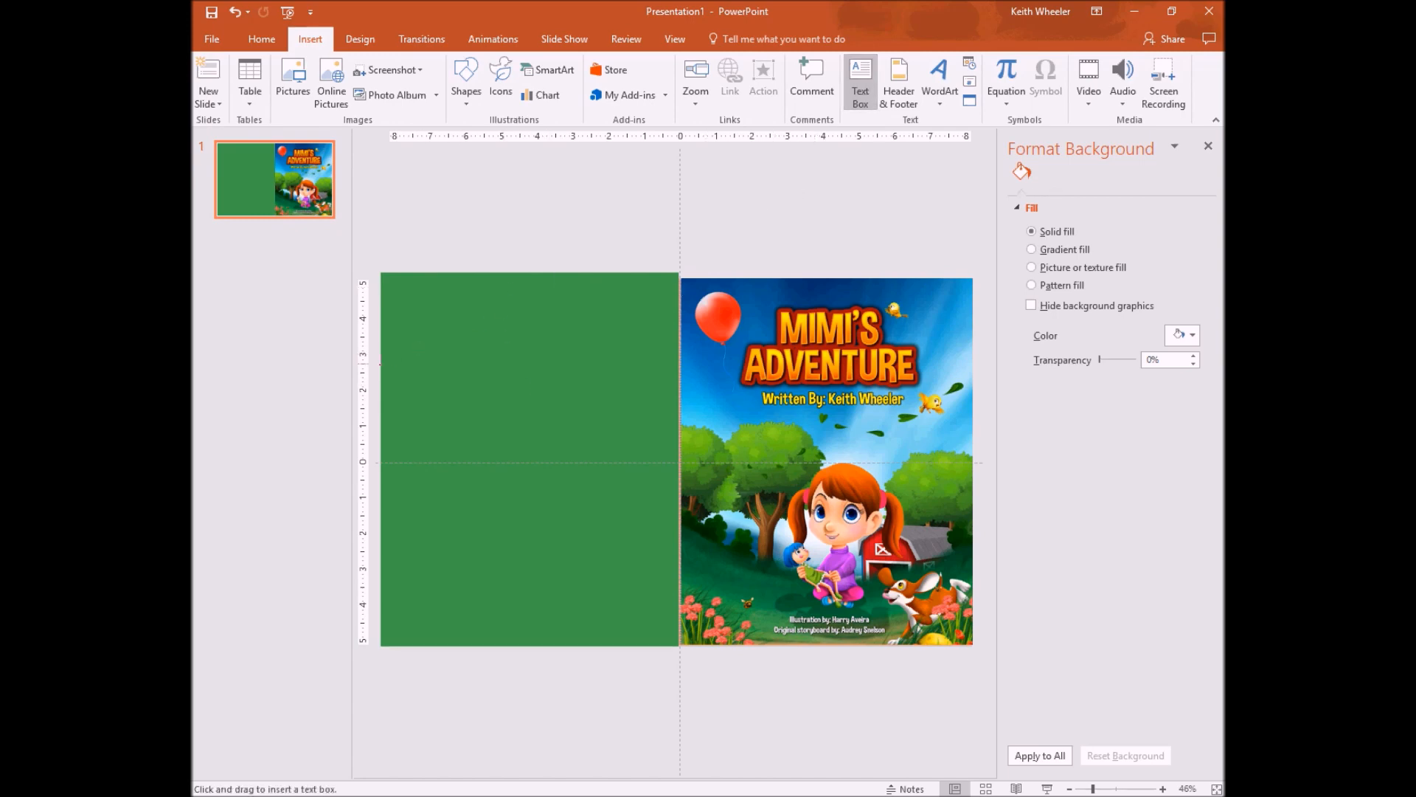
Step: Draw a text box near the top of the back cover and type the placeholder blurb
{"action": "left_click_drag", "start_coordinate": [410, 334], "coordinate": [636, 380]}
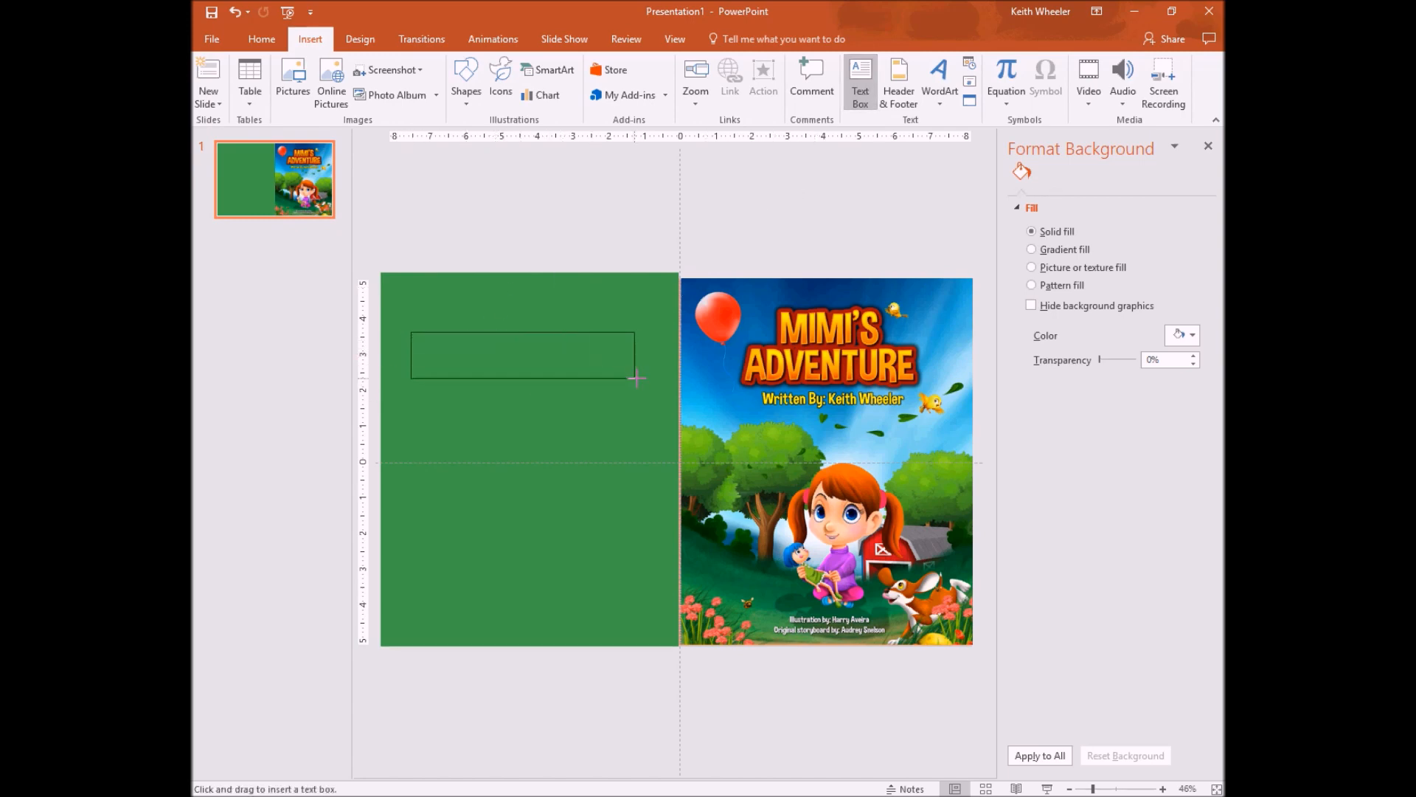
{"action": "left_click_drag", "start_coordinate": [411, 331], "coordinate": [636, 378]}
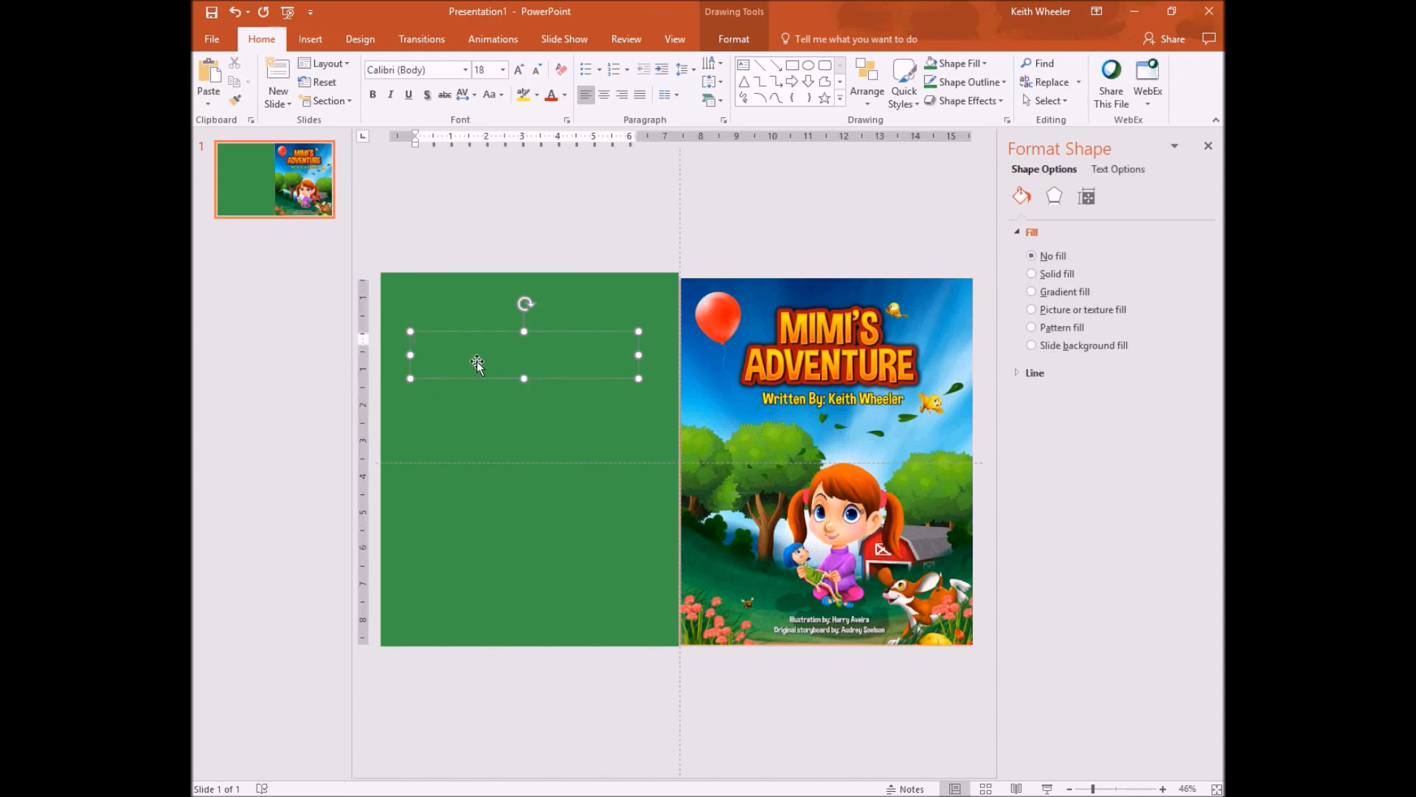
{"action": "type", "text": "This is the bac"}
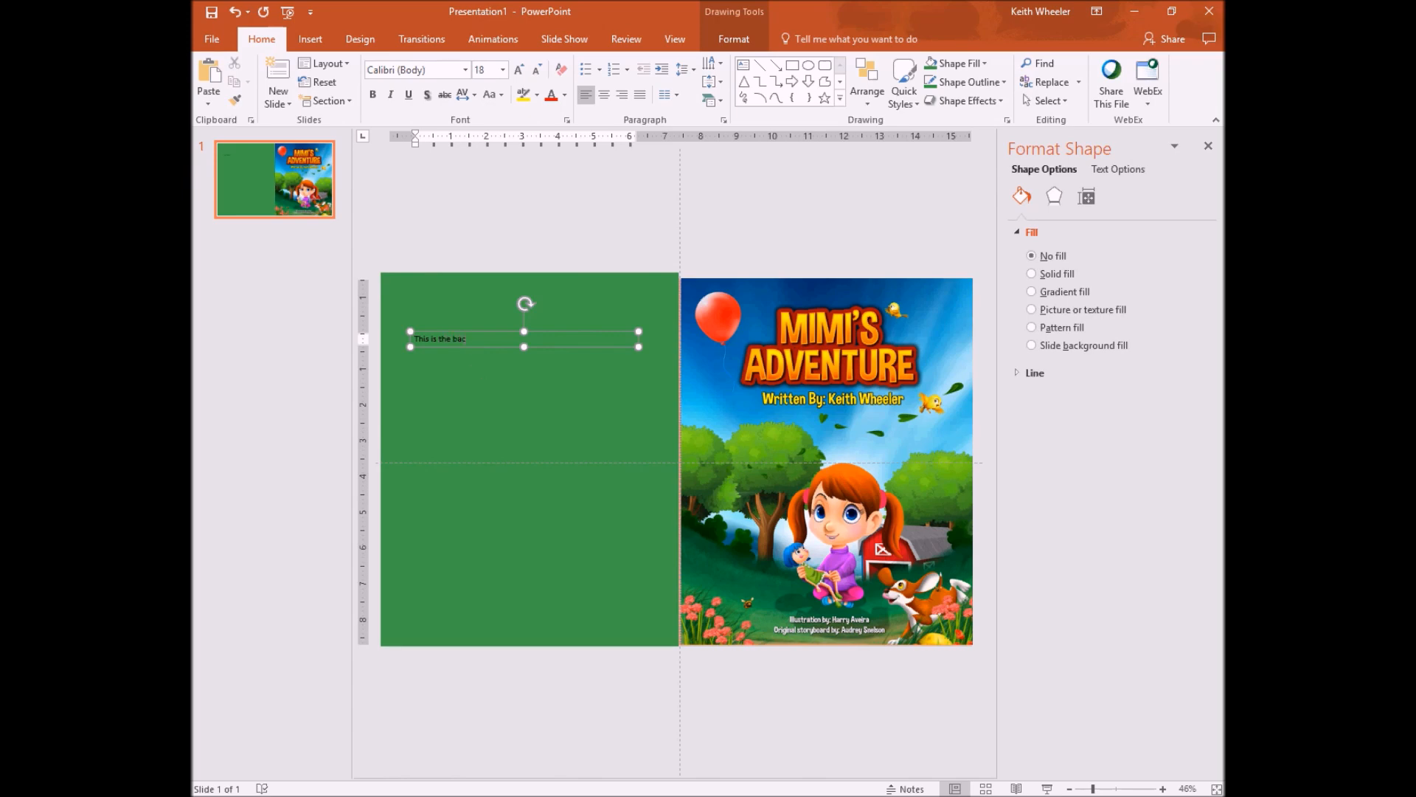
{"action": "type", "text": "kcover"}
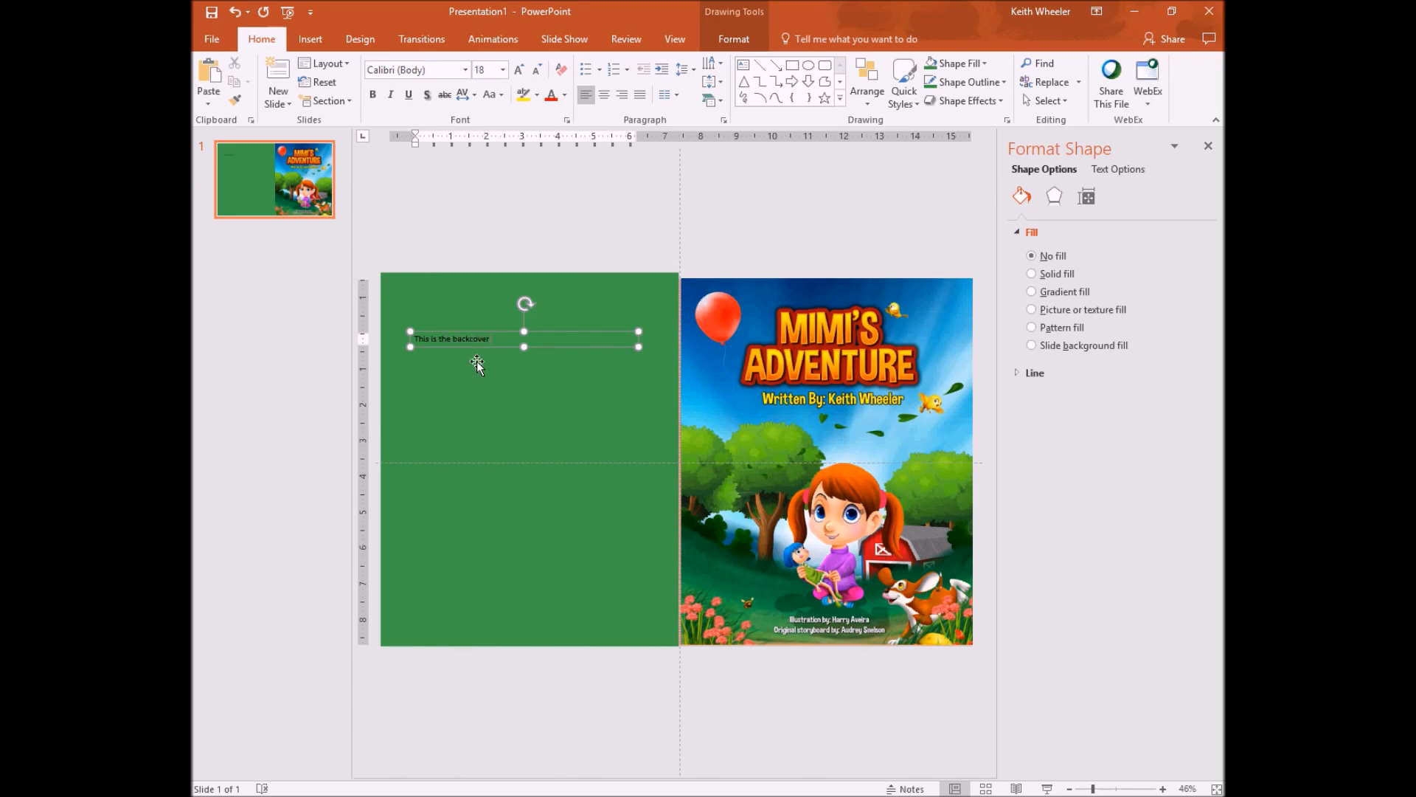
{"action": "type", "text": "blurb."}
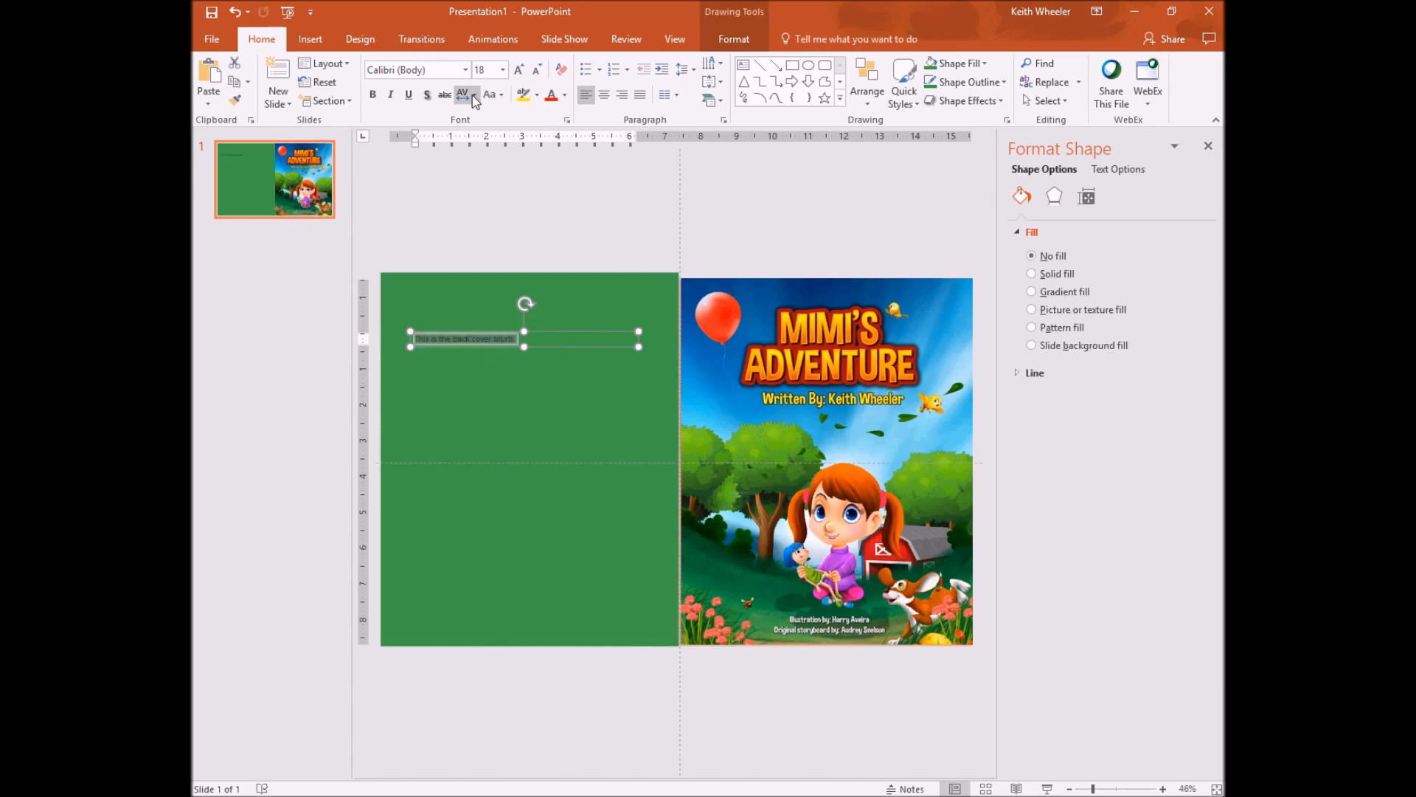
Step: Format the blurb as centred 36-point Arial Black
{"action": "left_click", "coordinate": [502, 69]}
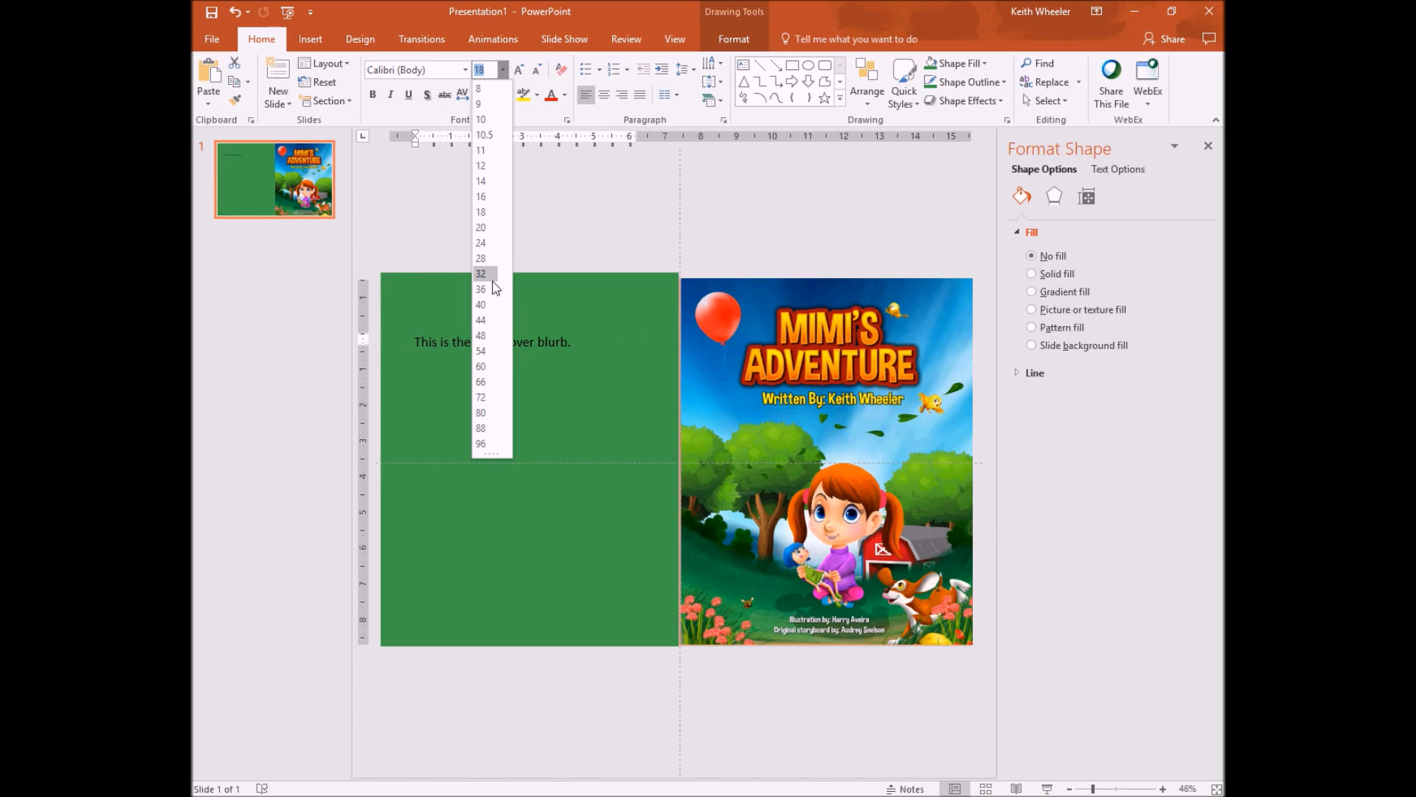
{"action": "left_click", "coordinate": [480, 289]}
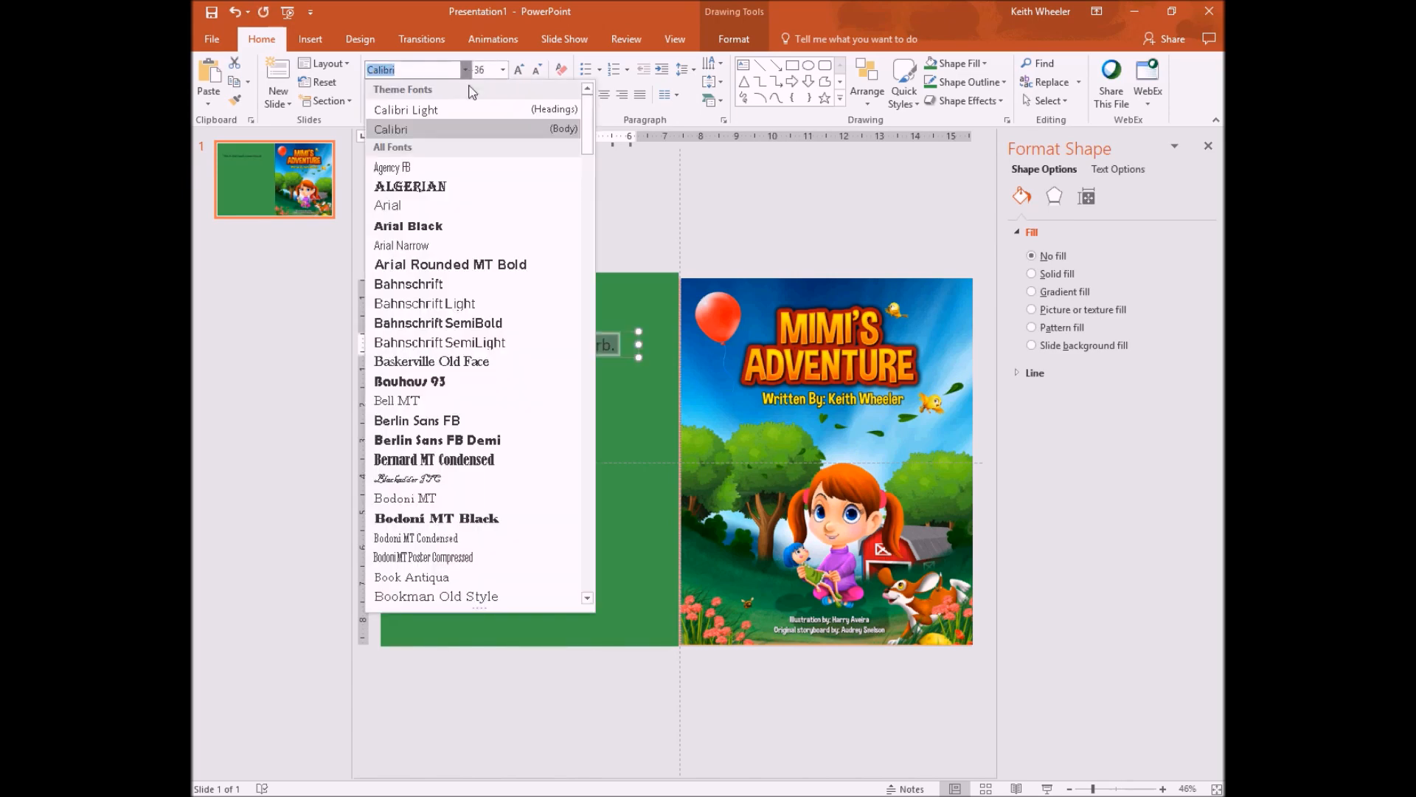
{"action": "mouse_move", "coordinate": [408, 225]}
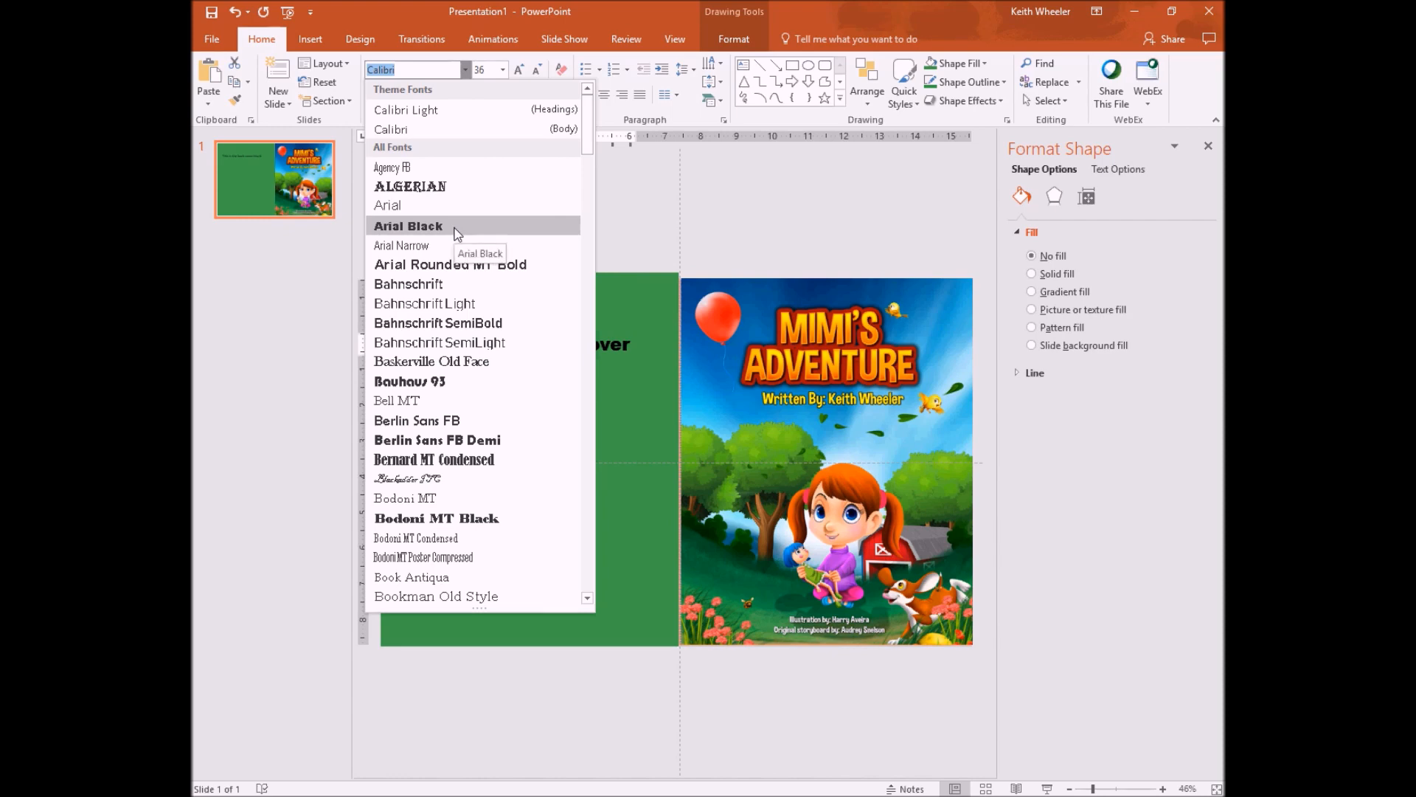
{"action": "left_click", "coordinate": [408, 226]}
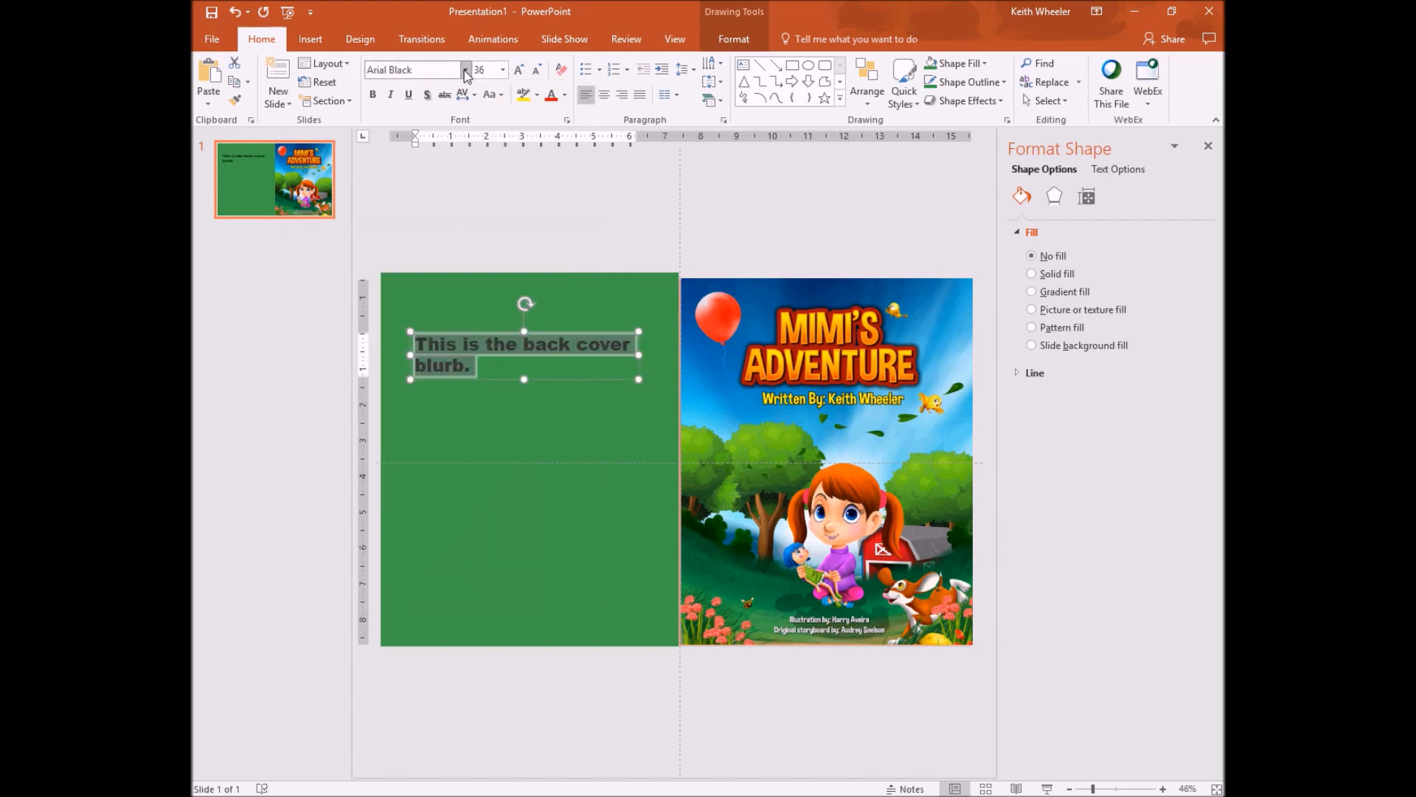
{"action": "left_click", "coordinate": [604, 96]}
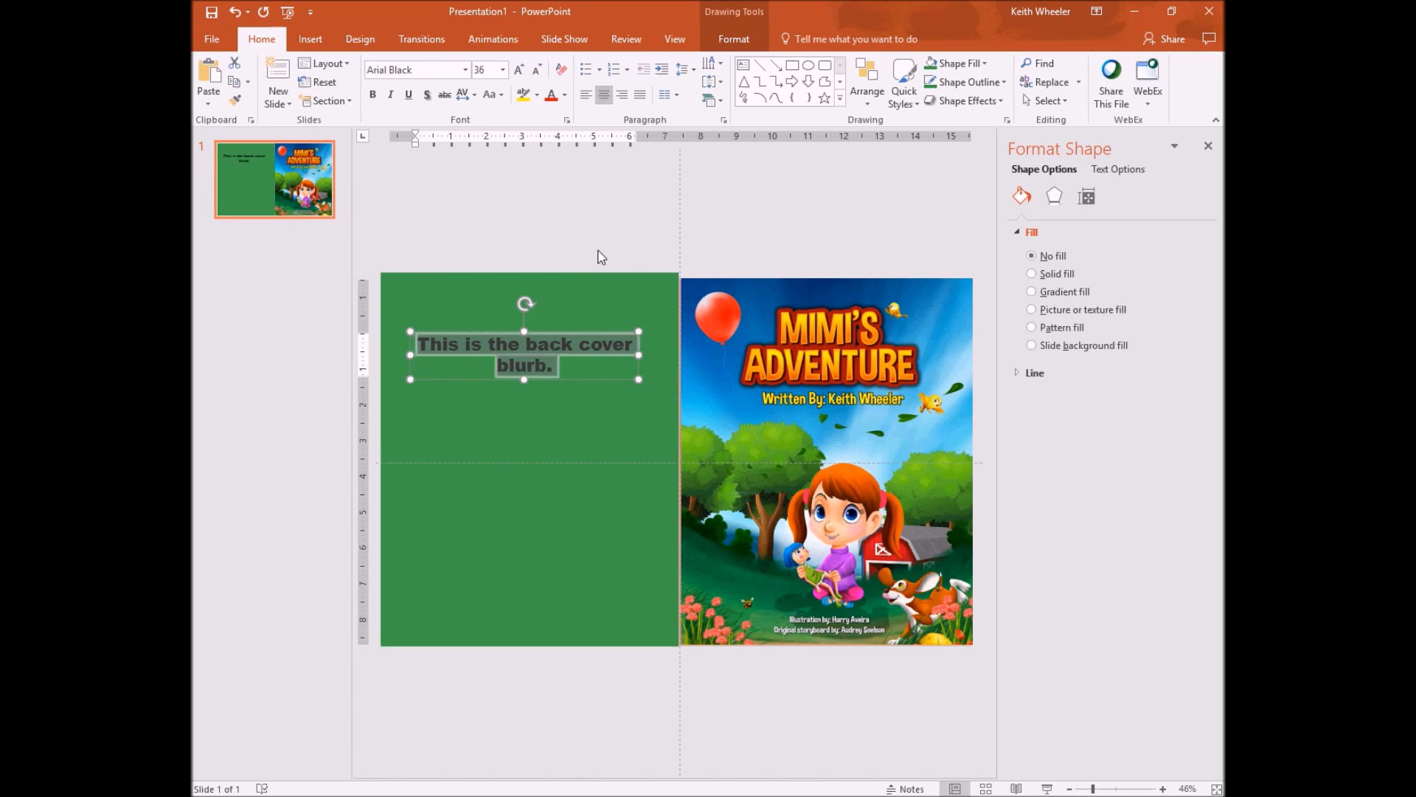
{"action": "mouse_move", "coordinate": [656, 450]}
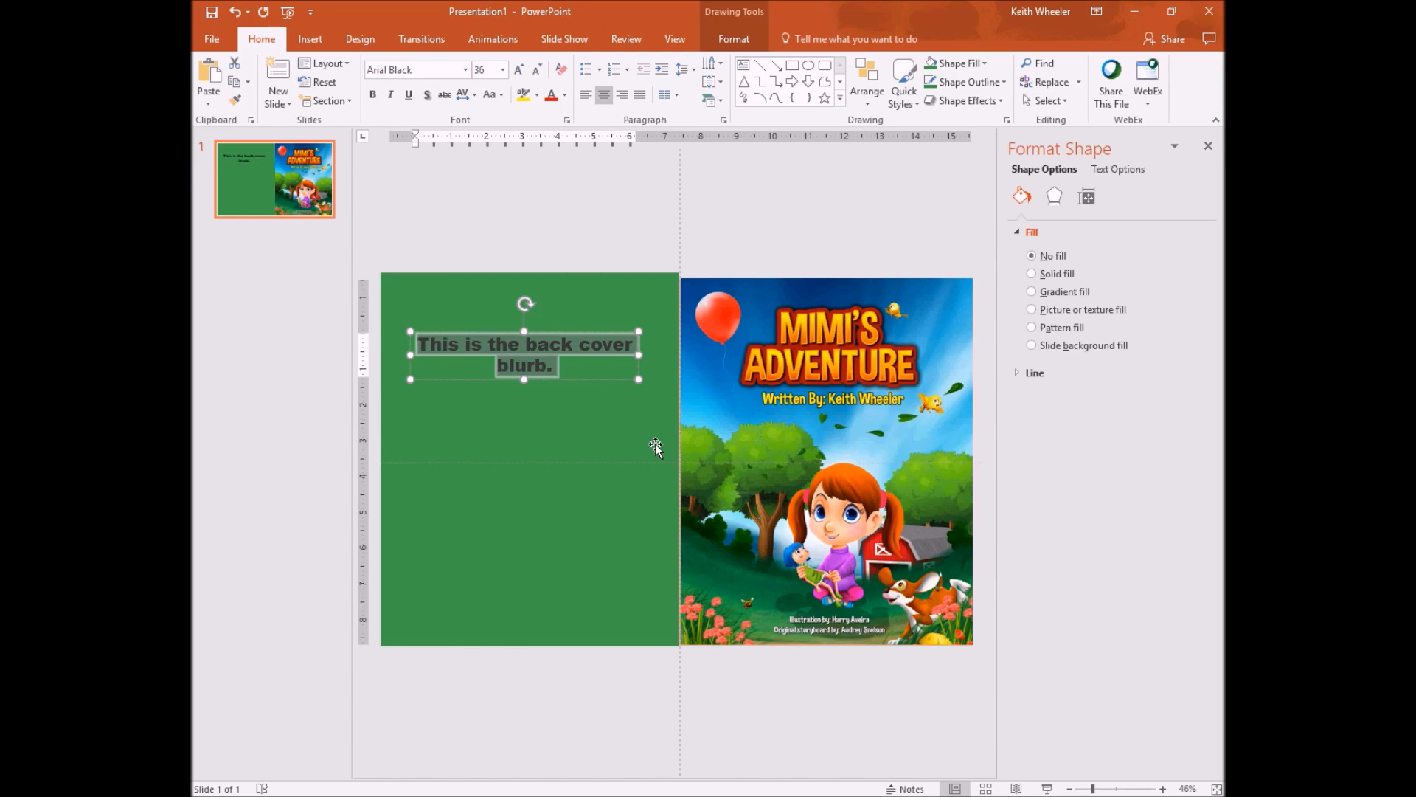
{"action": "left_click", "coordinate": [1031, 274]}
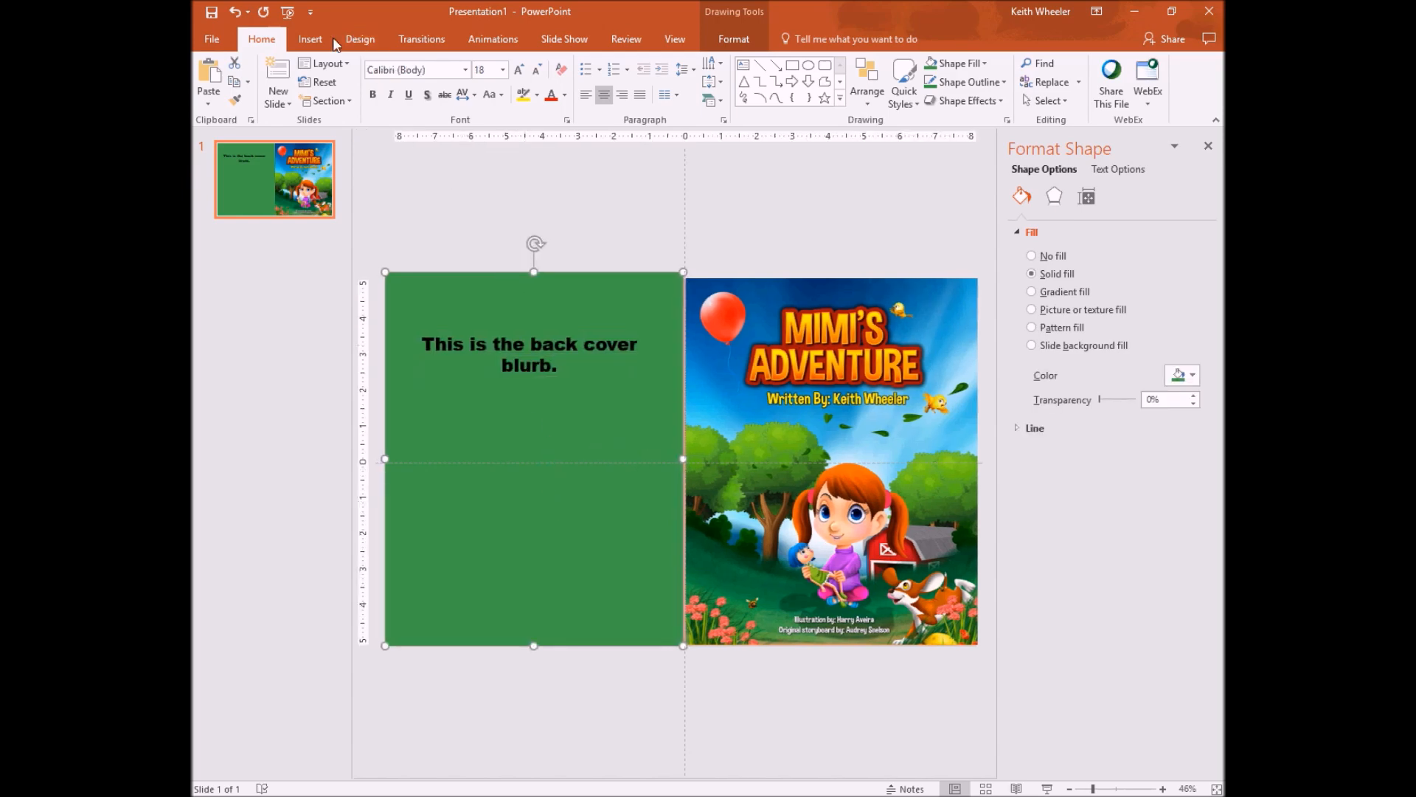
Step: Start inserting a picture and browse into the Books folder for the author photo
{"action": "left_click", "coordinate": [309, 39]}
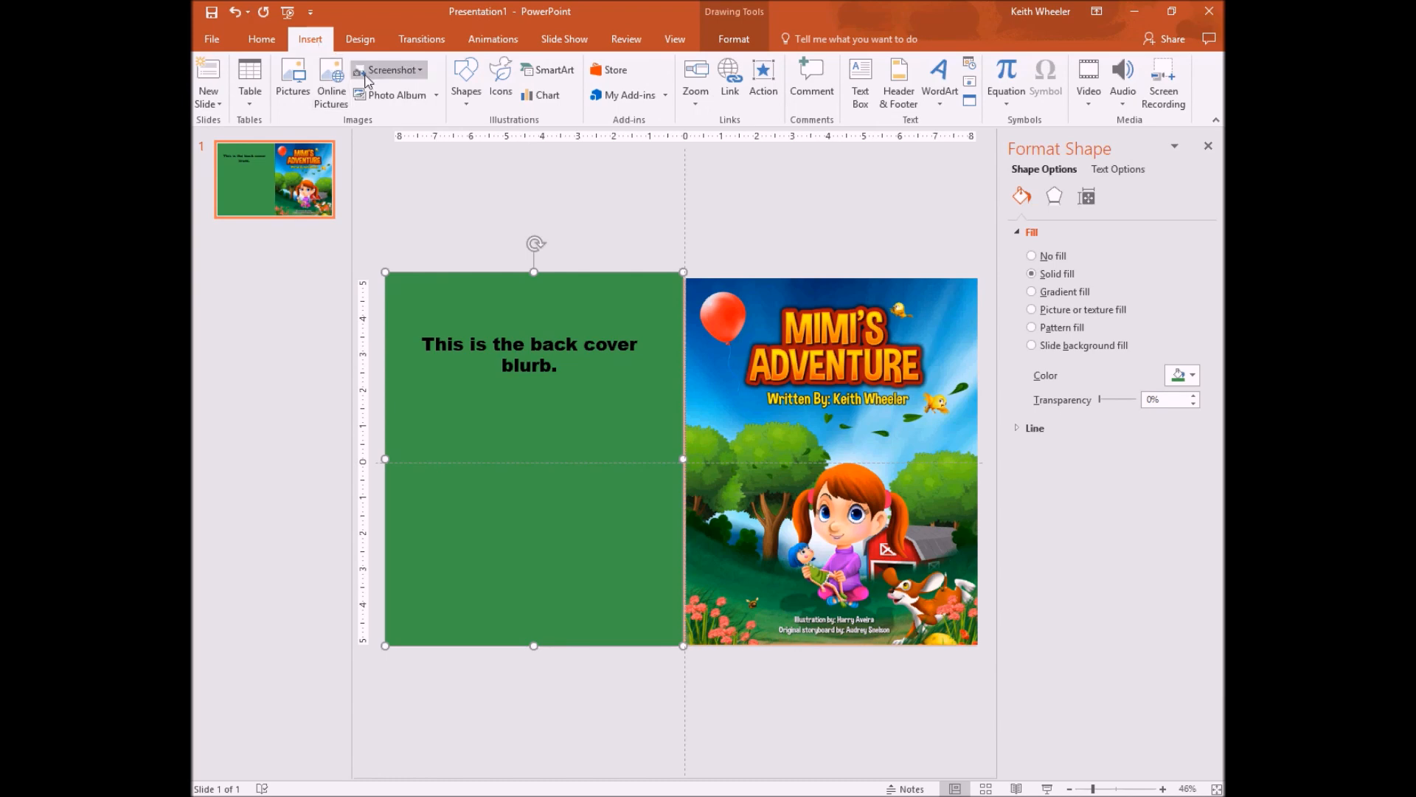
{"action": "left_click", "coordinate": [292, 81]}
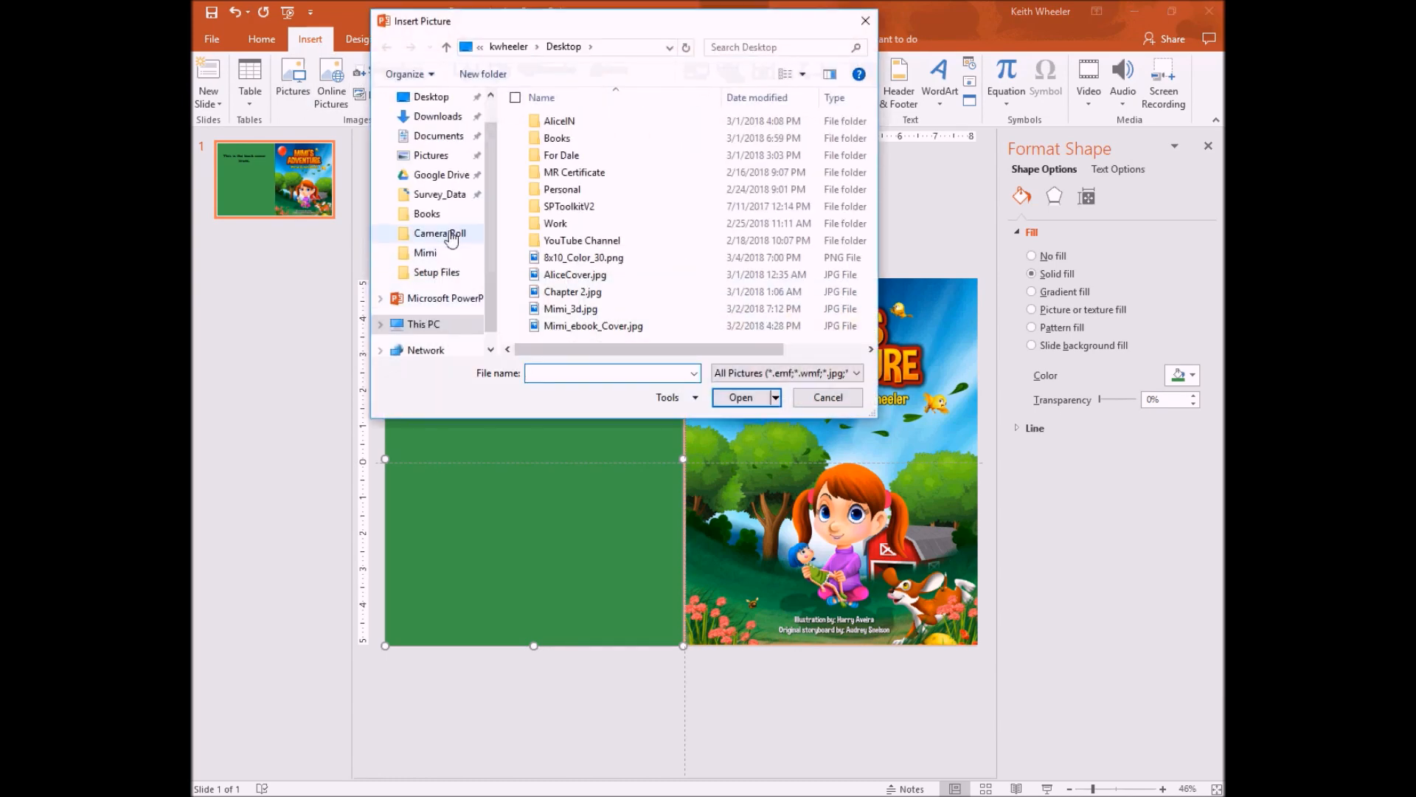
{"action": "mouse_move", "coordinate": [426, 215]}
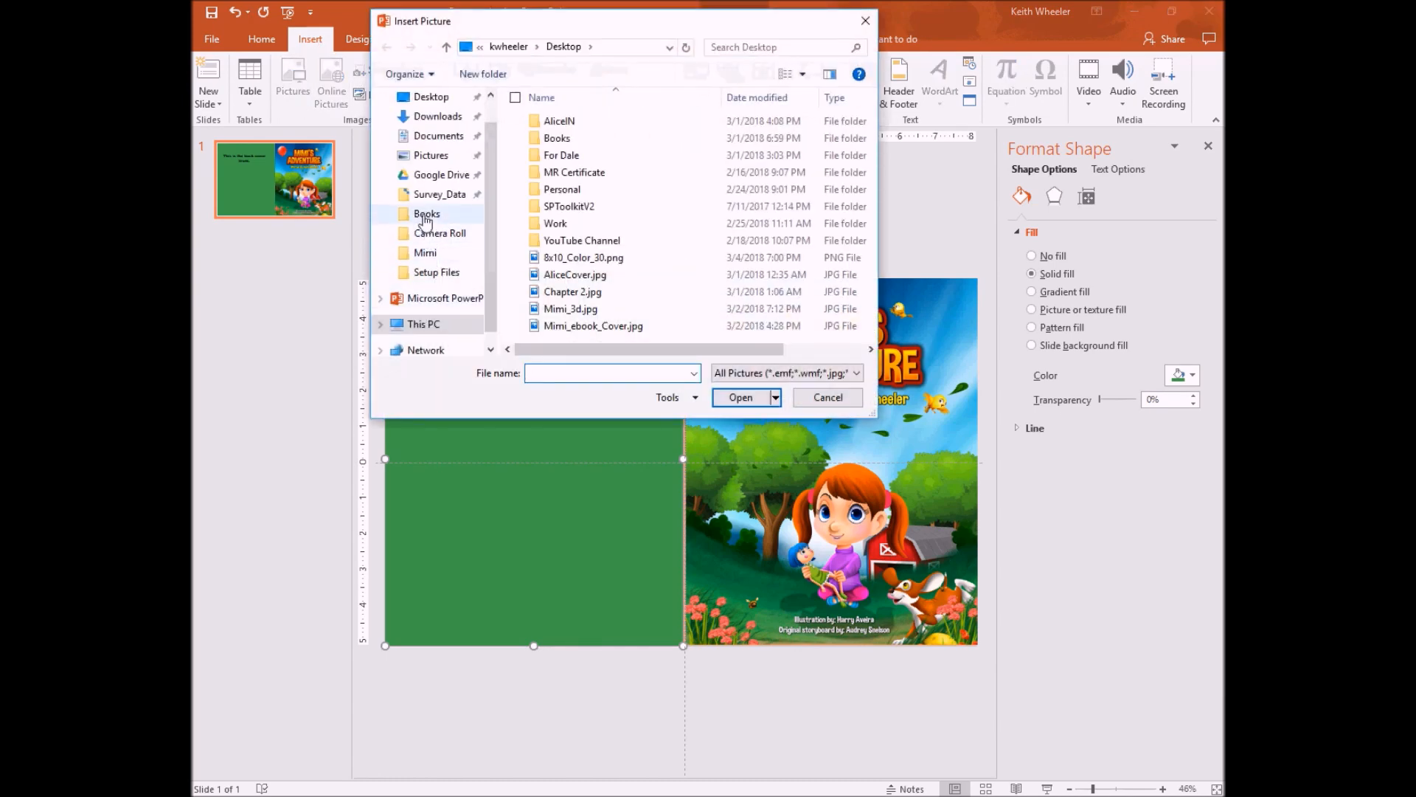
{"action": "double_click", "coordinate": [427, 214]}
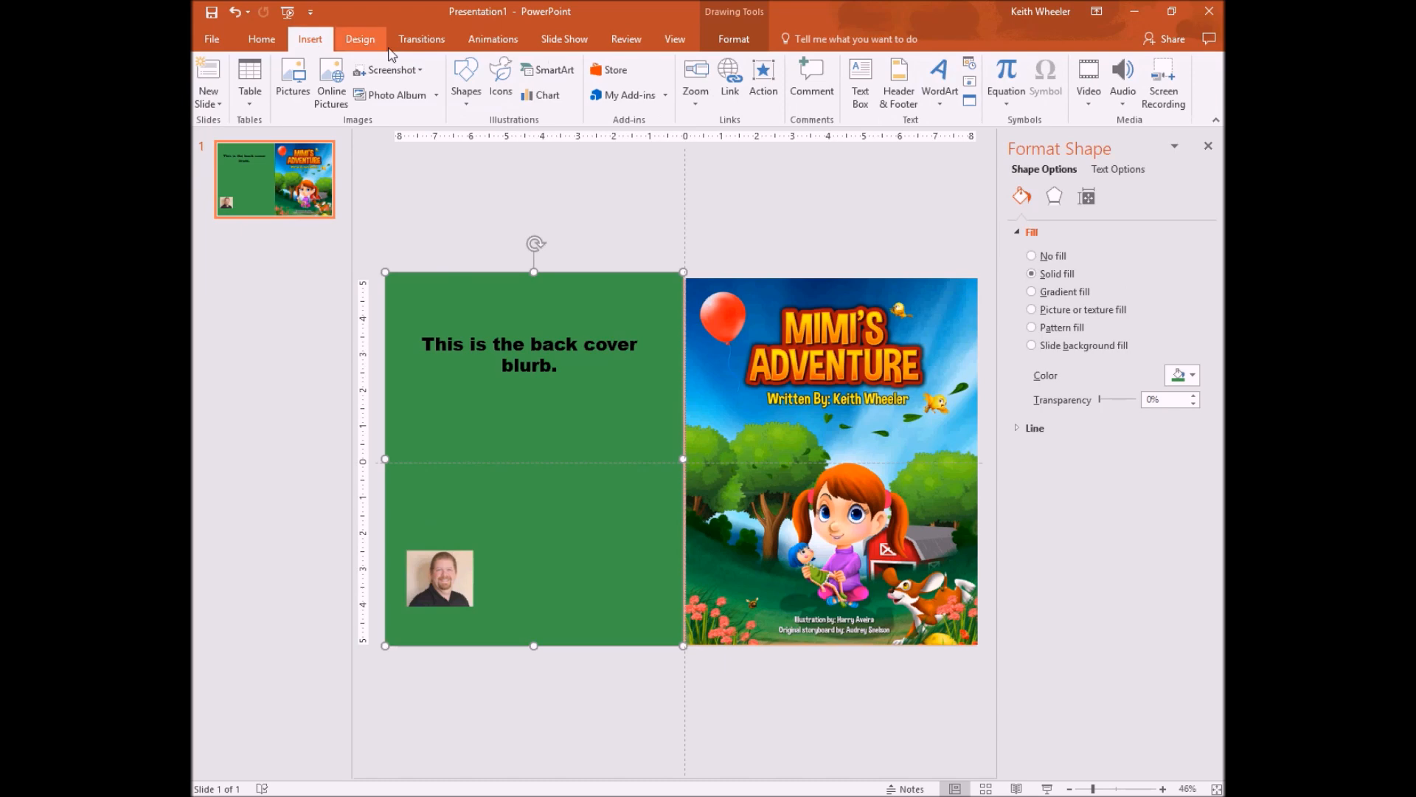
Step: Draw a text box right of the photo and type 'This is the author bio section. This guy is a great guy!'
{"action": "left_click", "coordinate": [858, 81]}
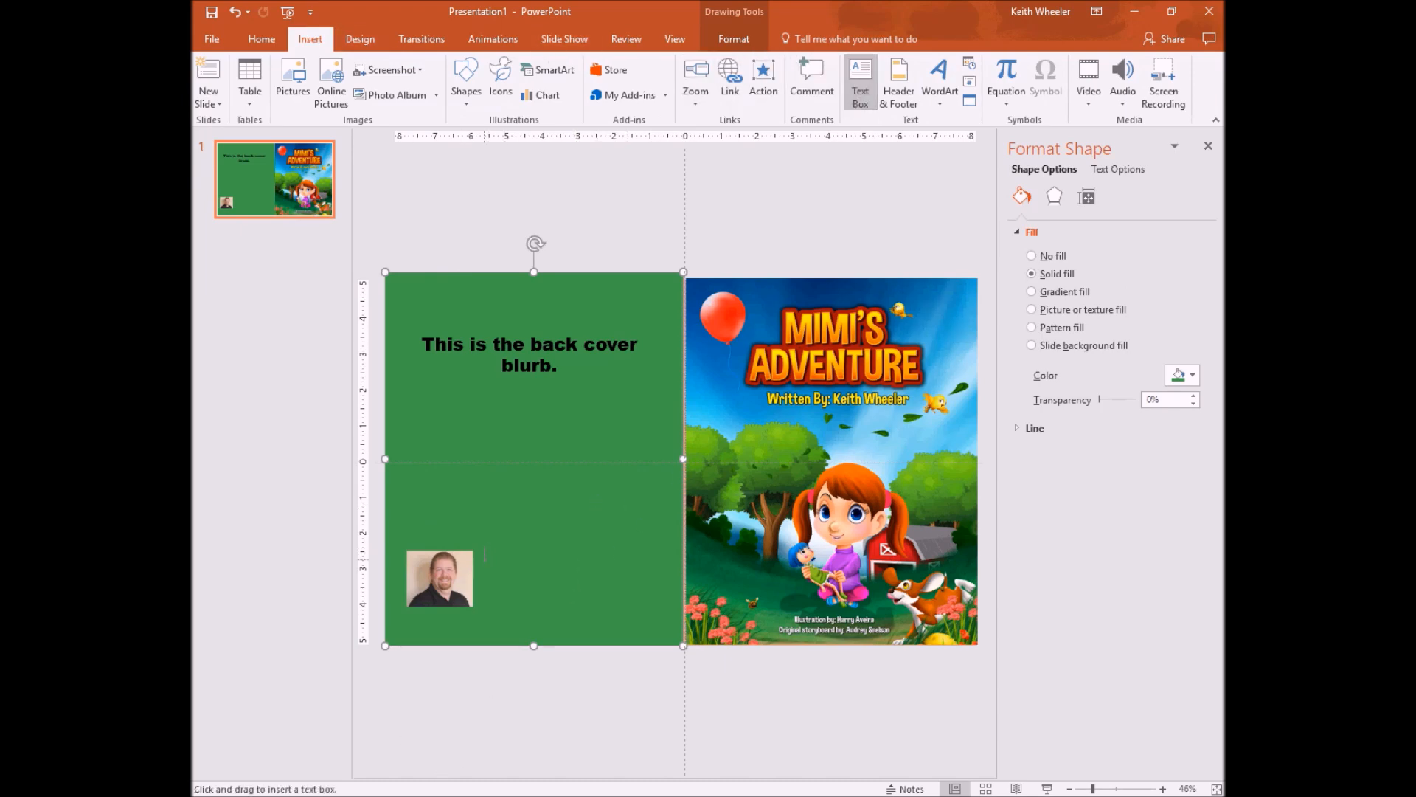
{"action": "left_click_drag", "start_coordinate": [484, 555], "coordinate": [633, 607]}
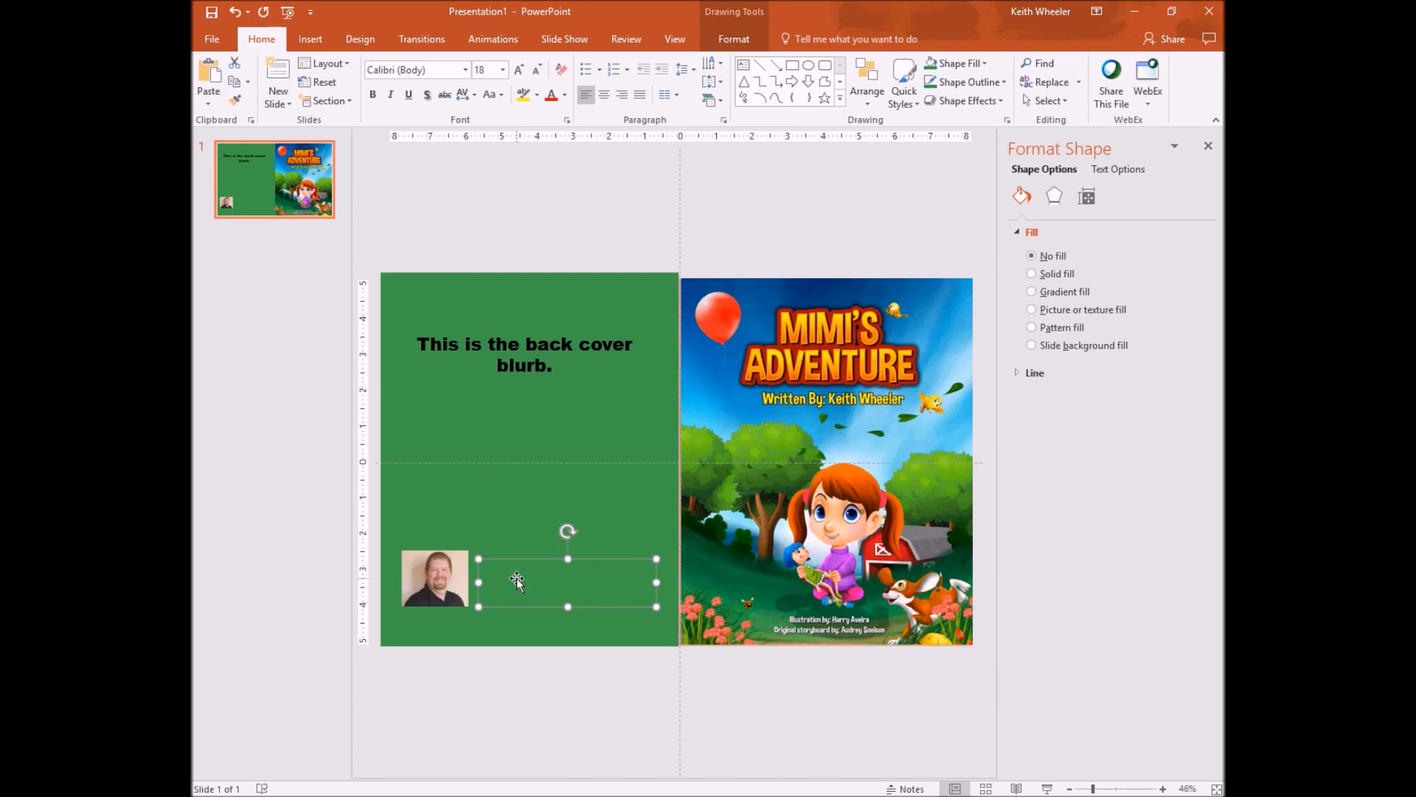
{"action": "type", "text": "This is 1"}
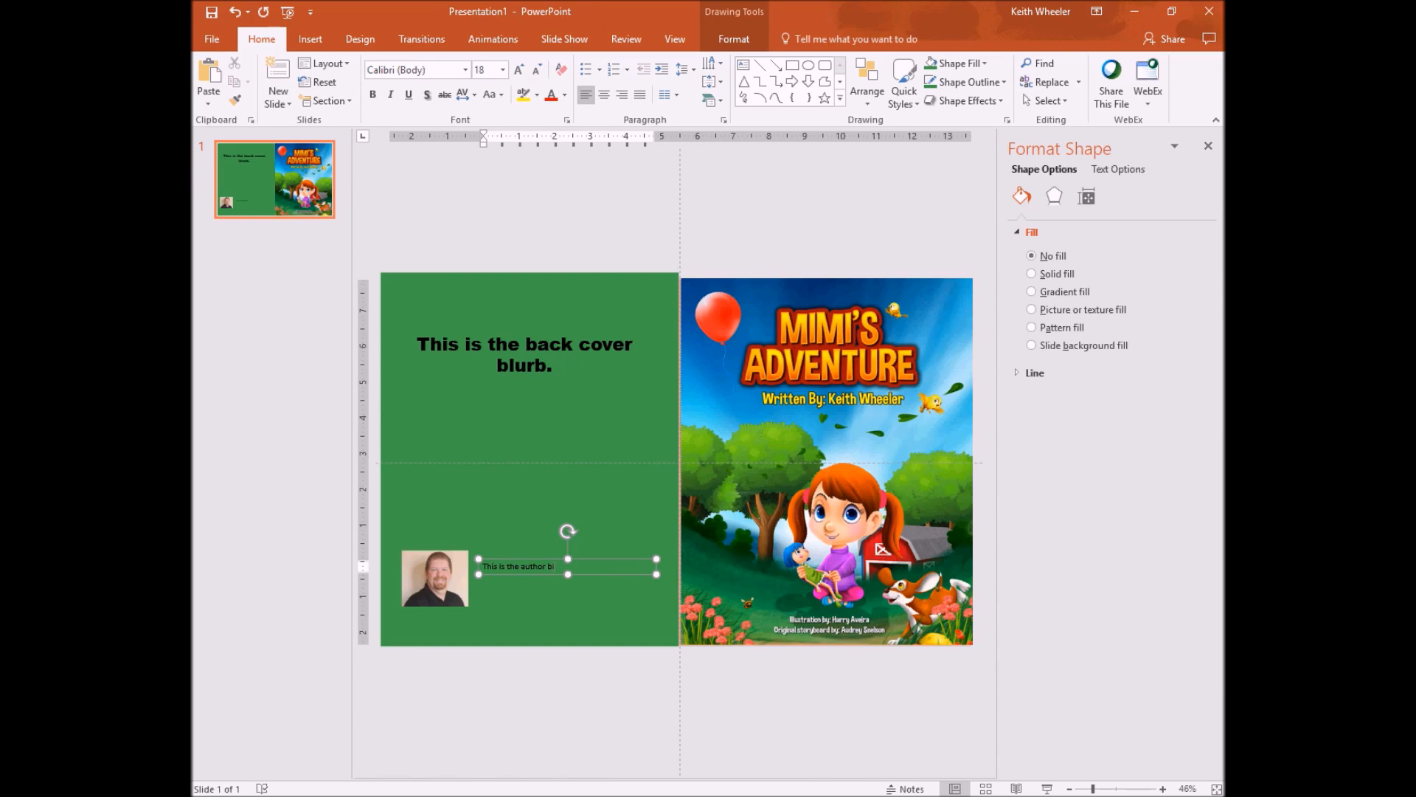
{"action": "type", "text": "o section. This guy is a"}
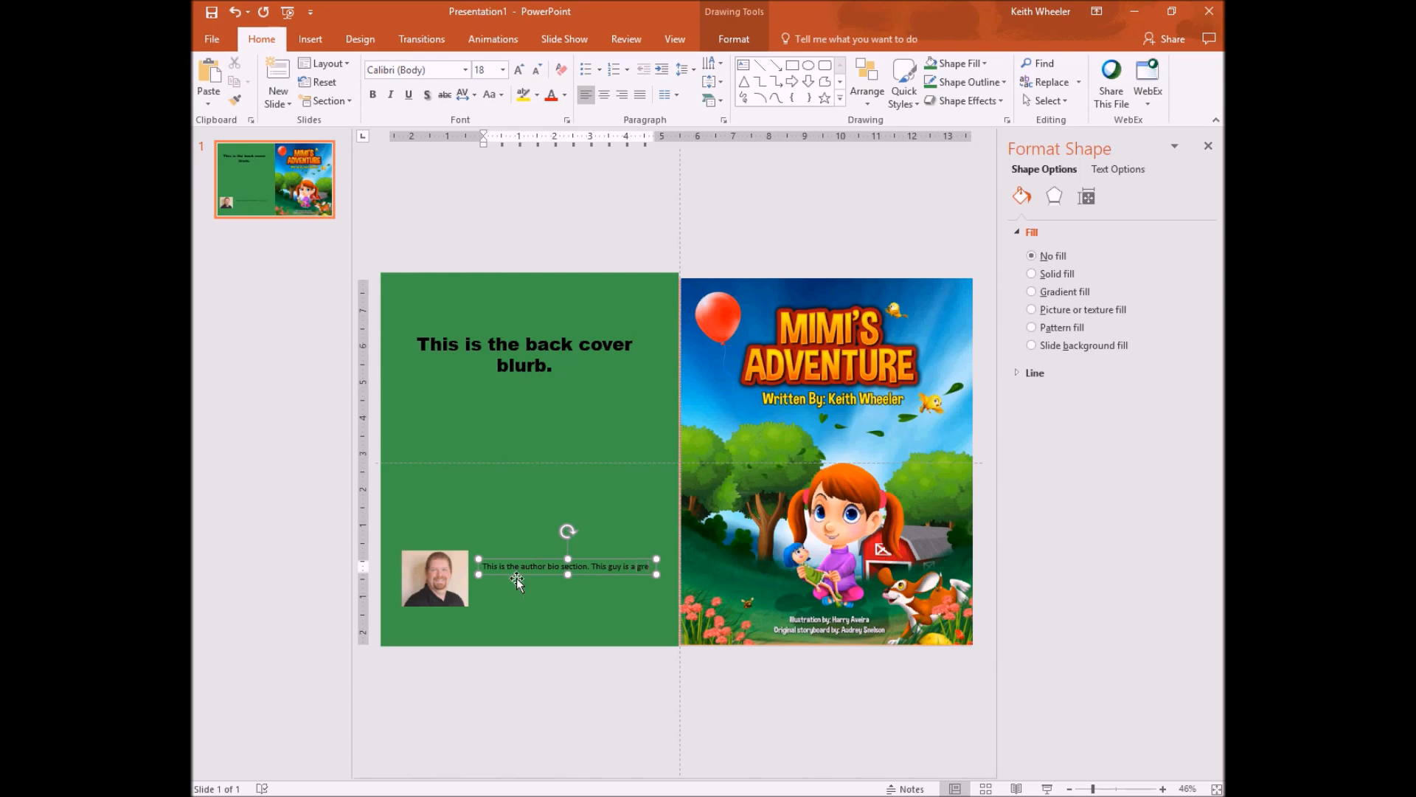
{"action": "type", "text": "great guy!"}
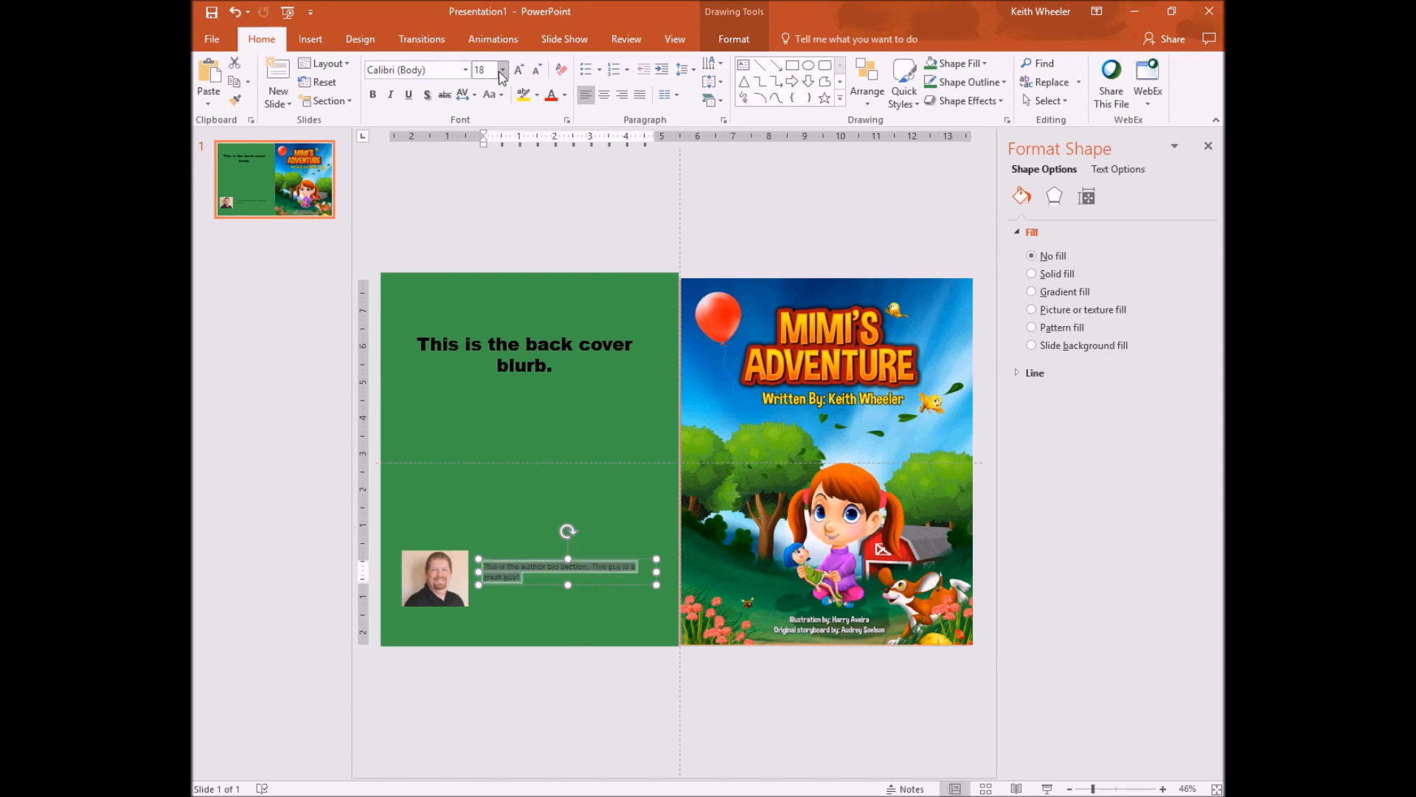
Step: Browse the font list for a new typeface for the selected author bio
{"action": "left_click", "coordinate": [466, 69]}
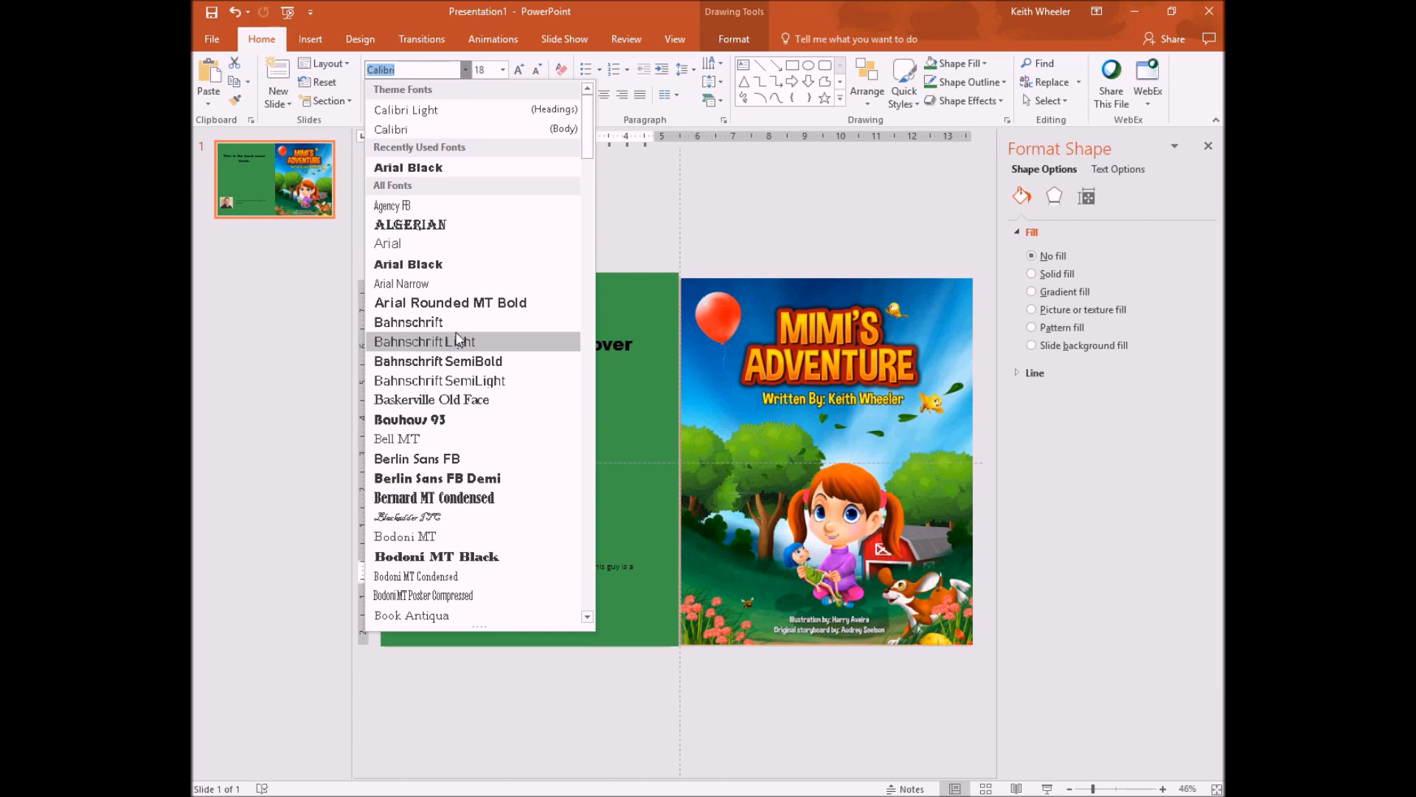
{"action": "scroll", "scroll_direction": "down", "scroll_amount": 3}
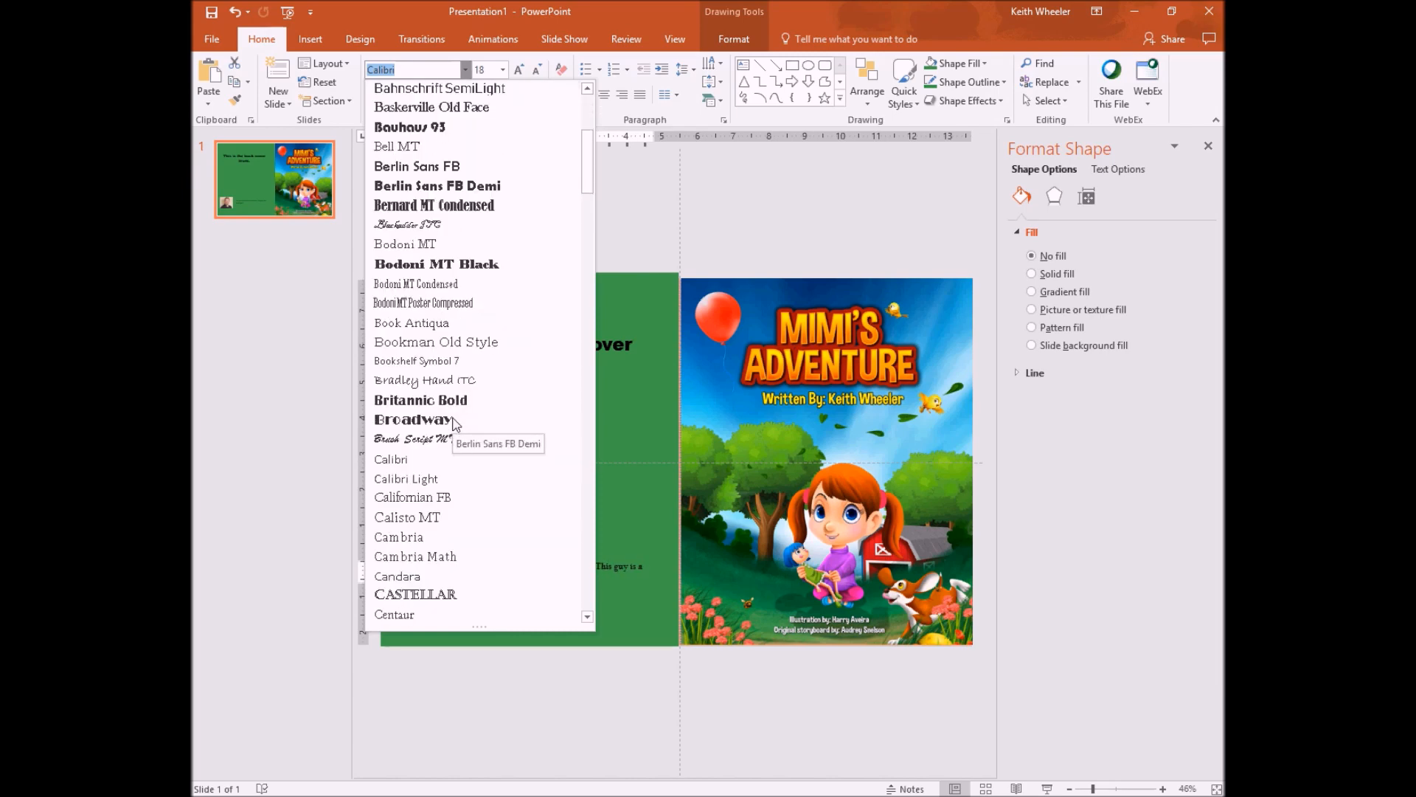
{"action": "scroll", "scroll_direction": "down", "scroll_amount": 3}
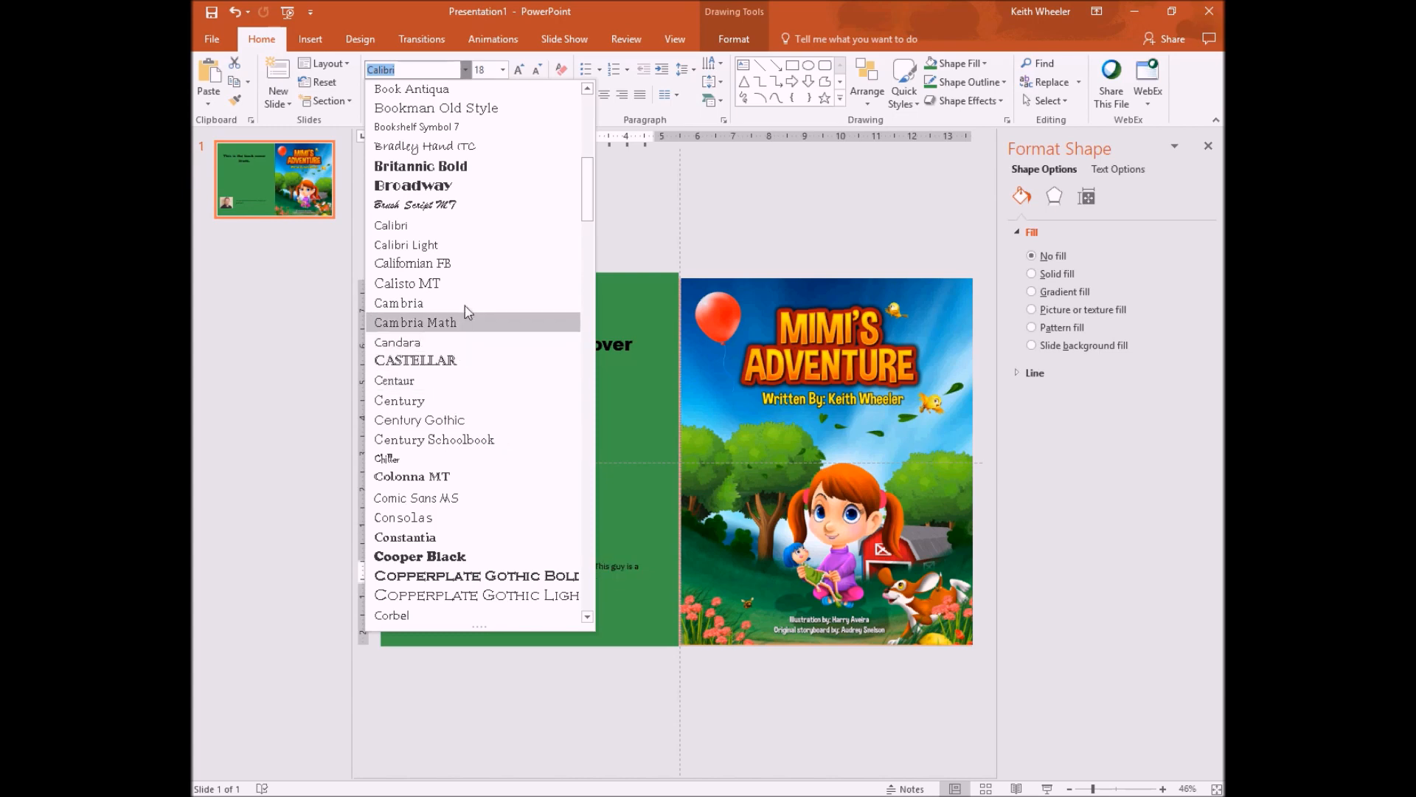
{"action": "mouse_move", "coordinate": [418, 419]}
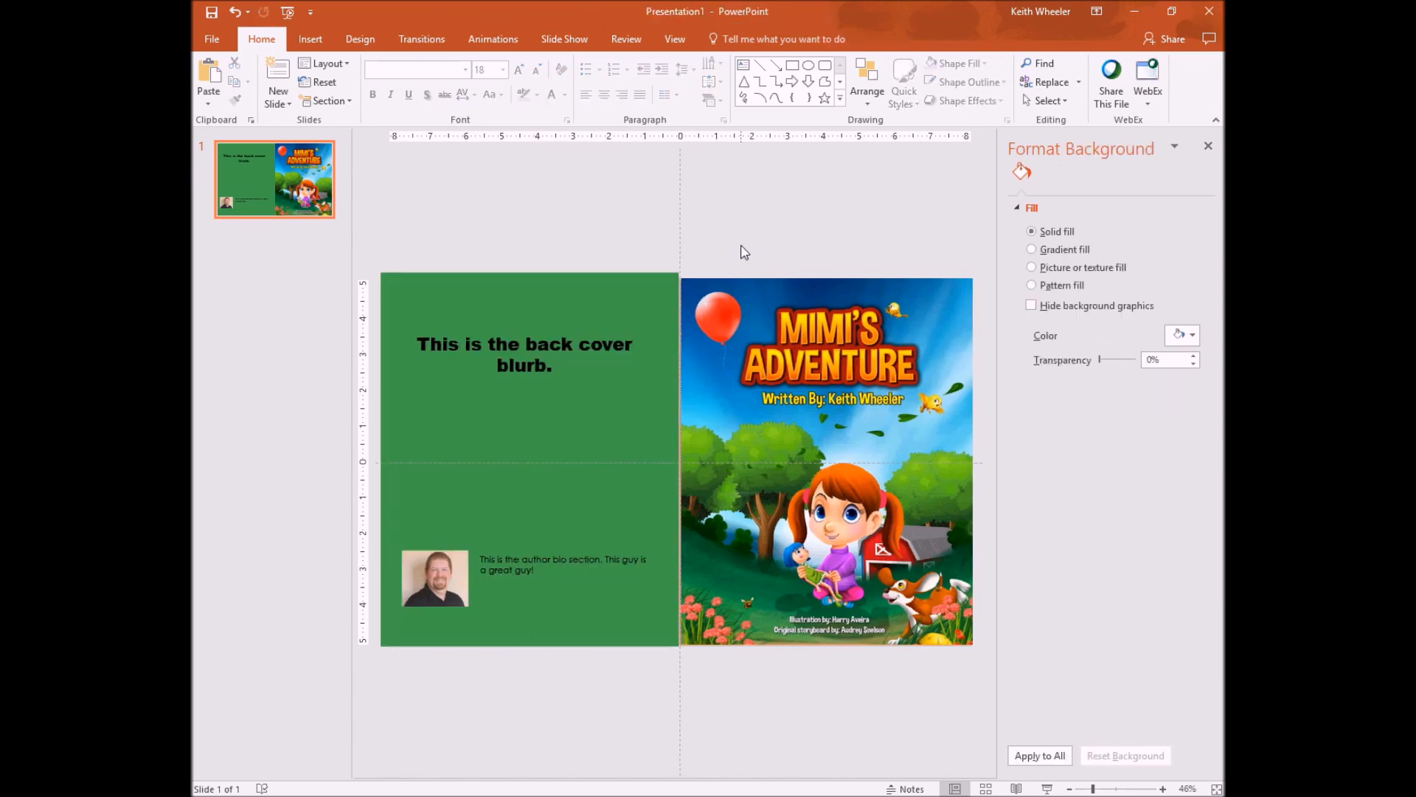
{"action": "mouse_move", "coordinate": [808, 602]}
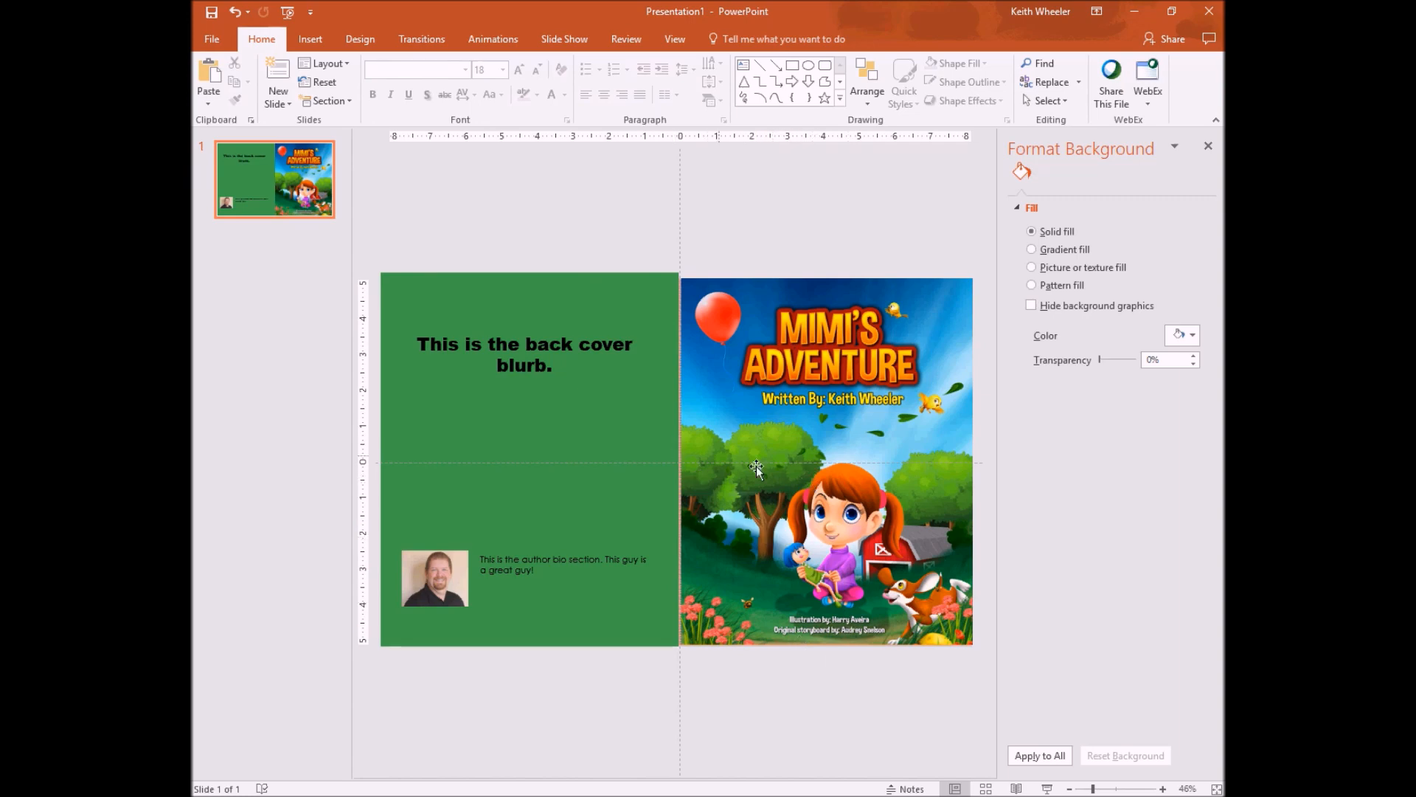
{"action": "mouse_move", "coordinate": [795, 431]}
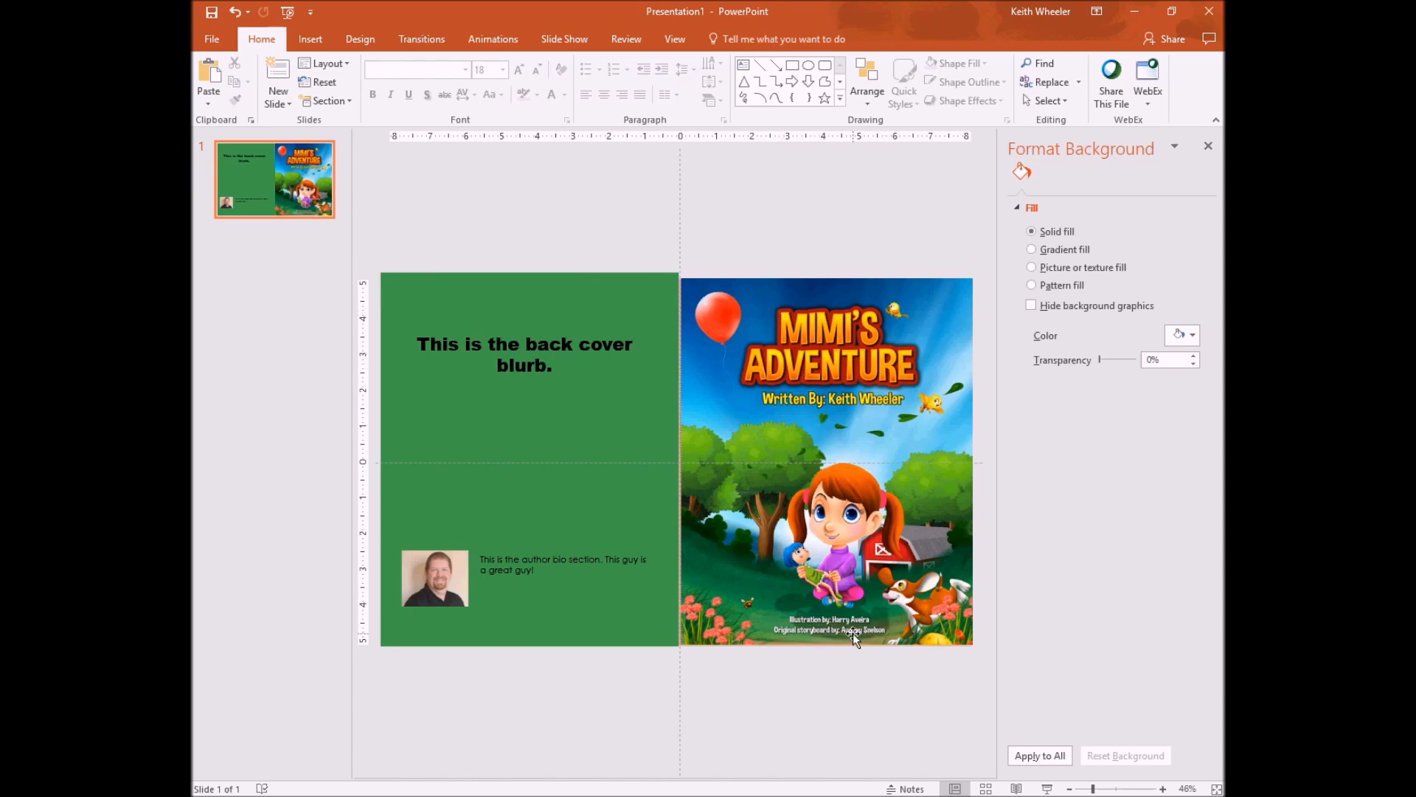
{"action": "mouse_move", "coordinate": [769, 646]}
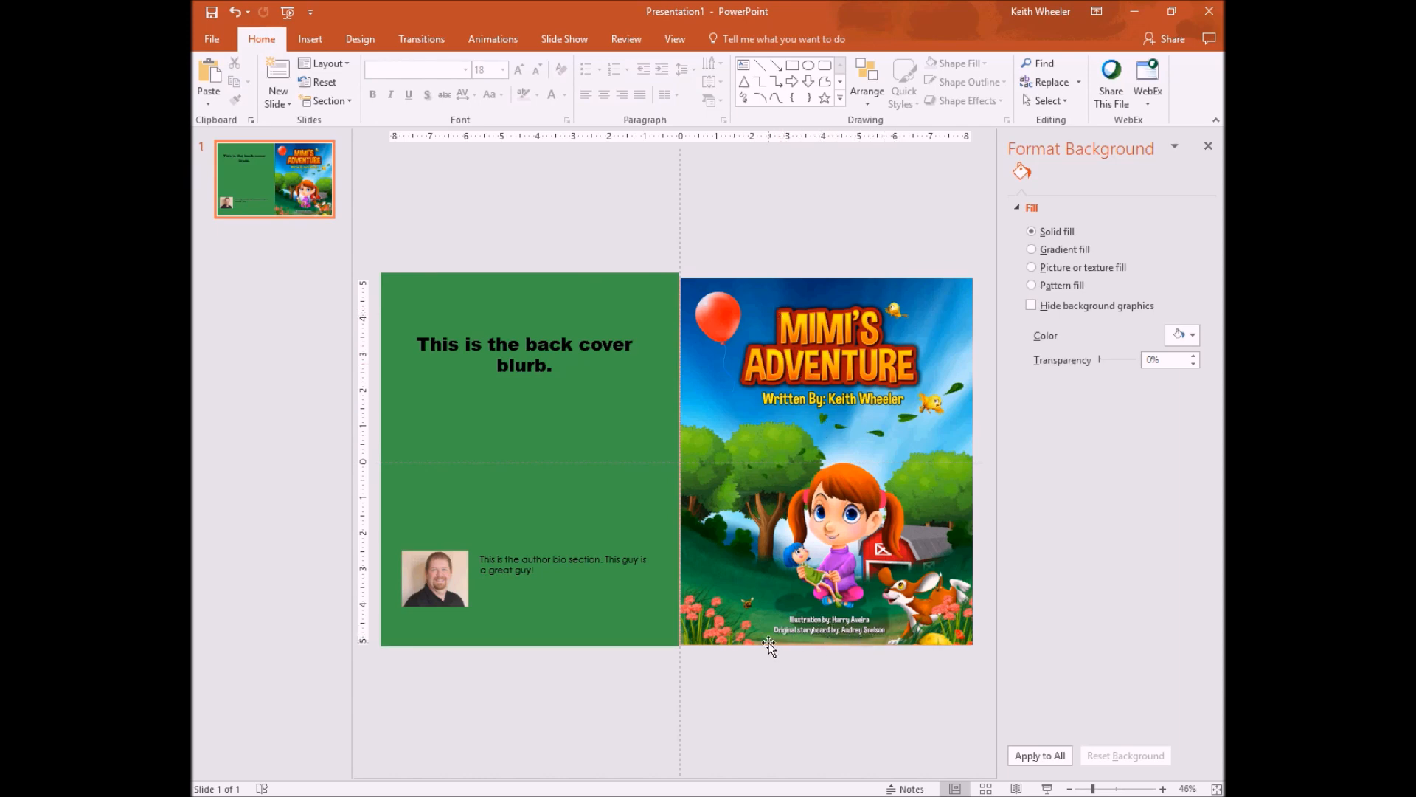
{"action": "mouse_move", "coordinate": [818, 542]}
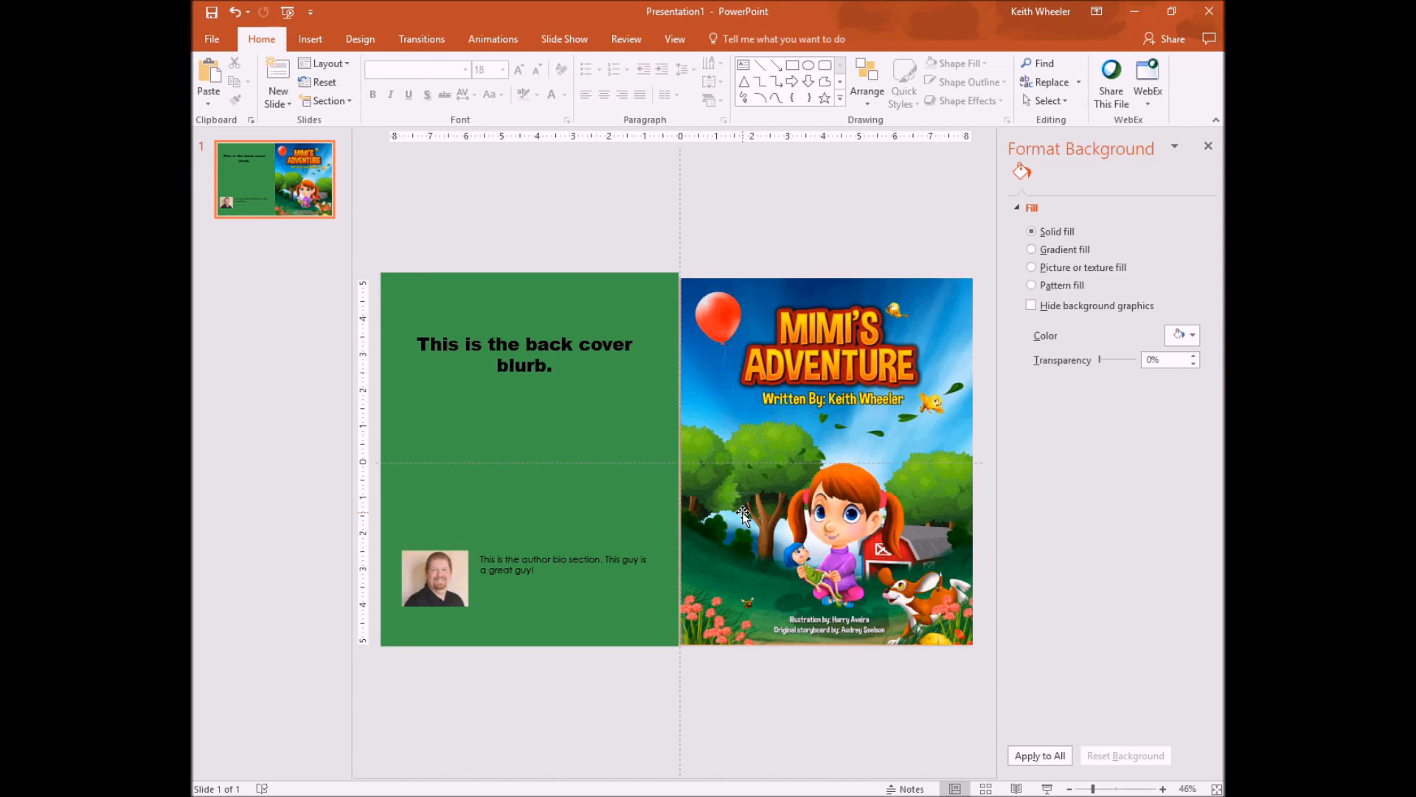
{"action": "mouse_move", "coordinate": [734, 483]}
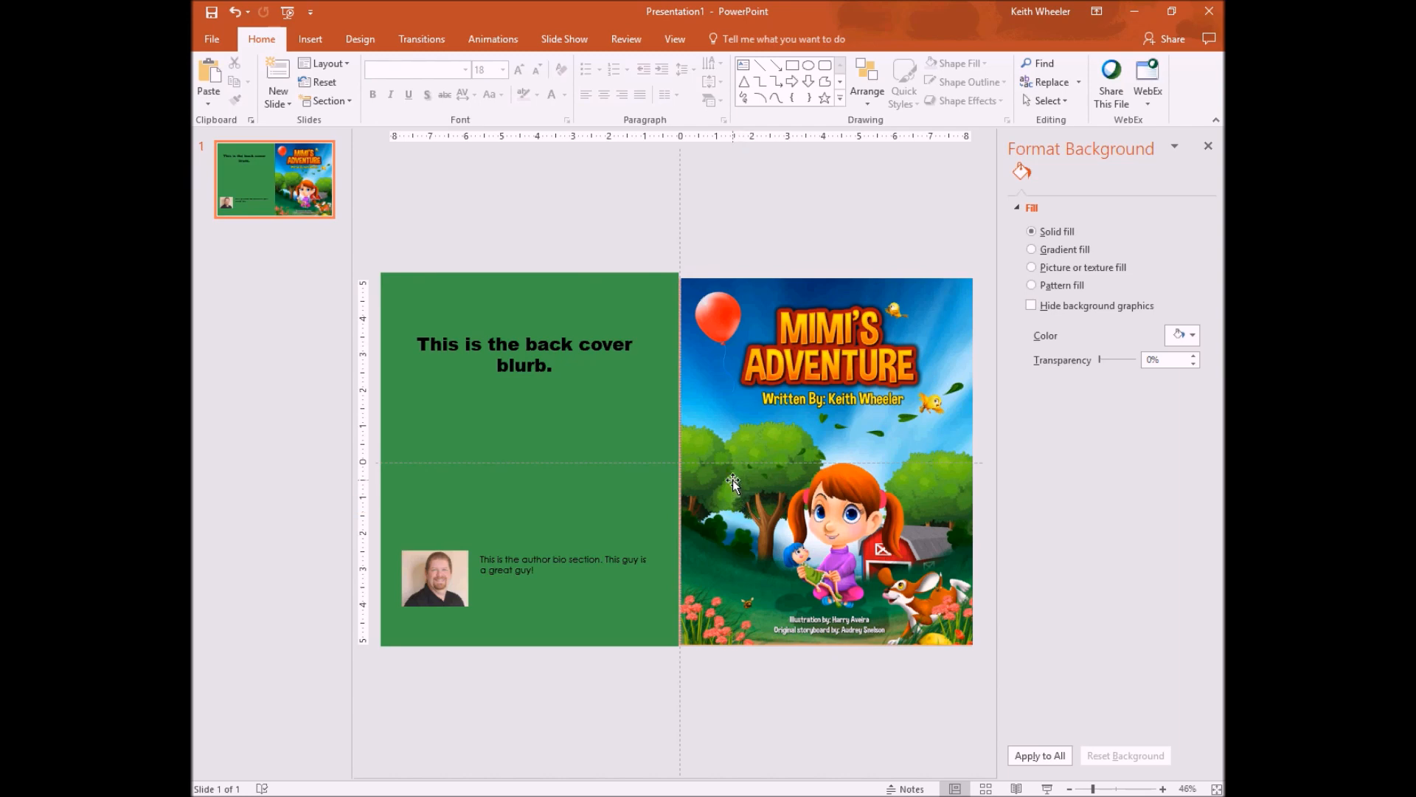
{"action": "mouse_move", "coordinate": [733, 446]}
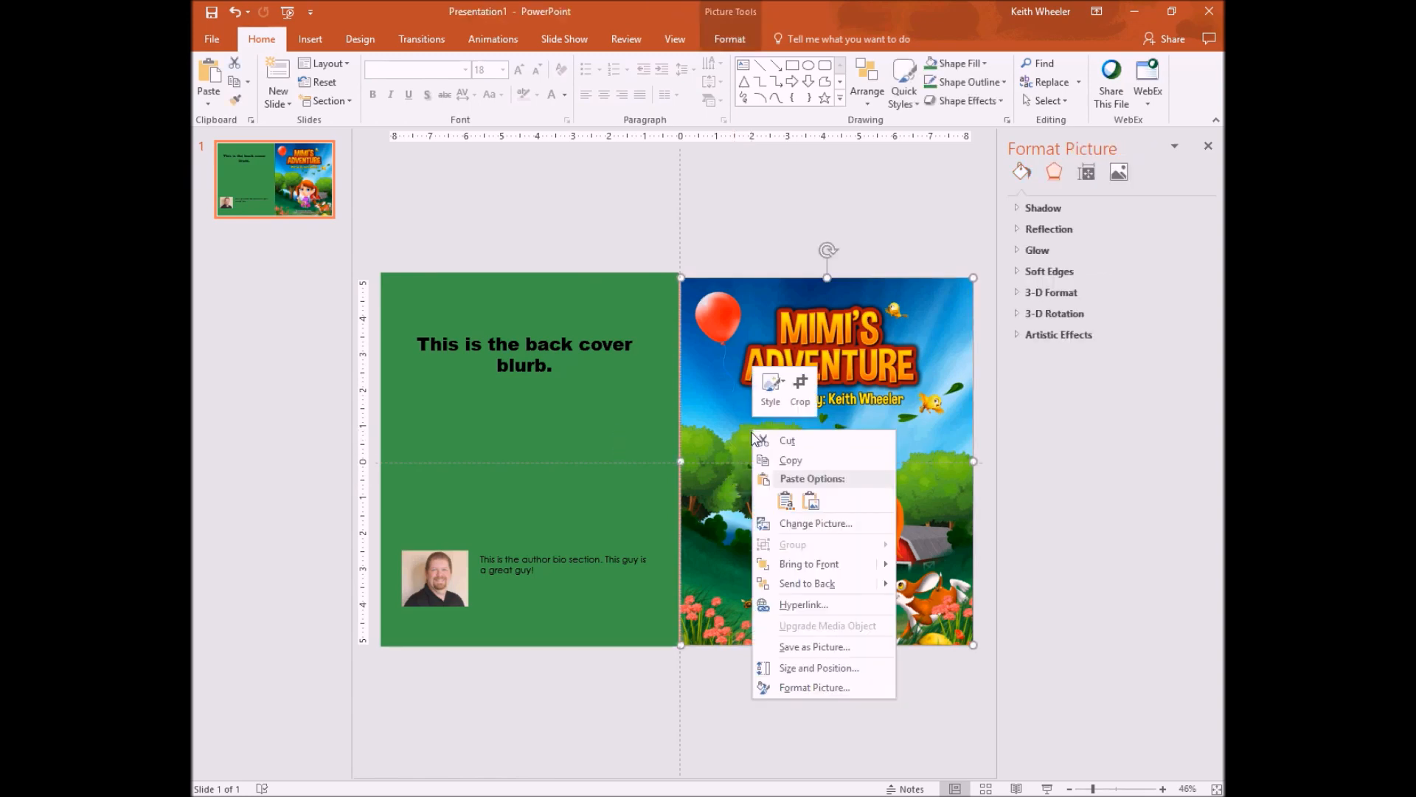
{"action": "mouse_move", "coordinate": [807, 583]}
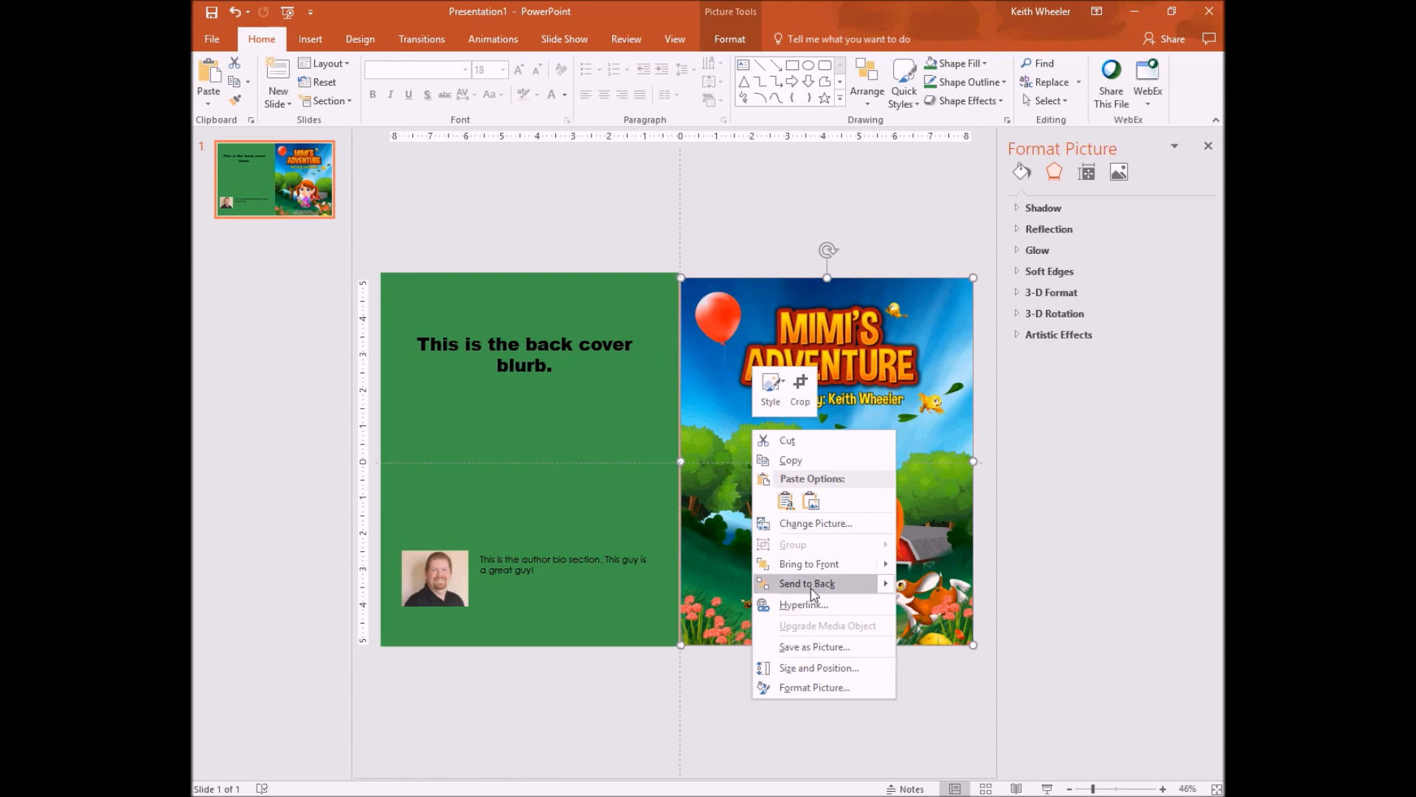
{"action": "left_click", "coordinate": [804, 582]}
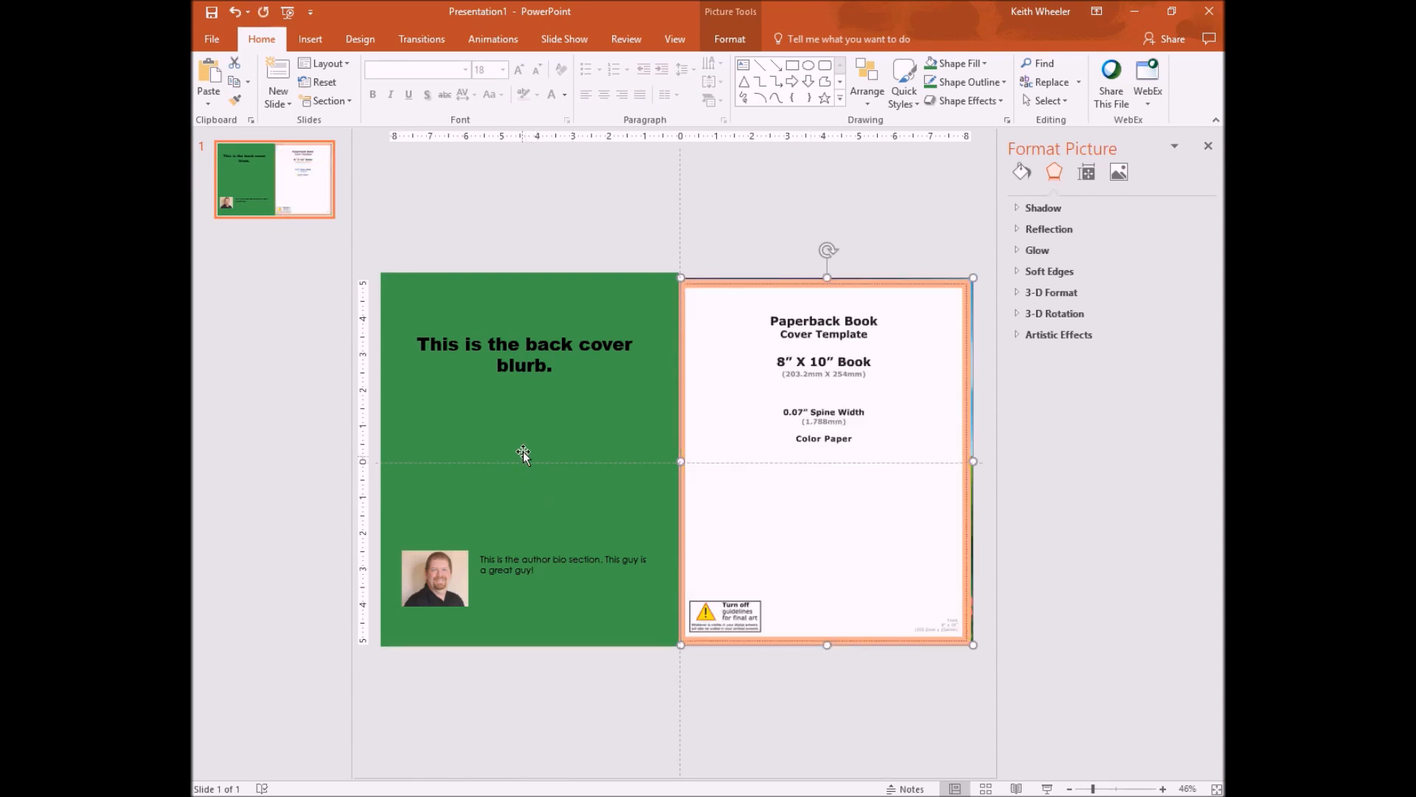
{"action": "right_click", "coordinate": [524, 451]}
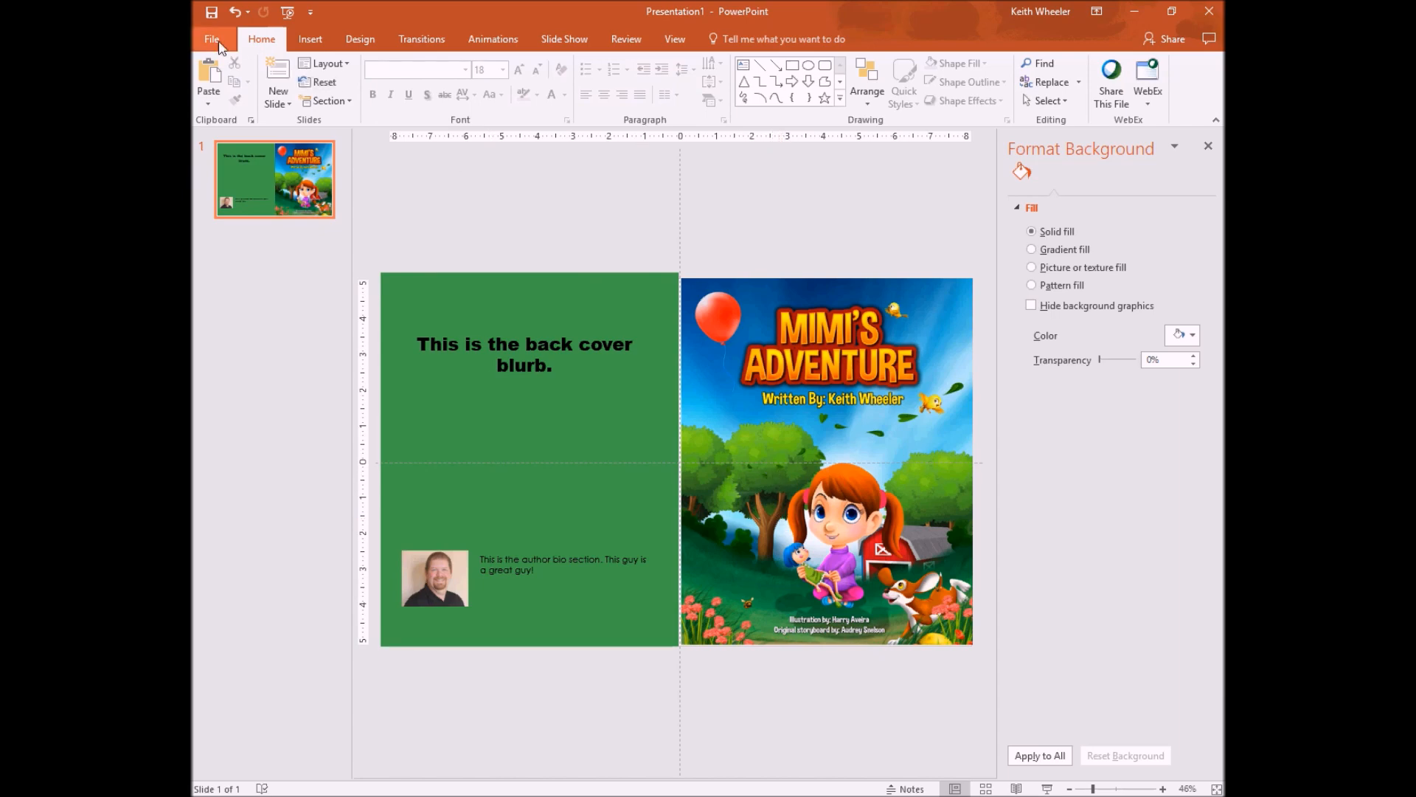
Step: Go to File > Export and choose Create PDF/XPS Document for the cover
{"action": "left_click", "coordinate": [212, 39]}
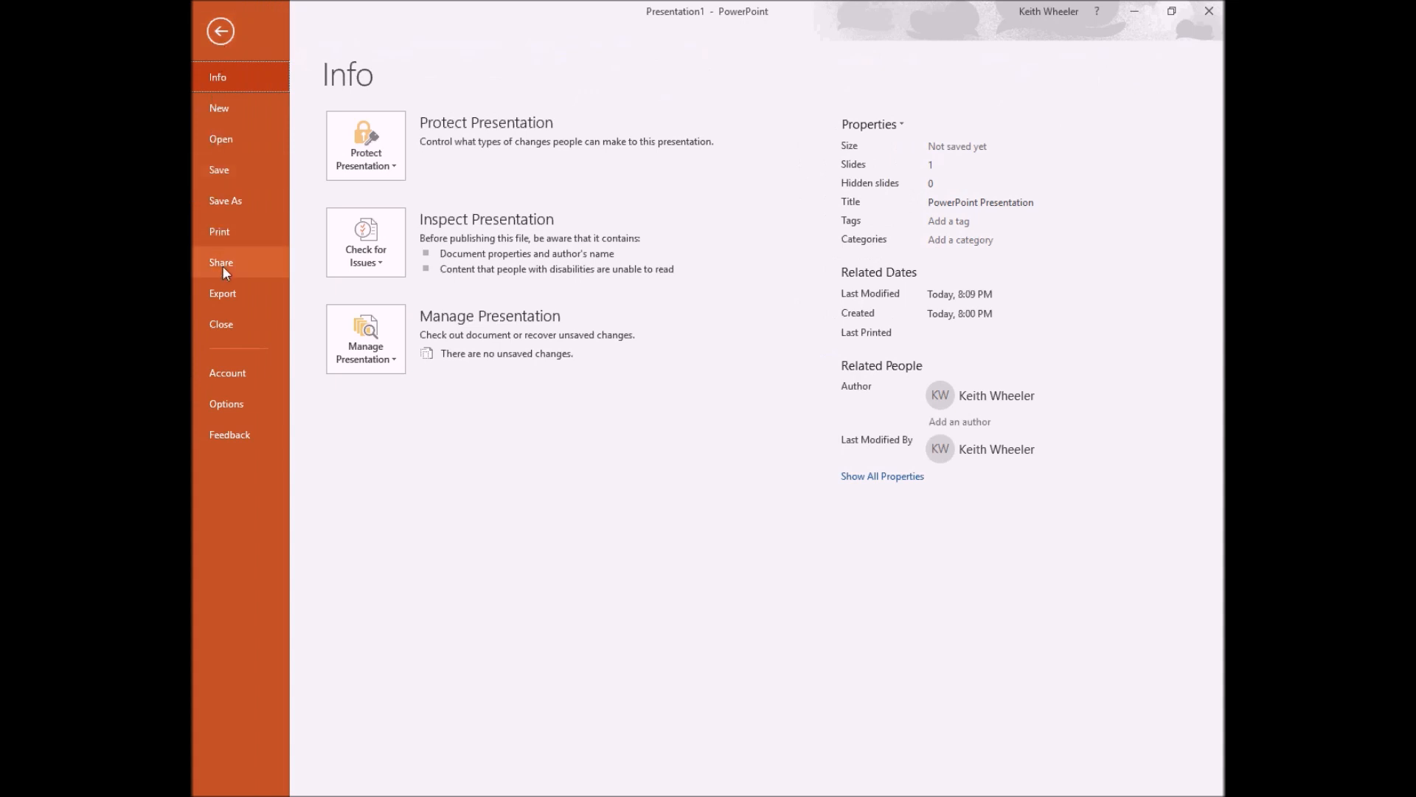
{"action": "left_click", "coordinate": [223, 298]}
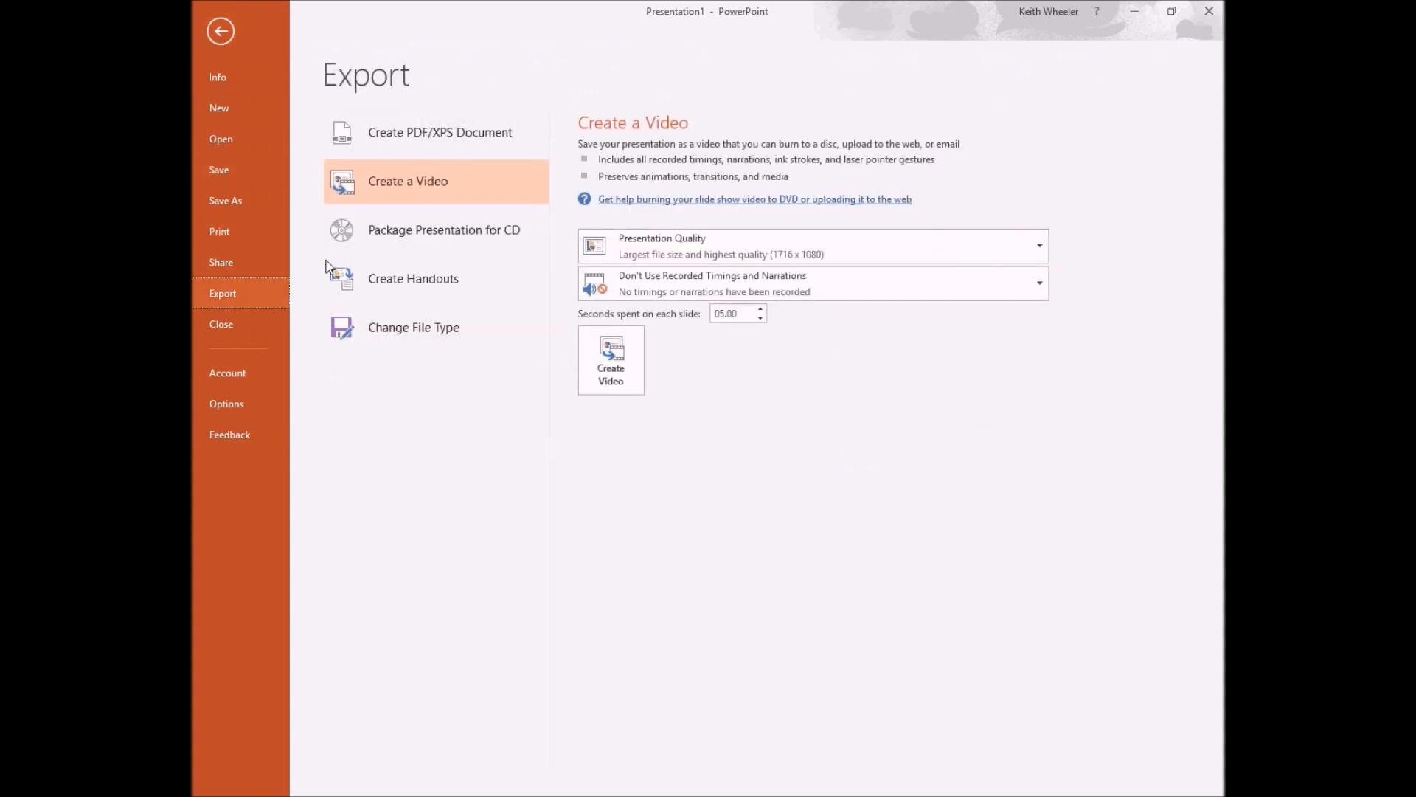
{"action": "left_click", "coordinate": [440, 132]}
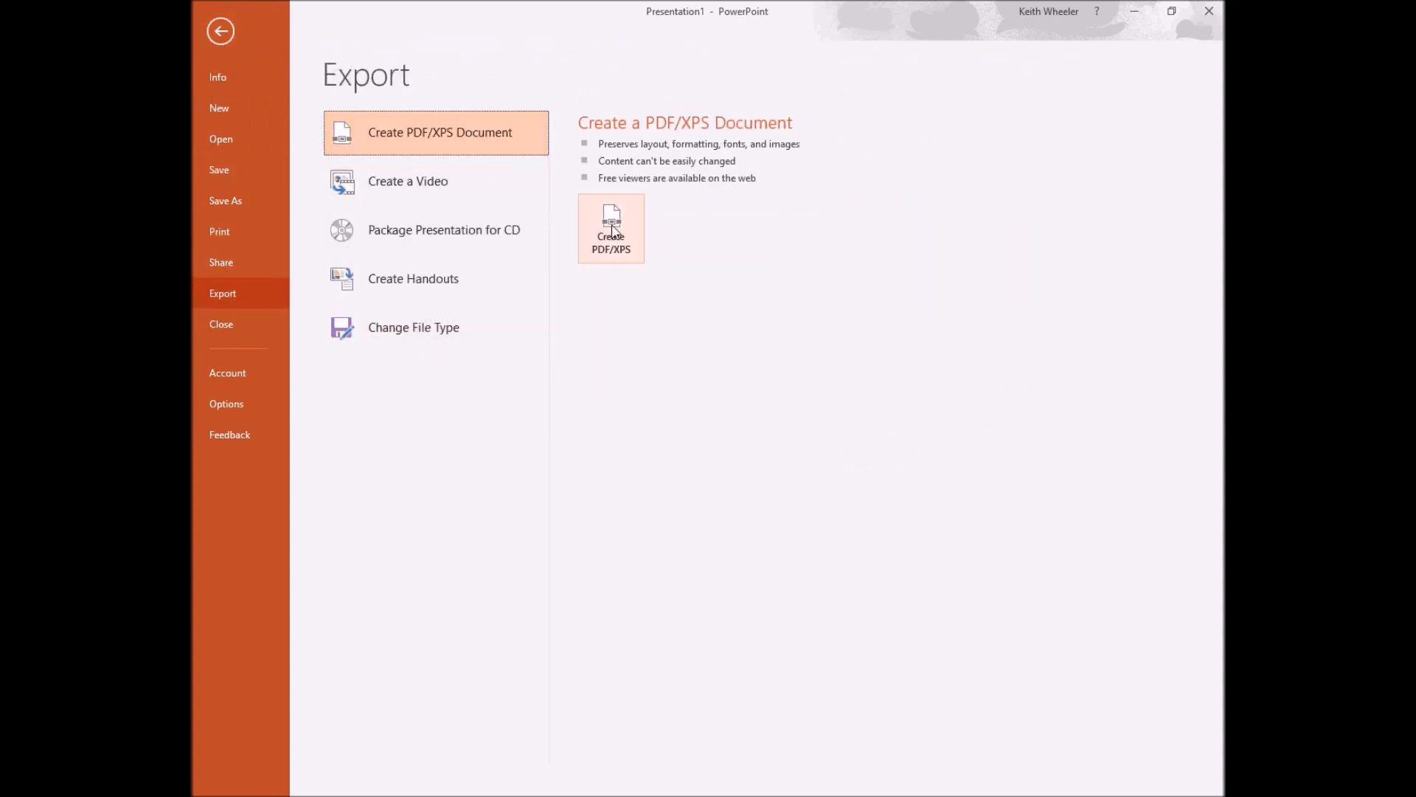